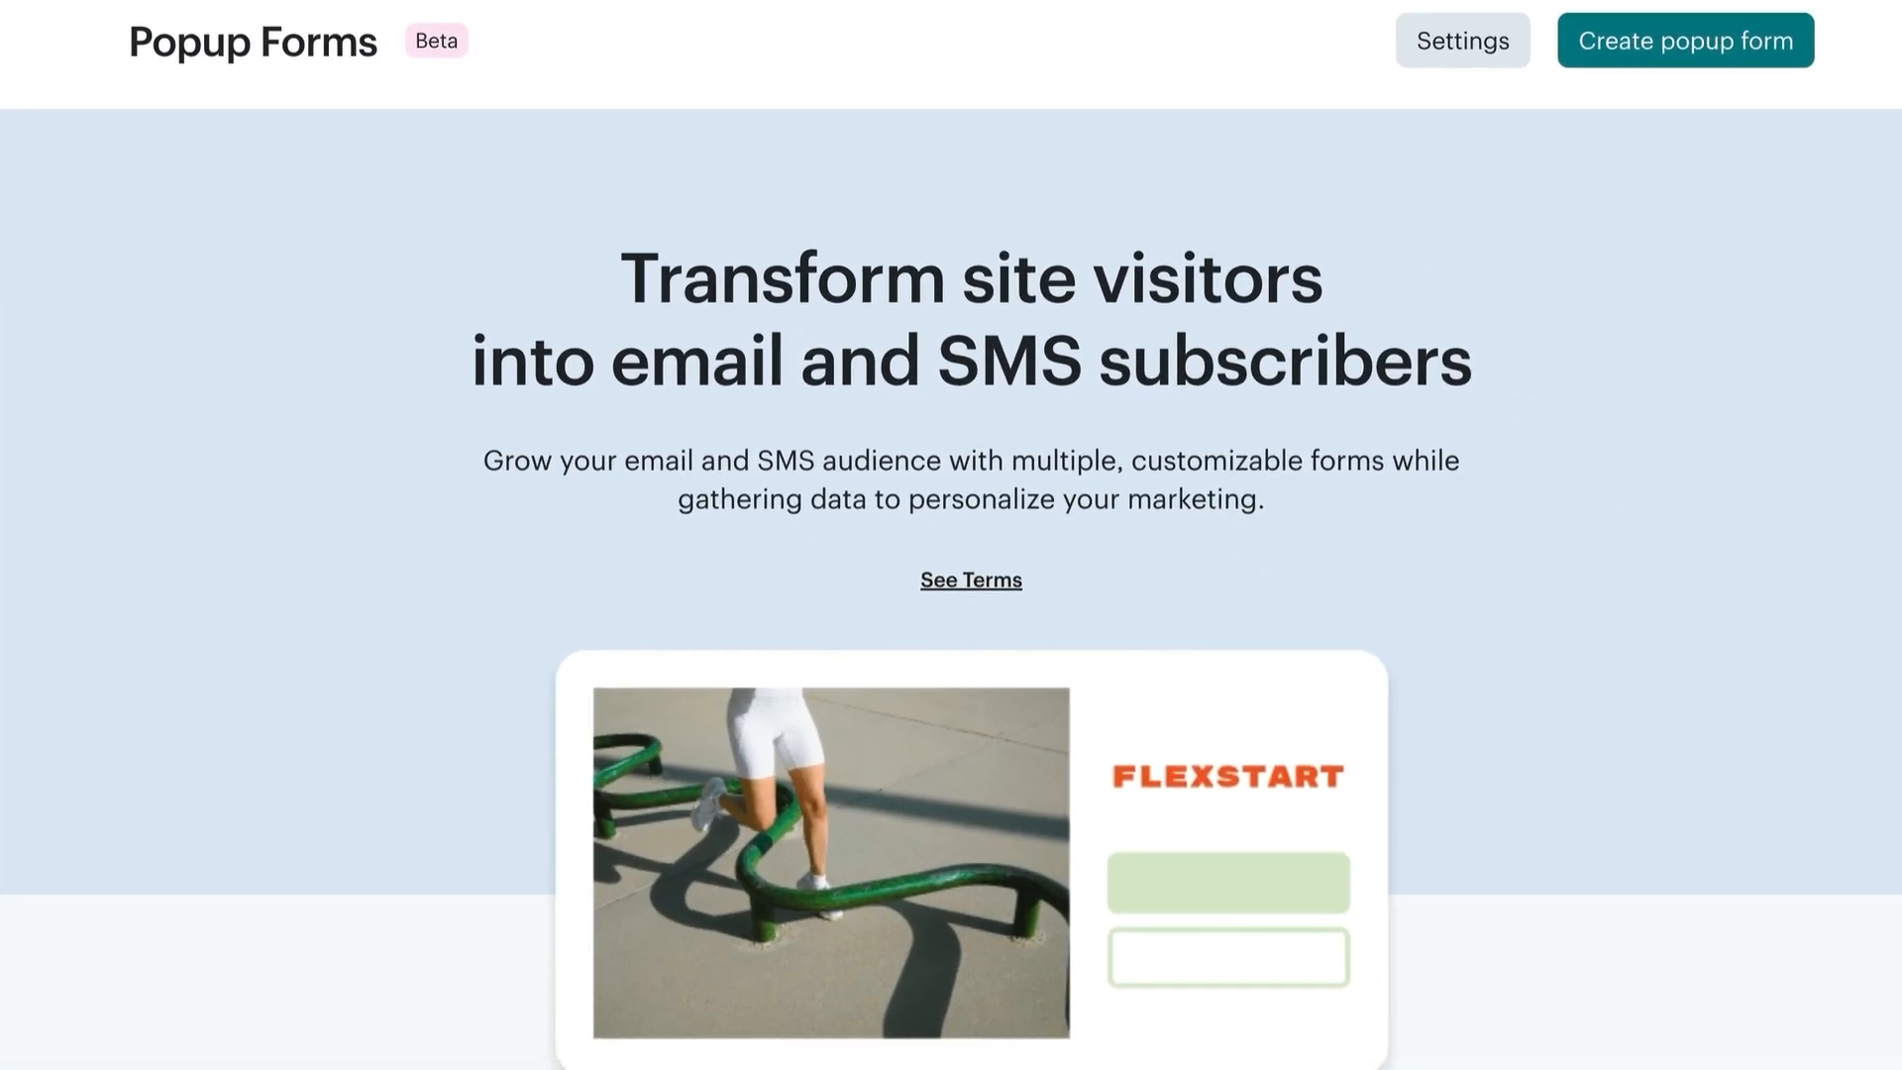
Go to Forms in the left navigation to reach the Popup Forms dashboard.
left_click(1684, 39)
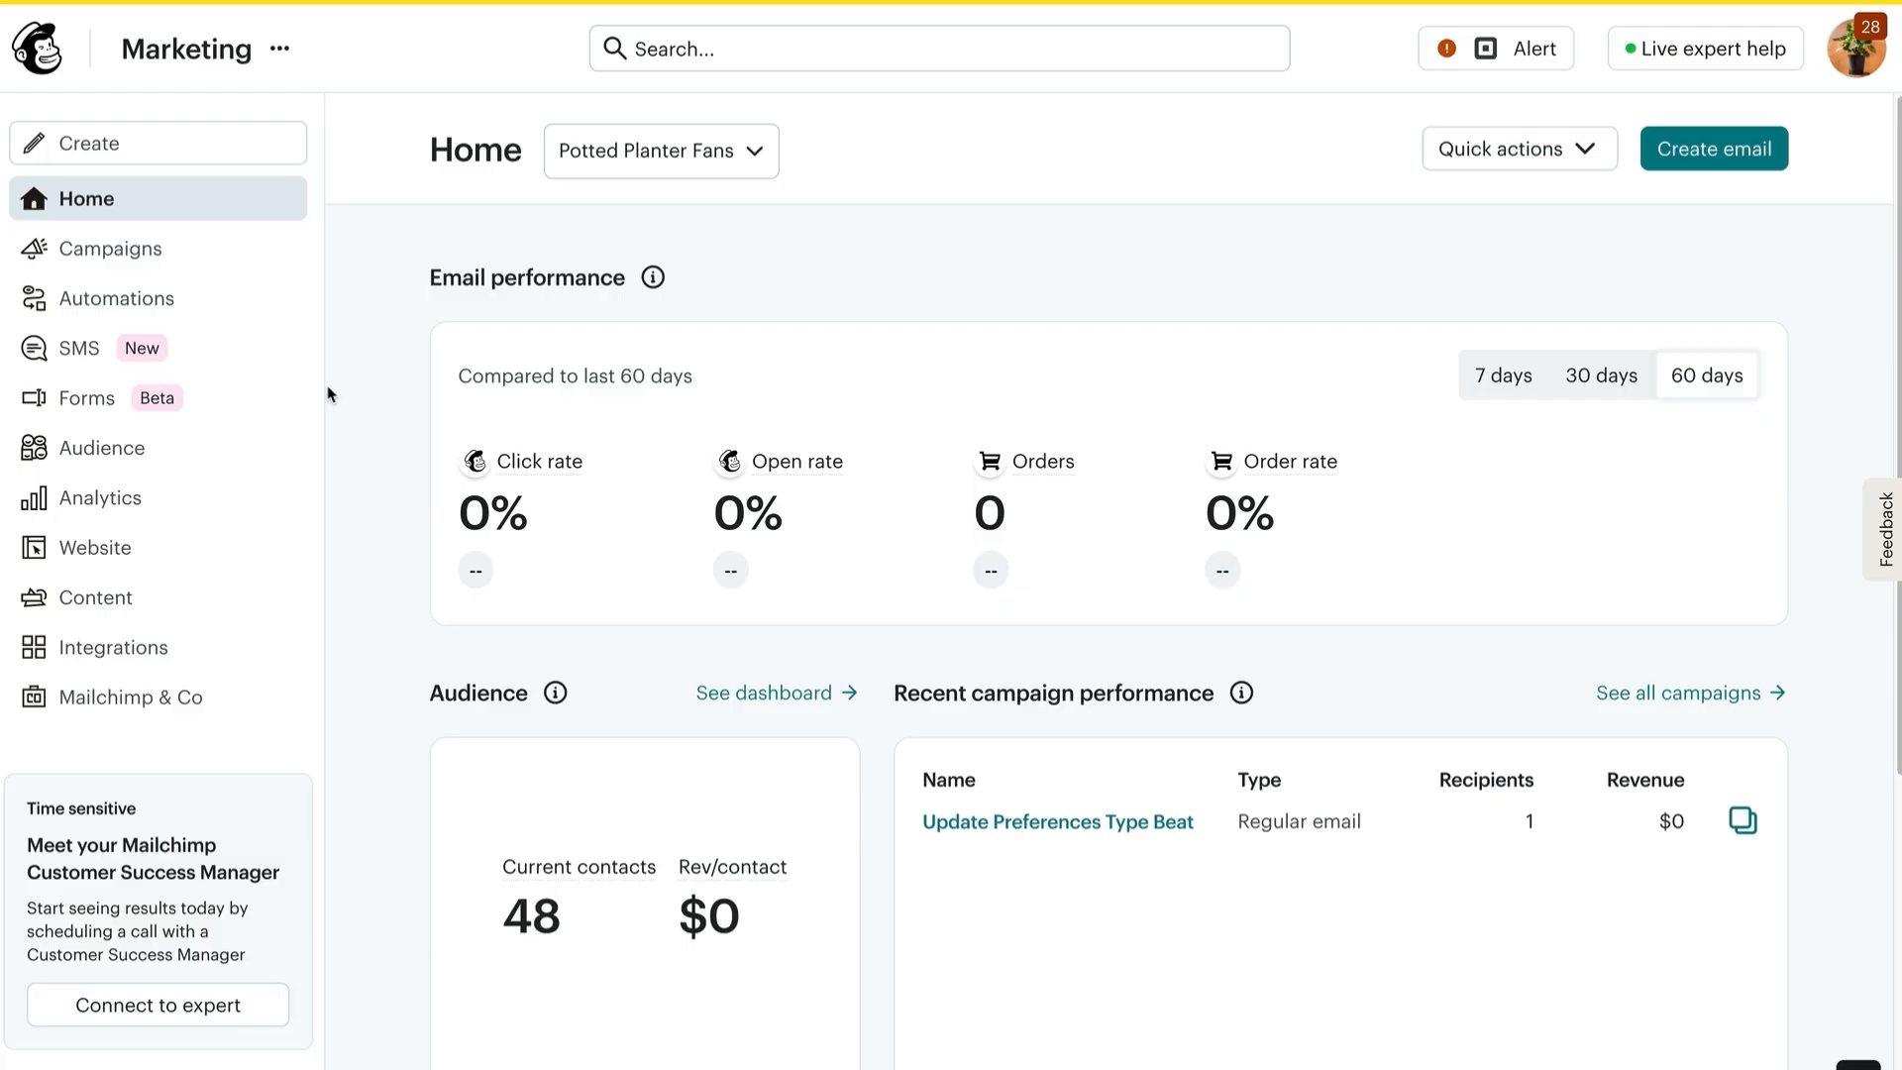
left_click(85, 398)
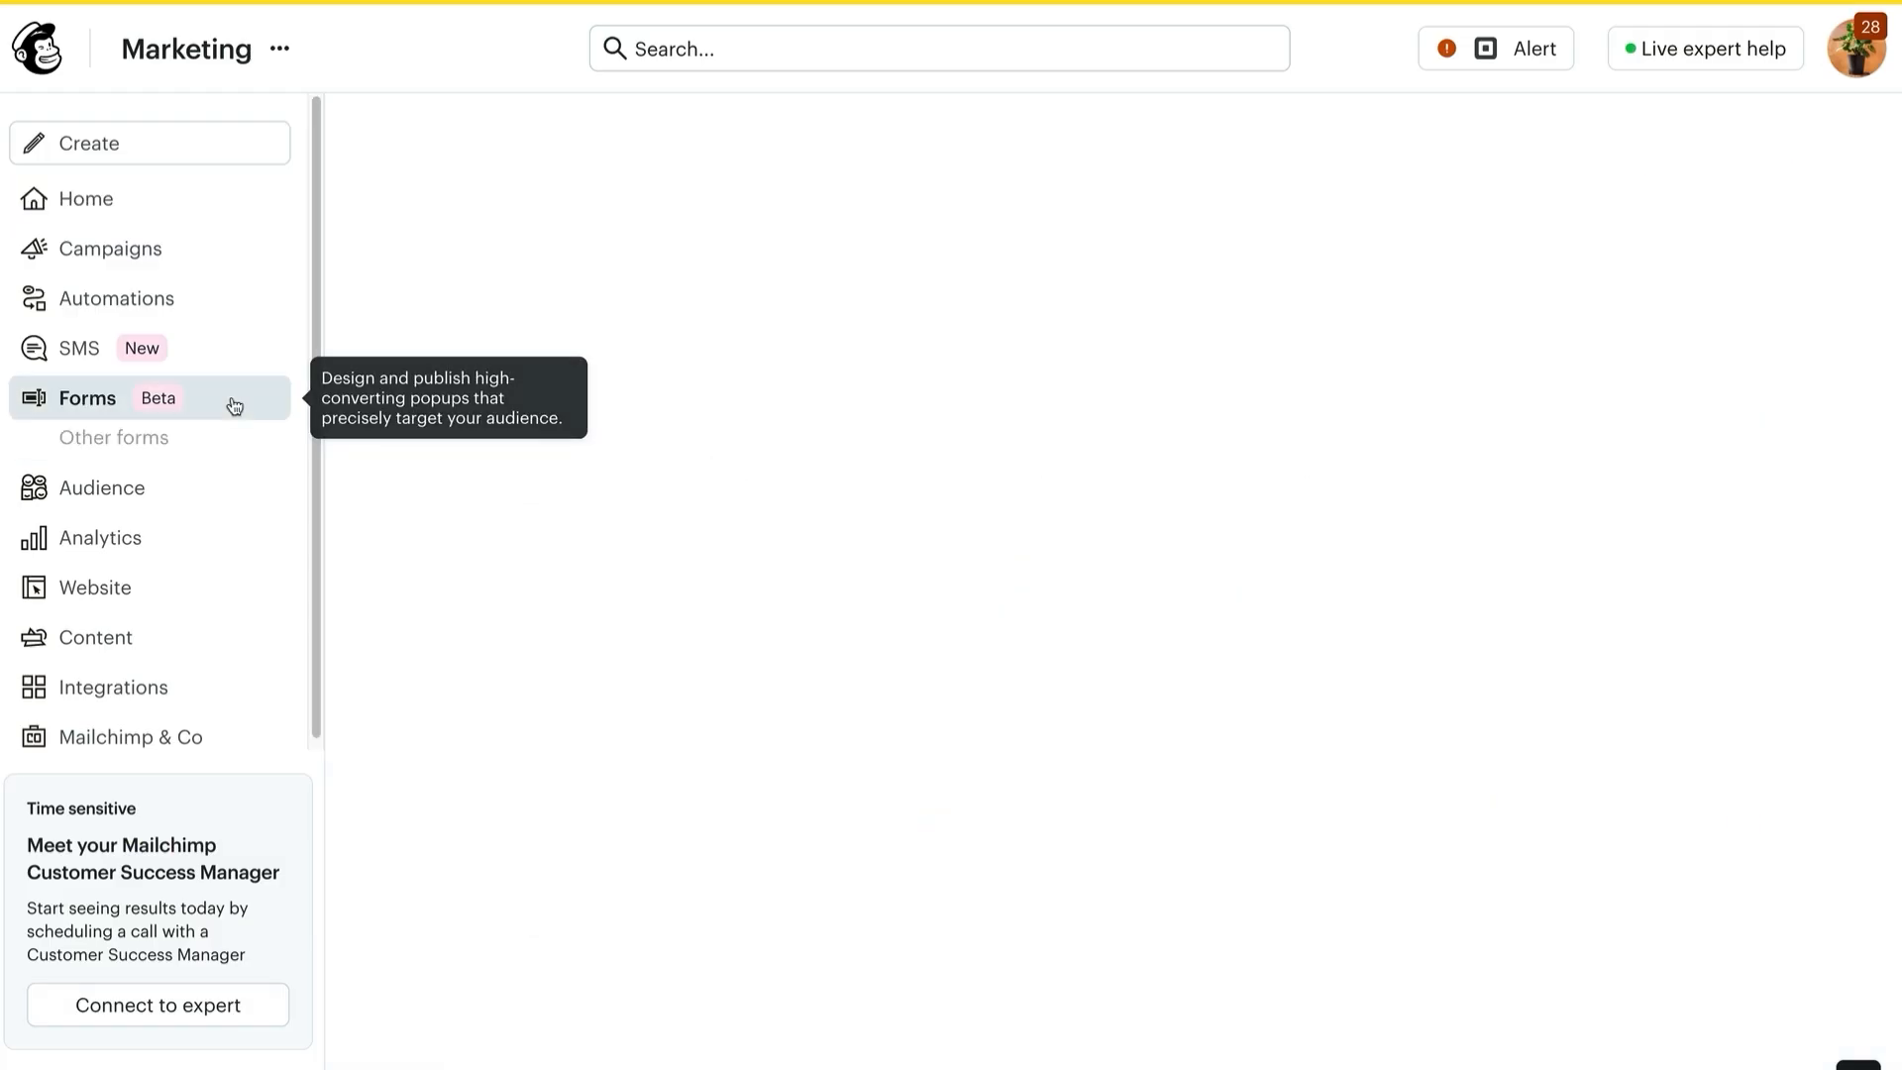
left_click(87, 399)
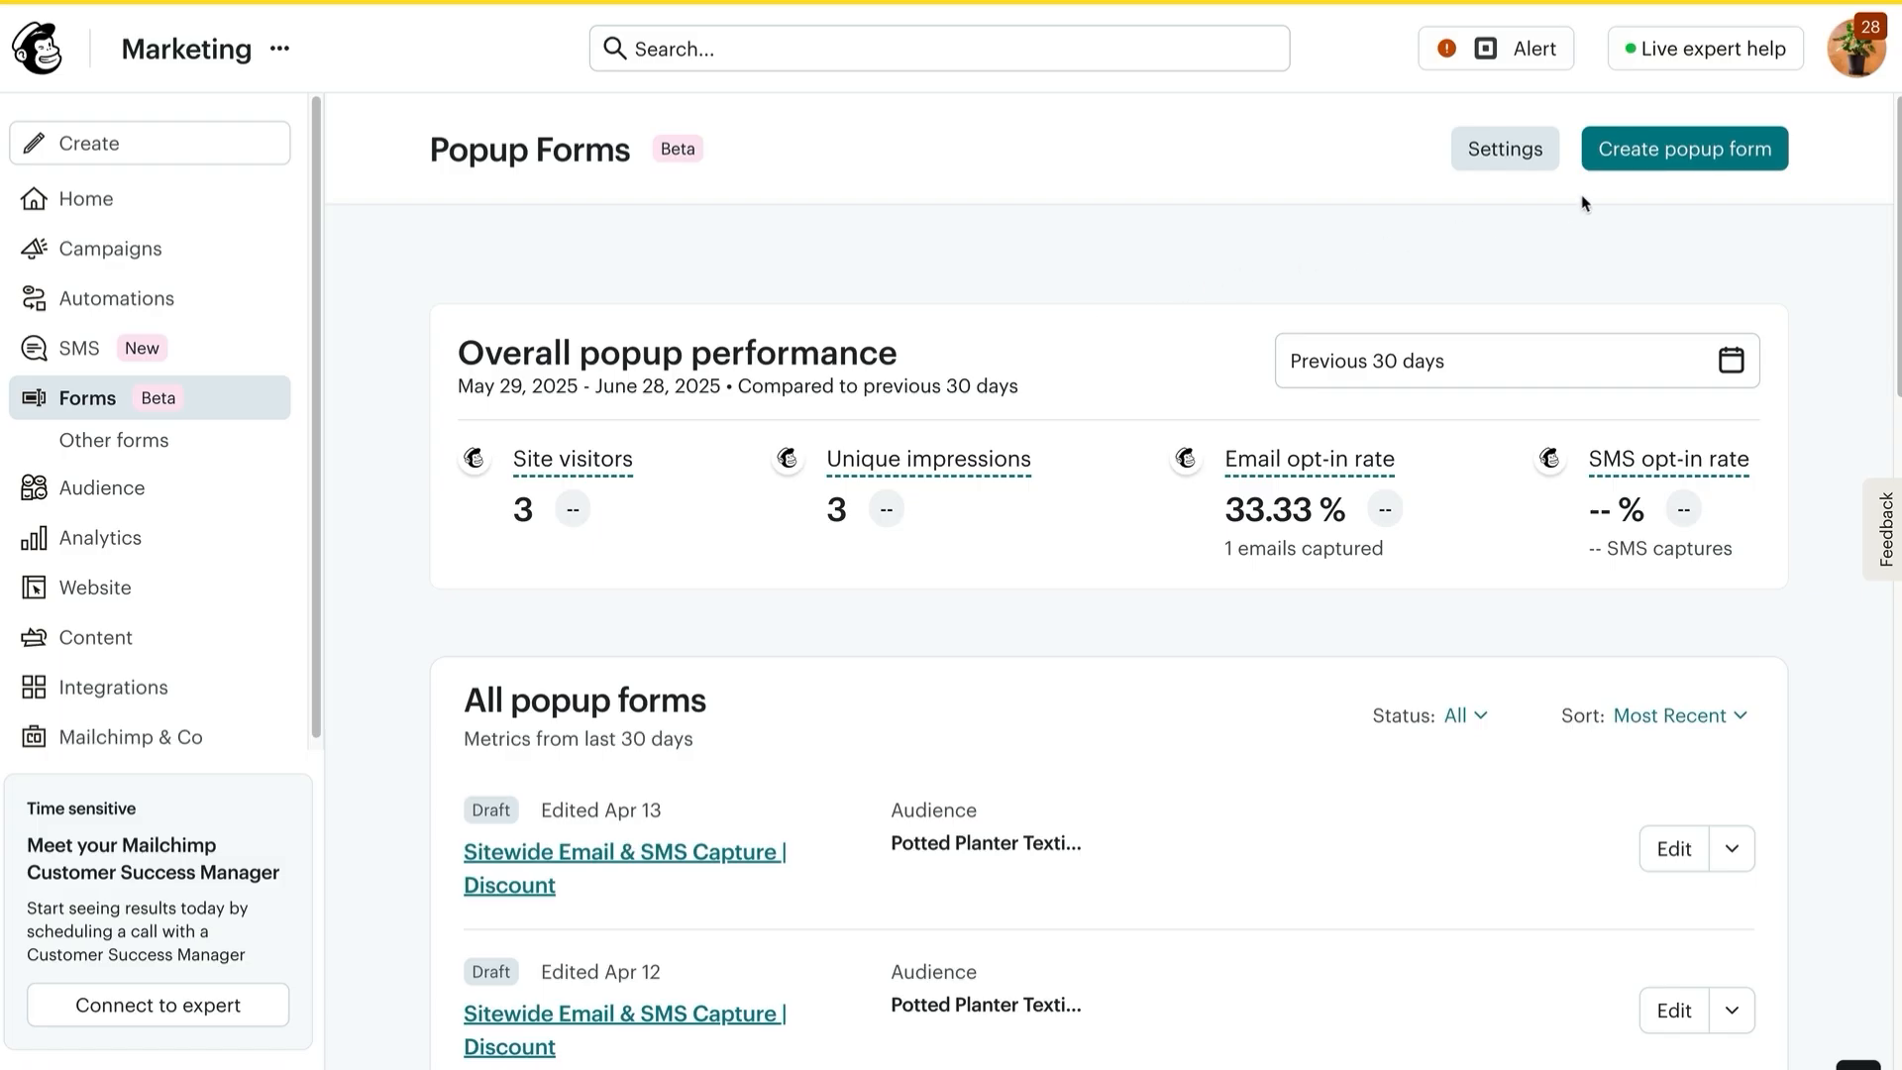
Create a new popup form and scroll the template gallery down to the Warm templates.
left_click(1682, 148)
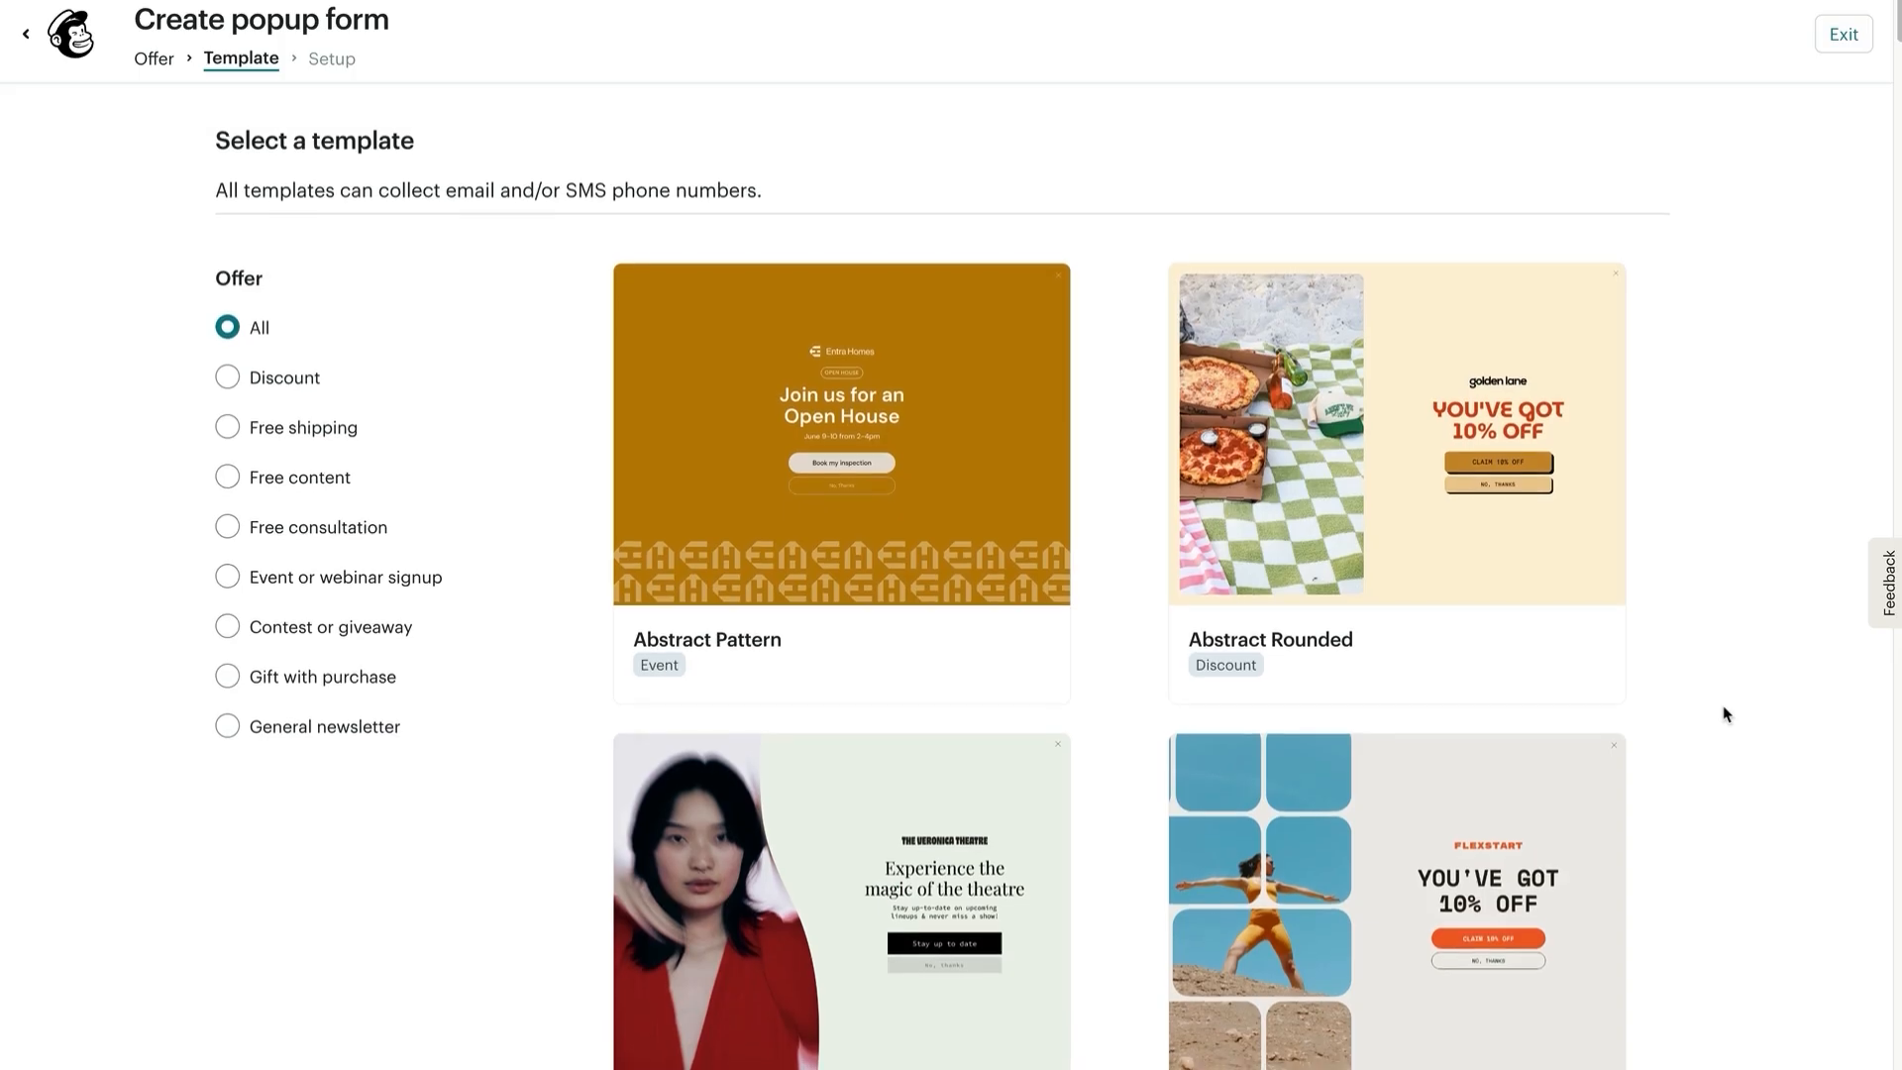
scroll("down", 3)
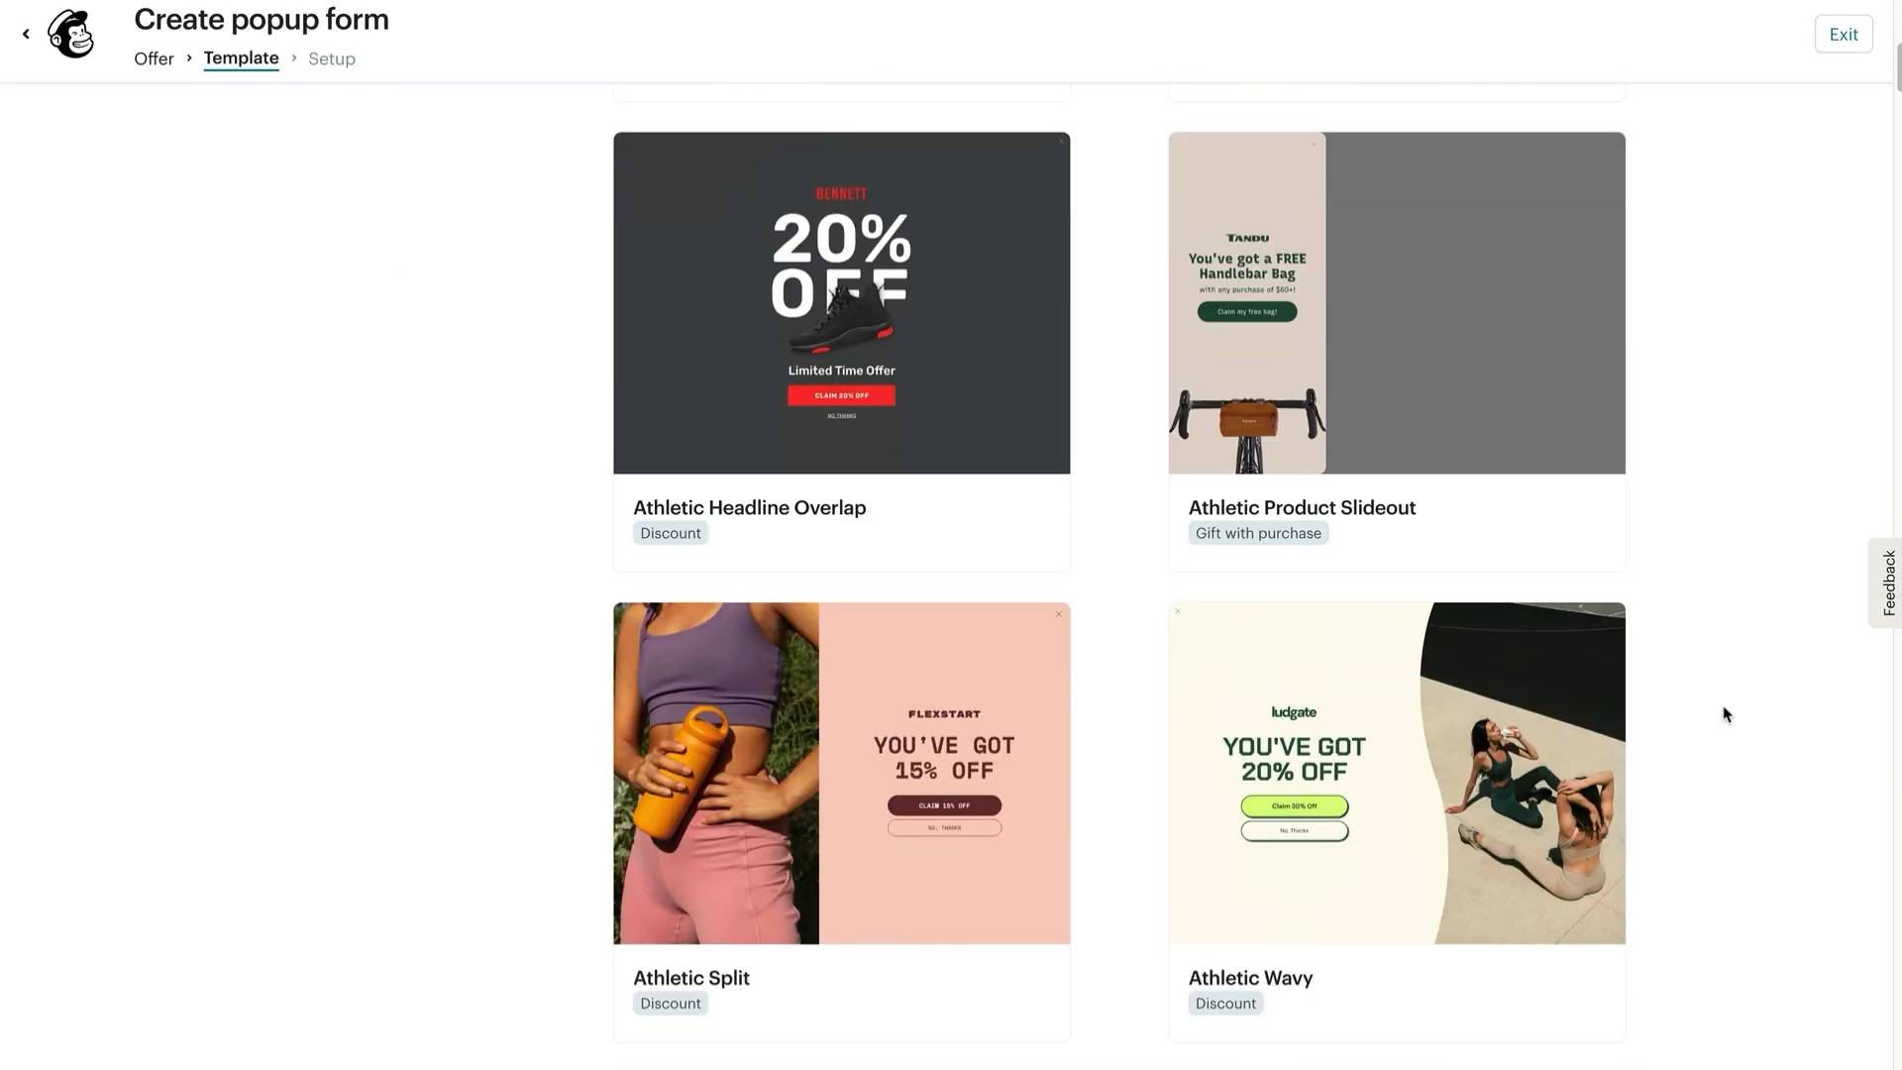
scroll("down", 3)
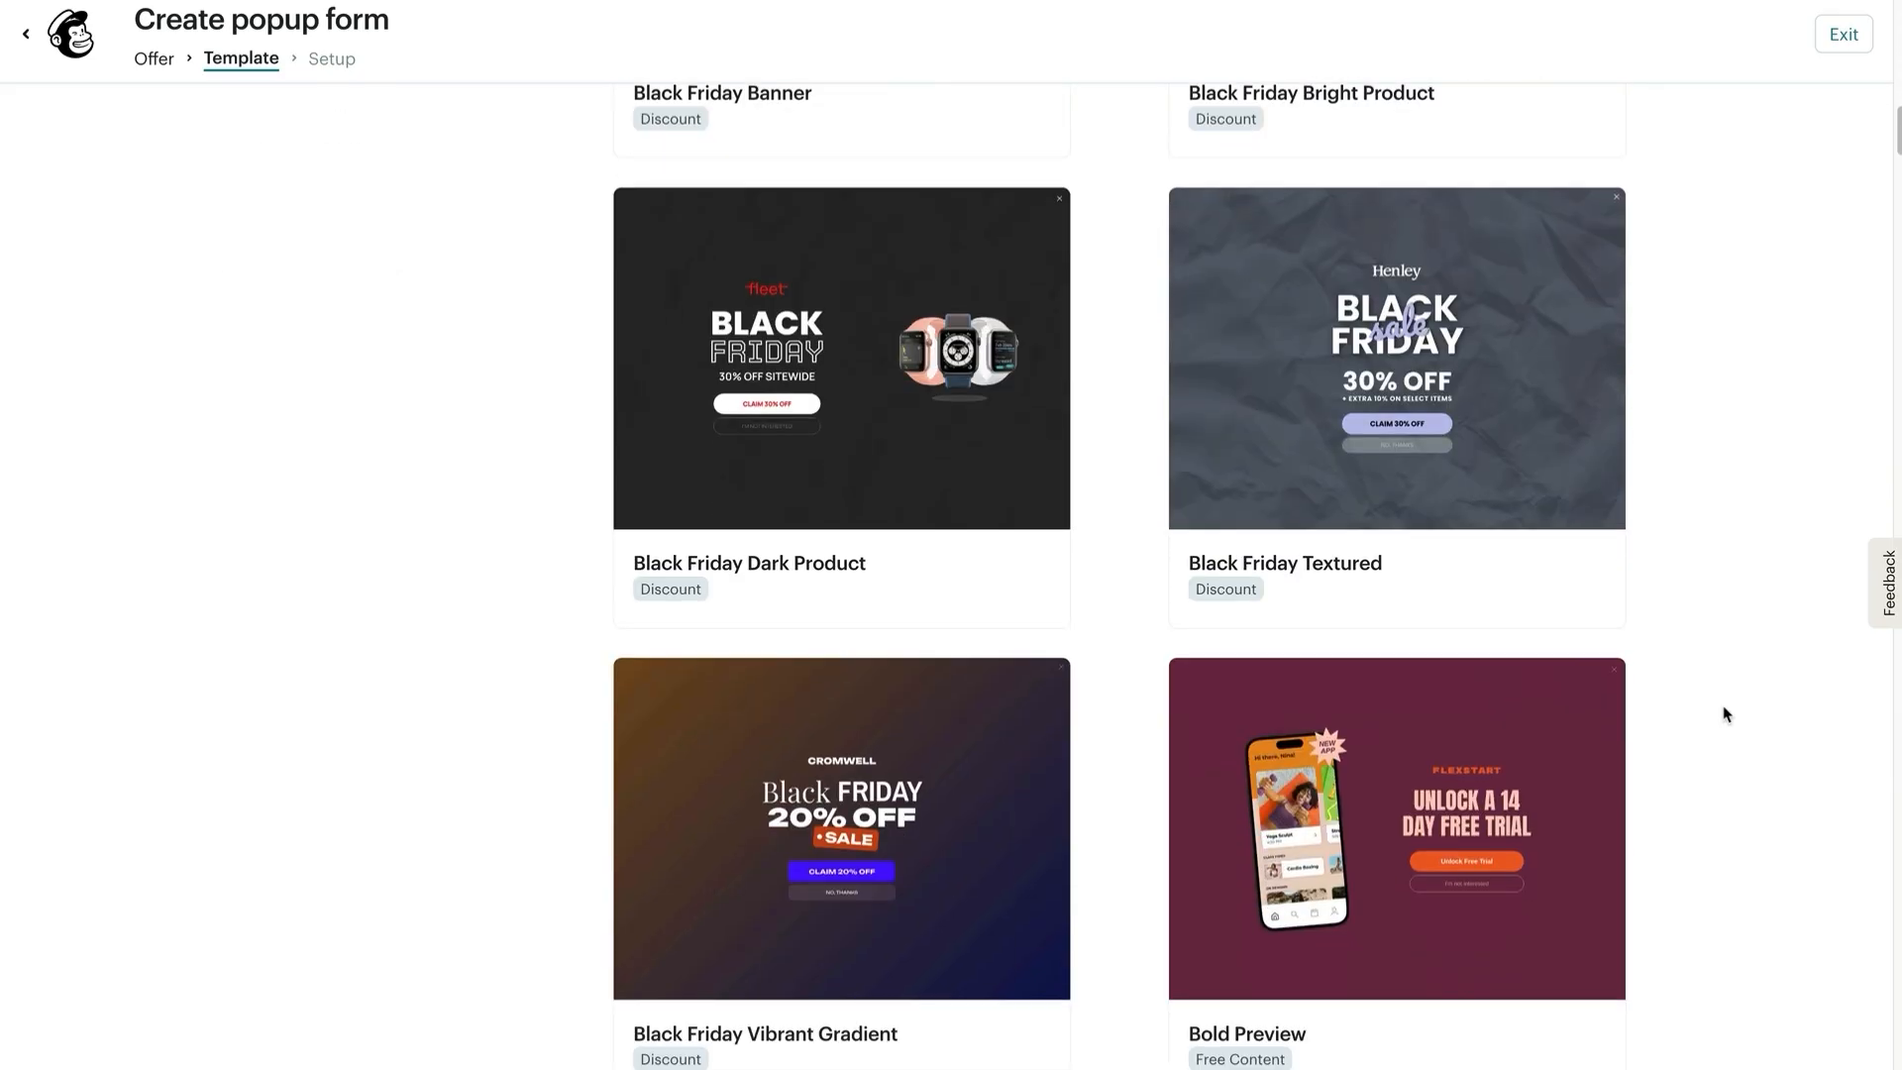
scroll("down", 3)
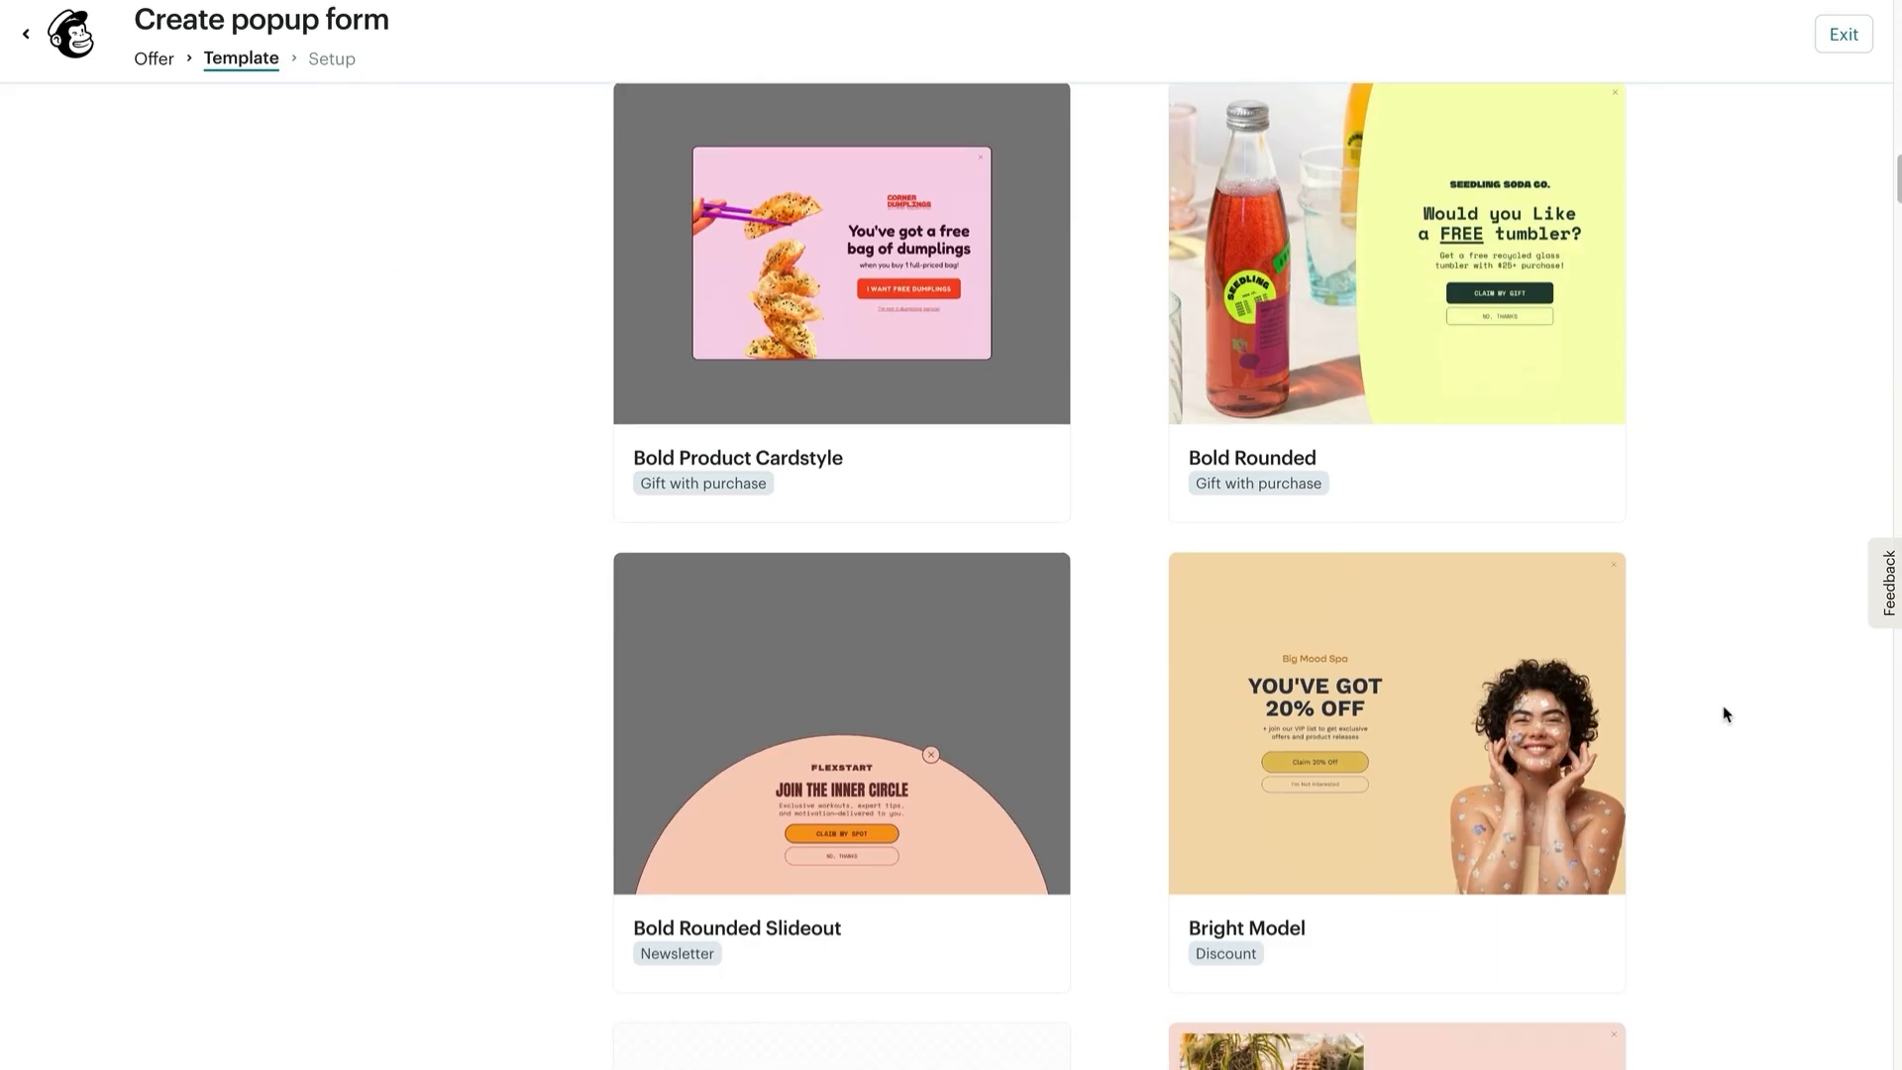
scroll("down", 3)
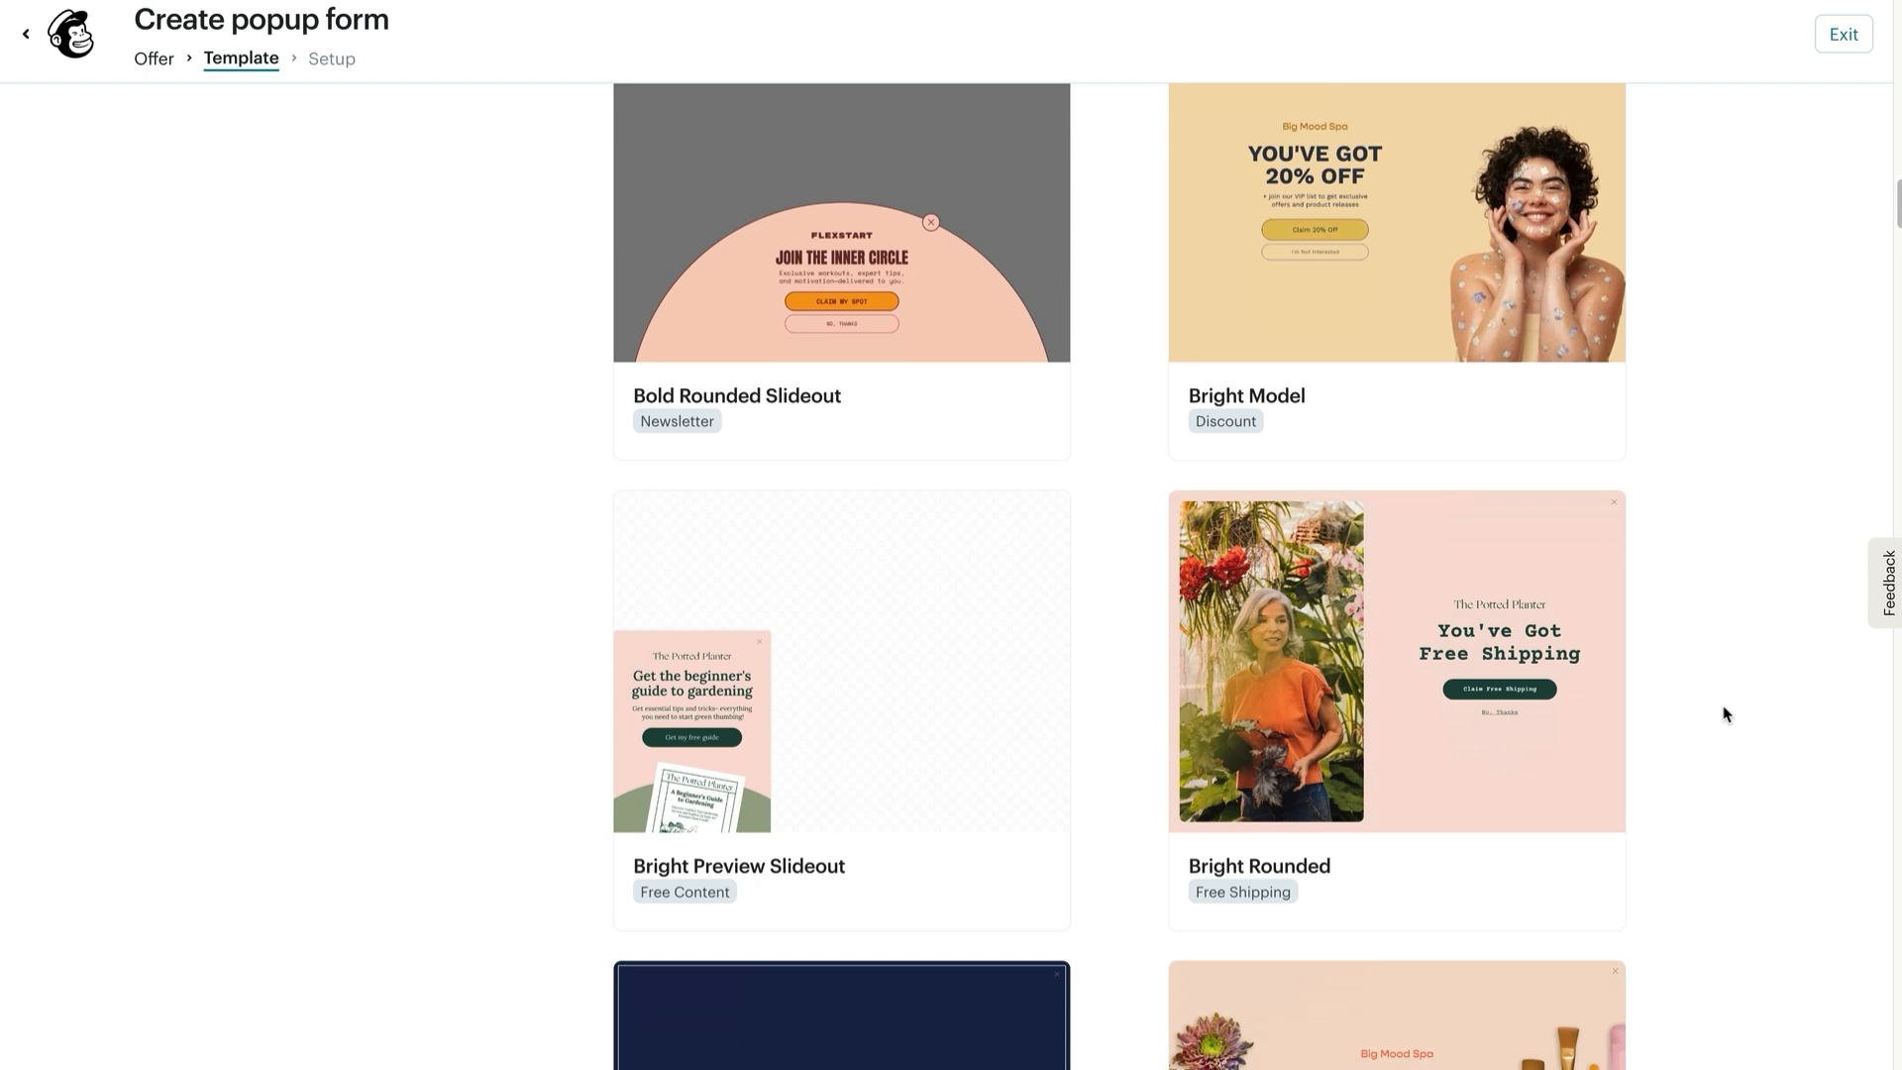
mouse_move(729, 731)
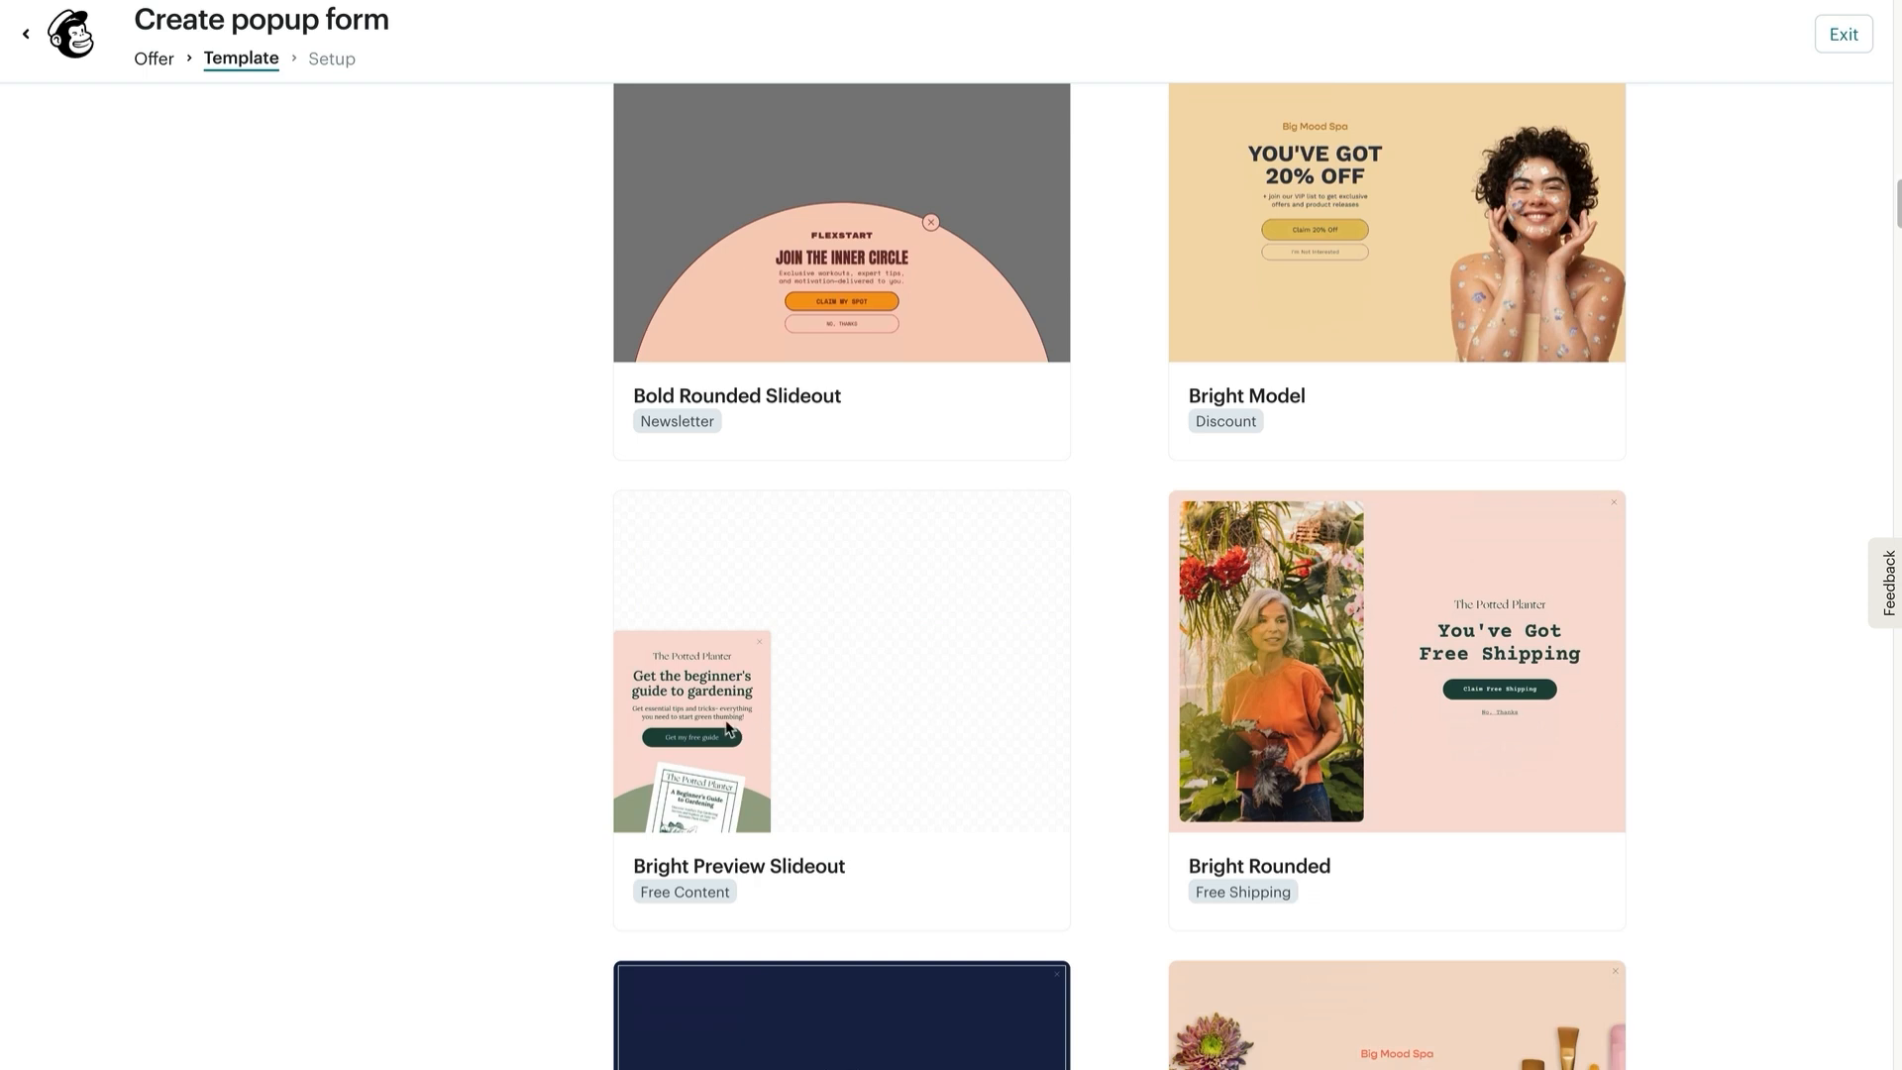
mouse_move(1698, 731)
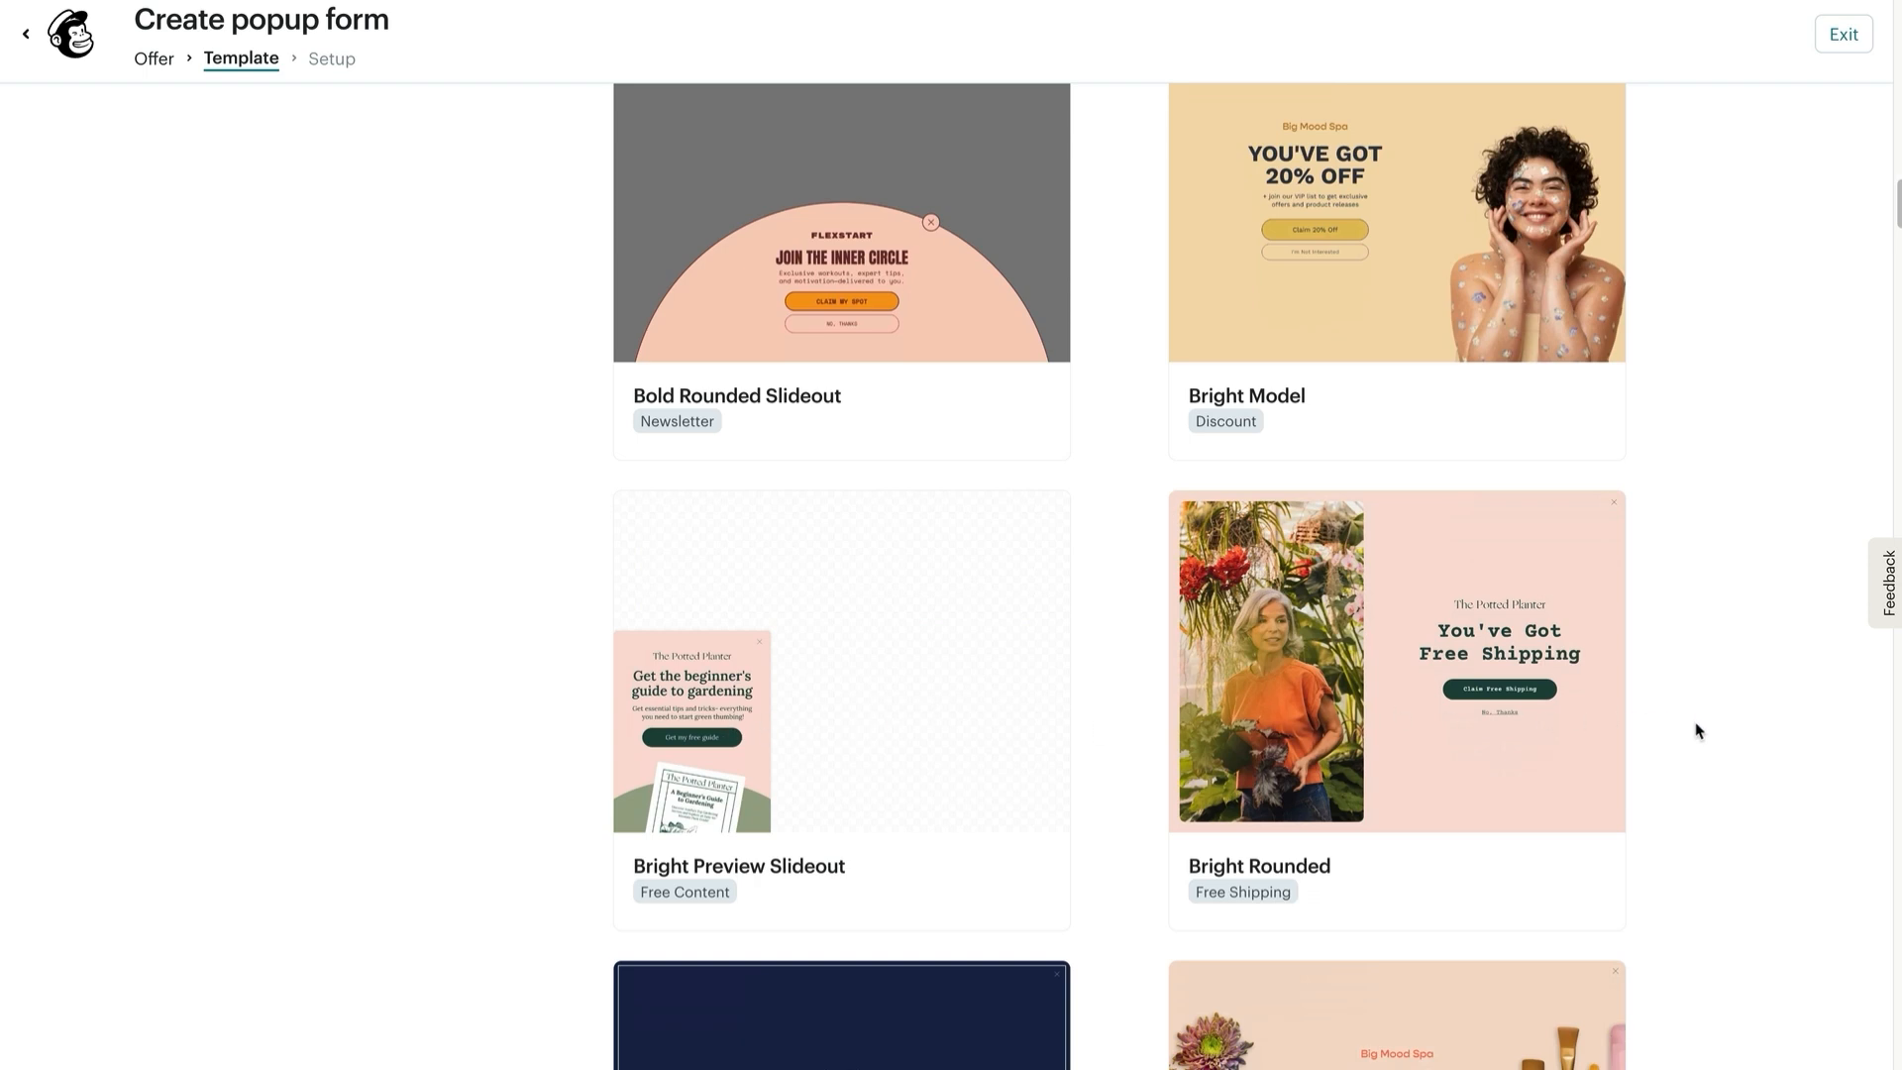
scroll("down", 3)
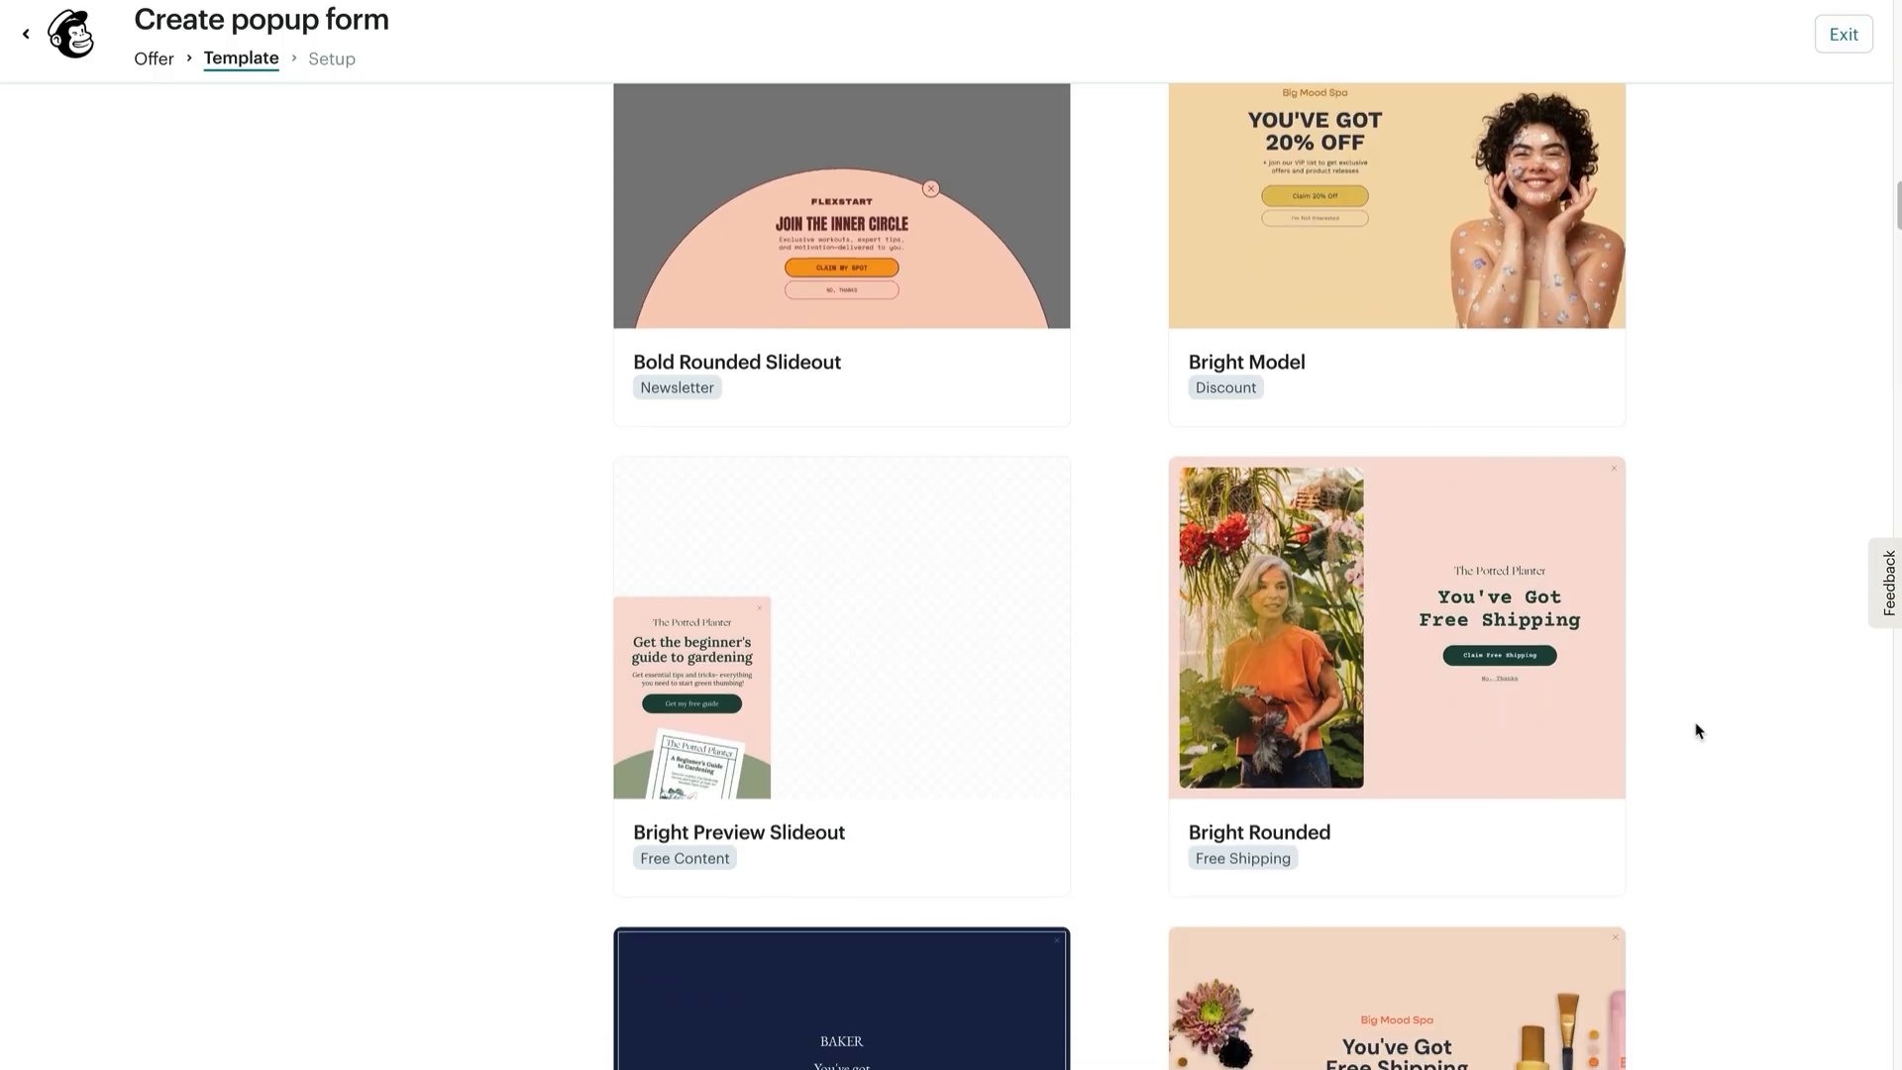
scroll("down", 3)
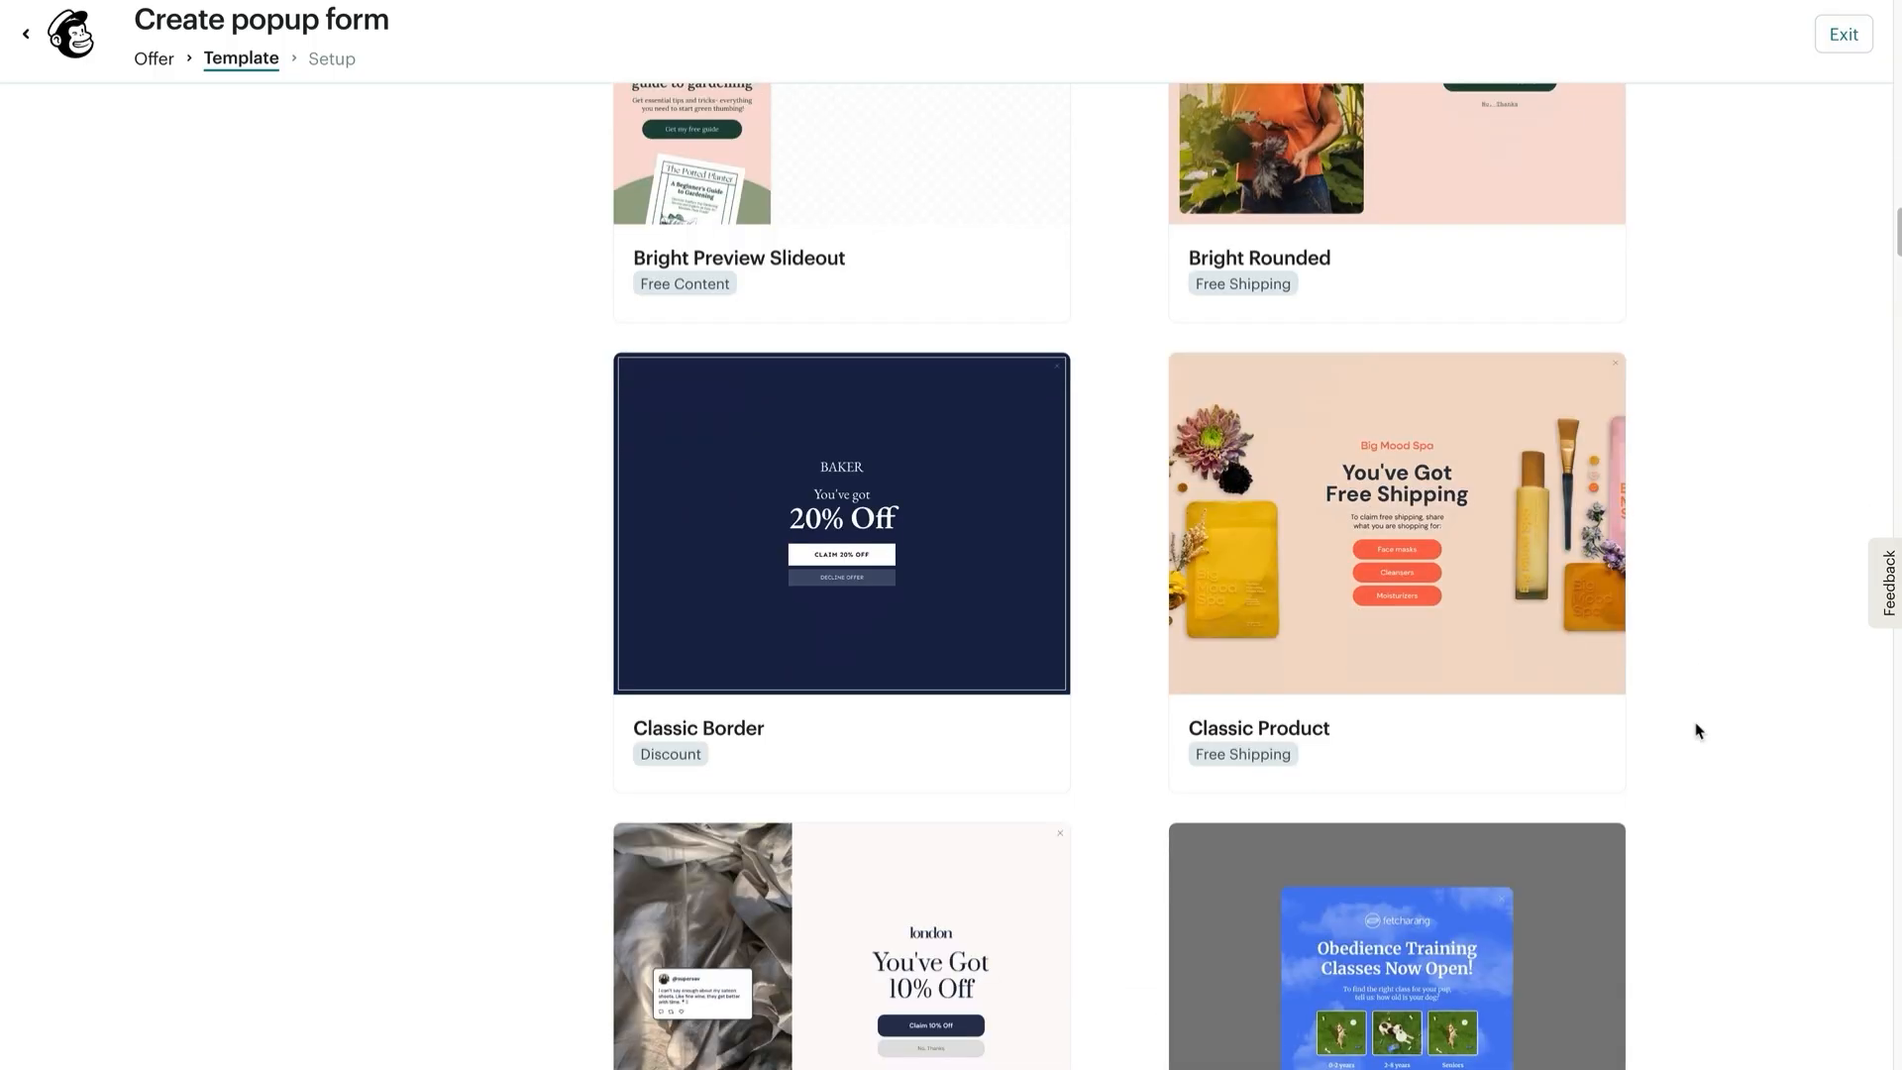
scroll("down", 3)
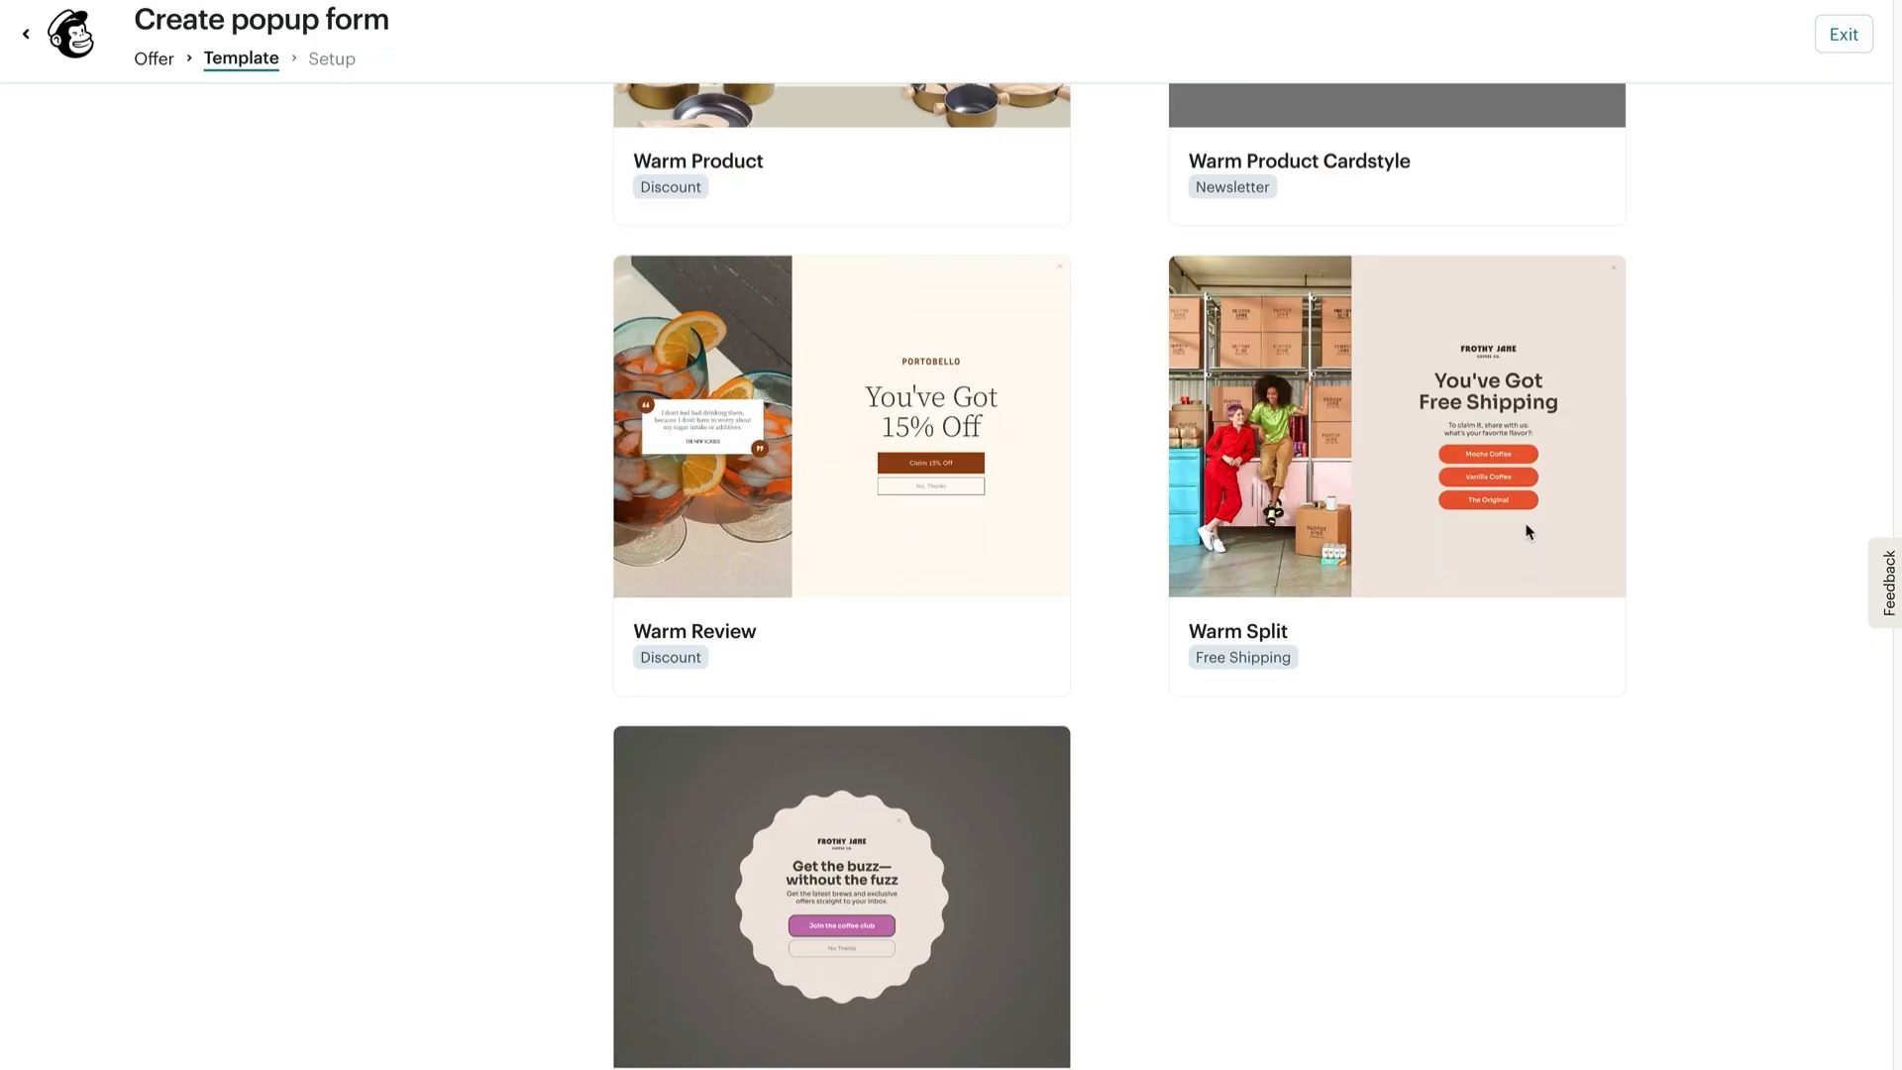
Choose the Warm Split template with email and SMS capture and create the form.
left_click(1395, 424)
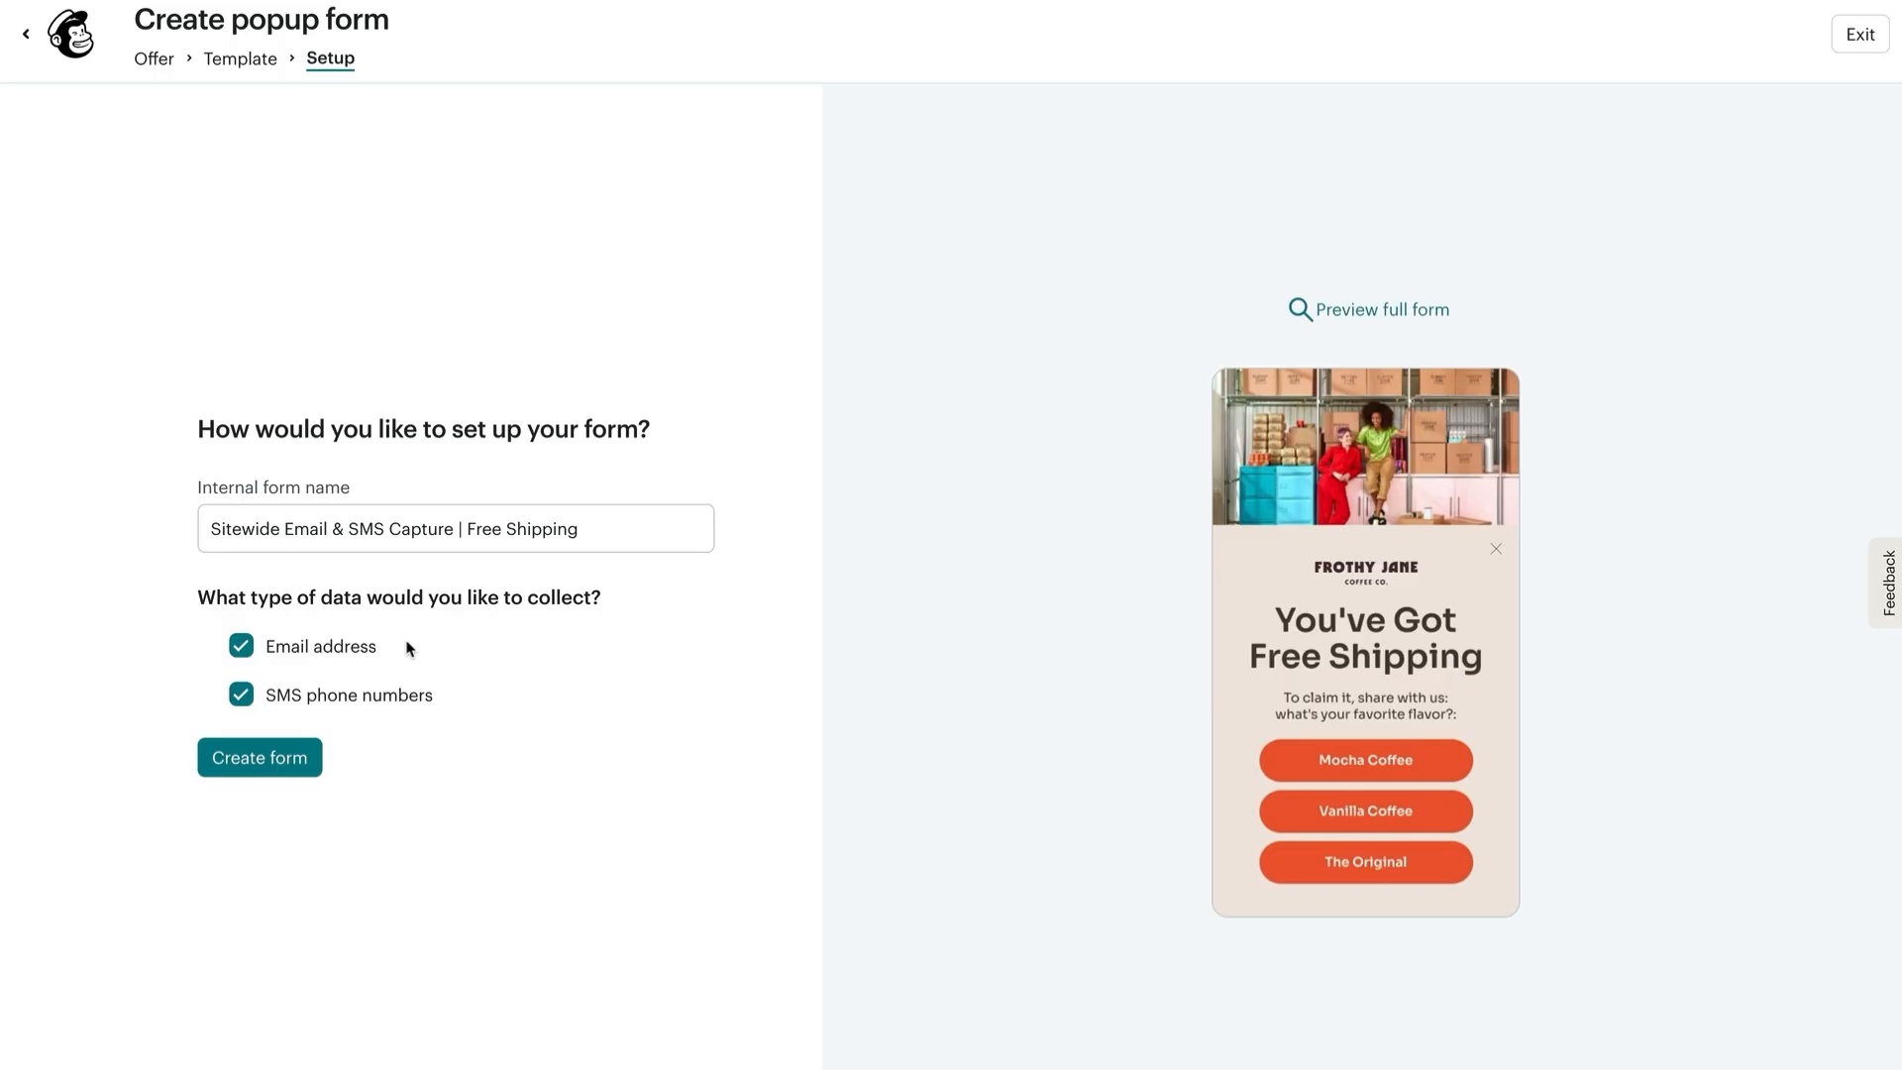
mouse_move(393, 703)
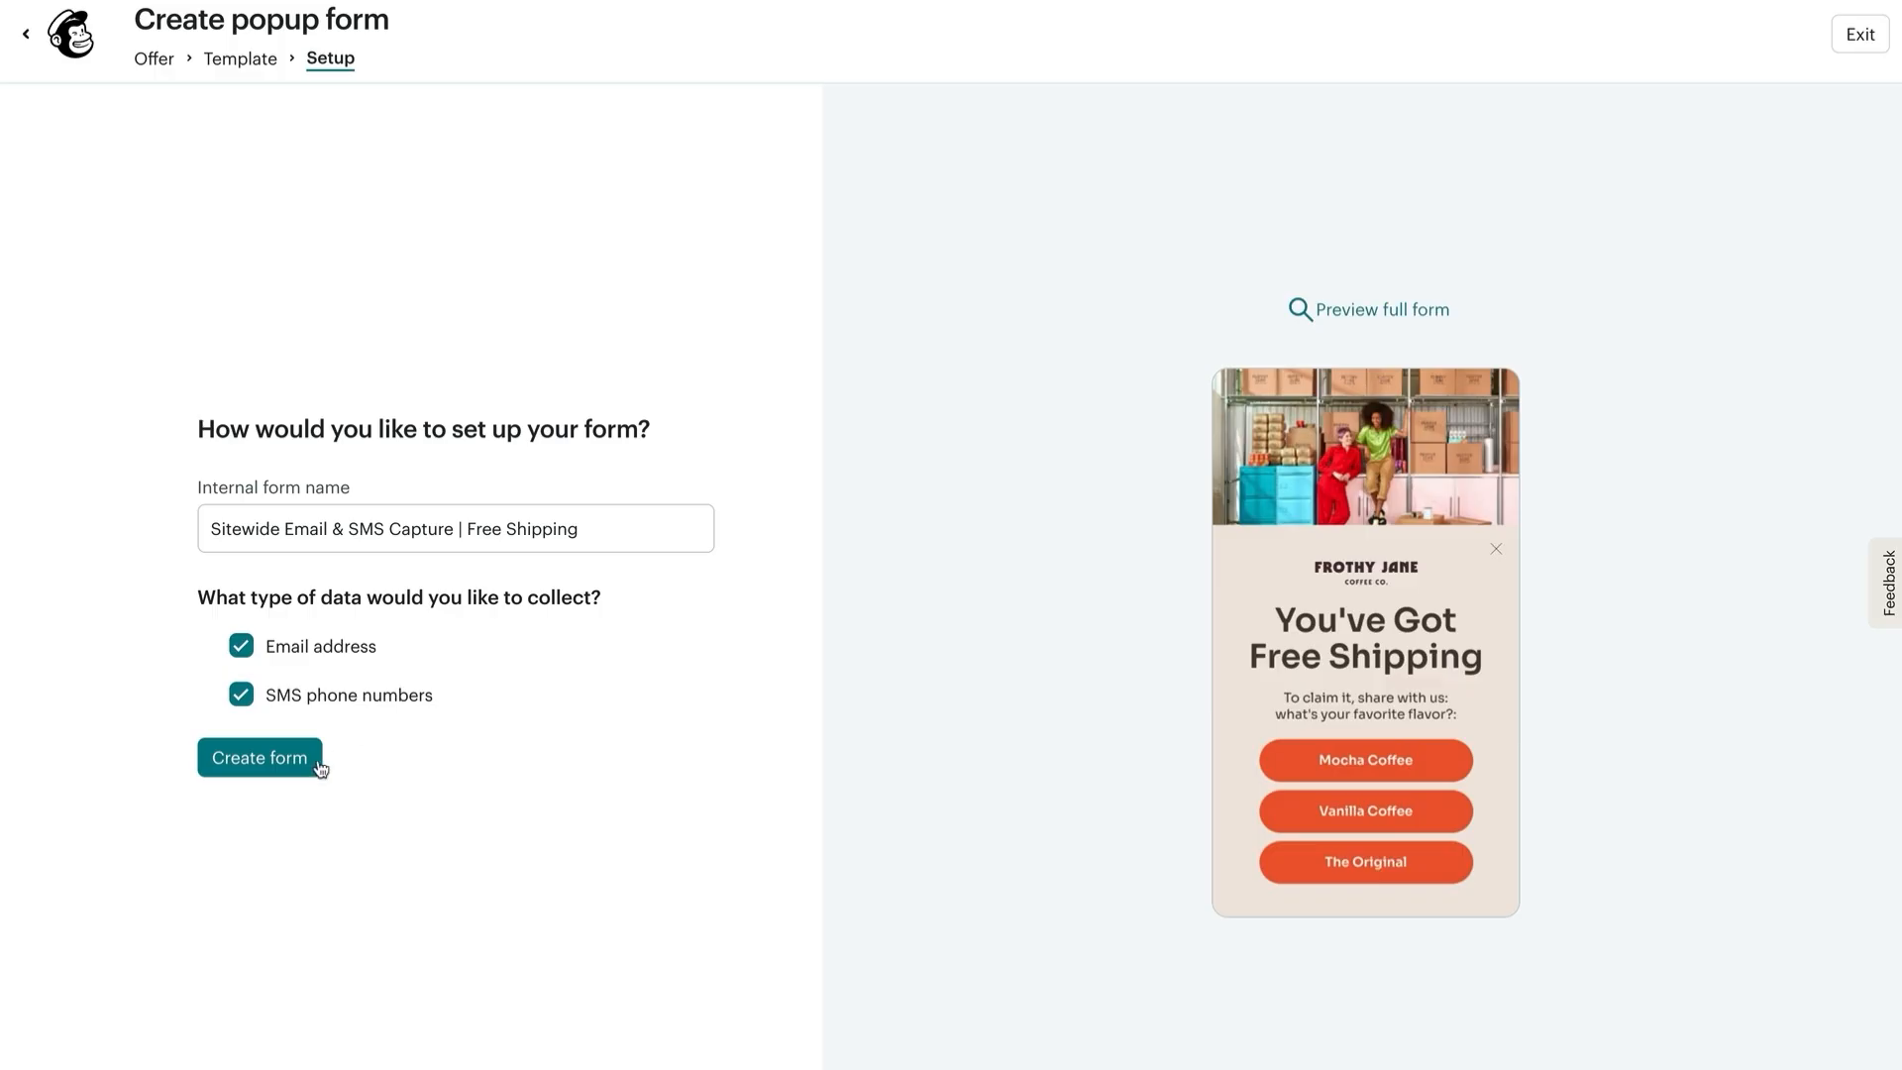
left_click(260, 757)
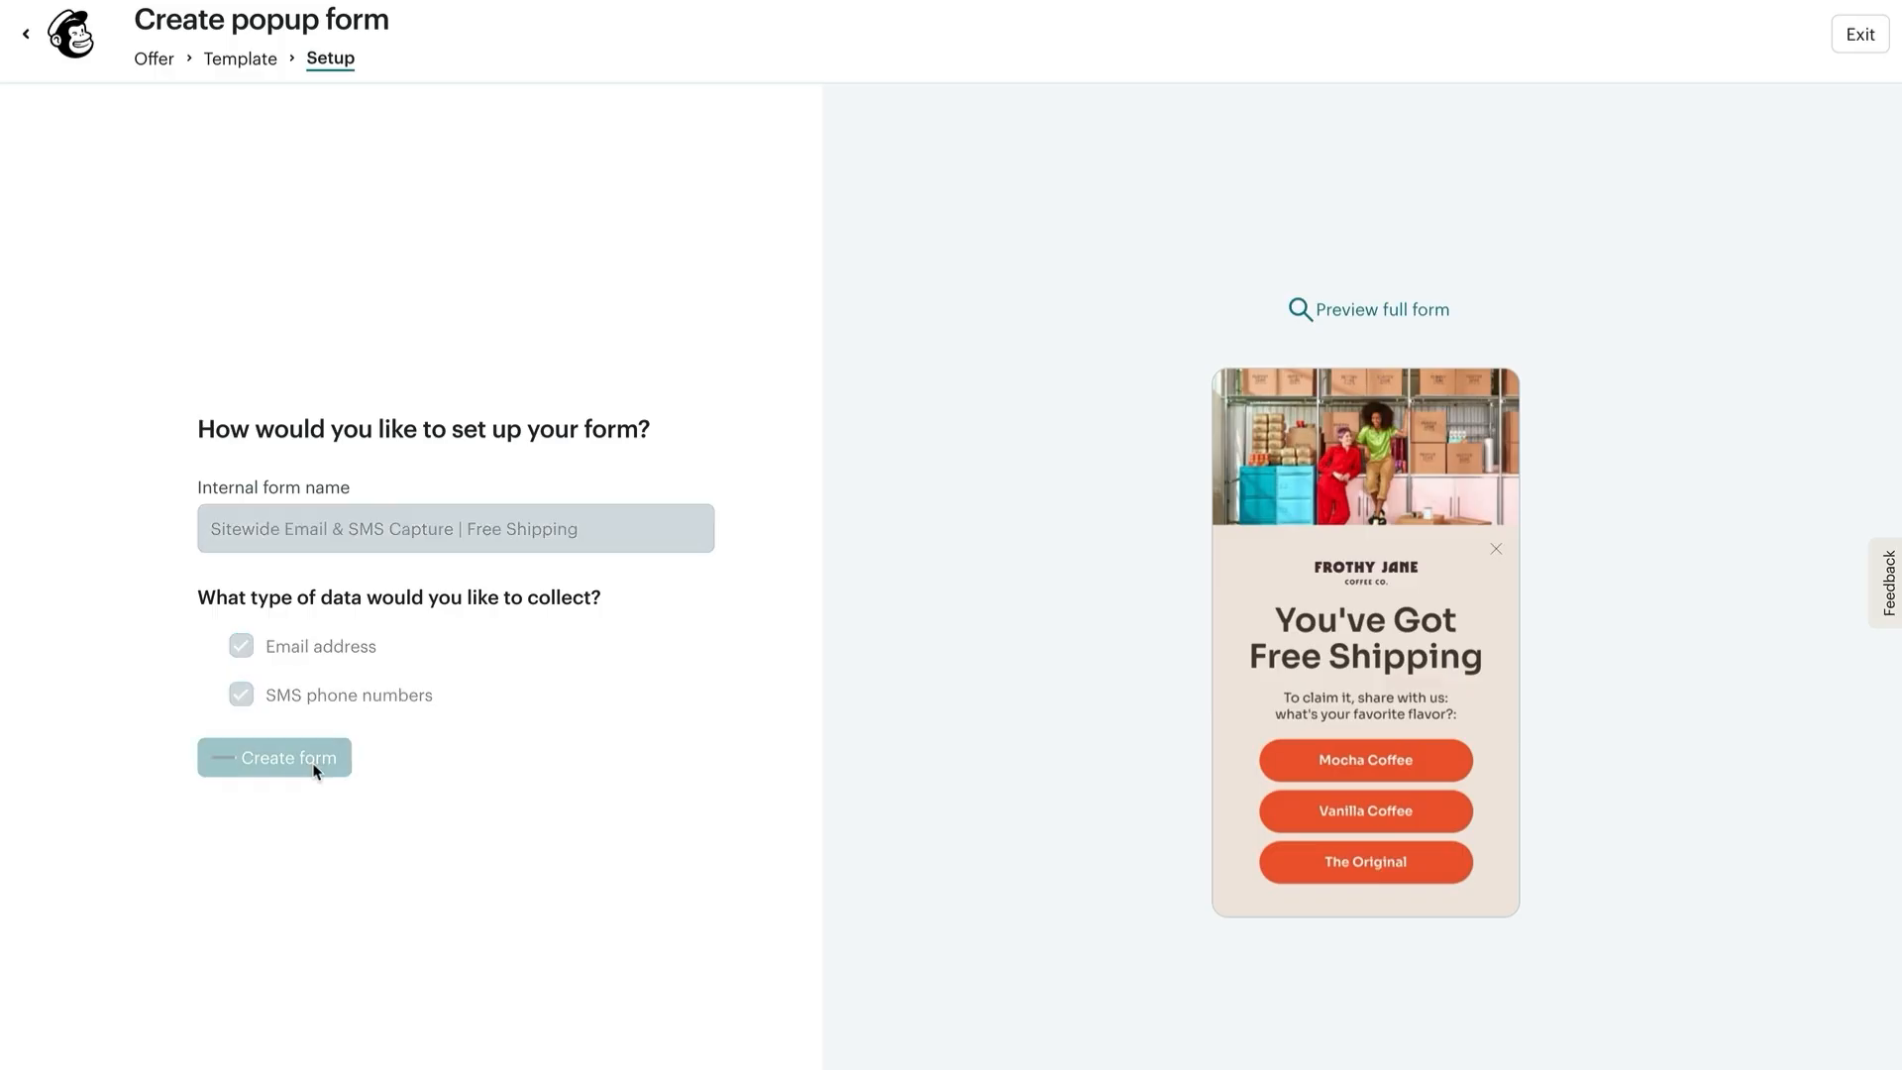
Load the new popup in the designer, review the Email Capture step, then return to all steps.
left_click(274, 757)
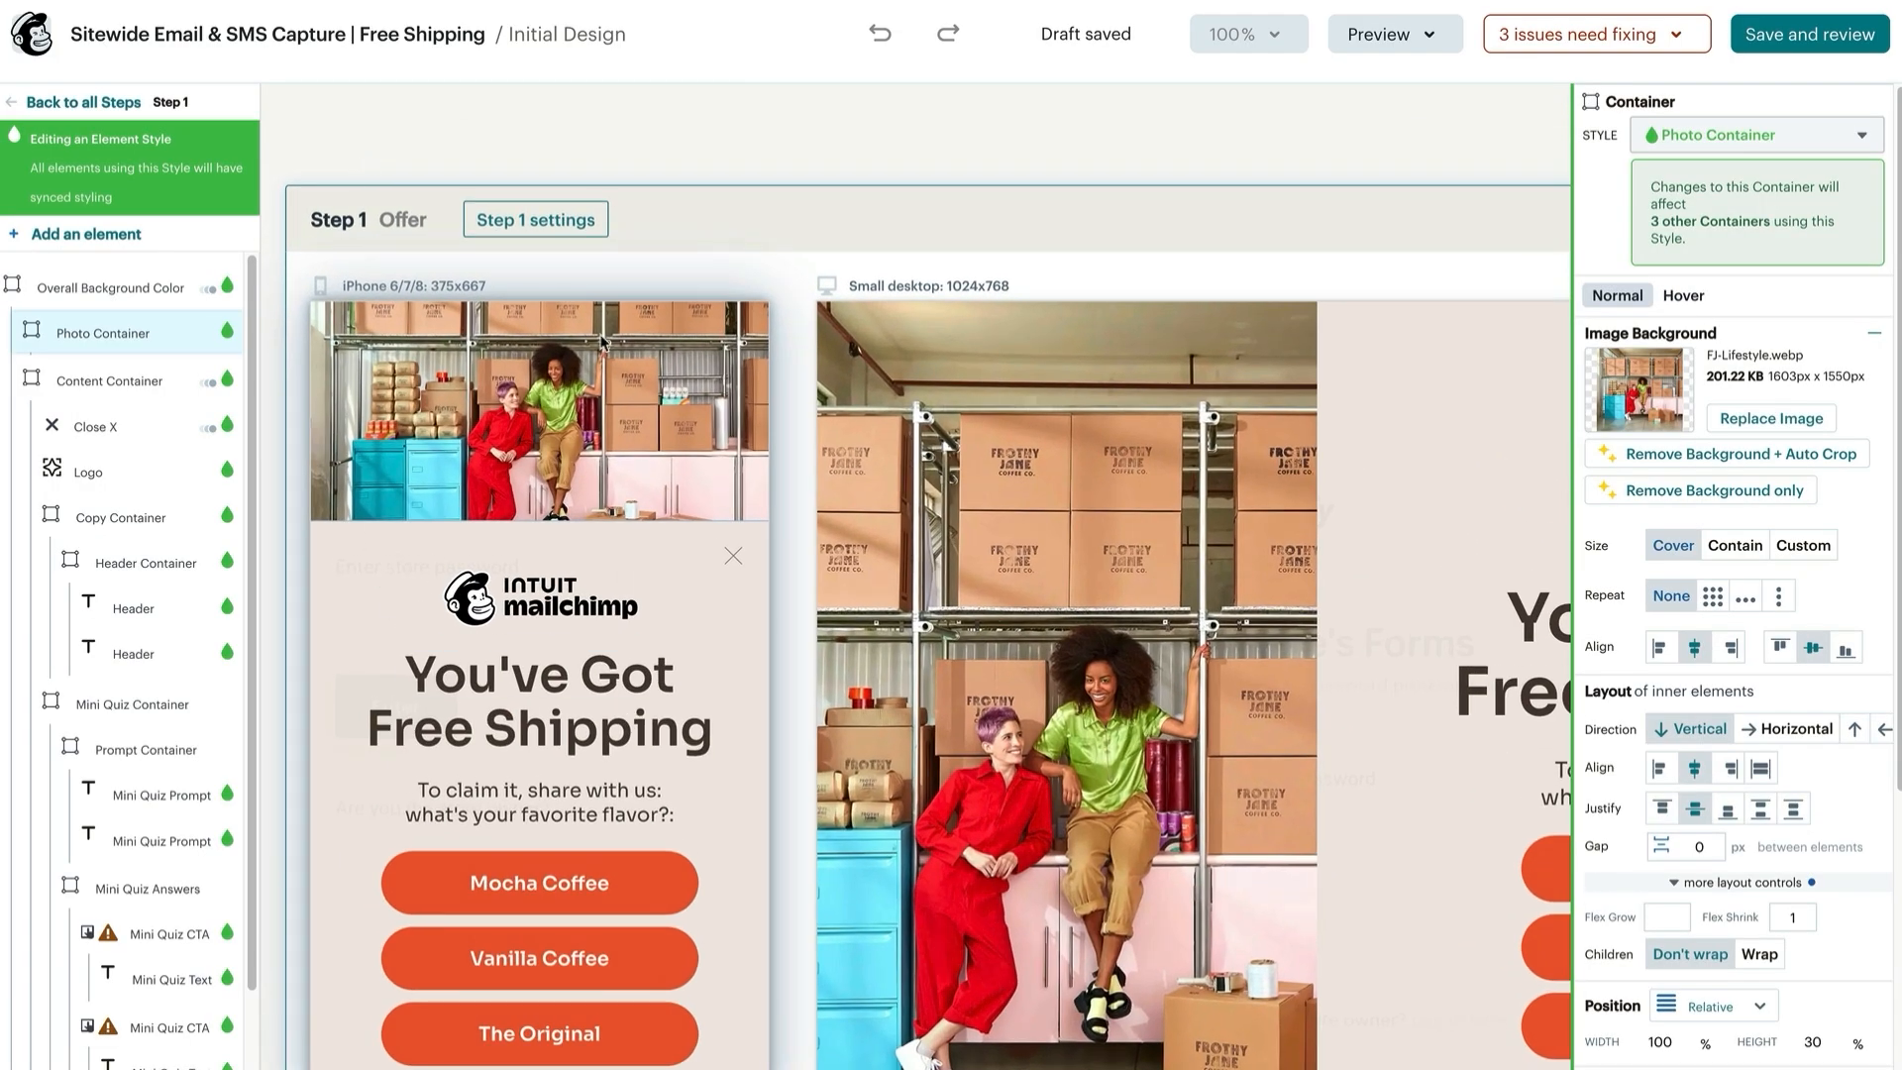
mouse_move(890, 478)
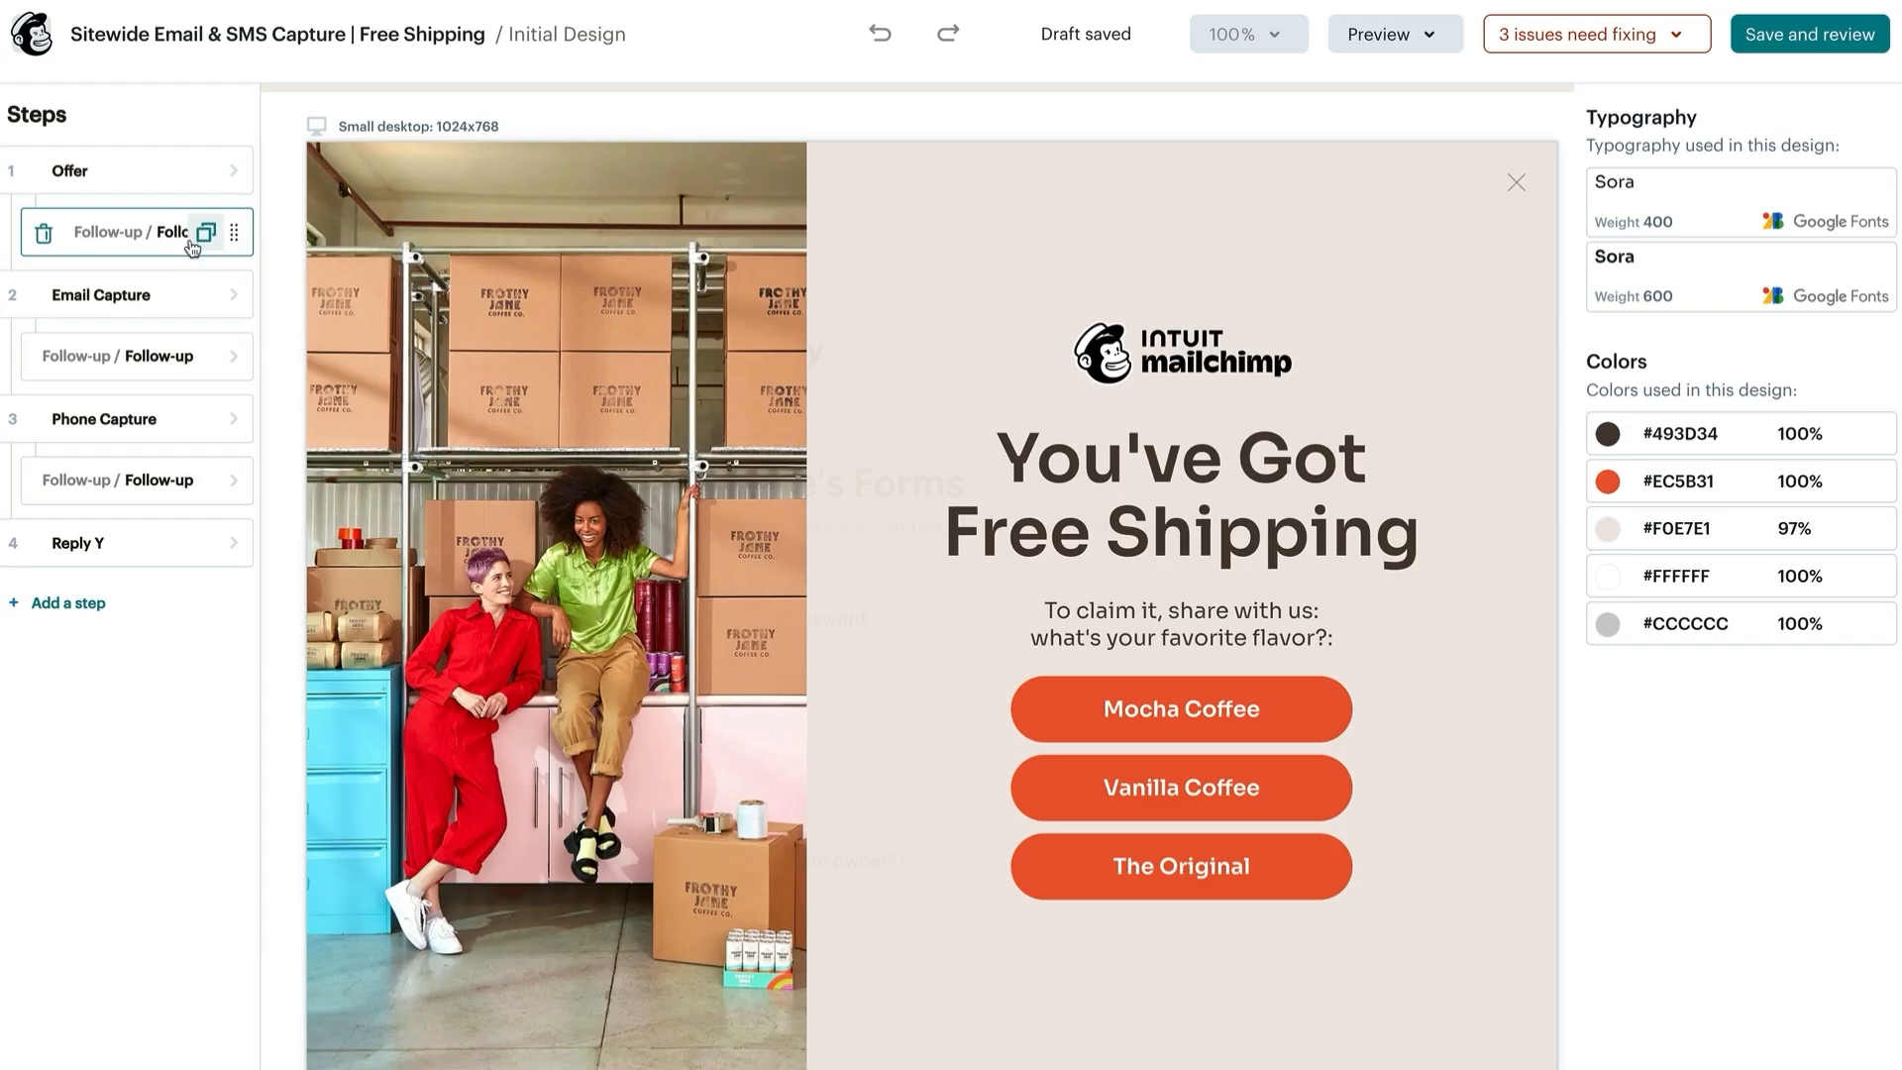
mouse_move(144, 553)
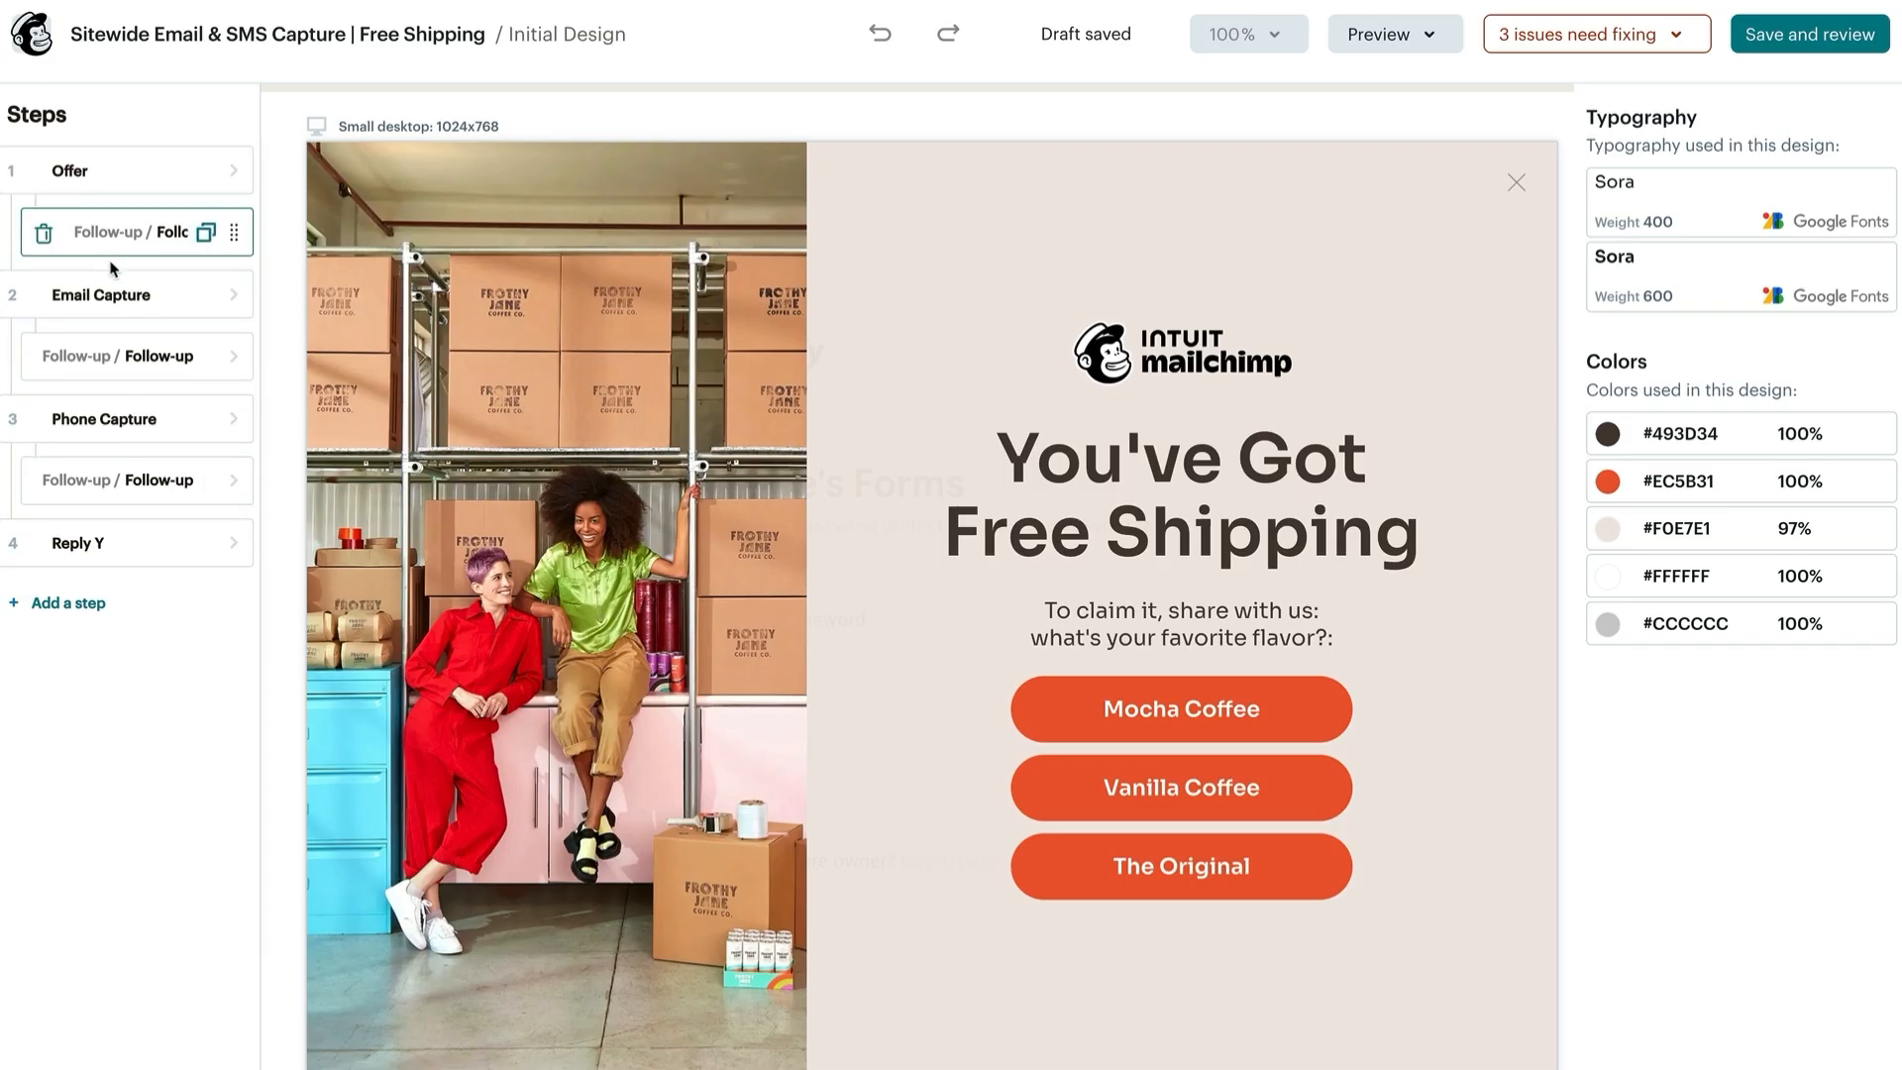
left_click(99, 293)
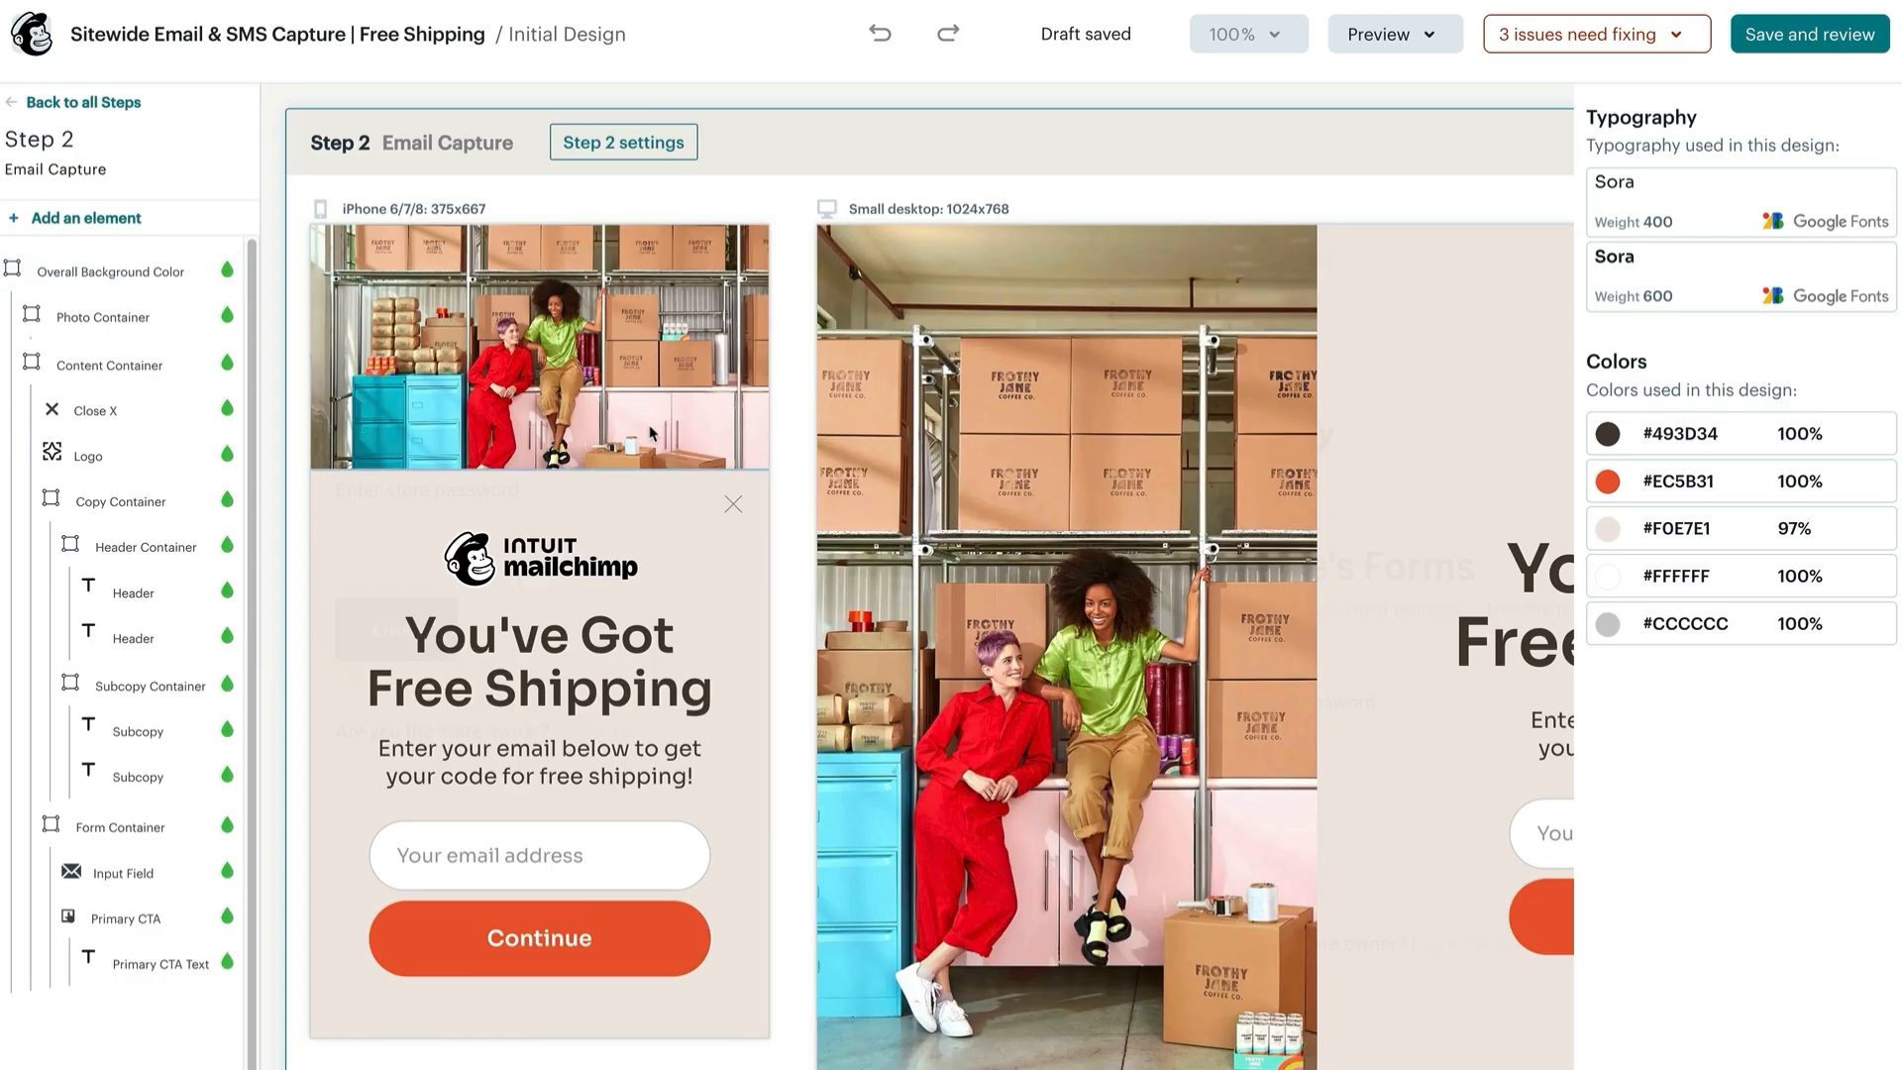
scroll("down", 3)
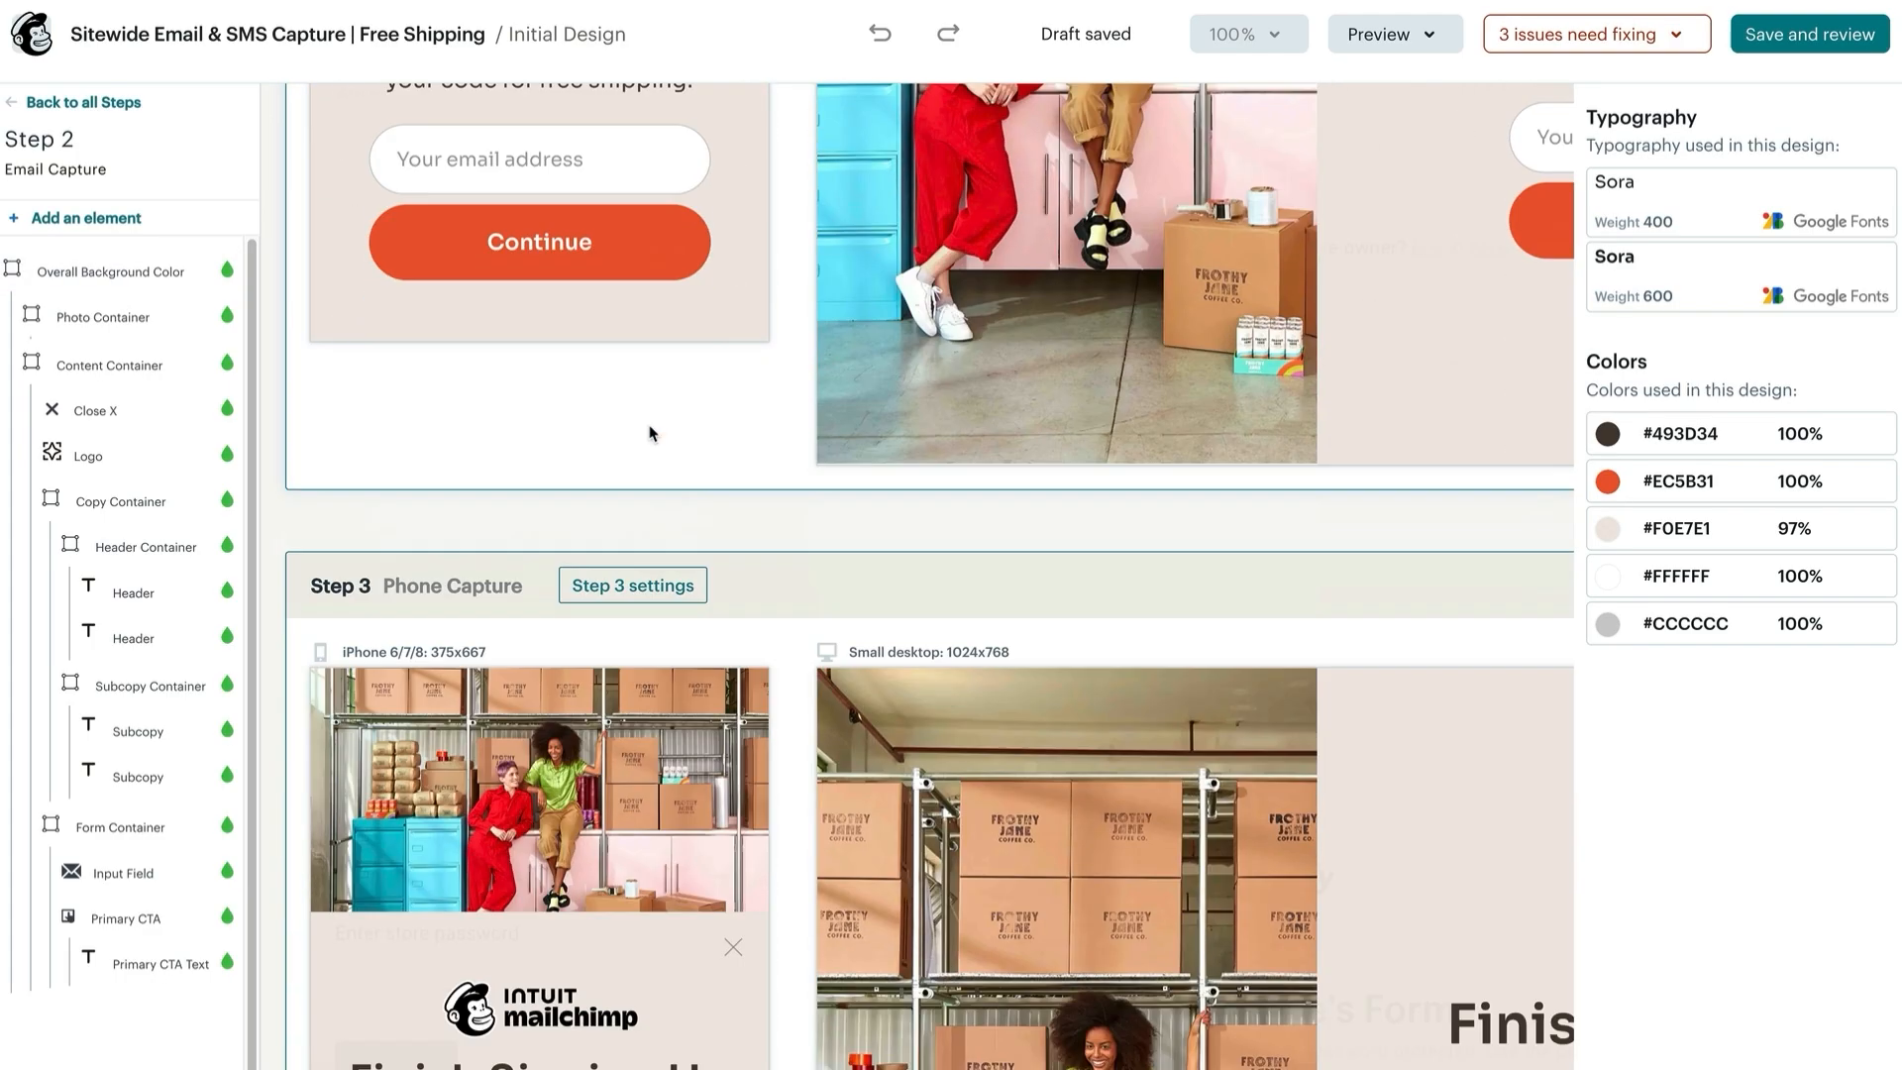
left_click(1248, 34)
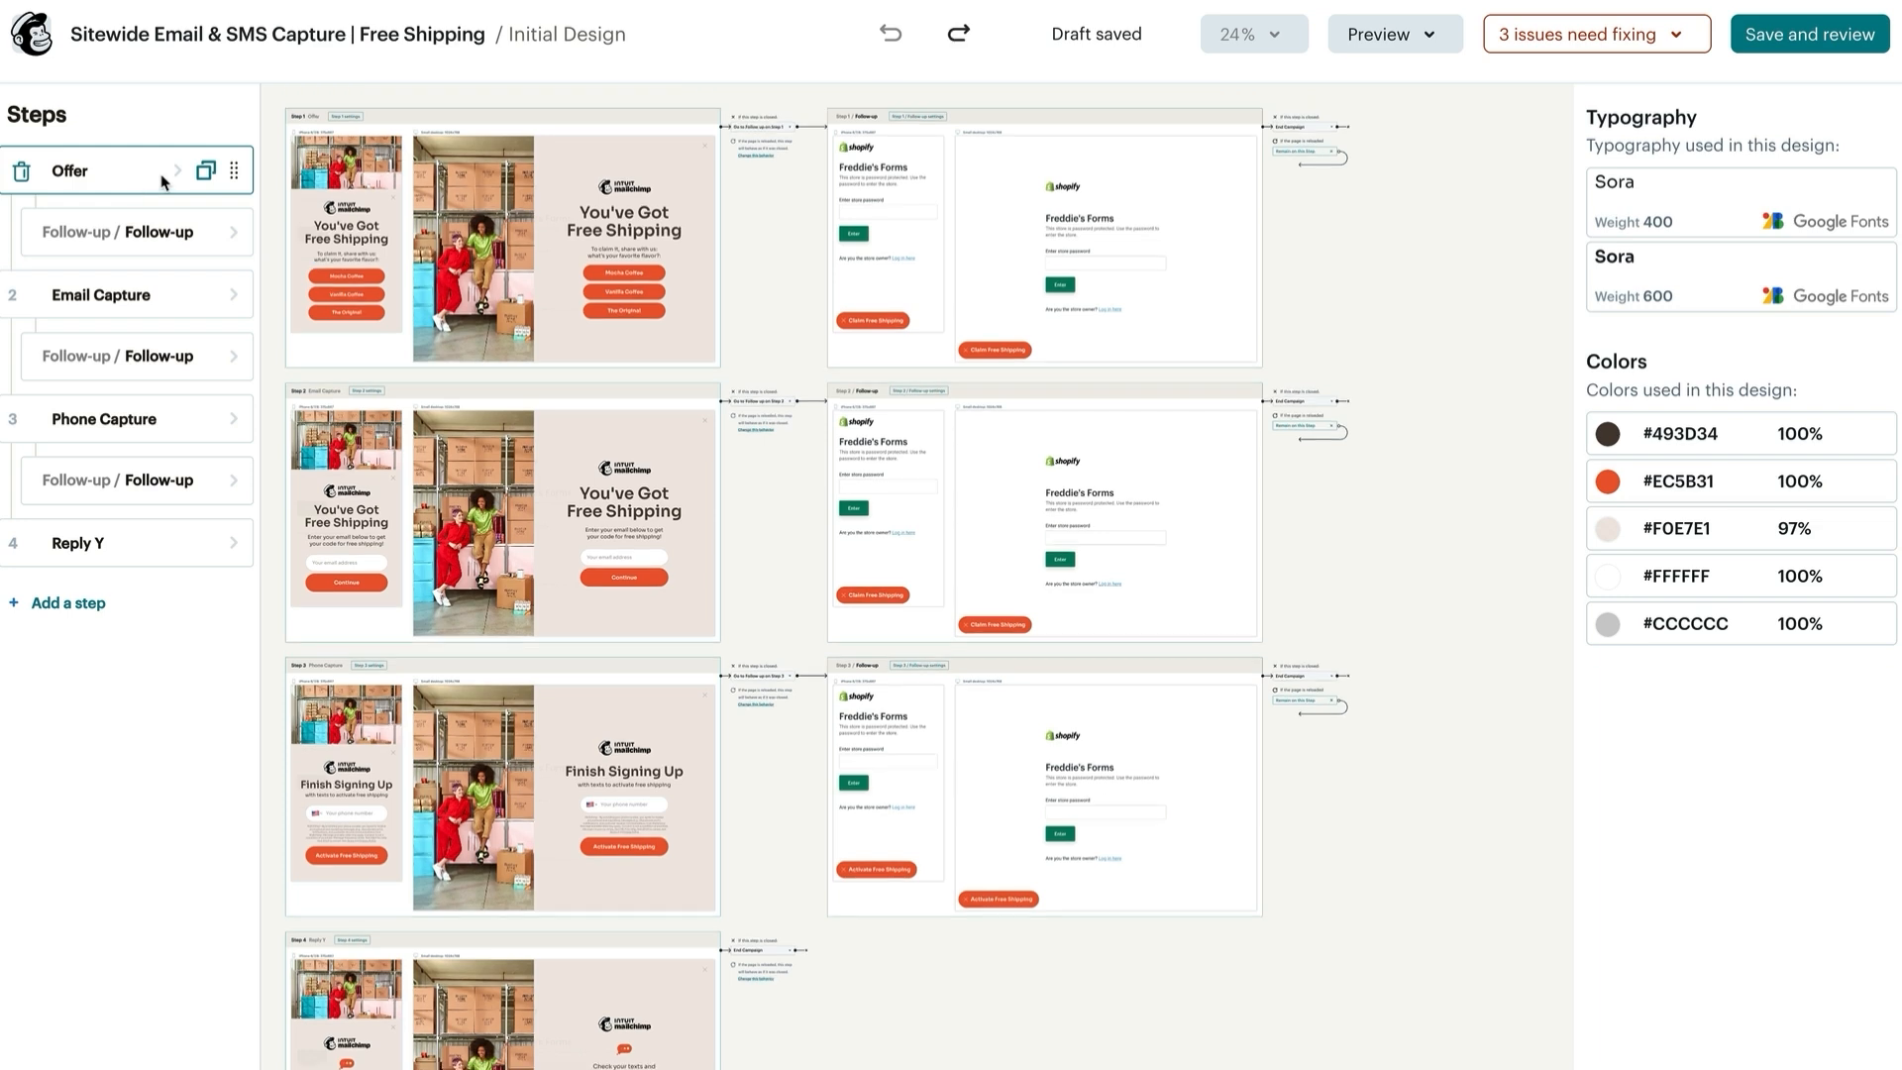
mouse_move(1562, 479)
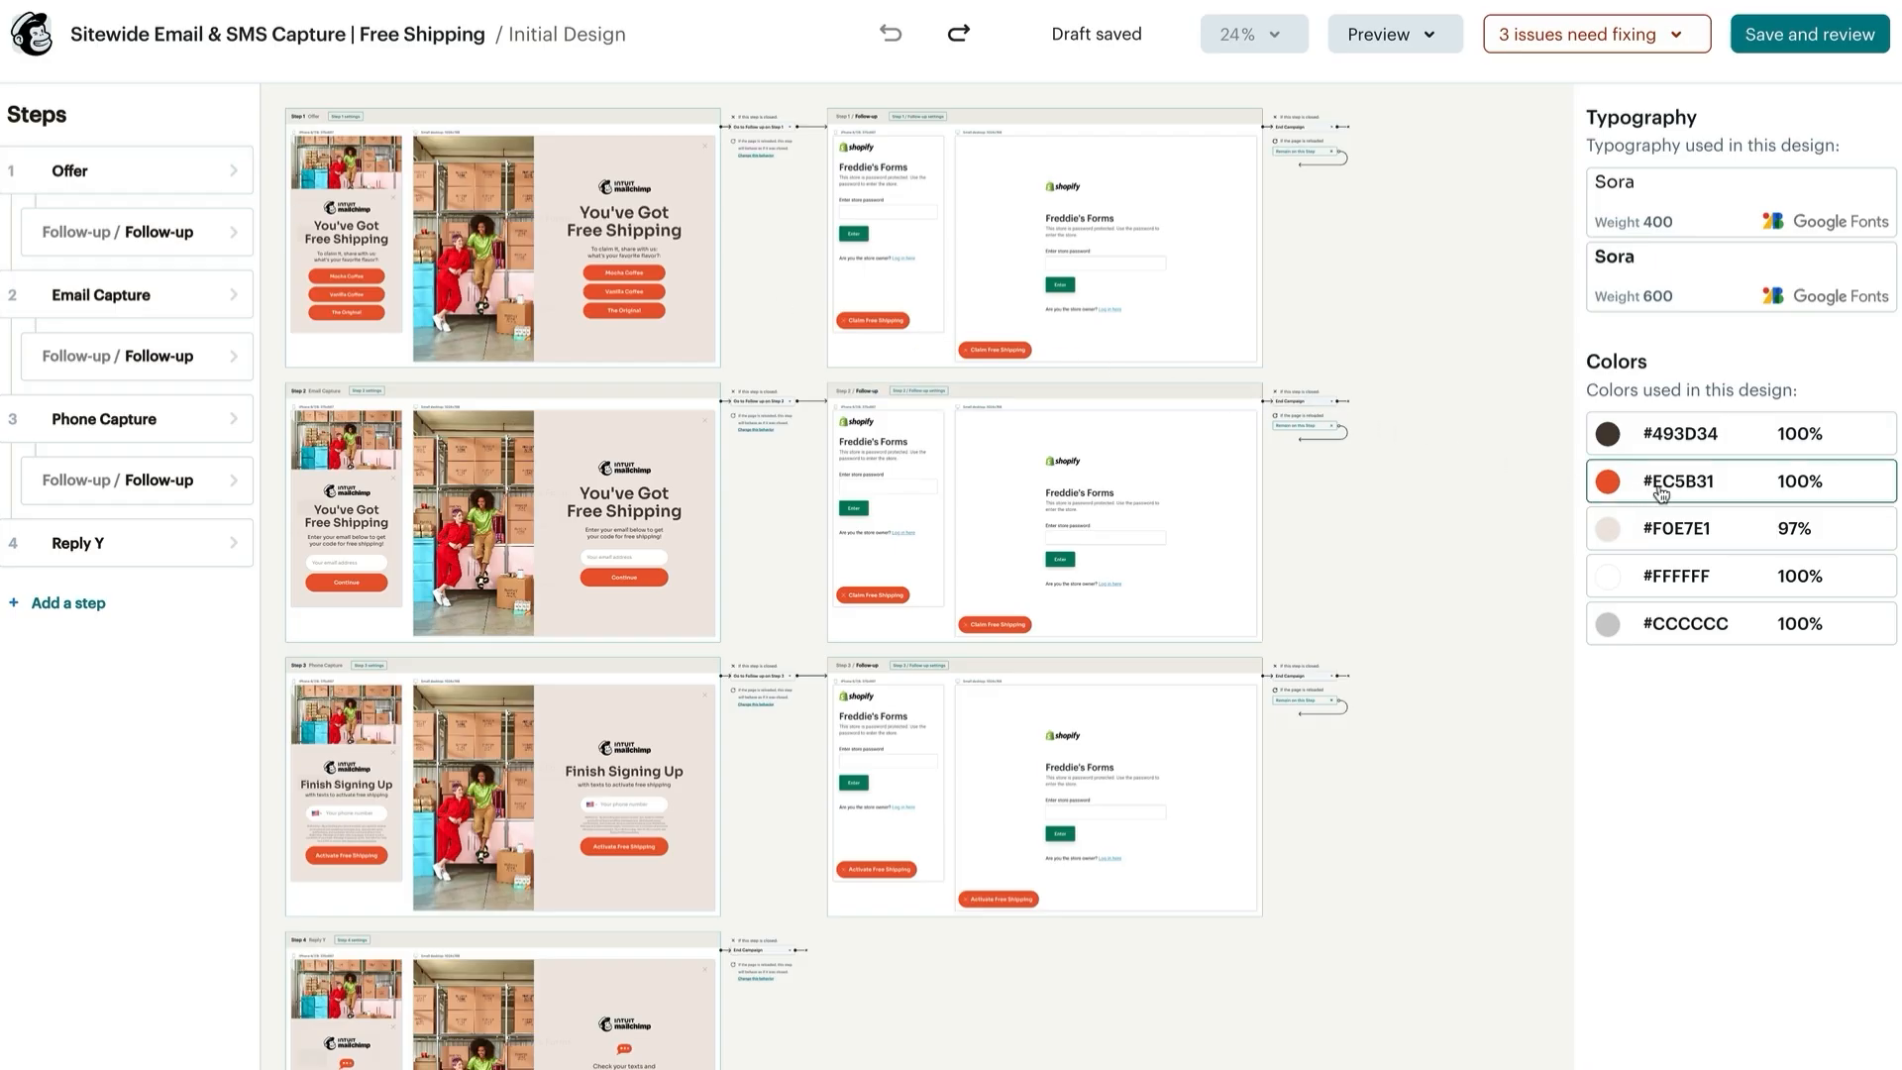
Change the orange accent #EC5B31 to yellow #FFE01B and adjust the cream #F0E7E1 background hex.
left_click(1606, 479)
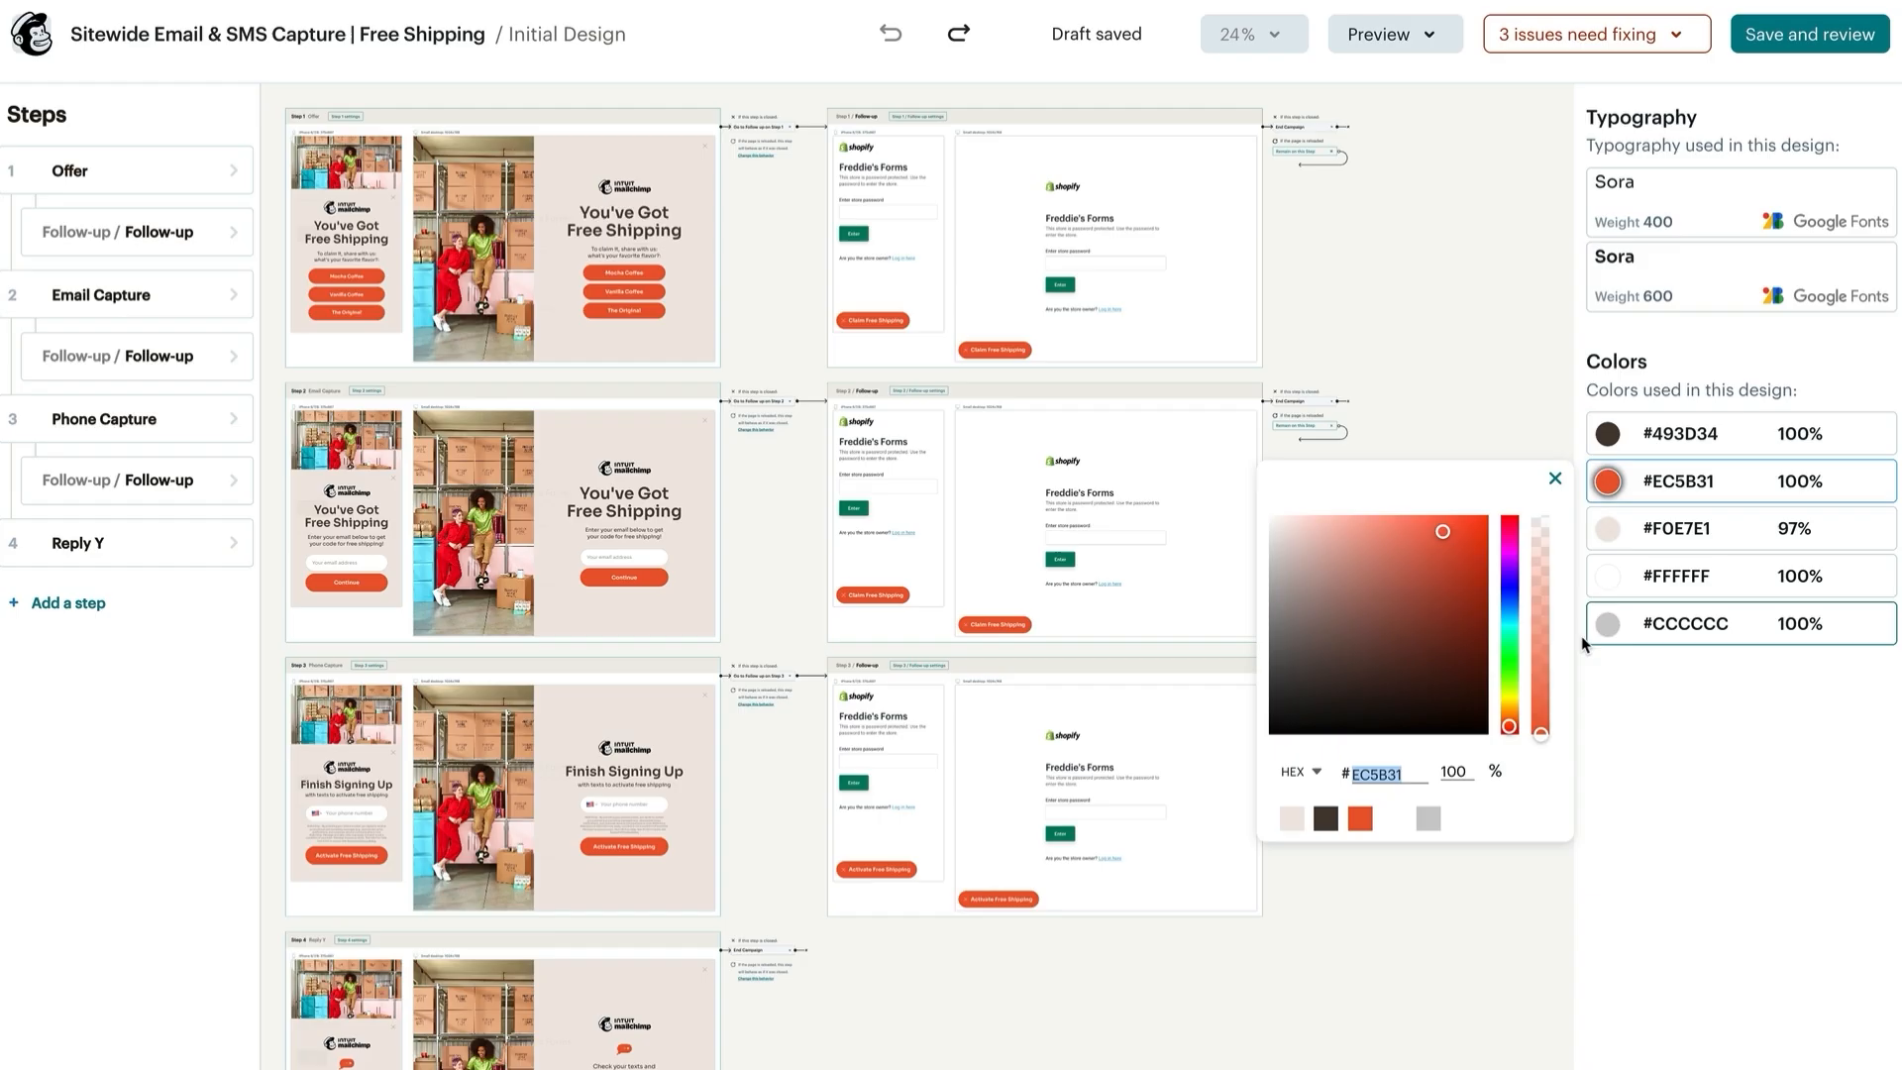
type("FFE01B")
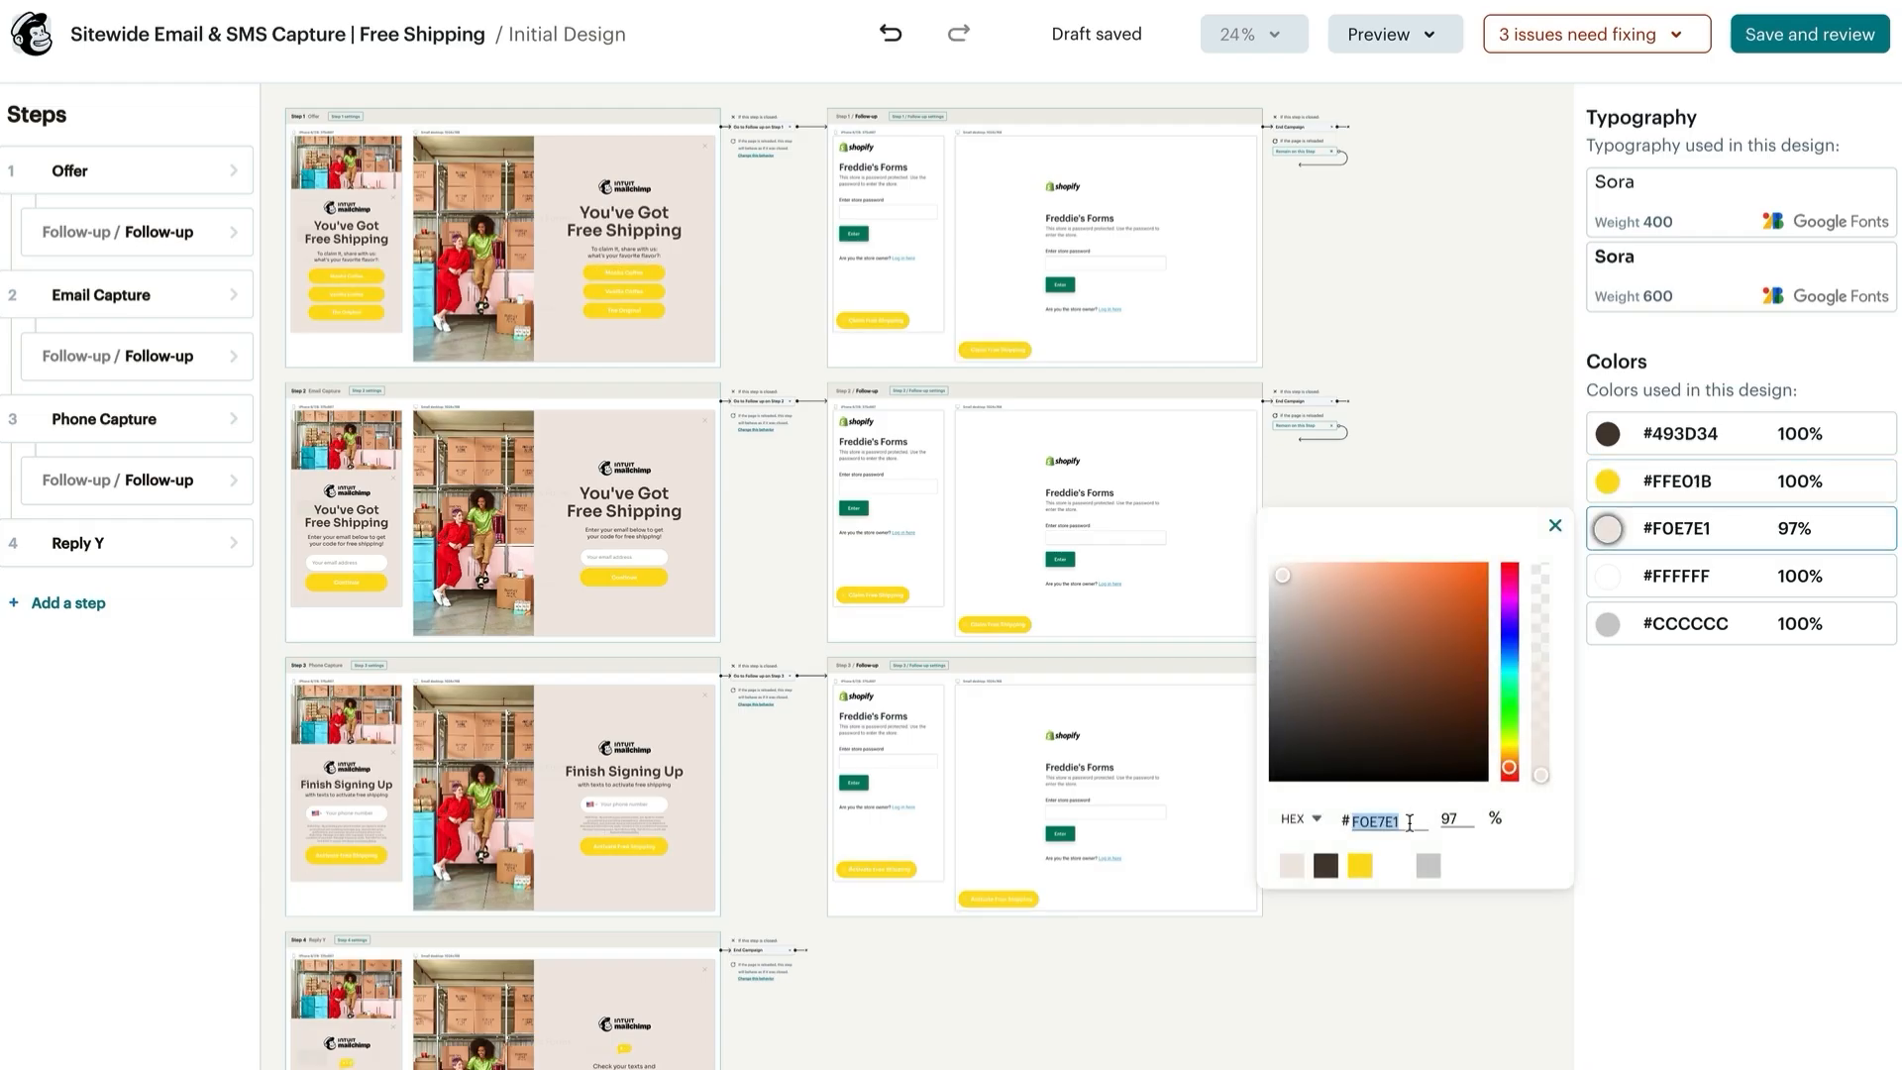
type("F0F0E")
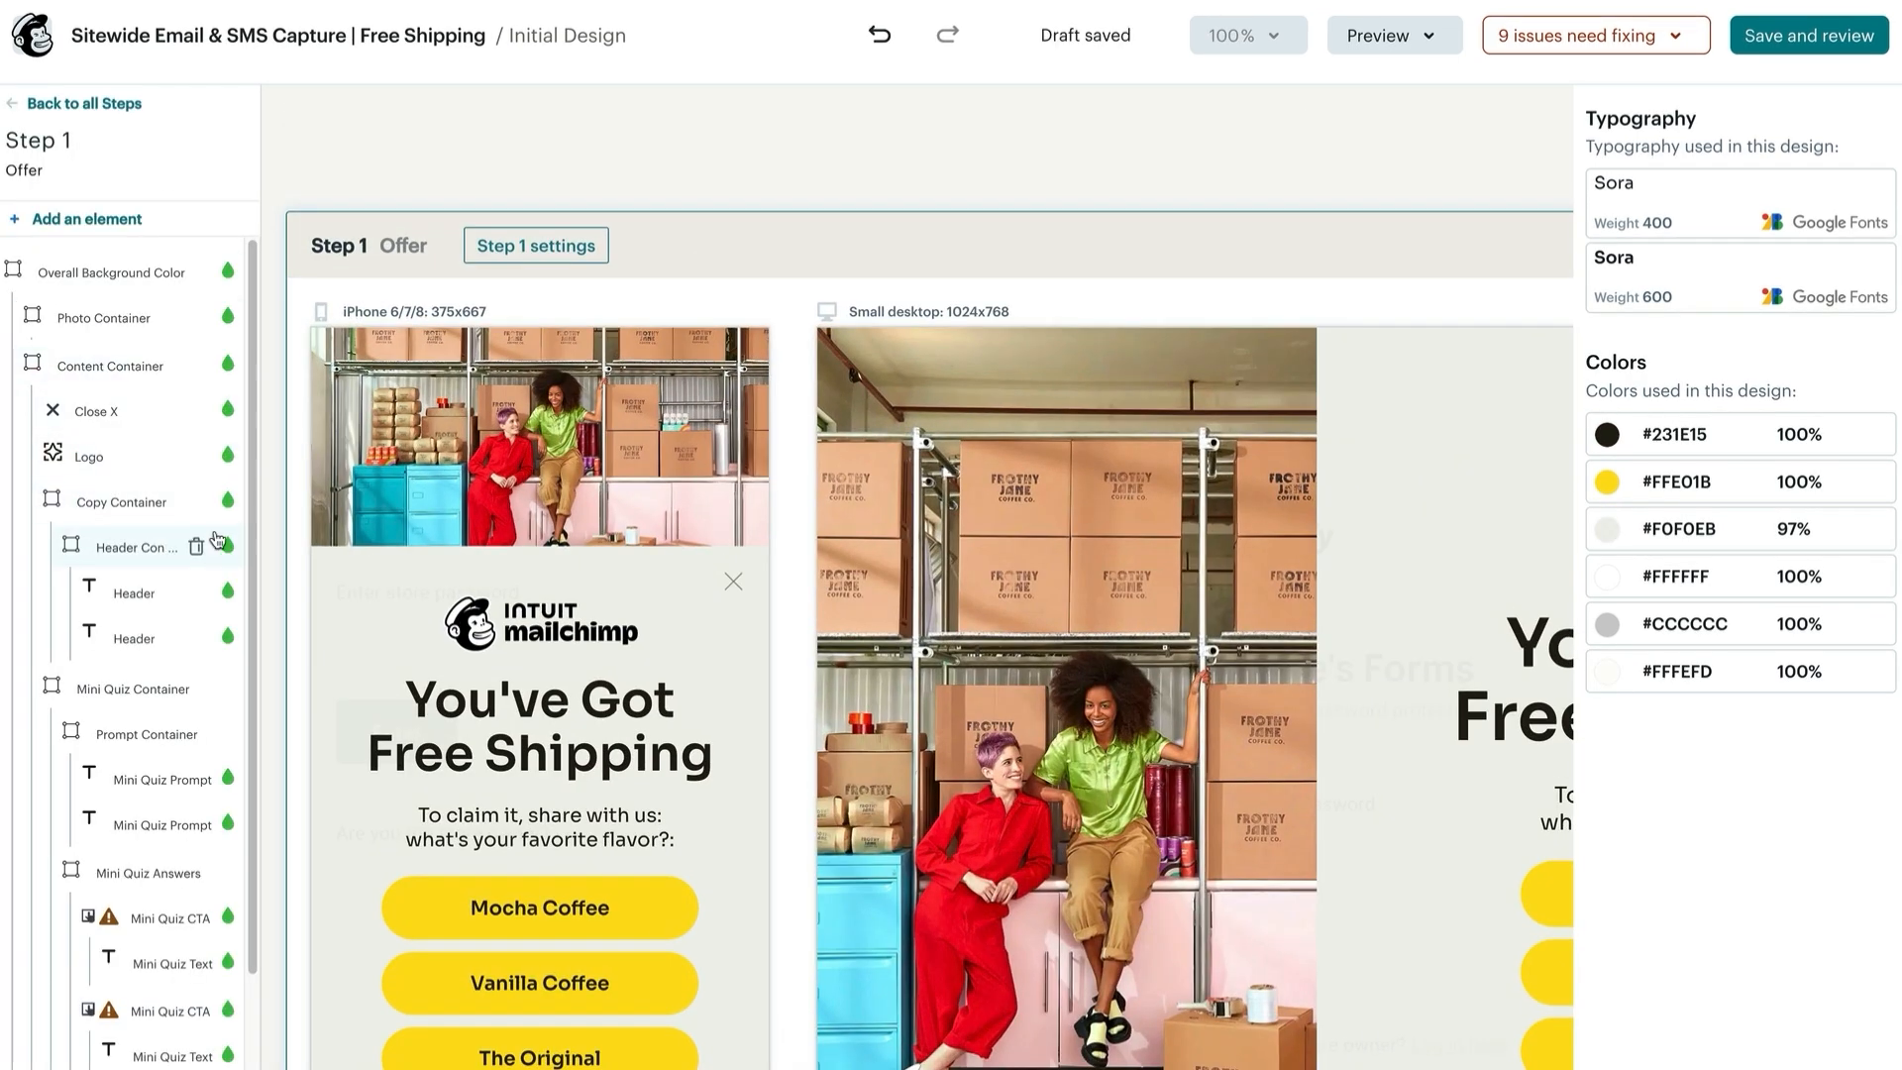
Select the Offer headline and set its Header font to Means Bold via a 'mean' search.
left_click(137, 546)
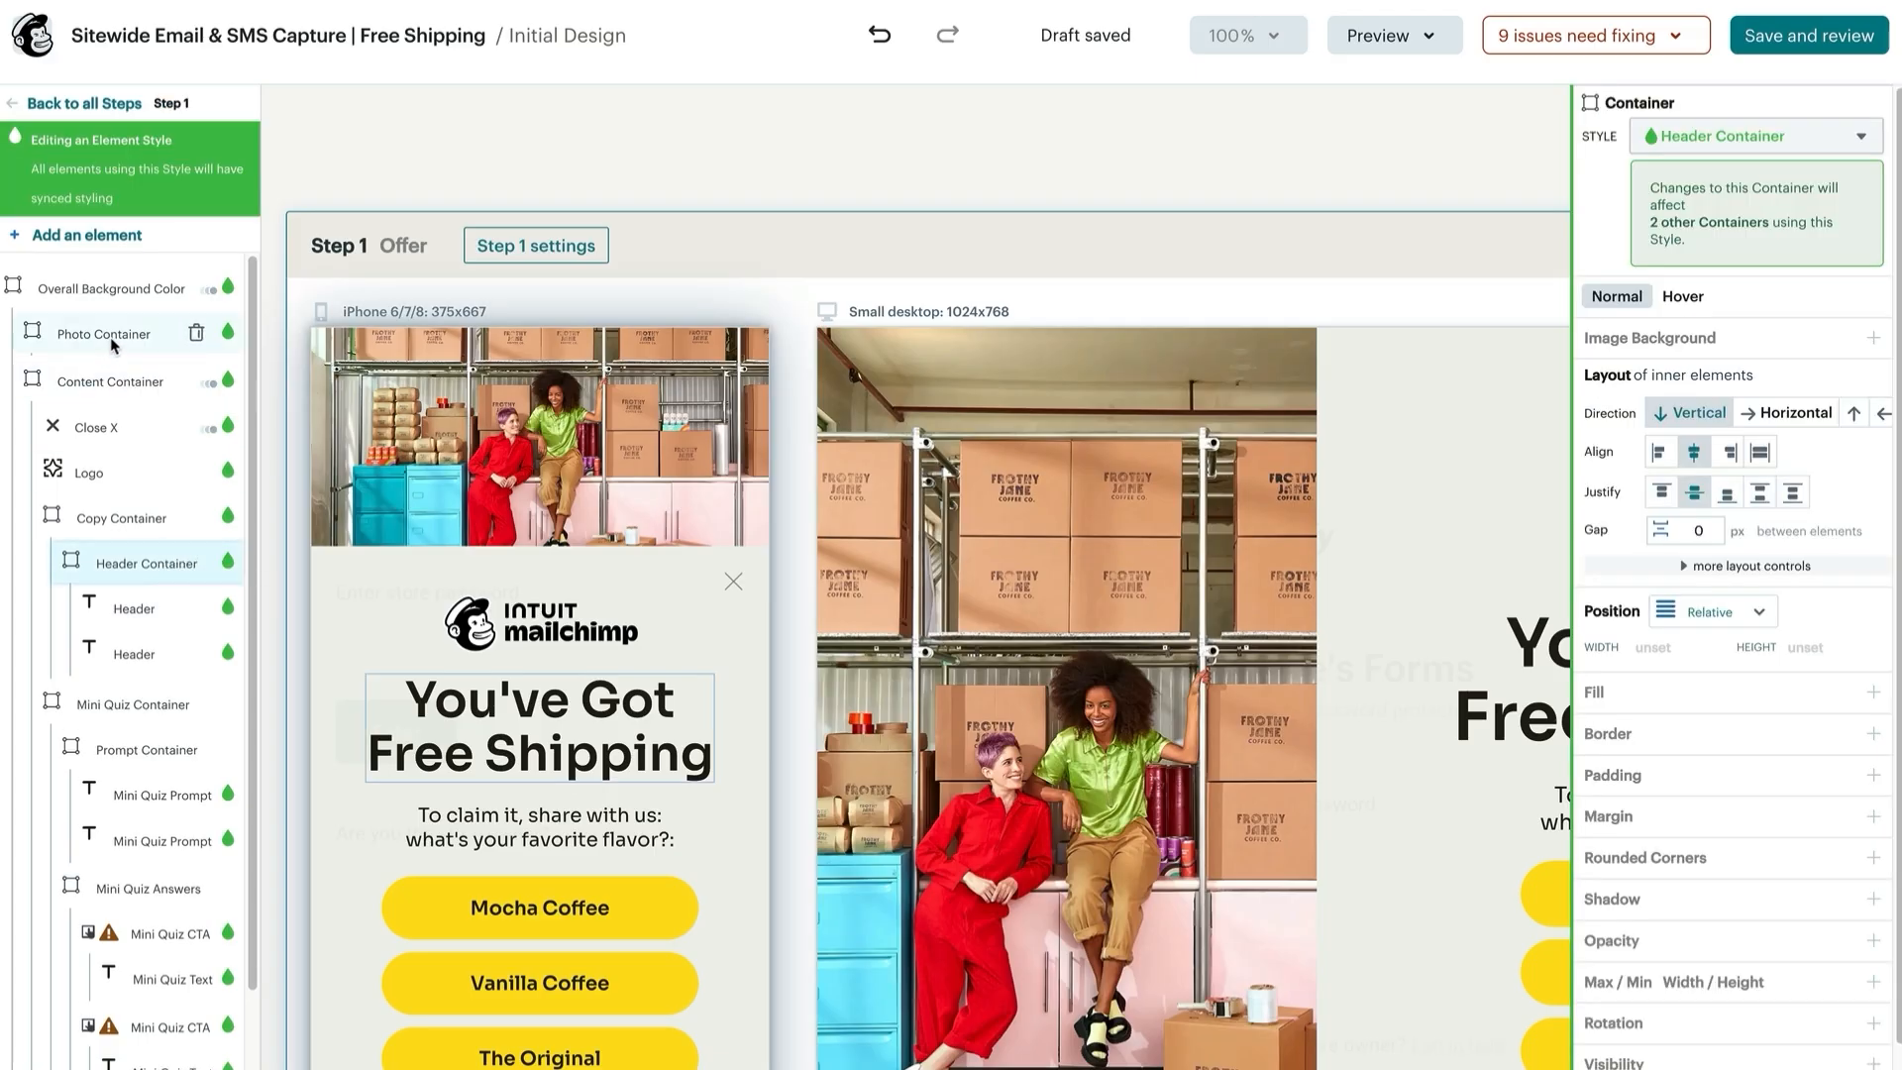
left_click(134, 608)
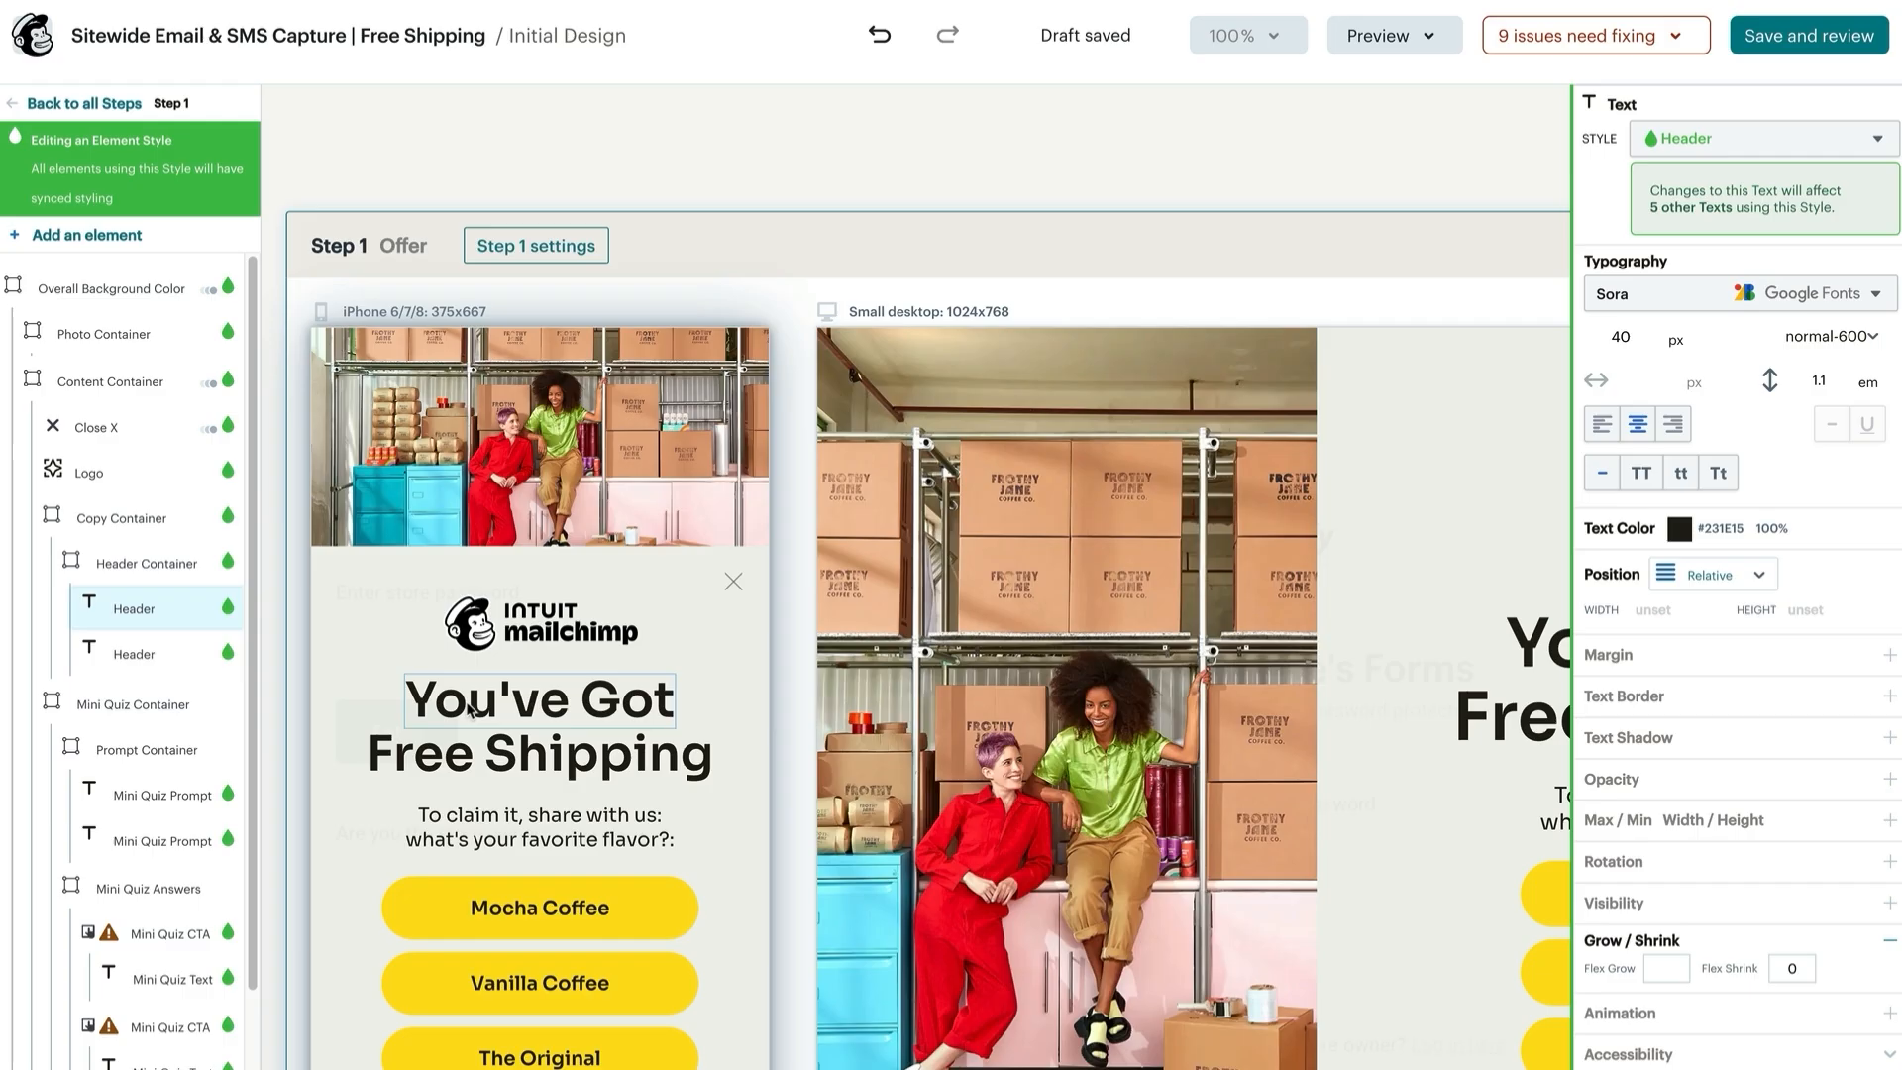
type("m")
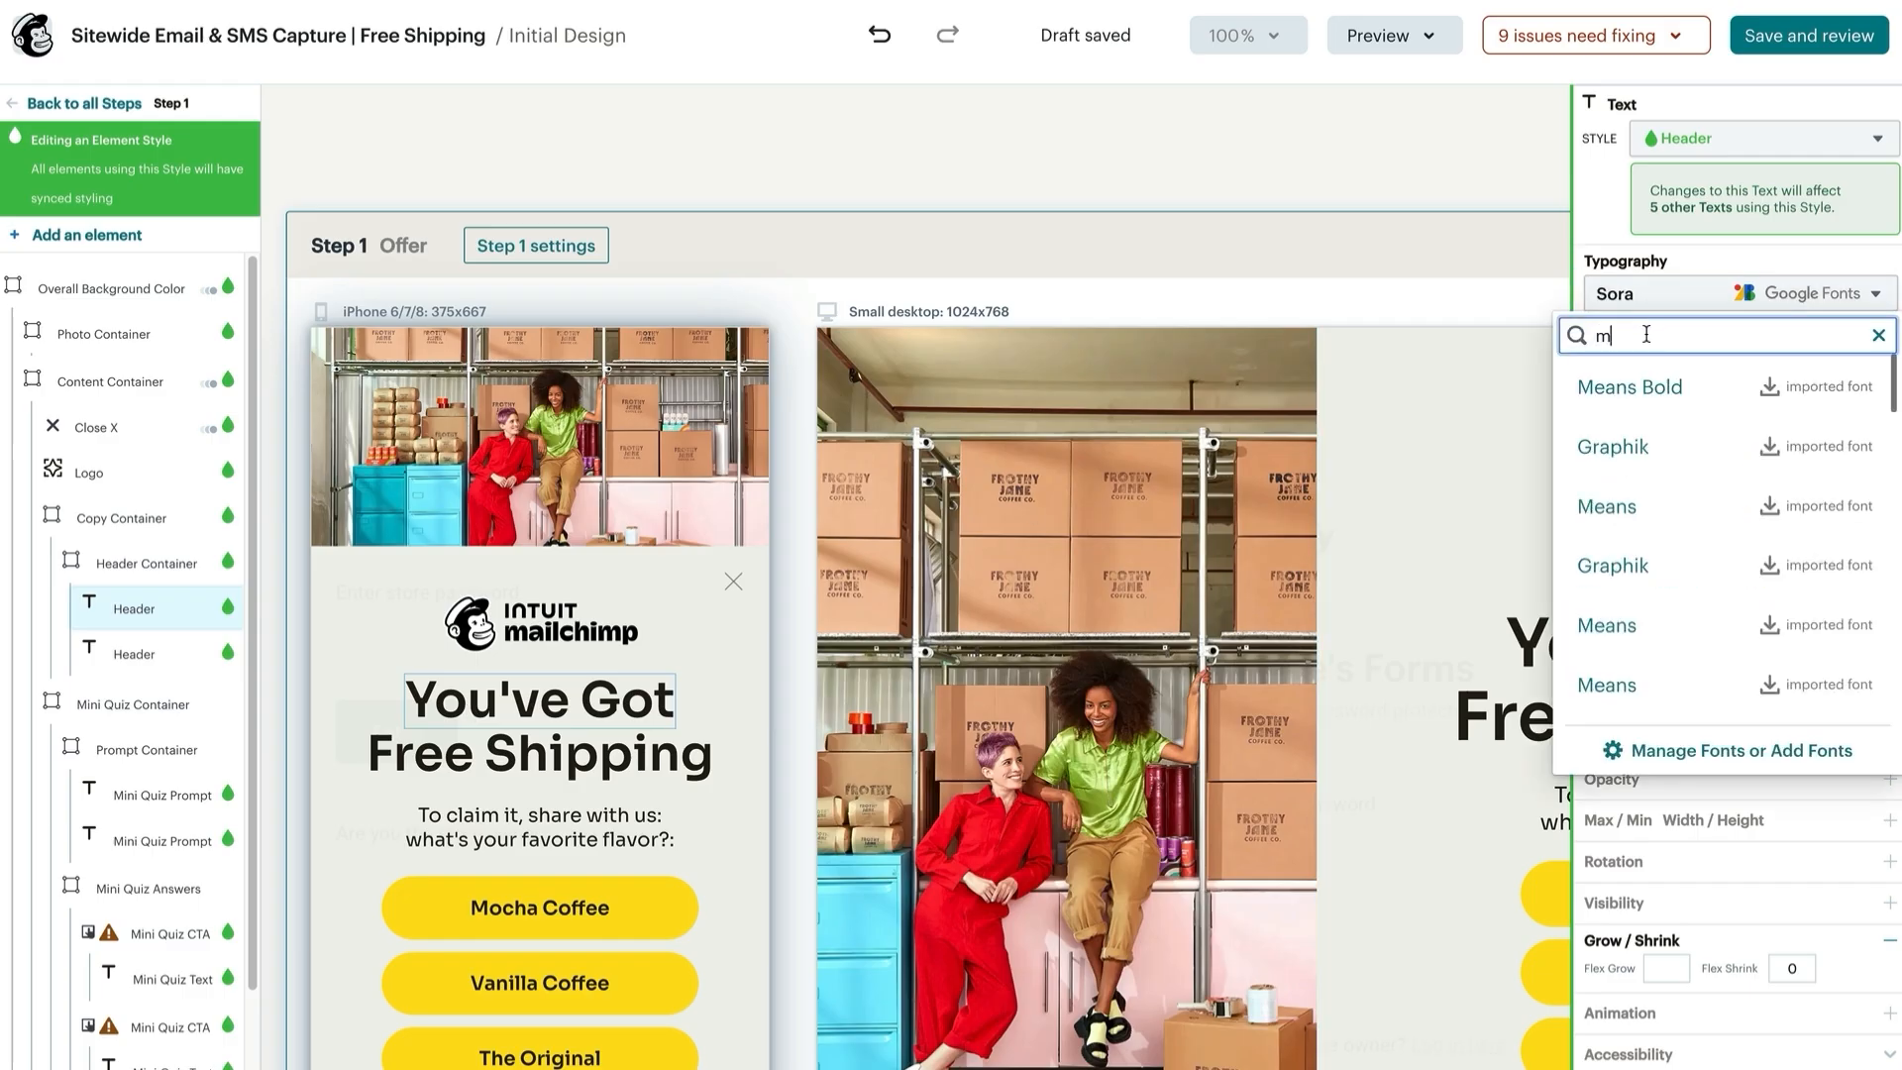
type("ean")
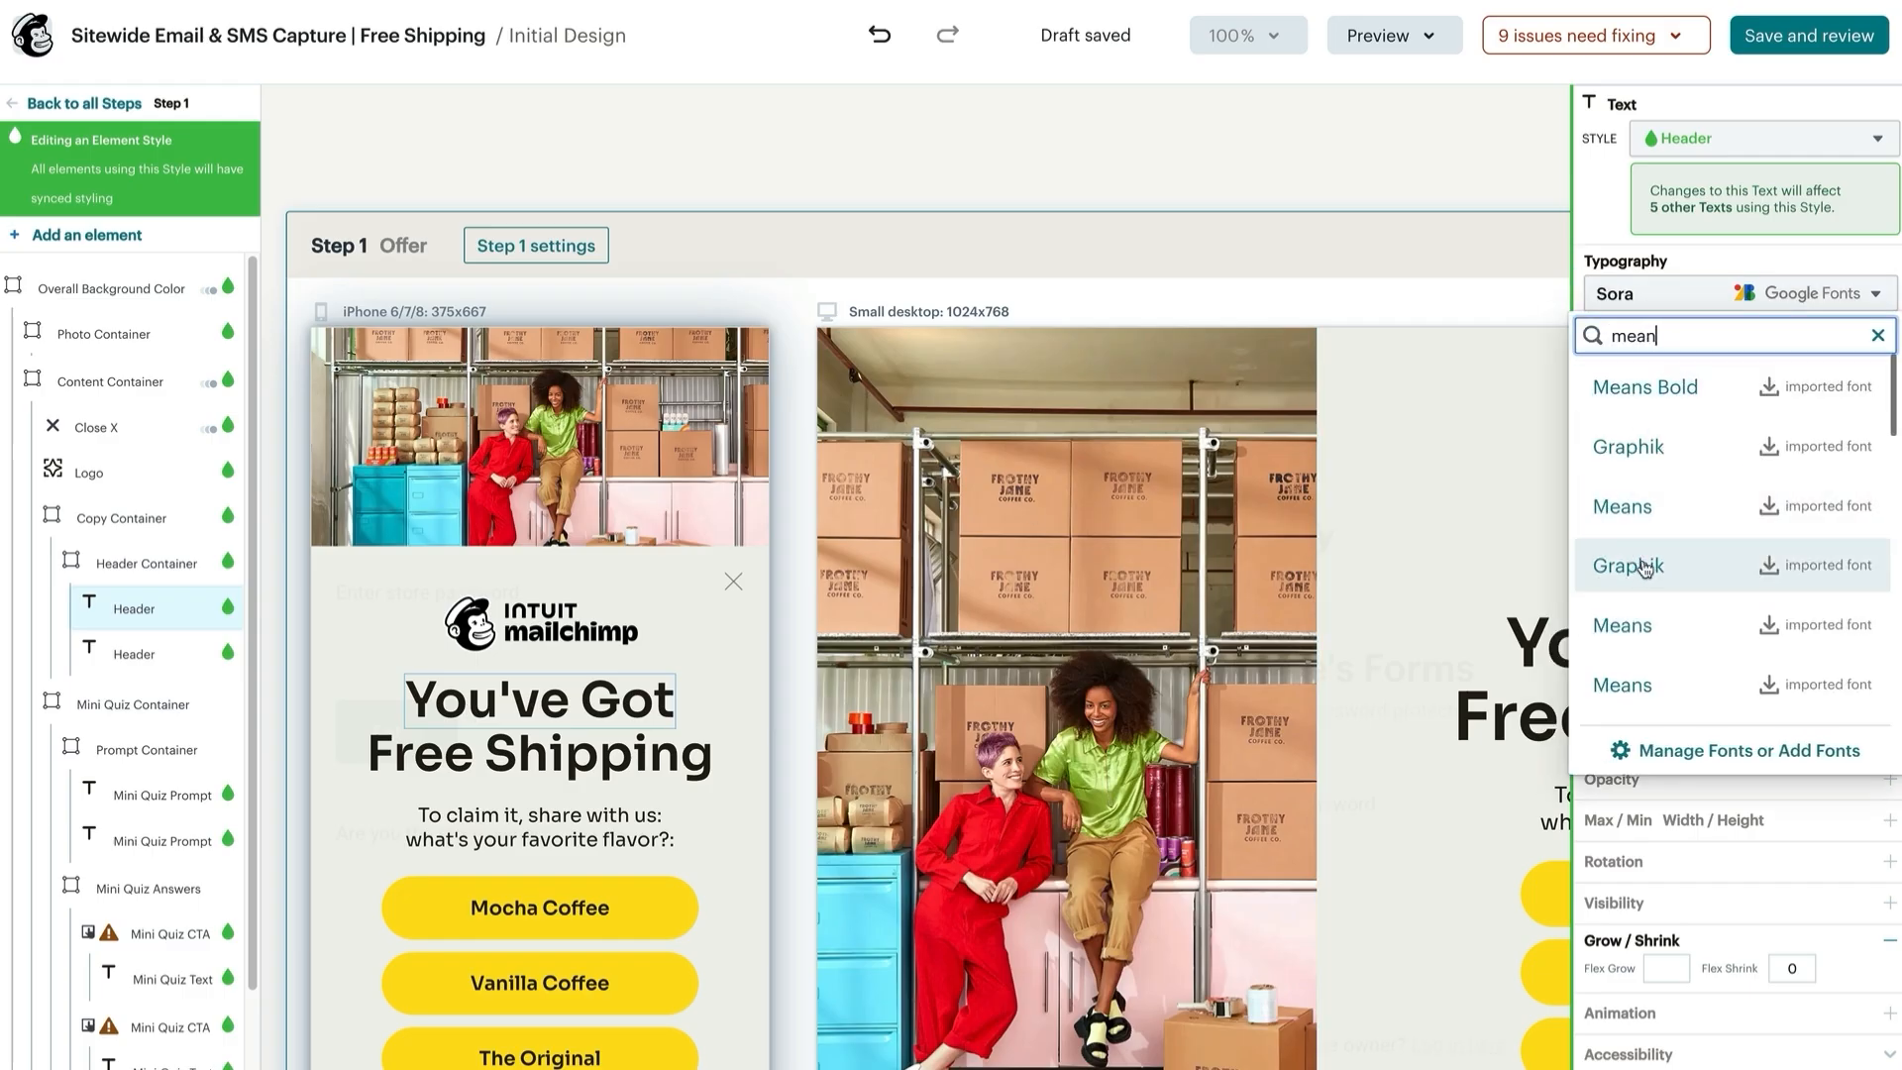
left_click(1645, 387)
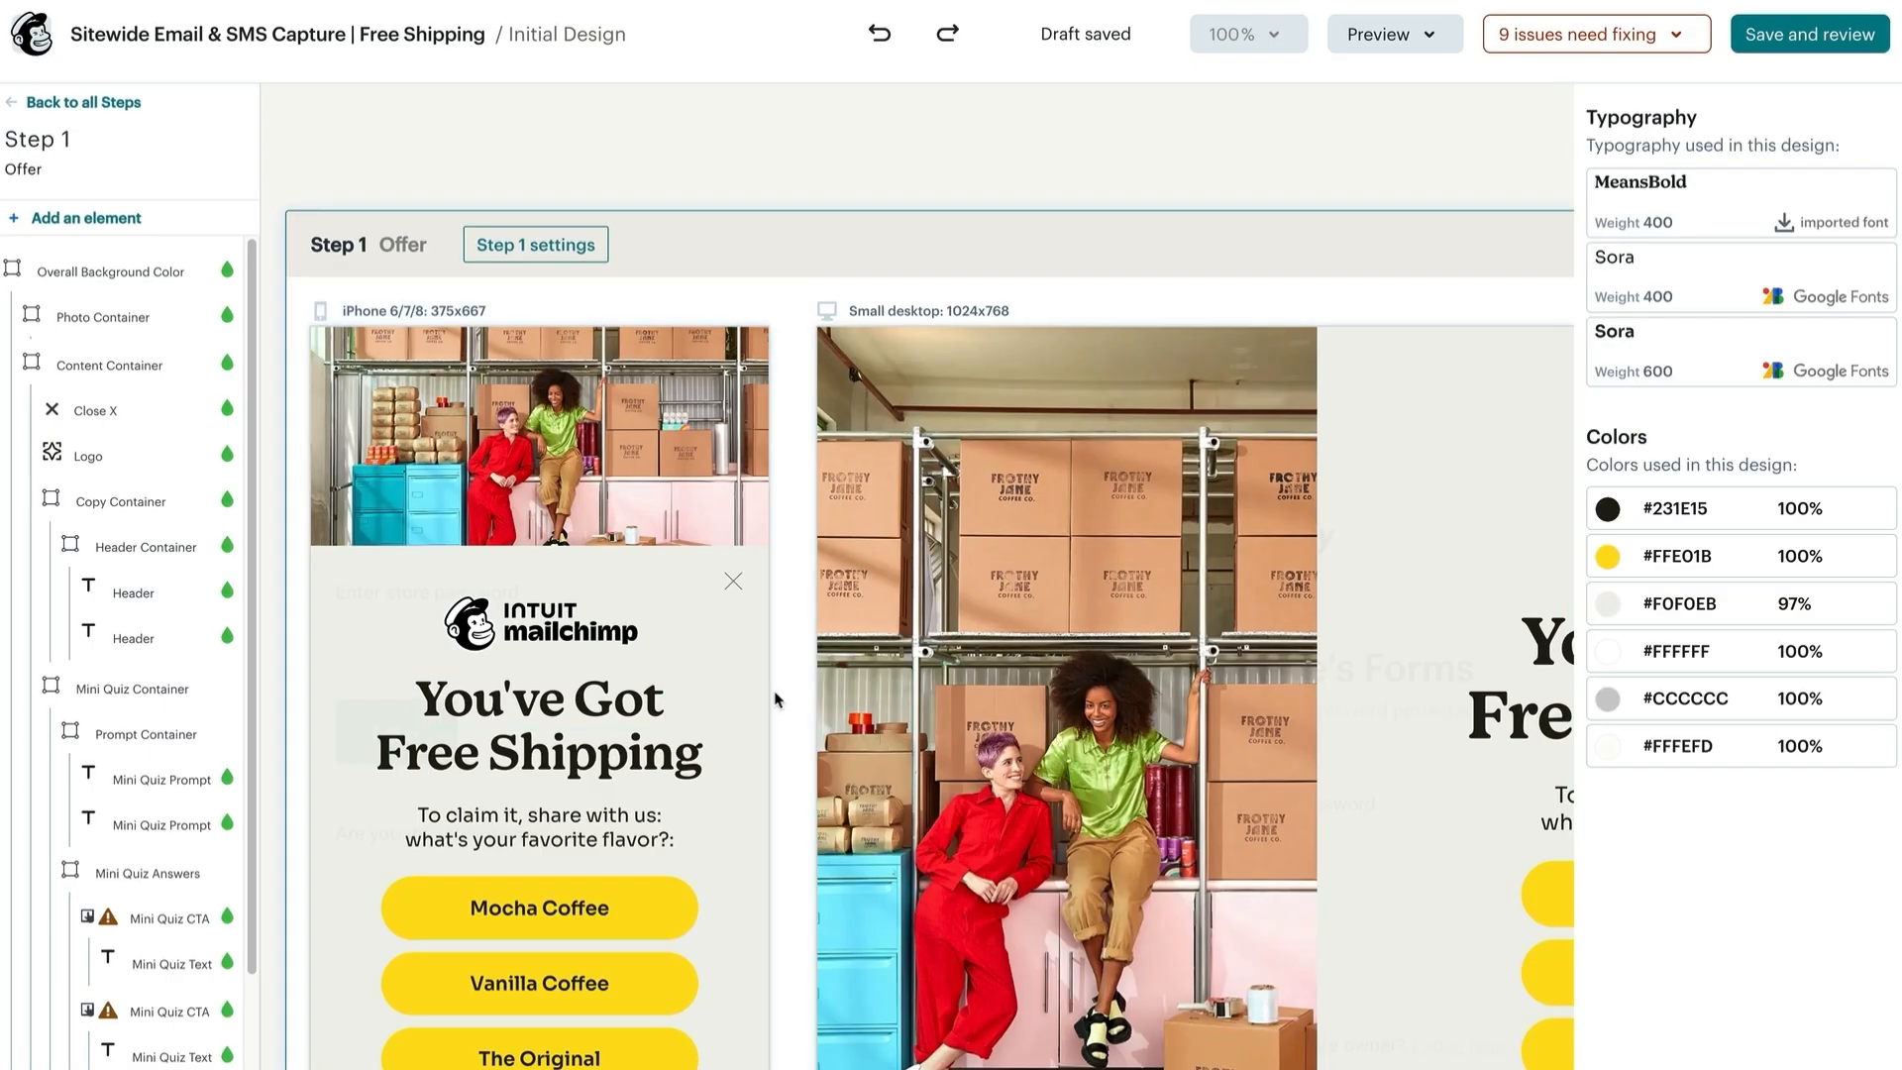
left_click(539, 623)
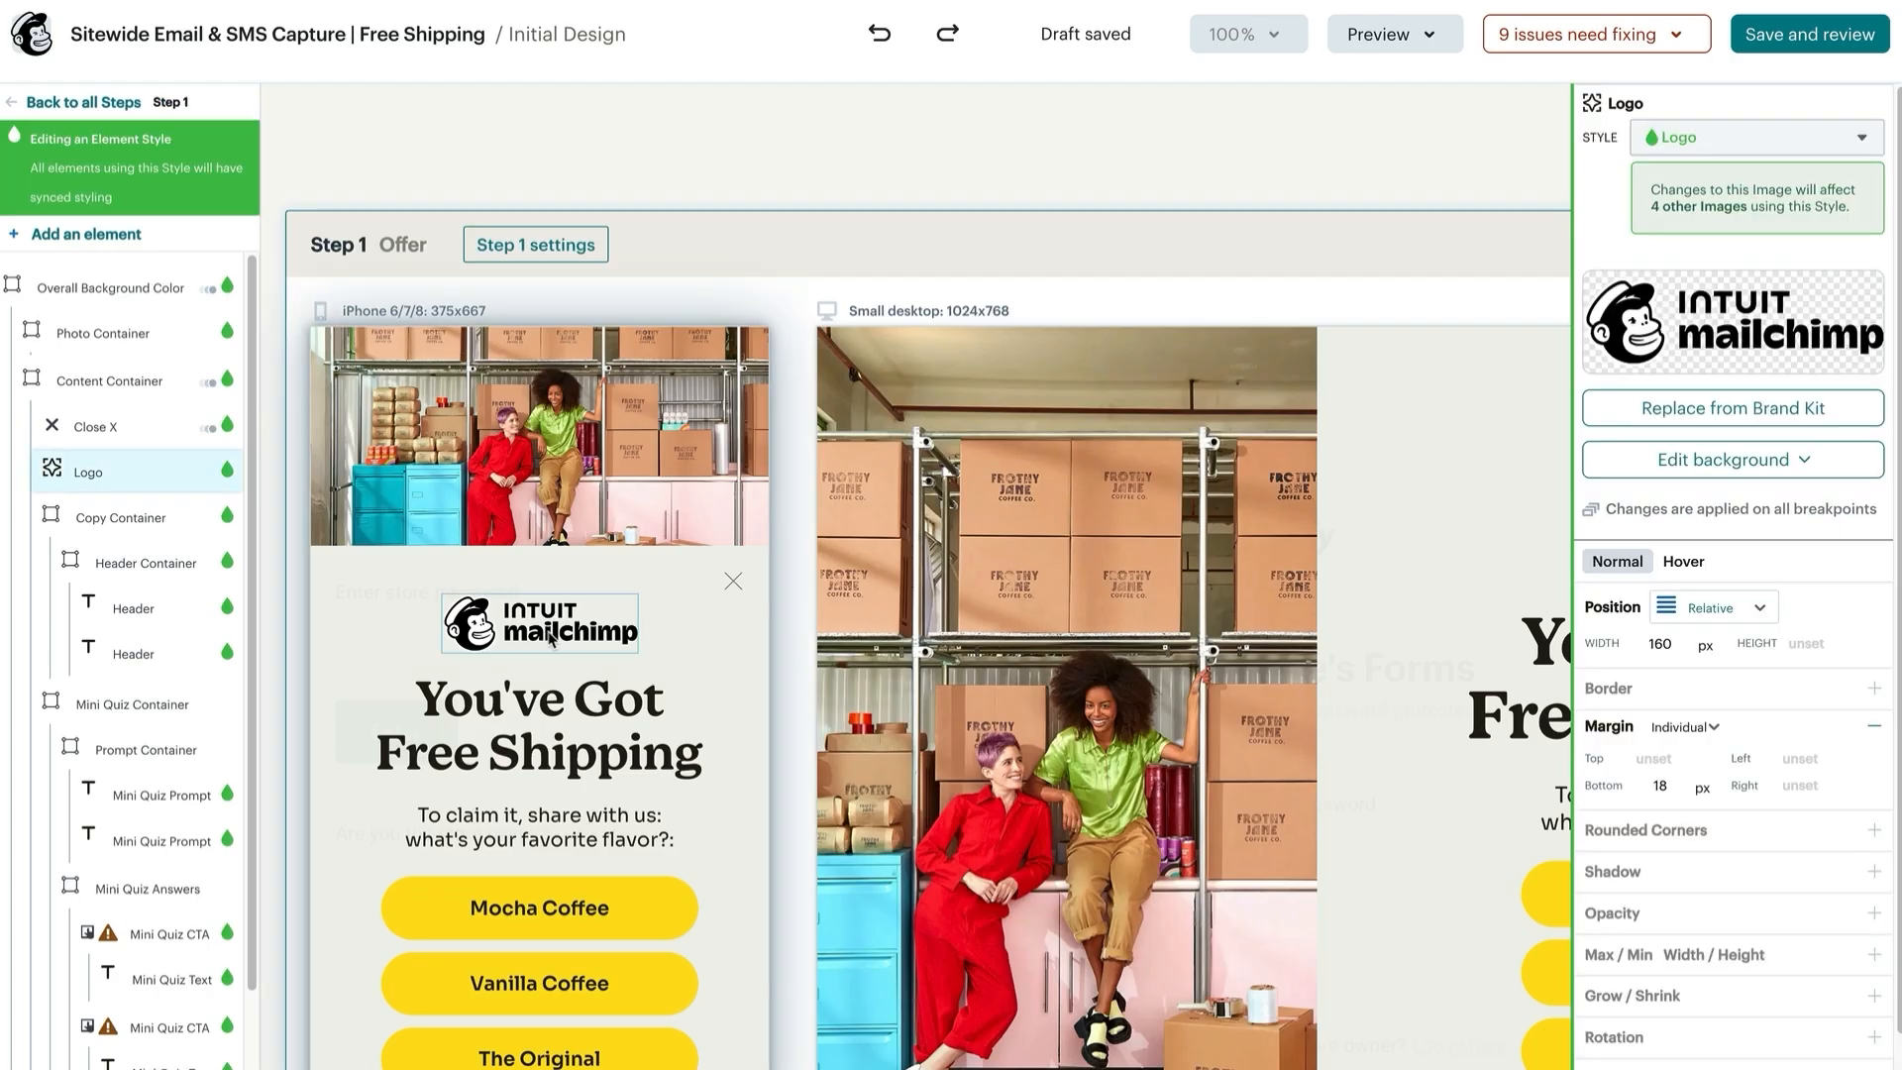
mouse_move(1753, 428)
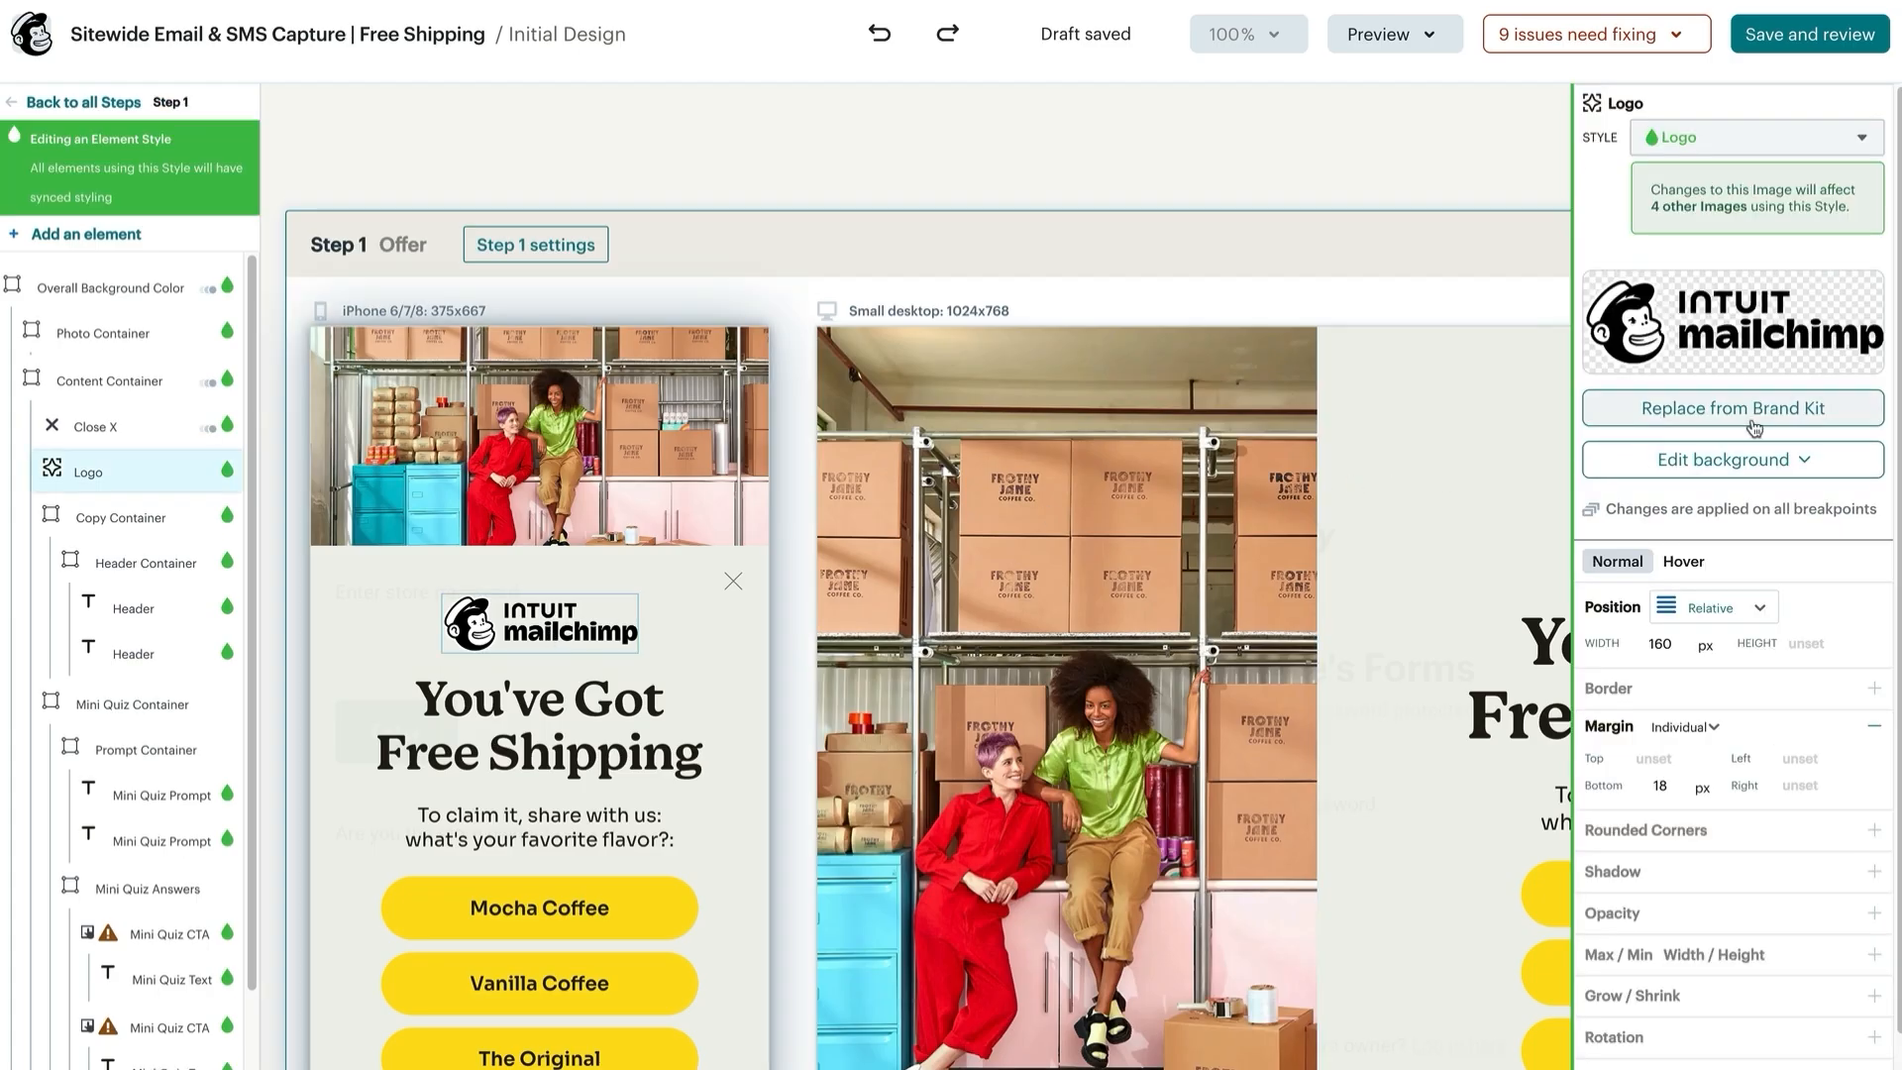
left_click(1732, 408)
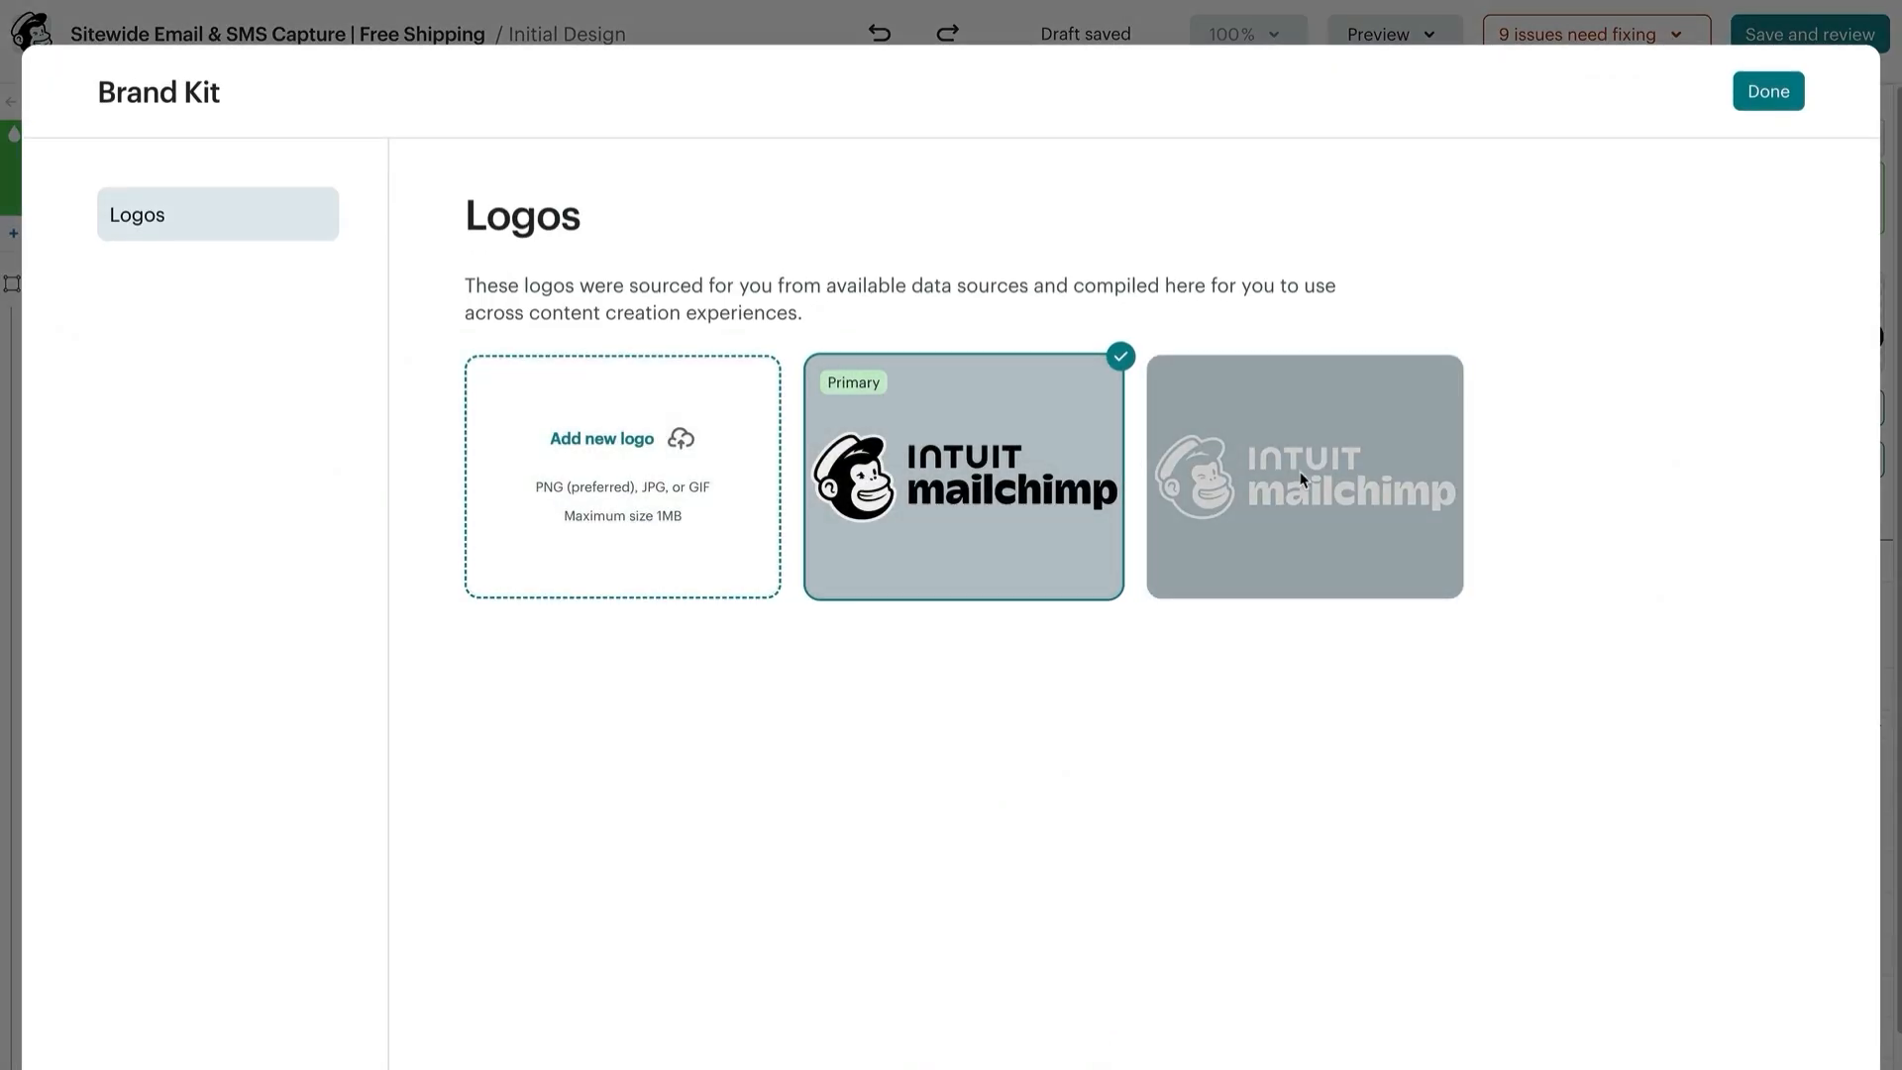
mouse_move(1355, 478)
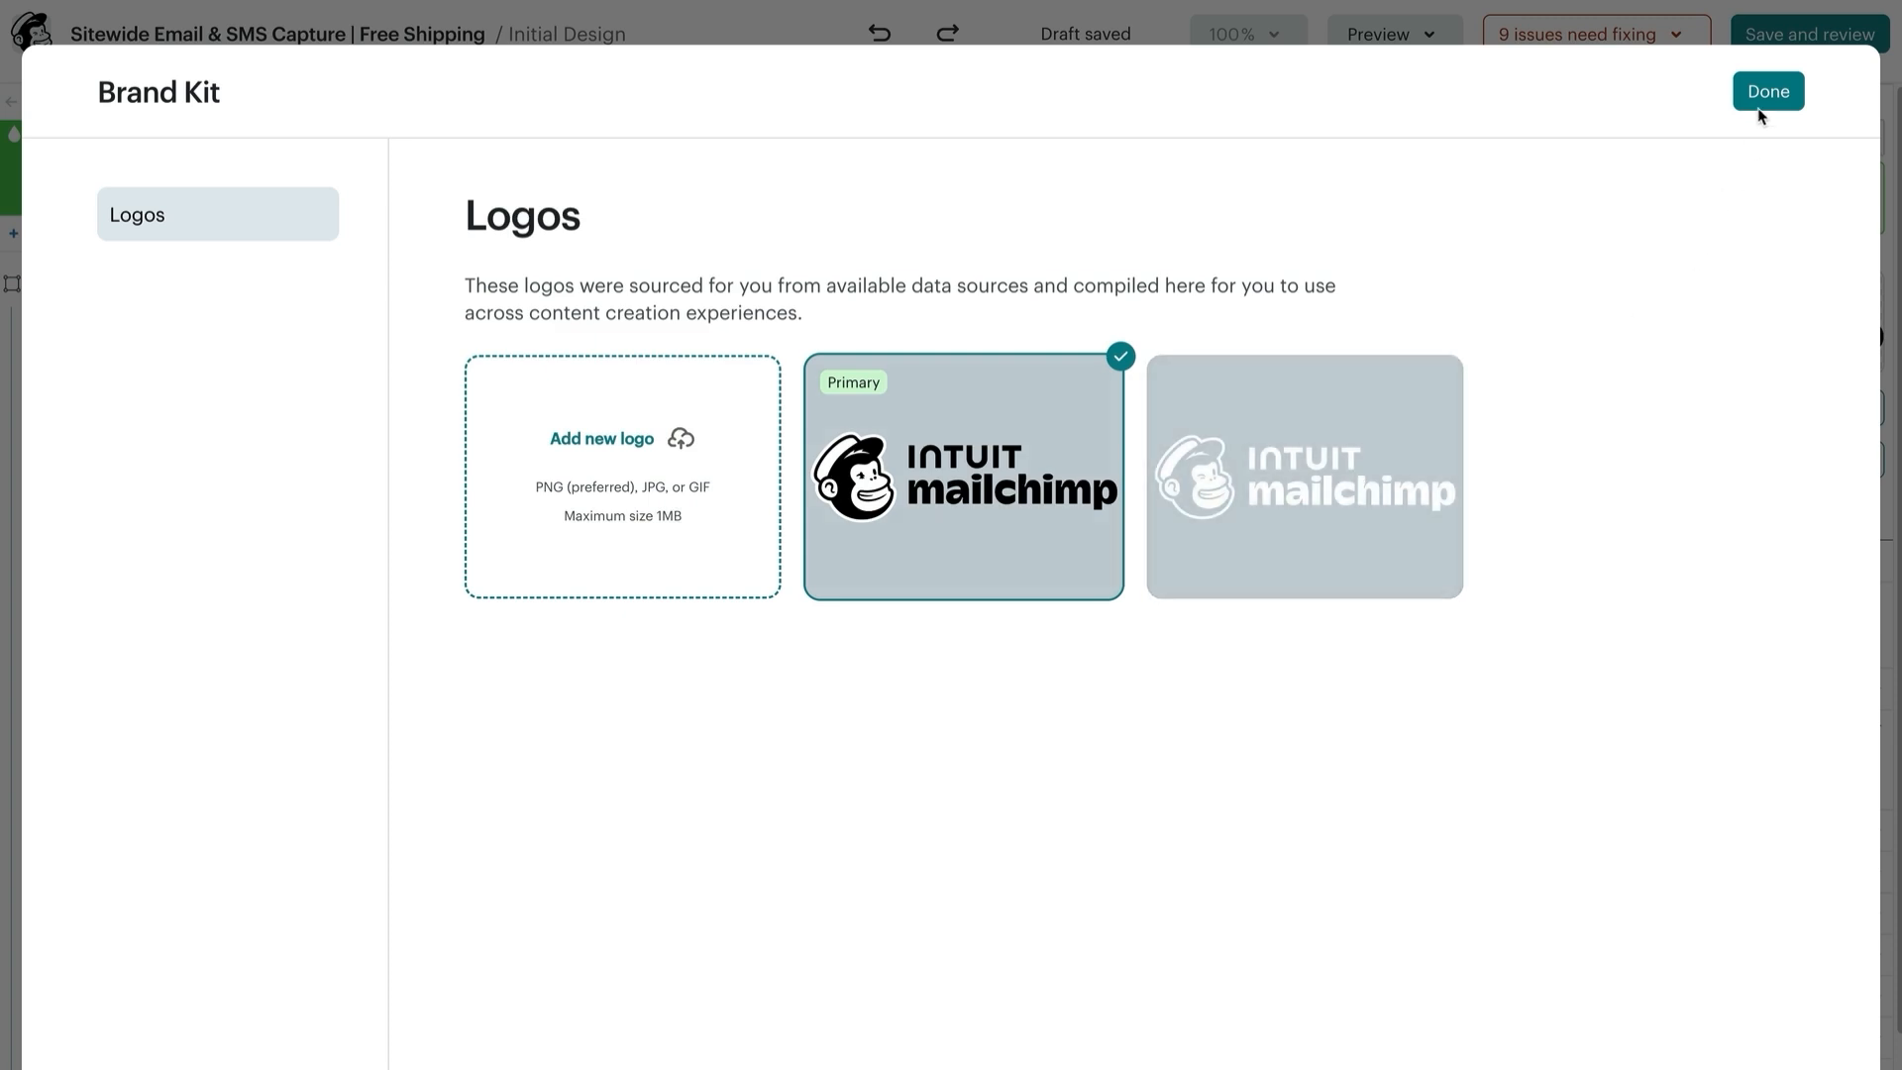
left_click(1765, 91)
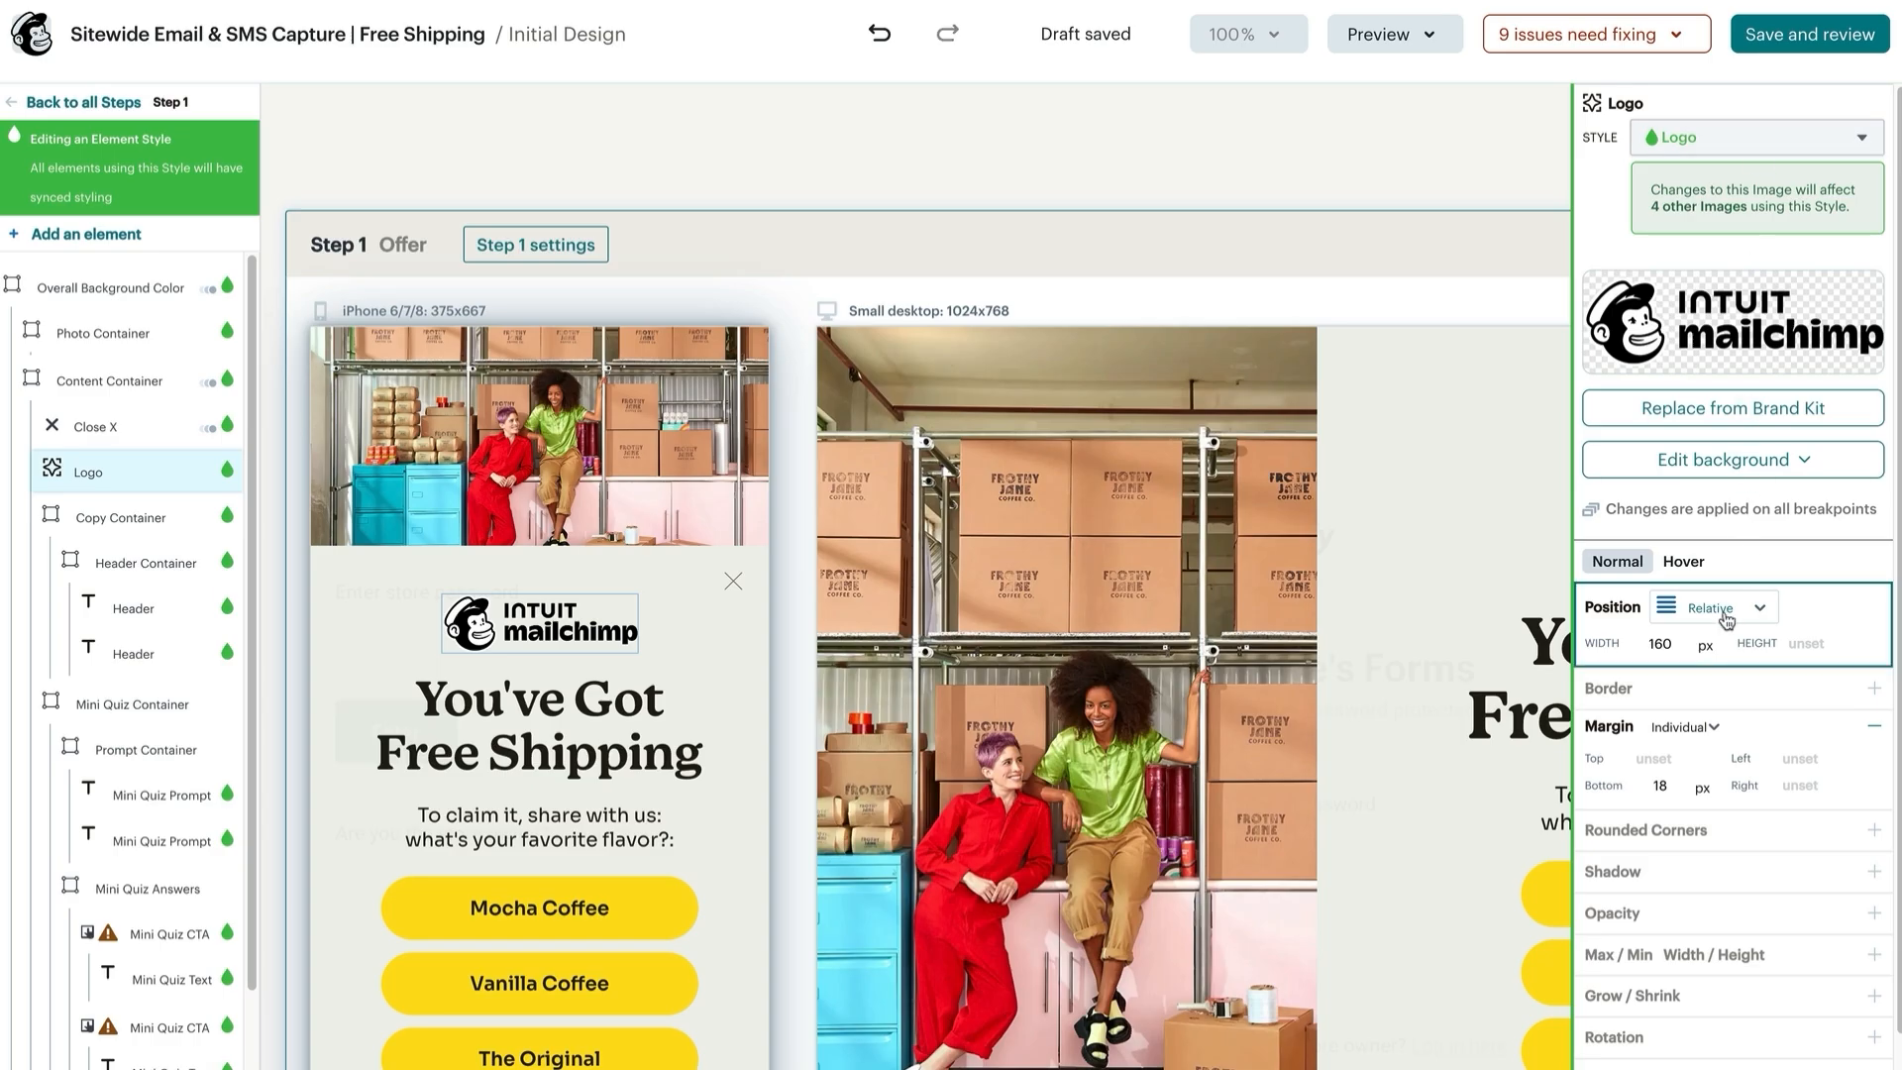
Widen the logo from 160 to 200 px, then select the Mocha Coffee answer button.
left_click(1661, 644)
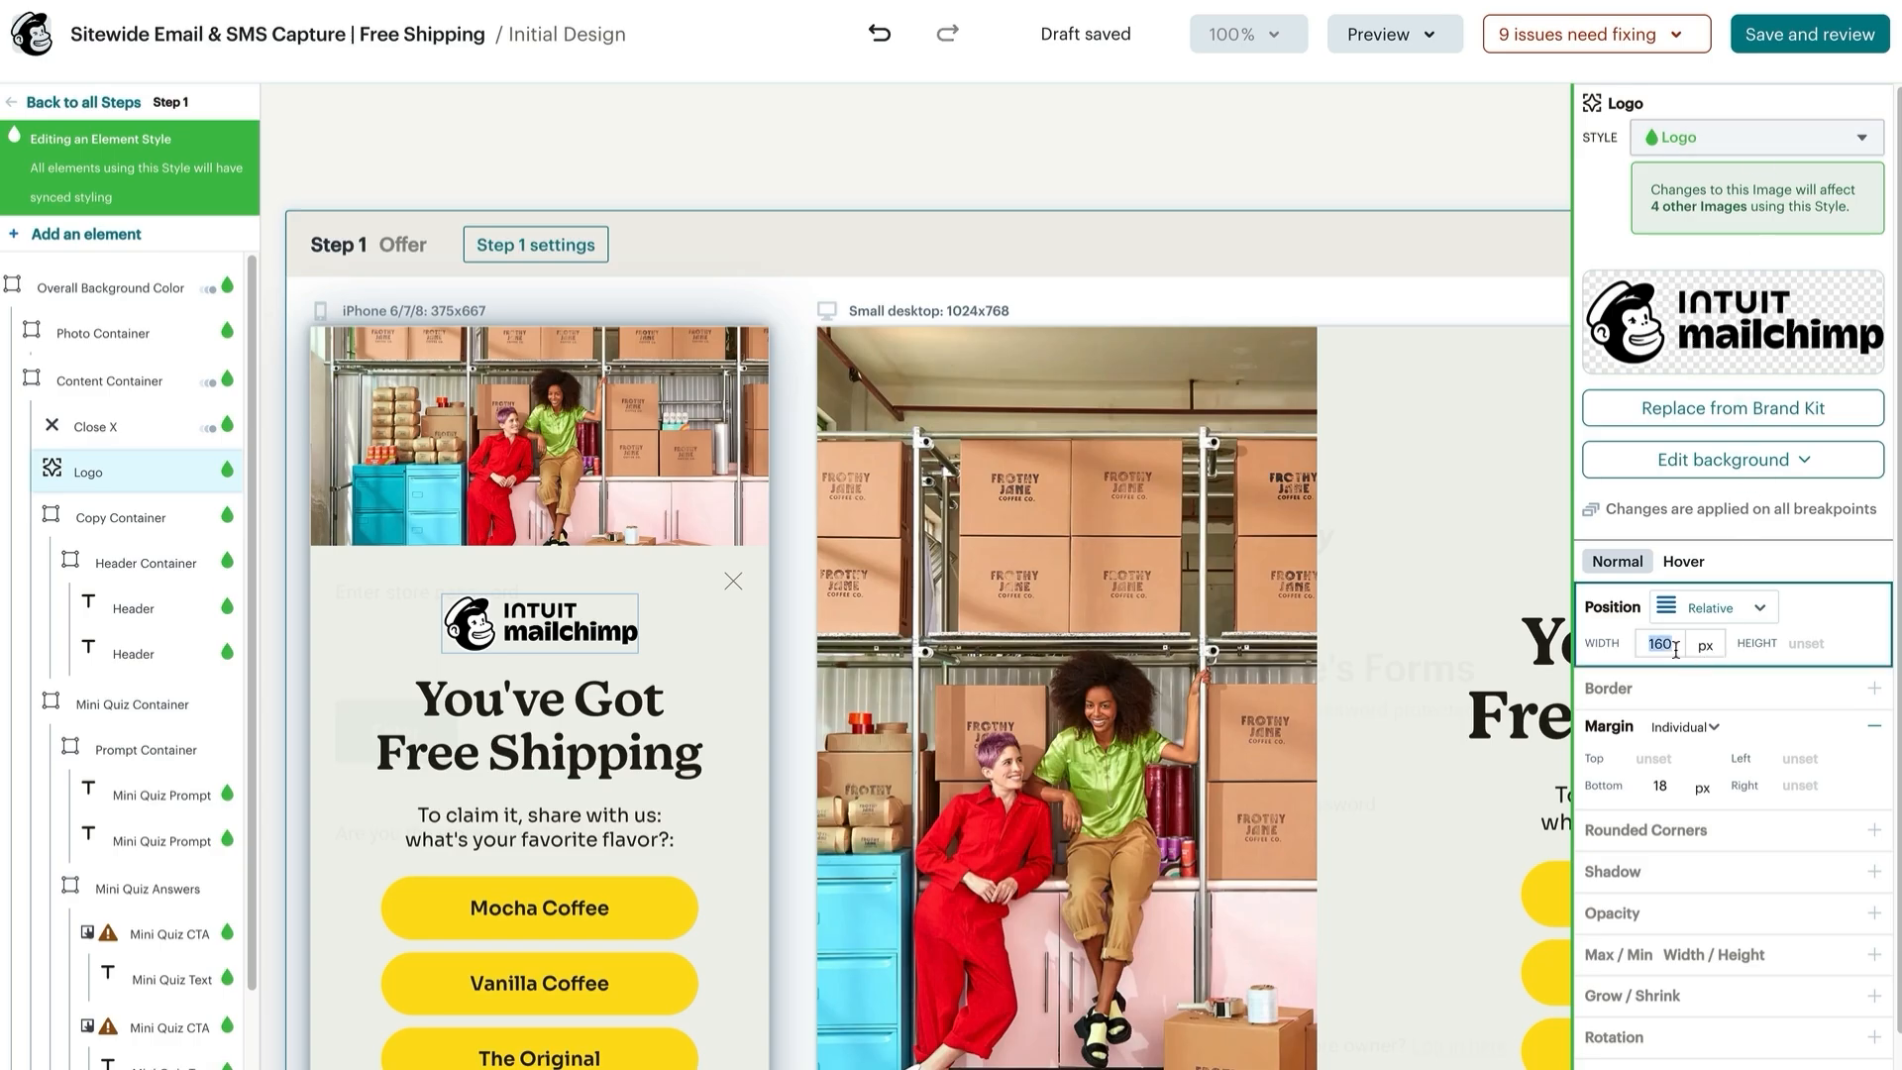
type("200")
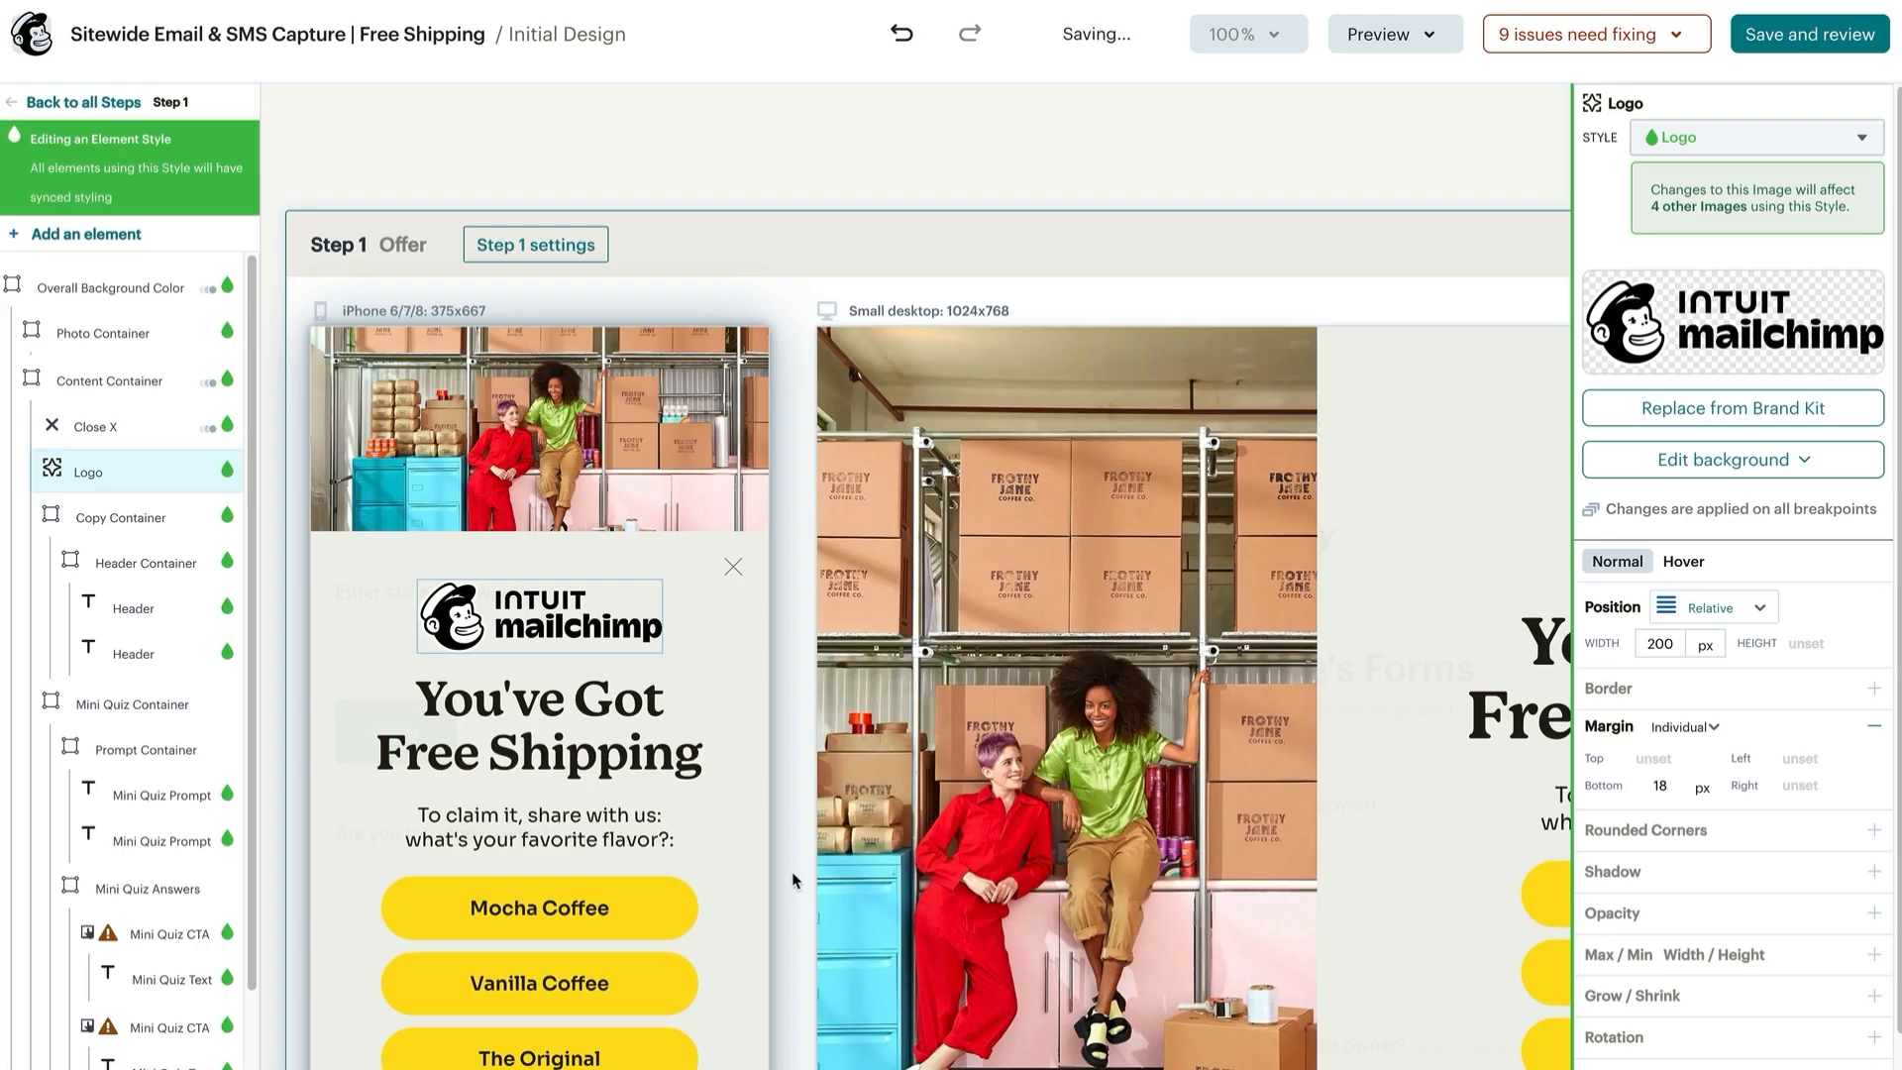
left_click(539, 907)
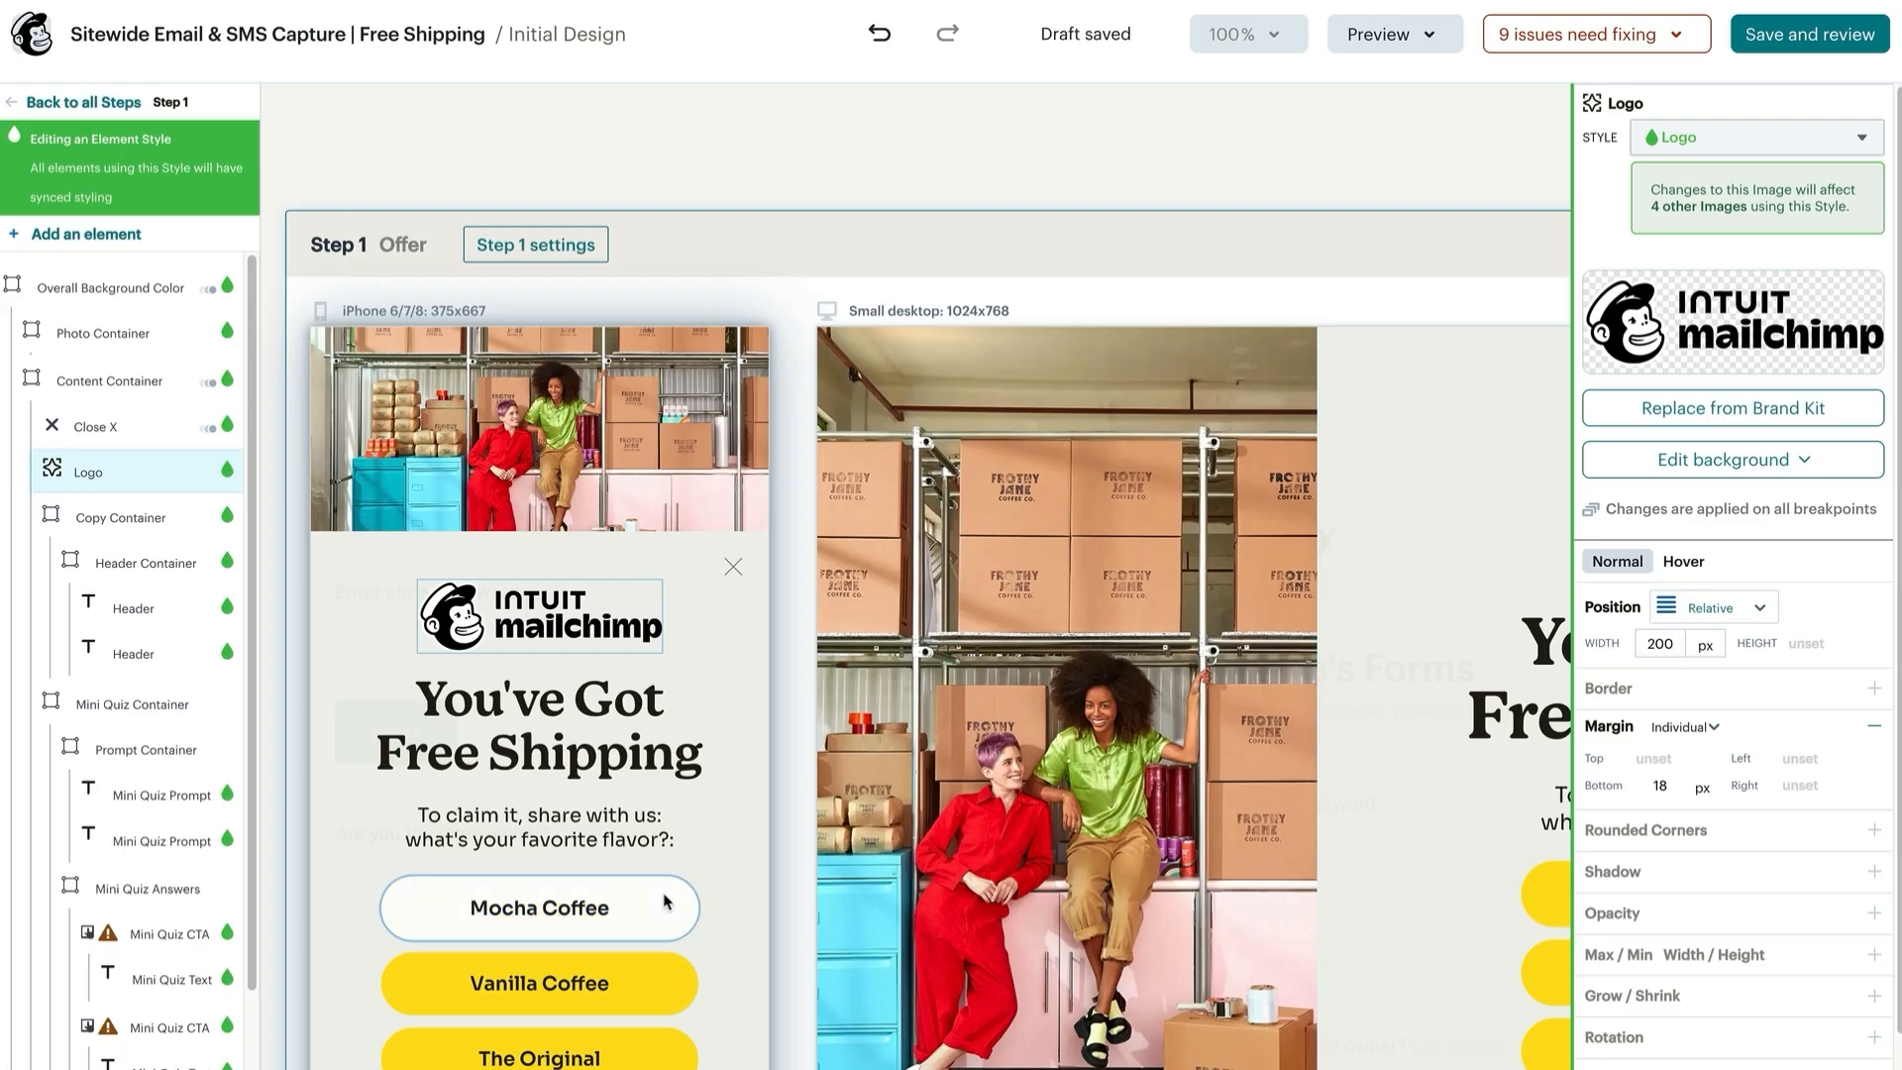
left_click(171, 931)
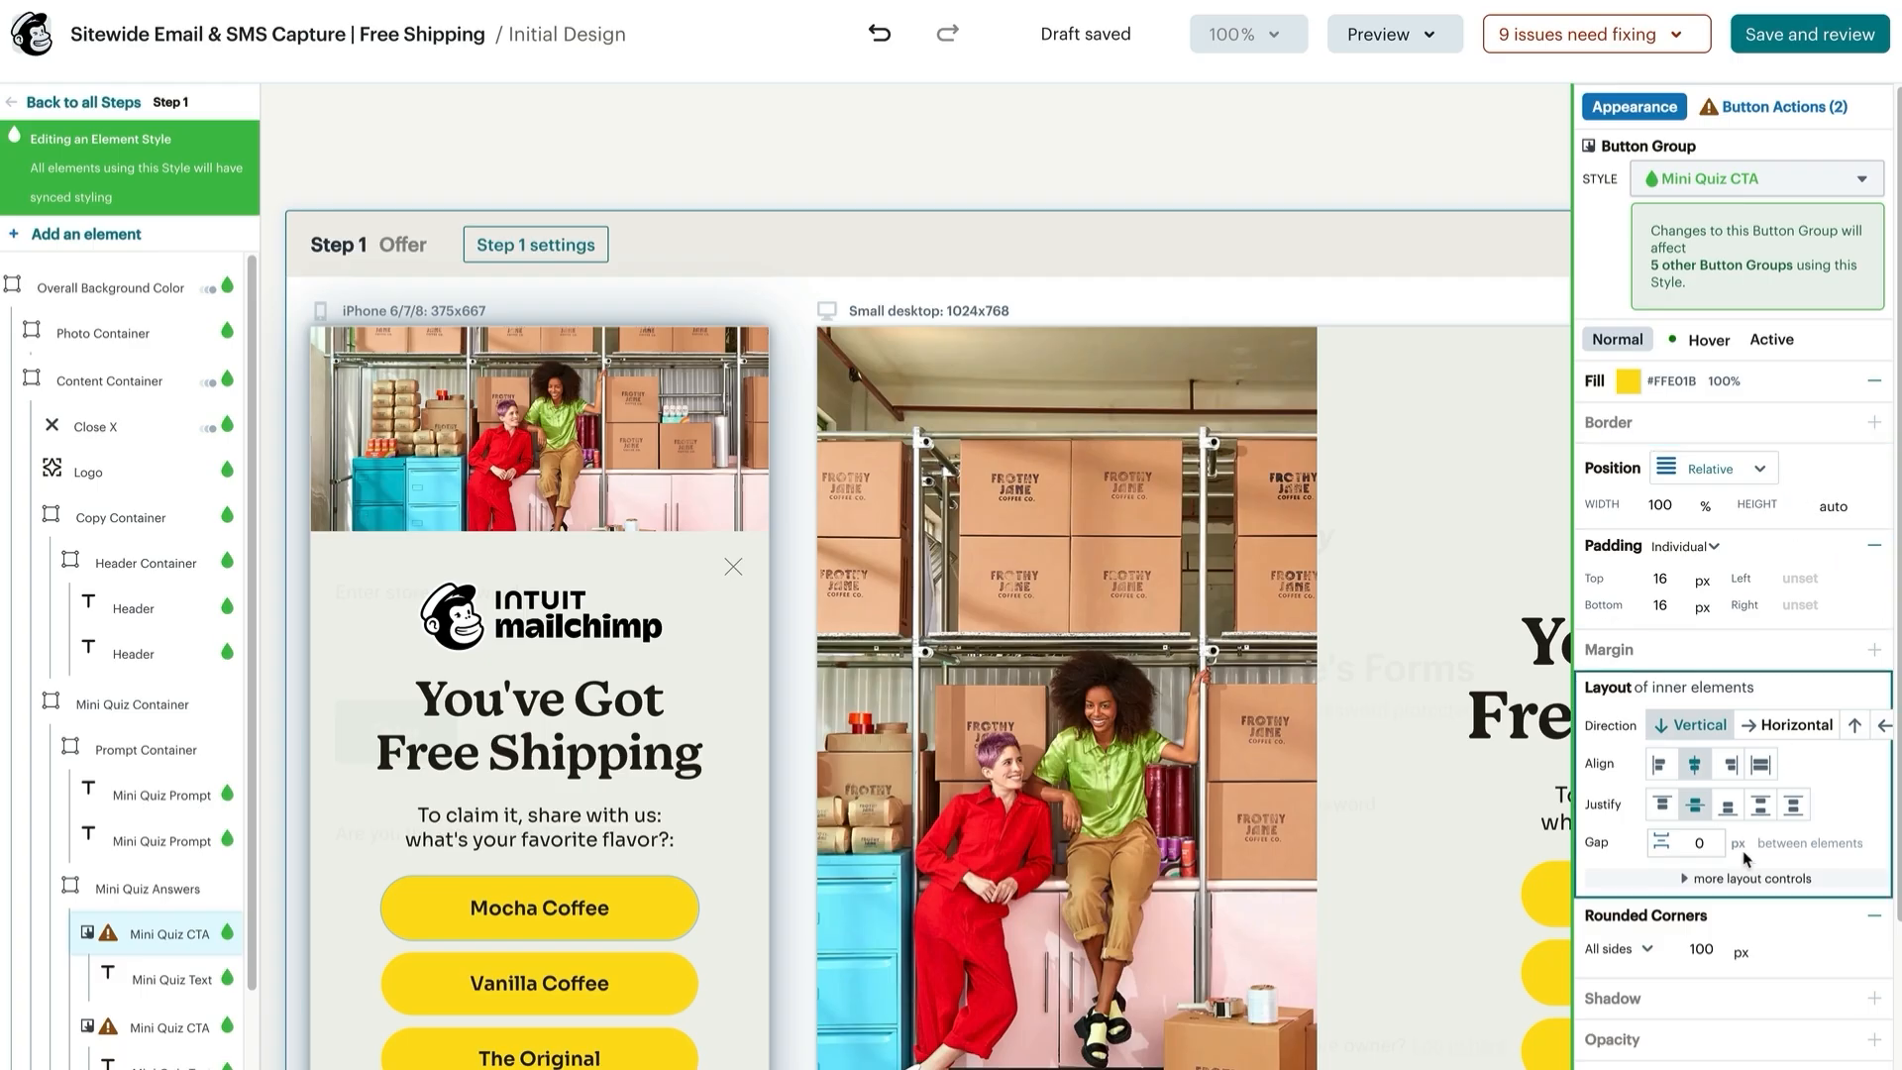
left_click(1698, 949)
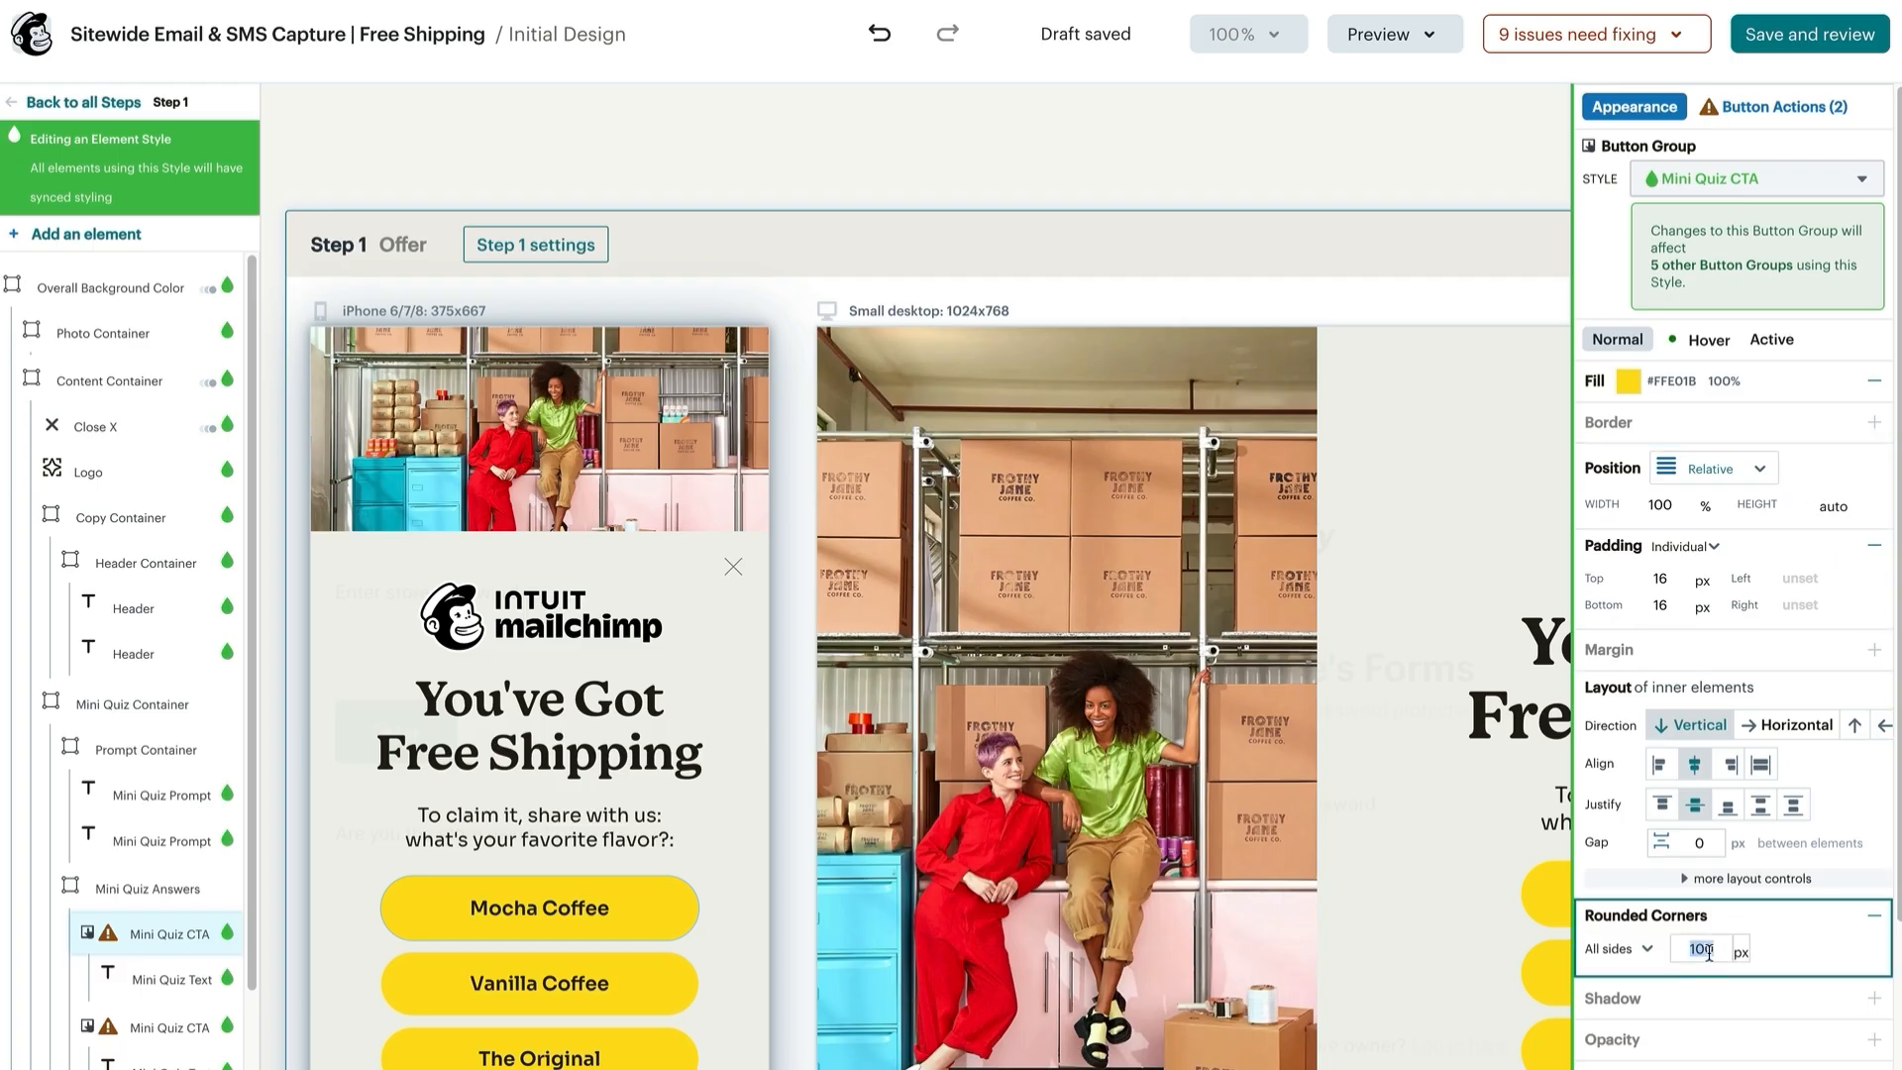
type("200")
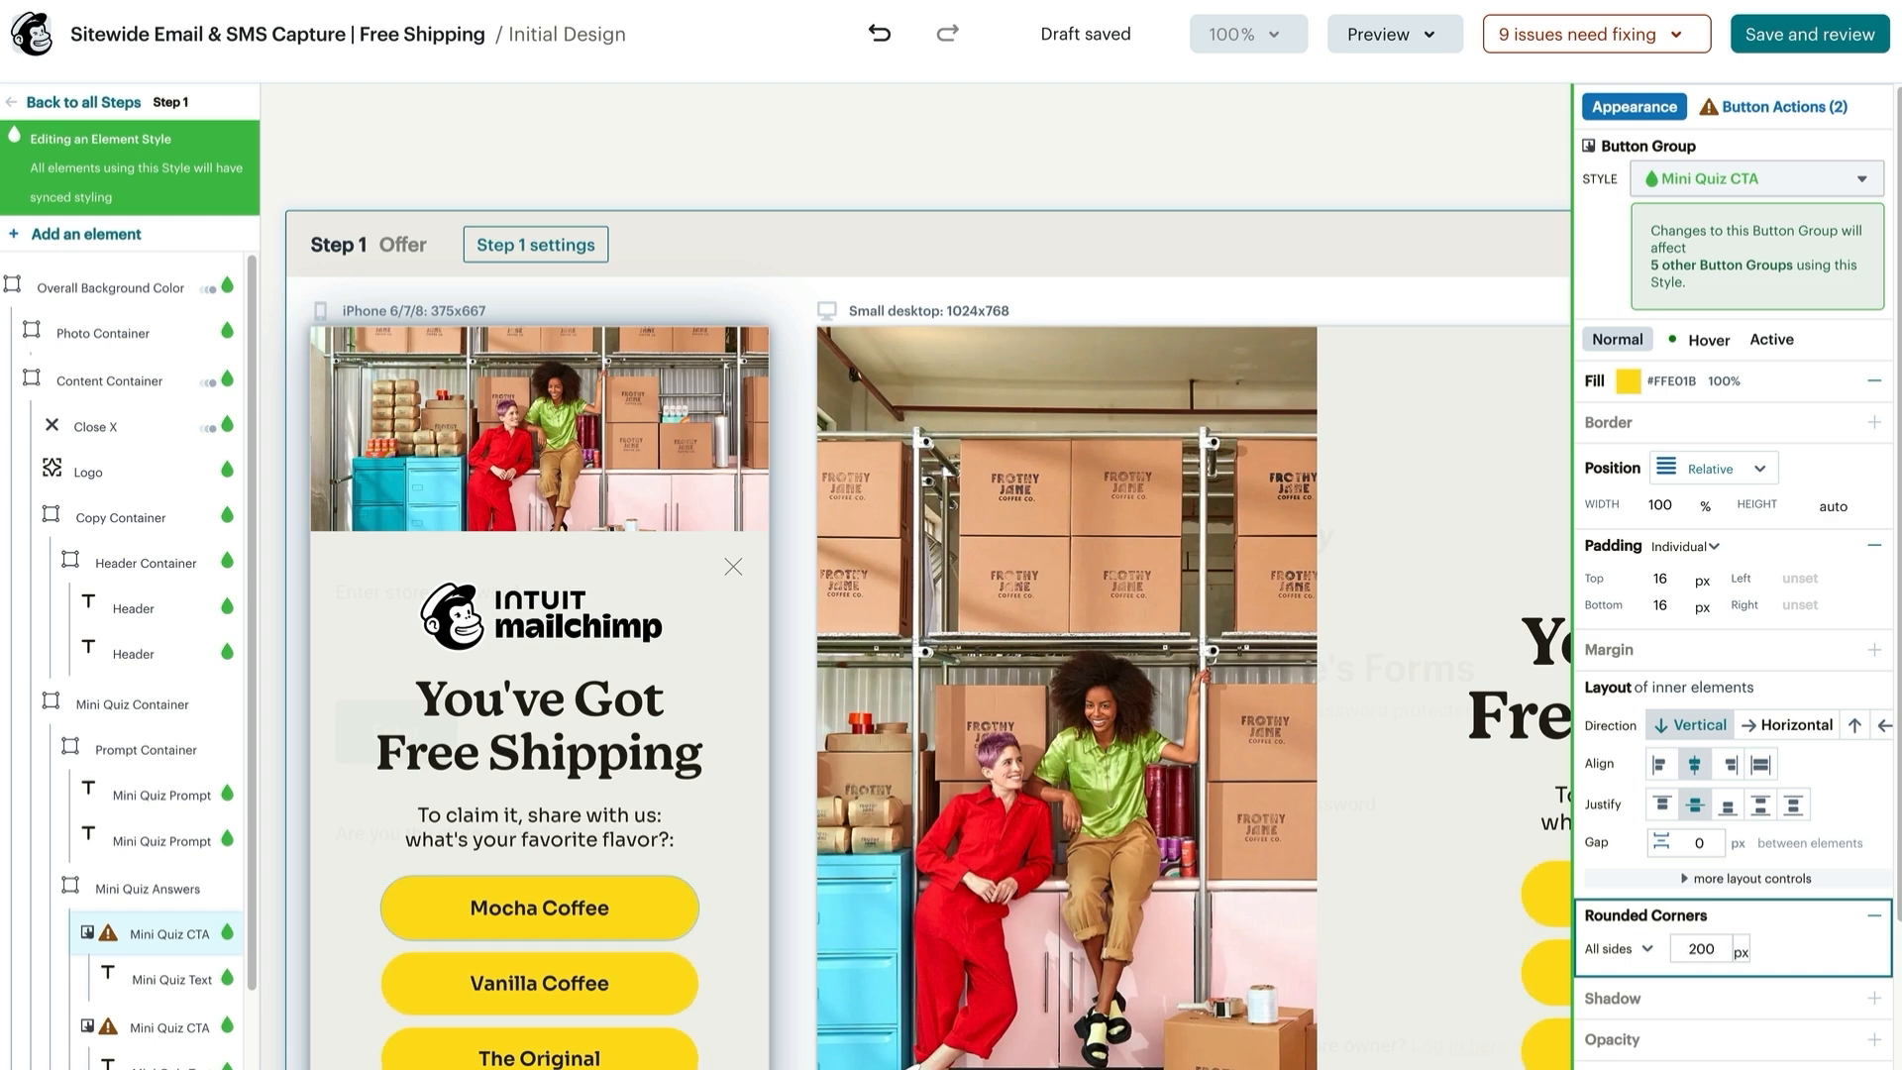
left_click(75, 101)
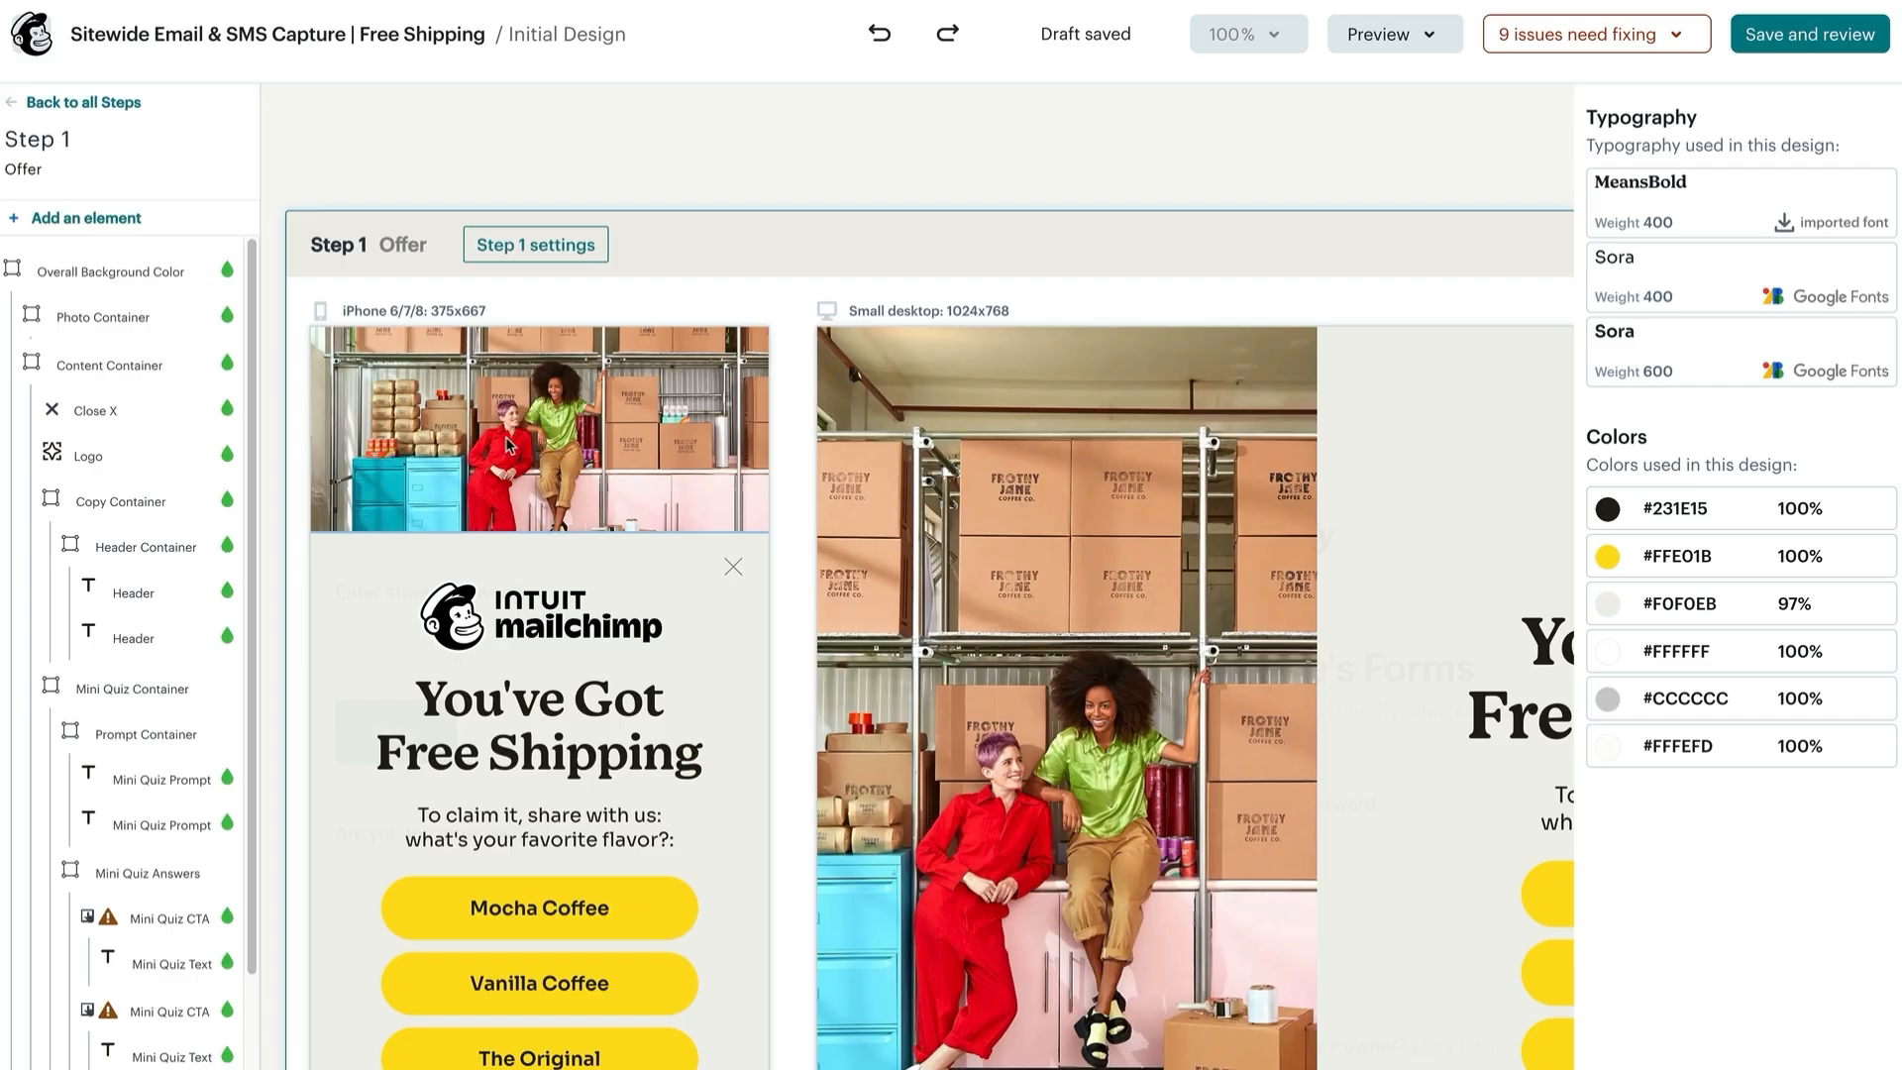
Replace the Photo Container's warehouse image with the stock photo of a man packing a box.
left_click(103, 317)
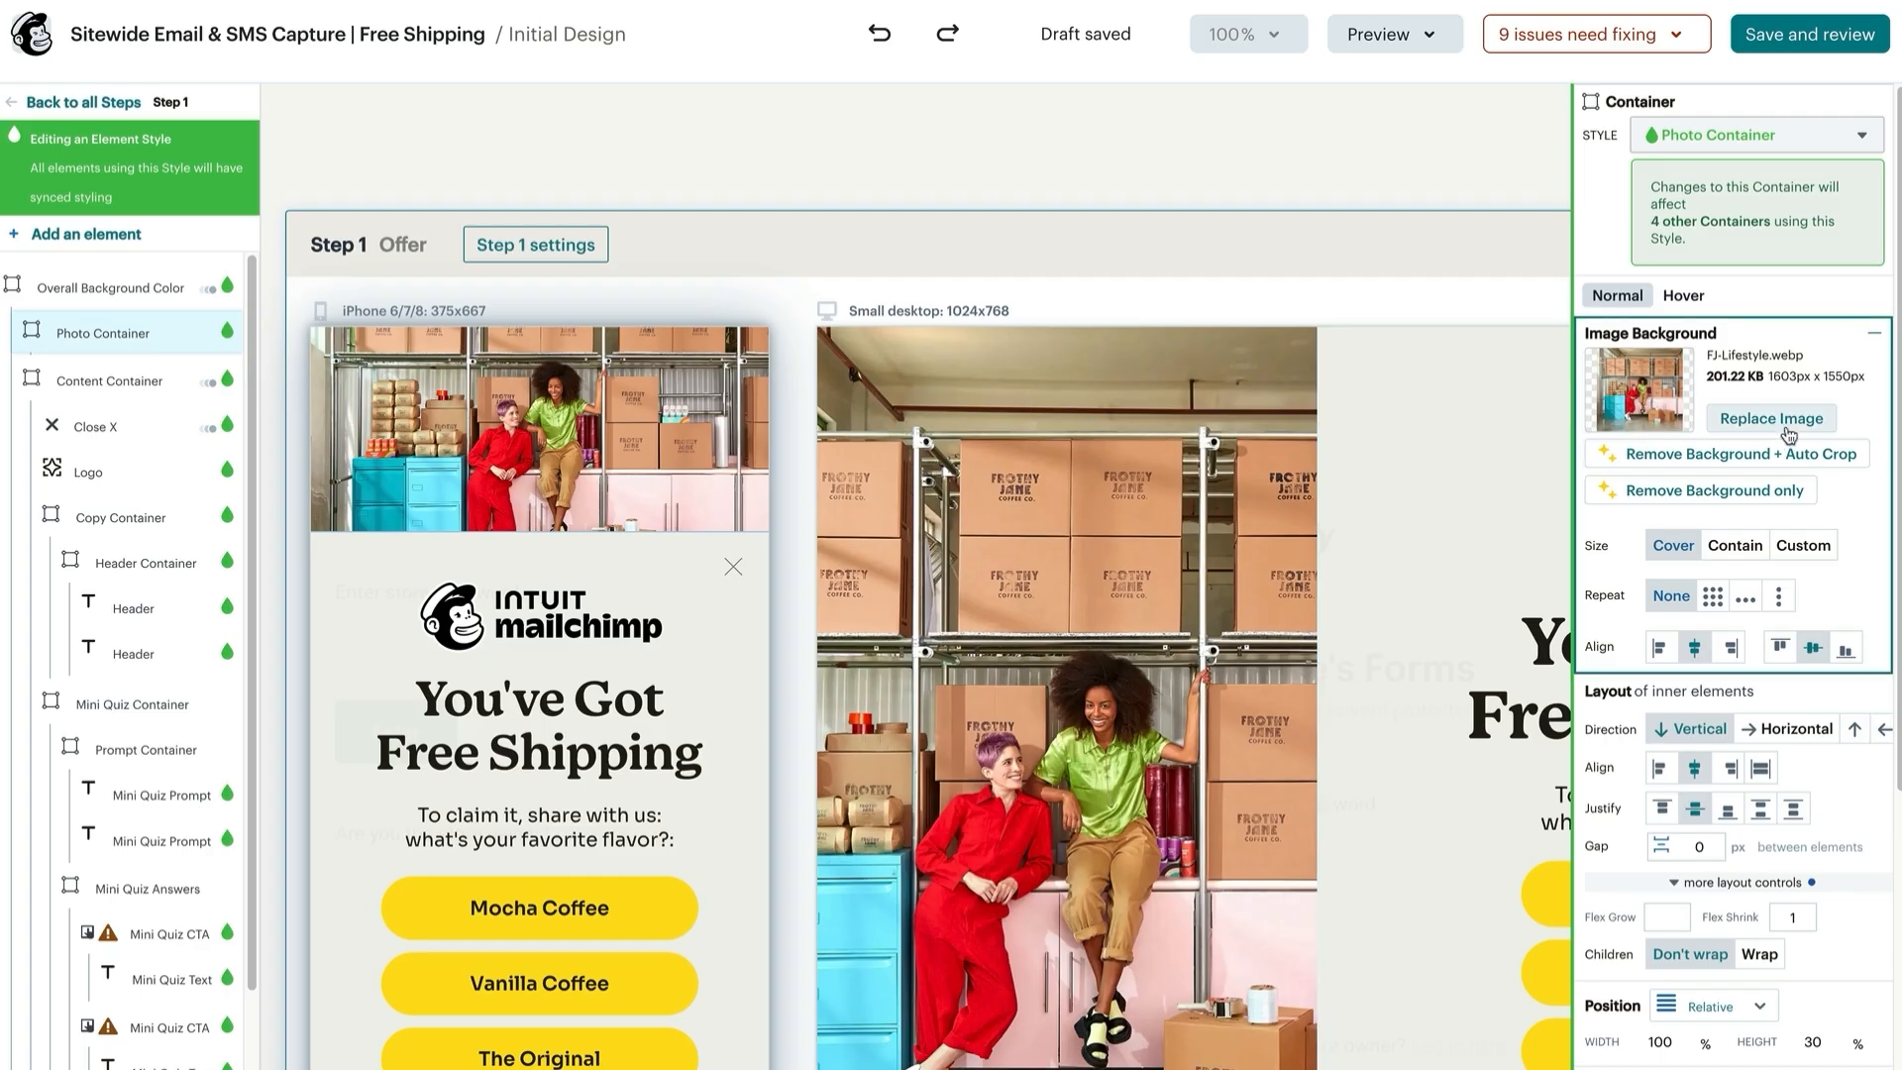
left_click(1769, 418)
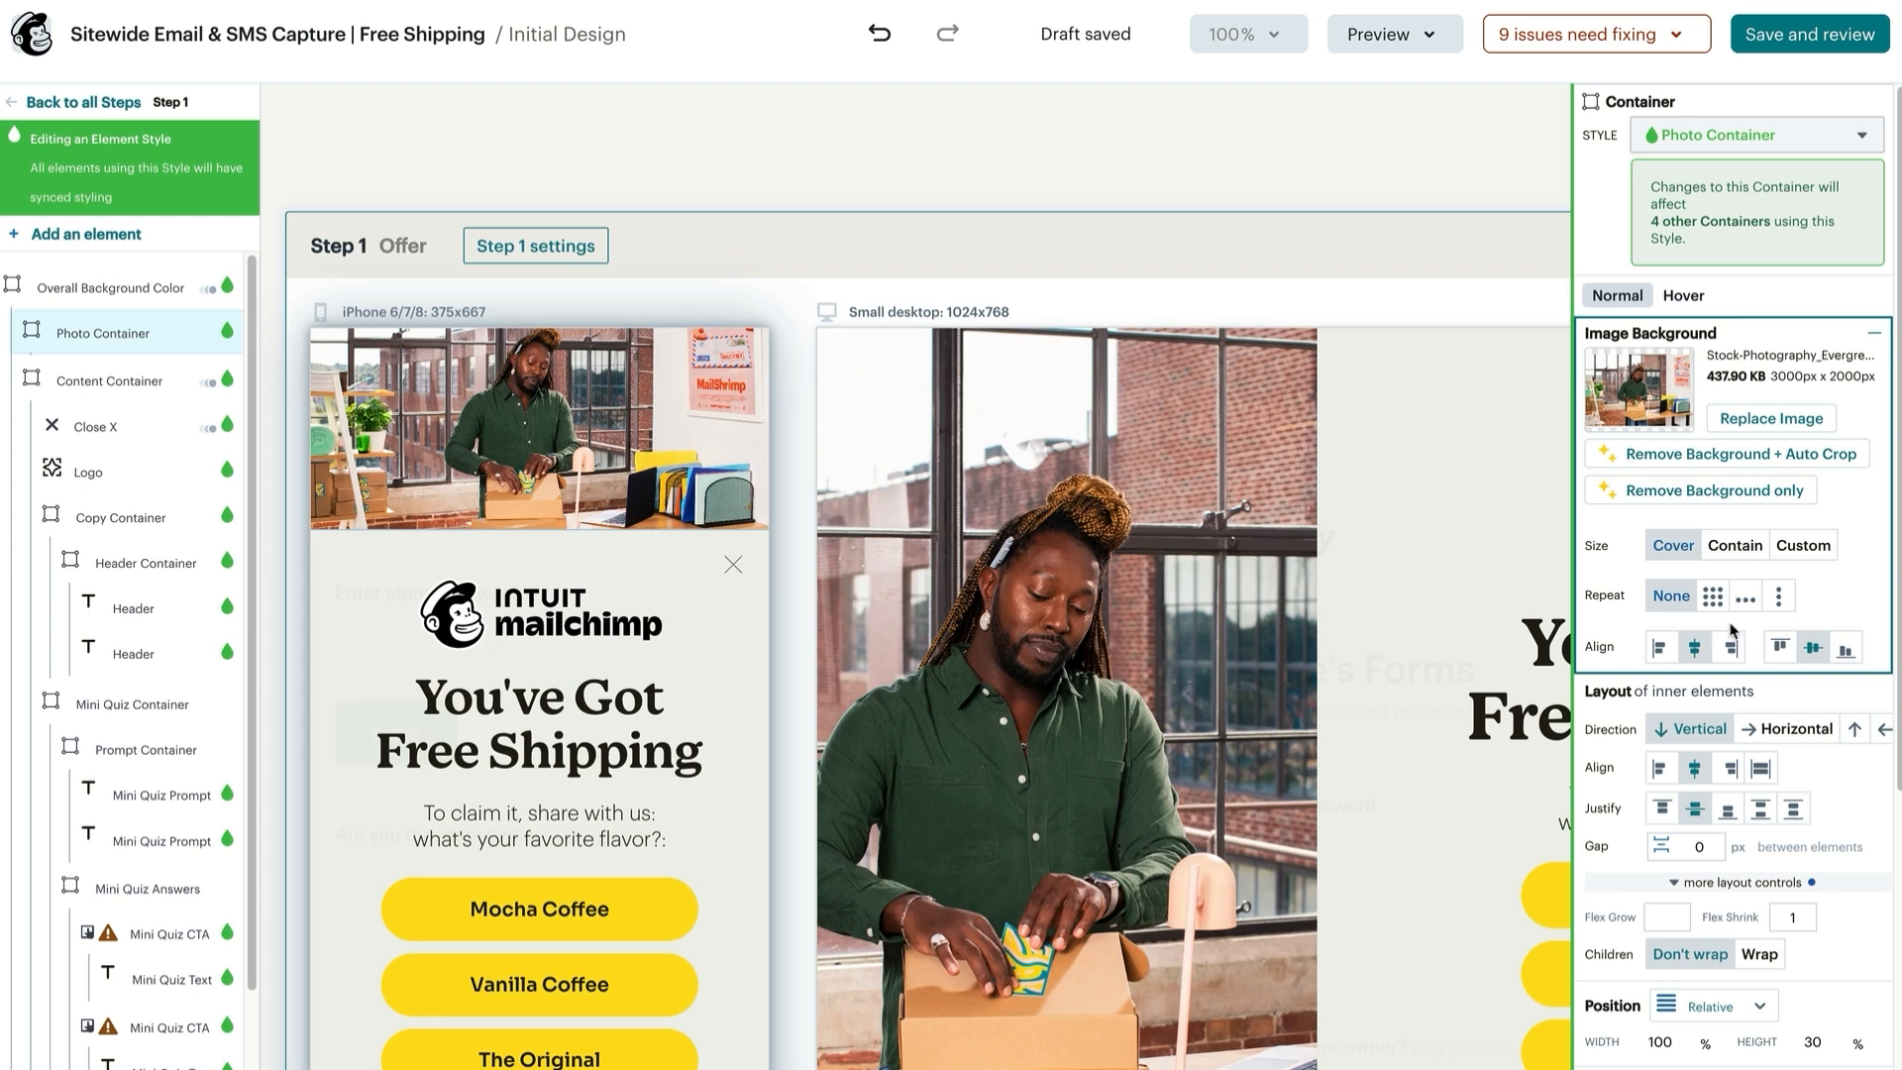
mouse_move(1662, 646)
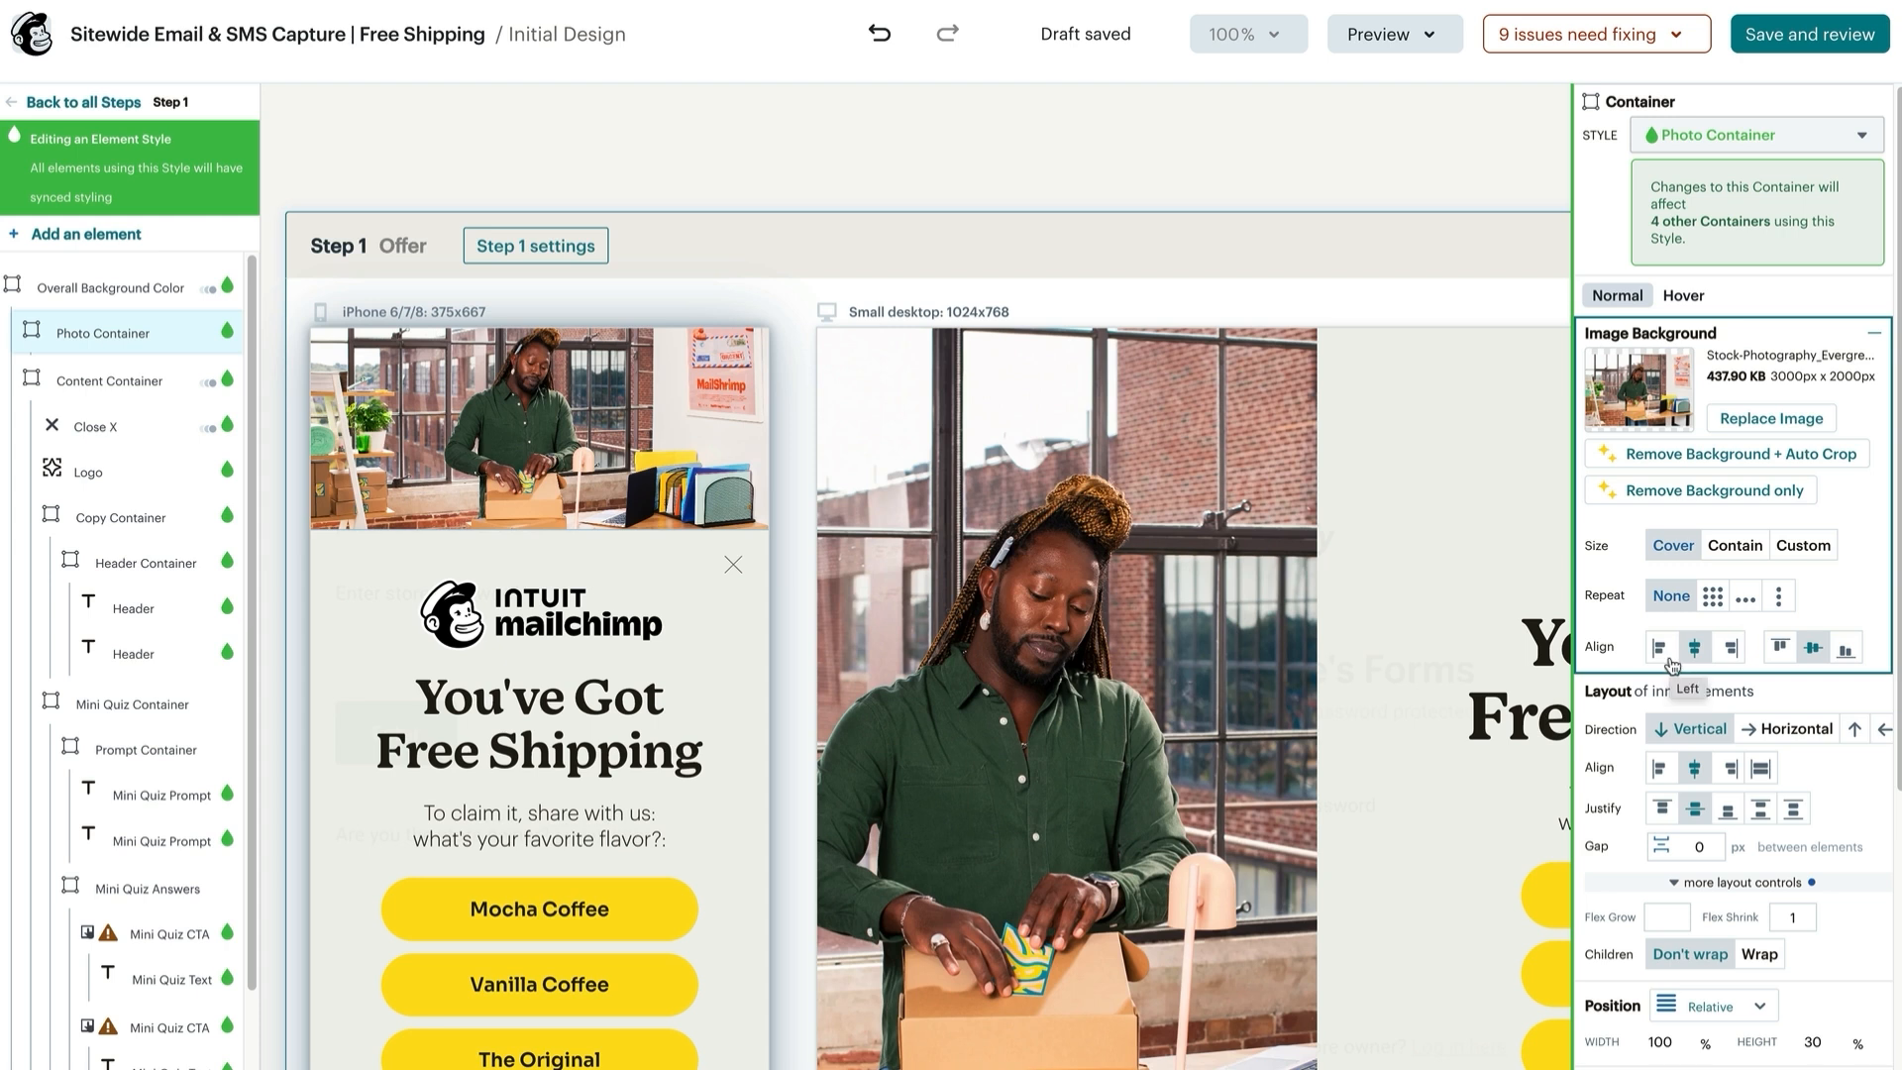
Try left/top alignment and Contain sizing, ending with the photo centred and set to Cover.
left_click(1662, 646)
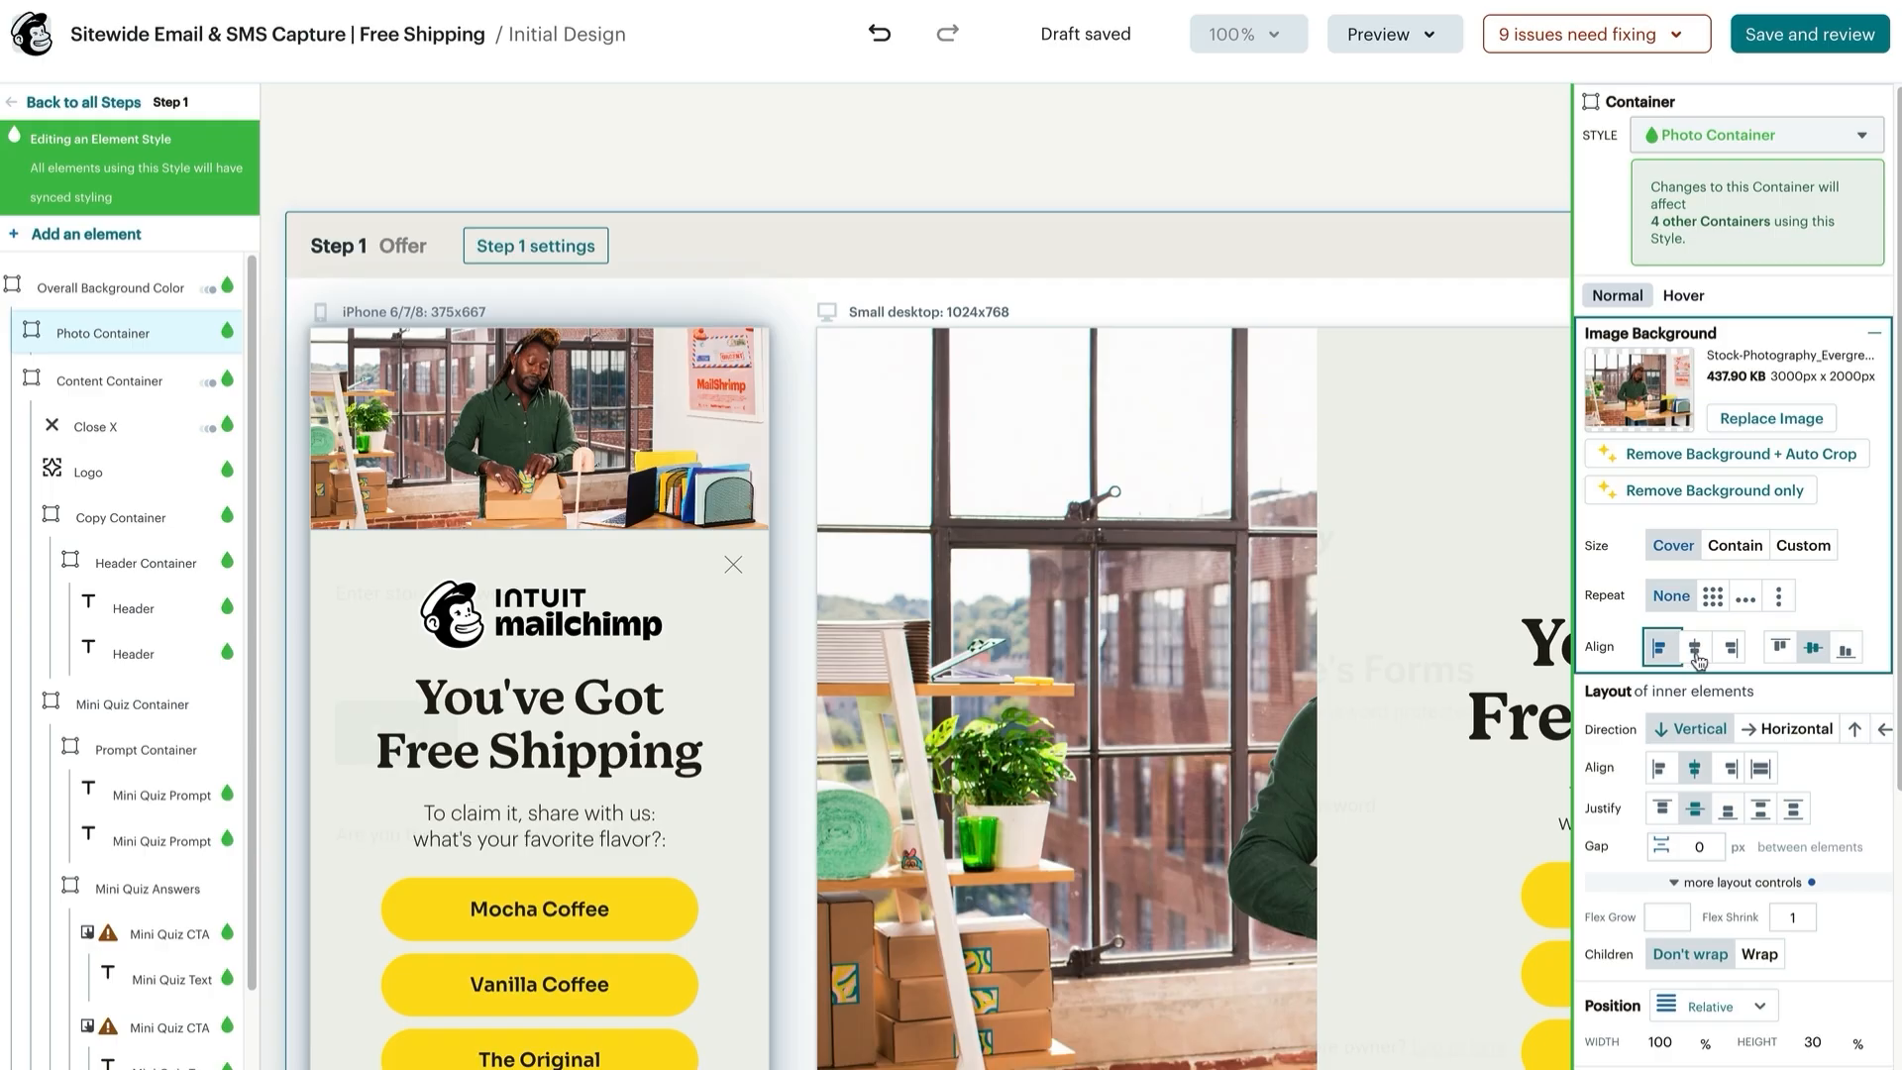
left_click(1696, 645)
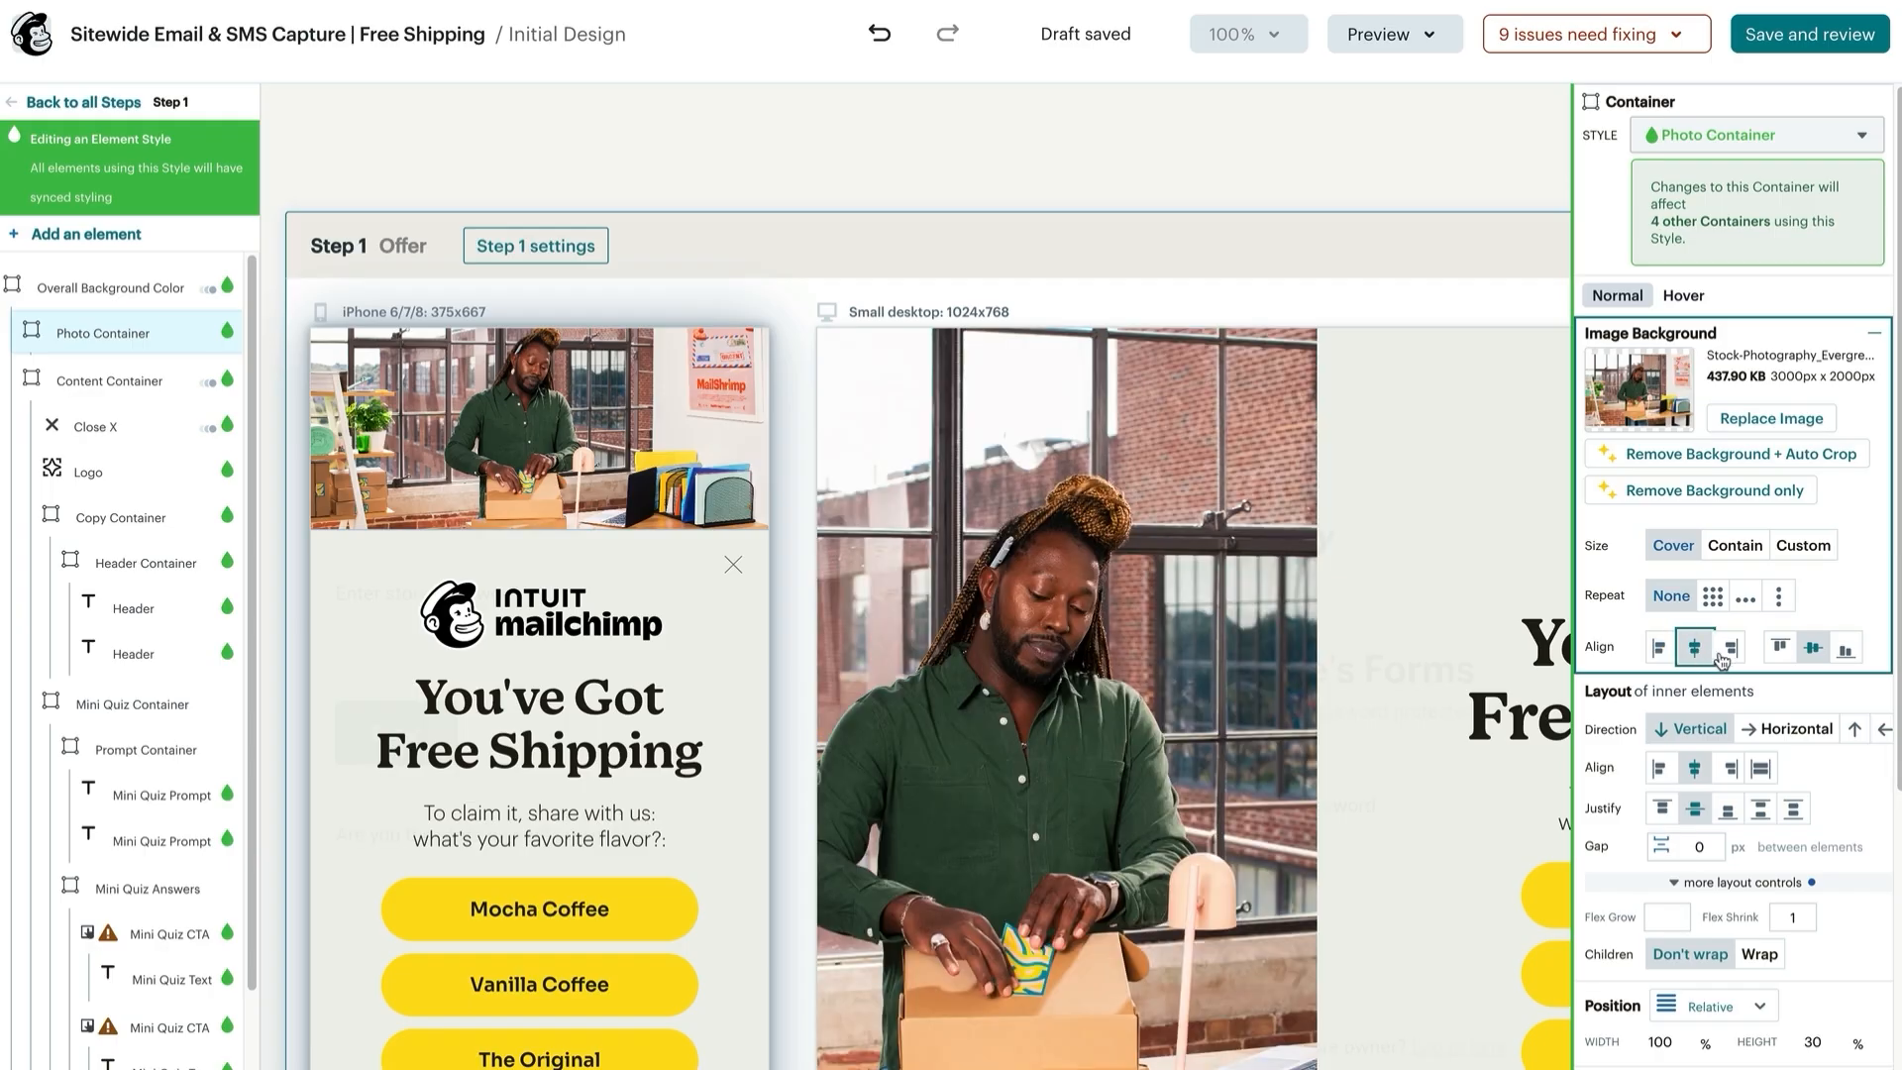
left_click(1777, 646)
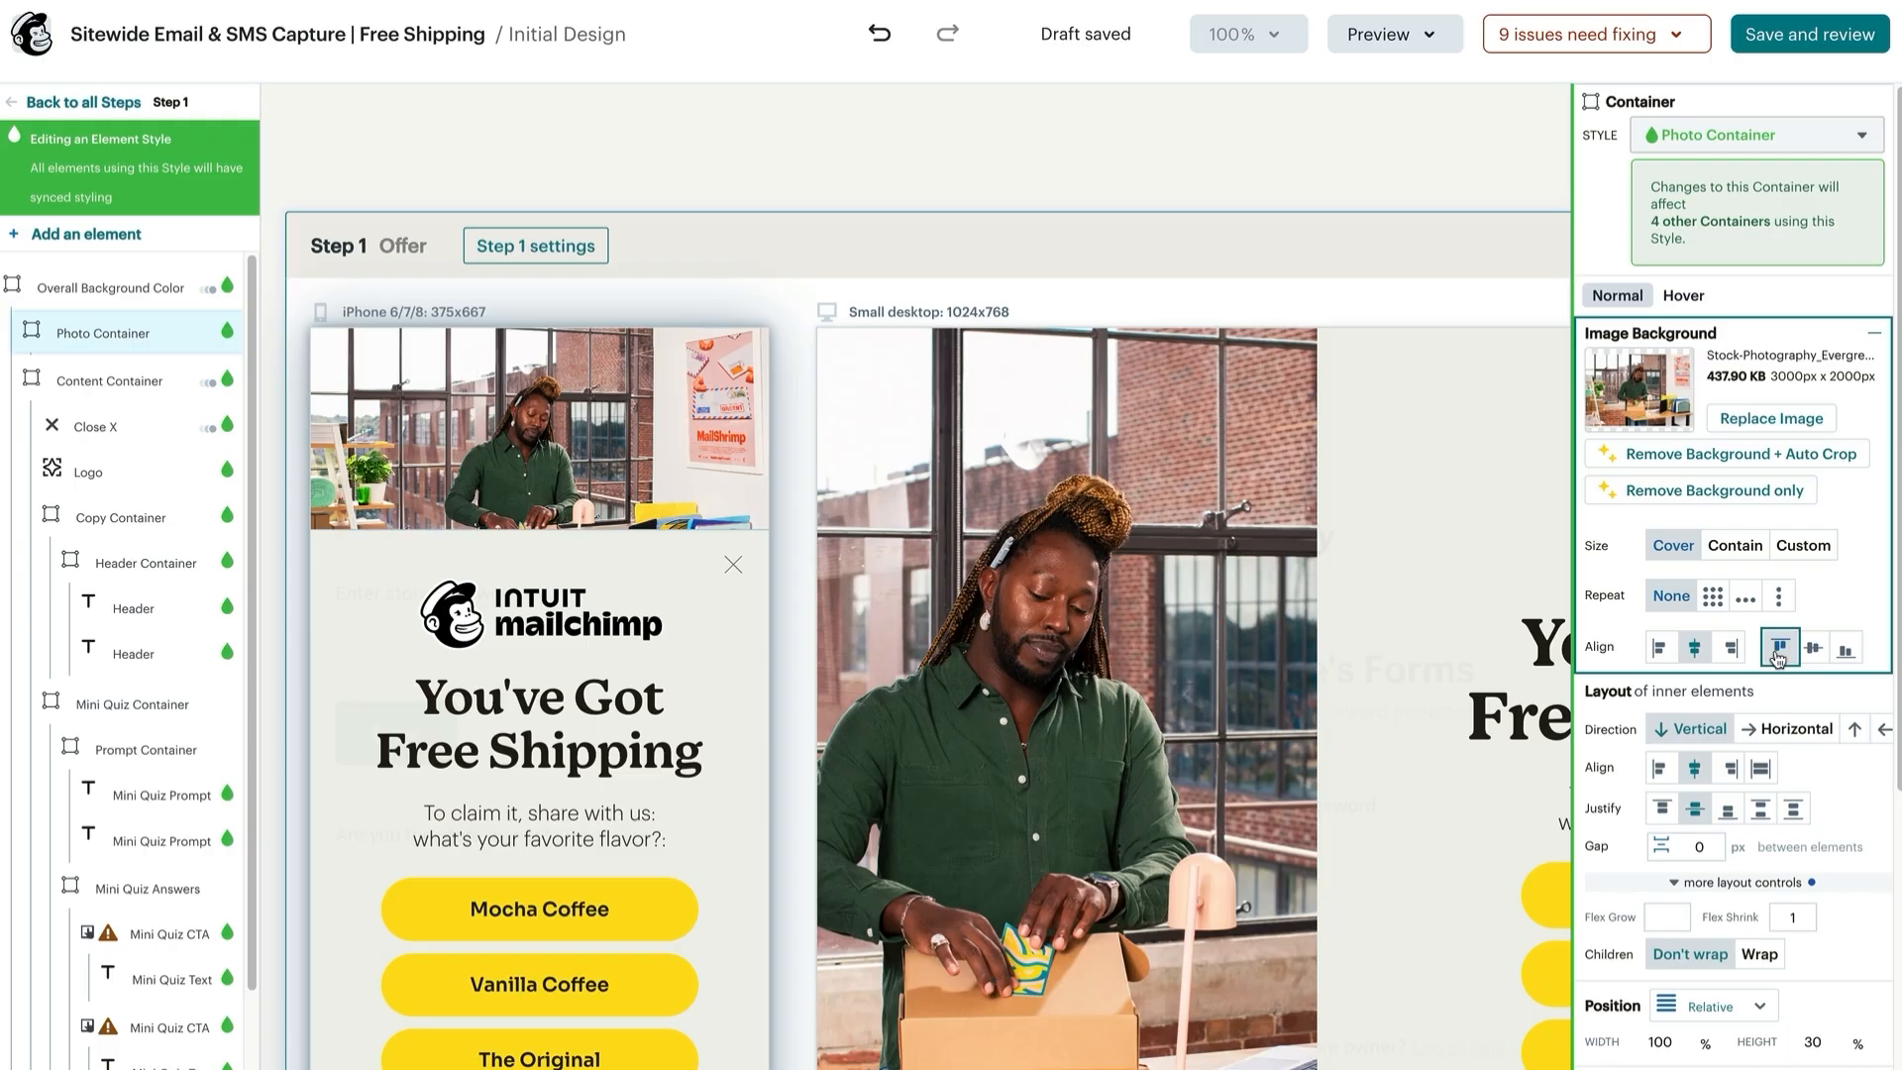
left_click(1782, 646)
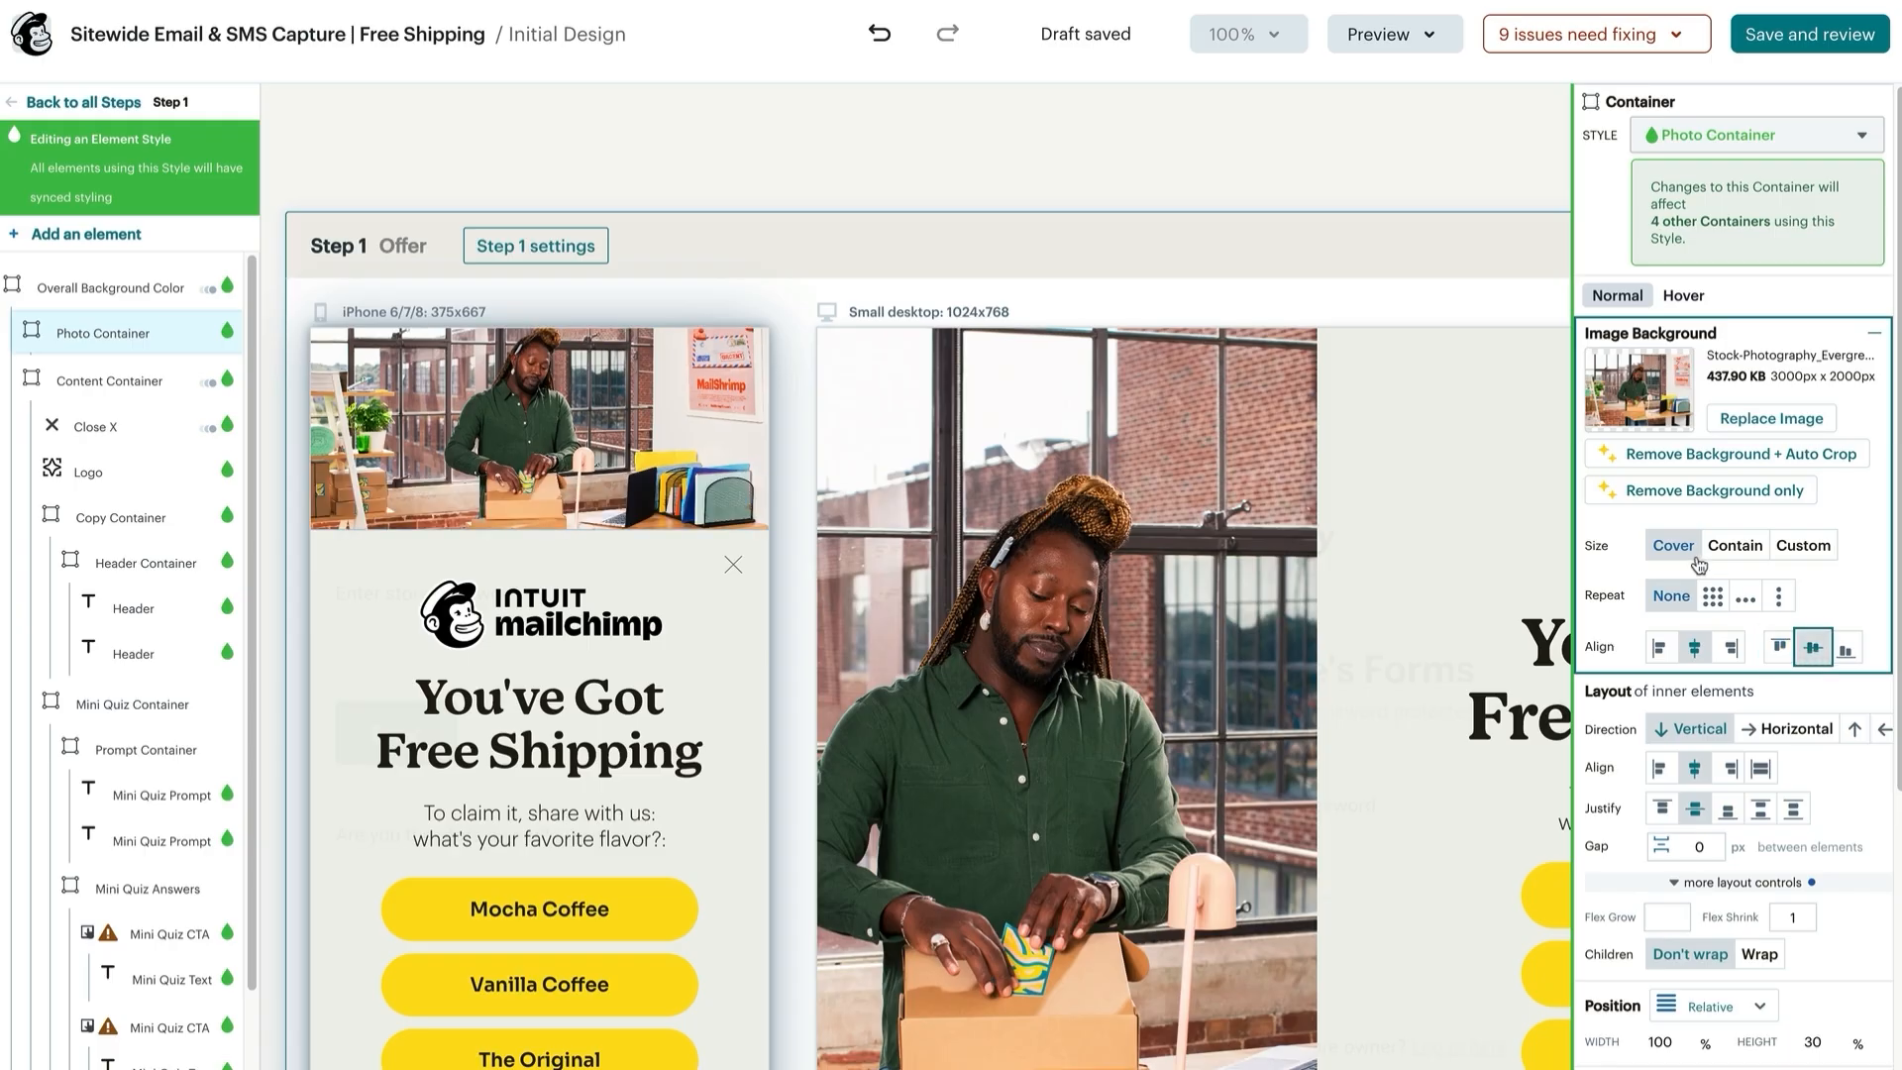
left_click(1732, 545)
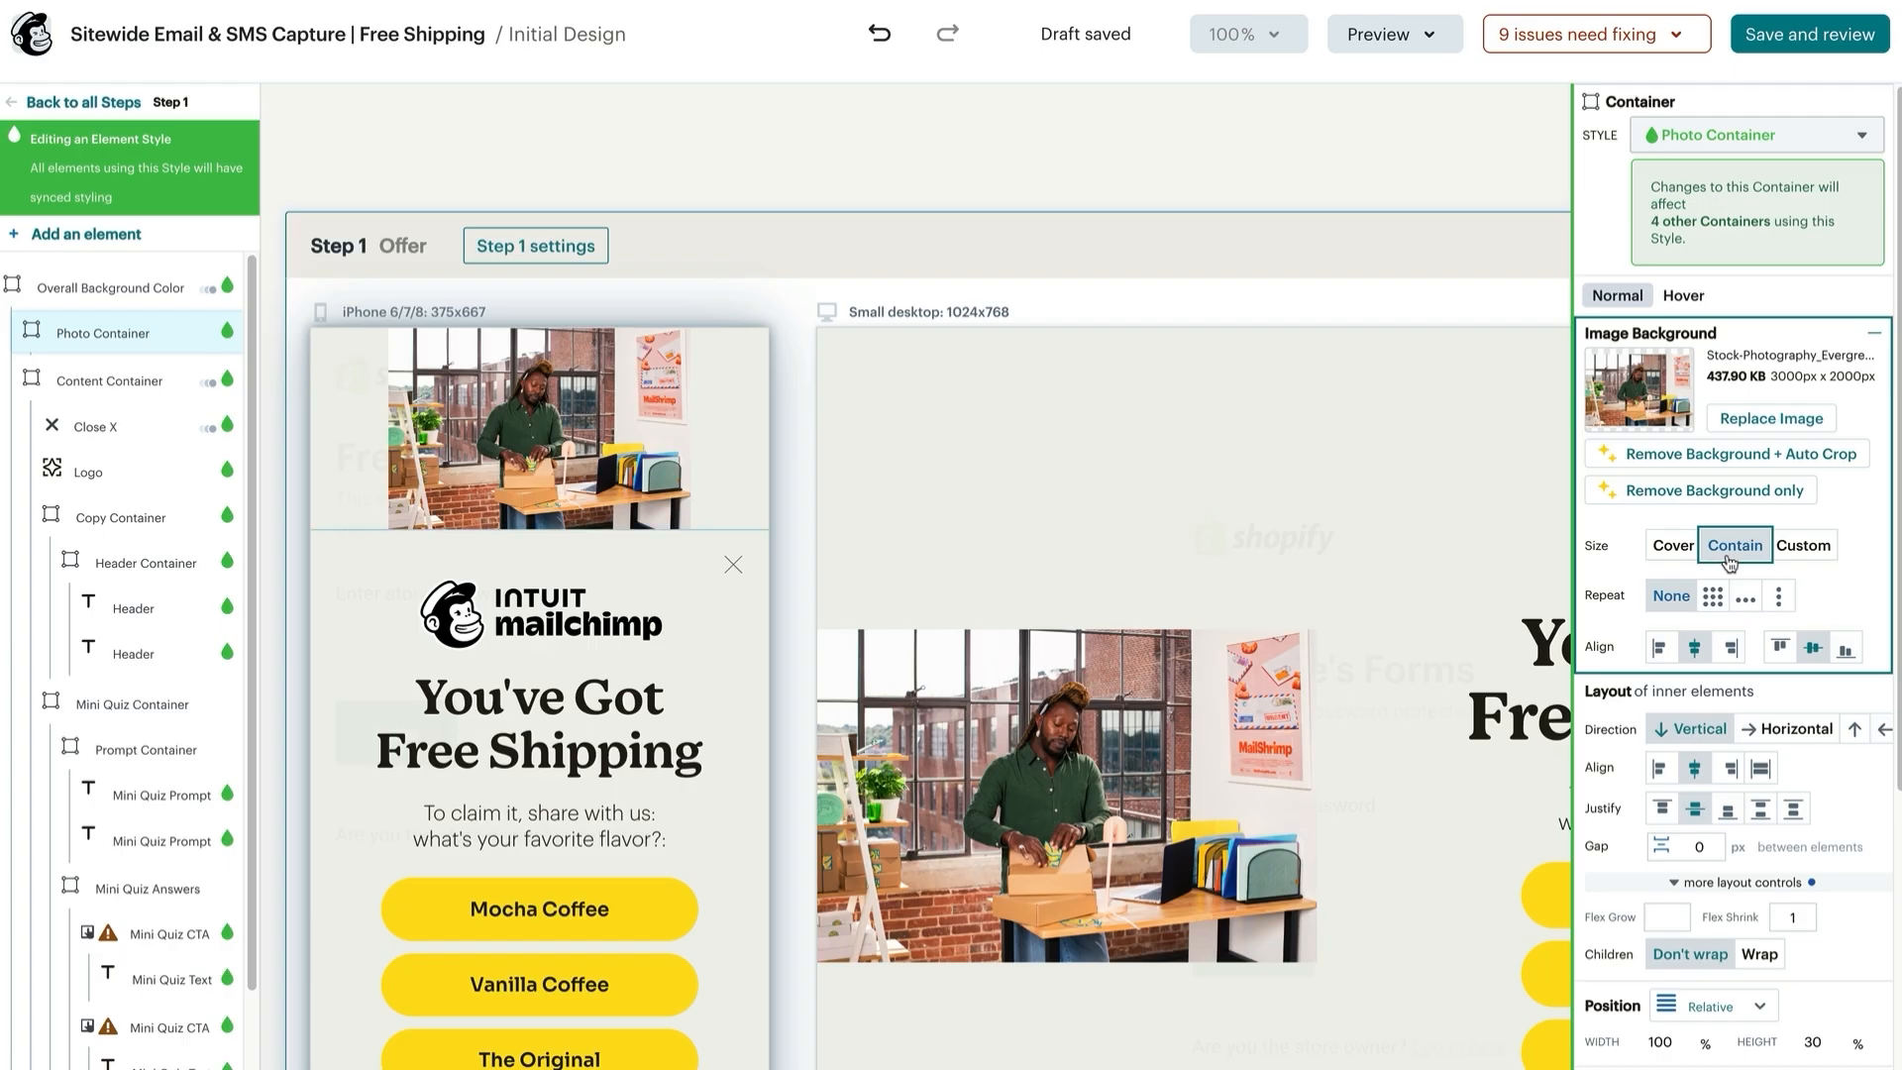
left_click(1803, 545)
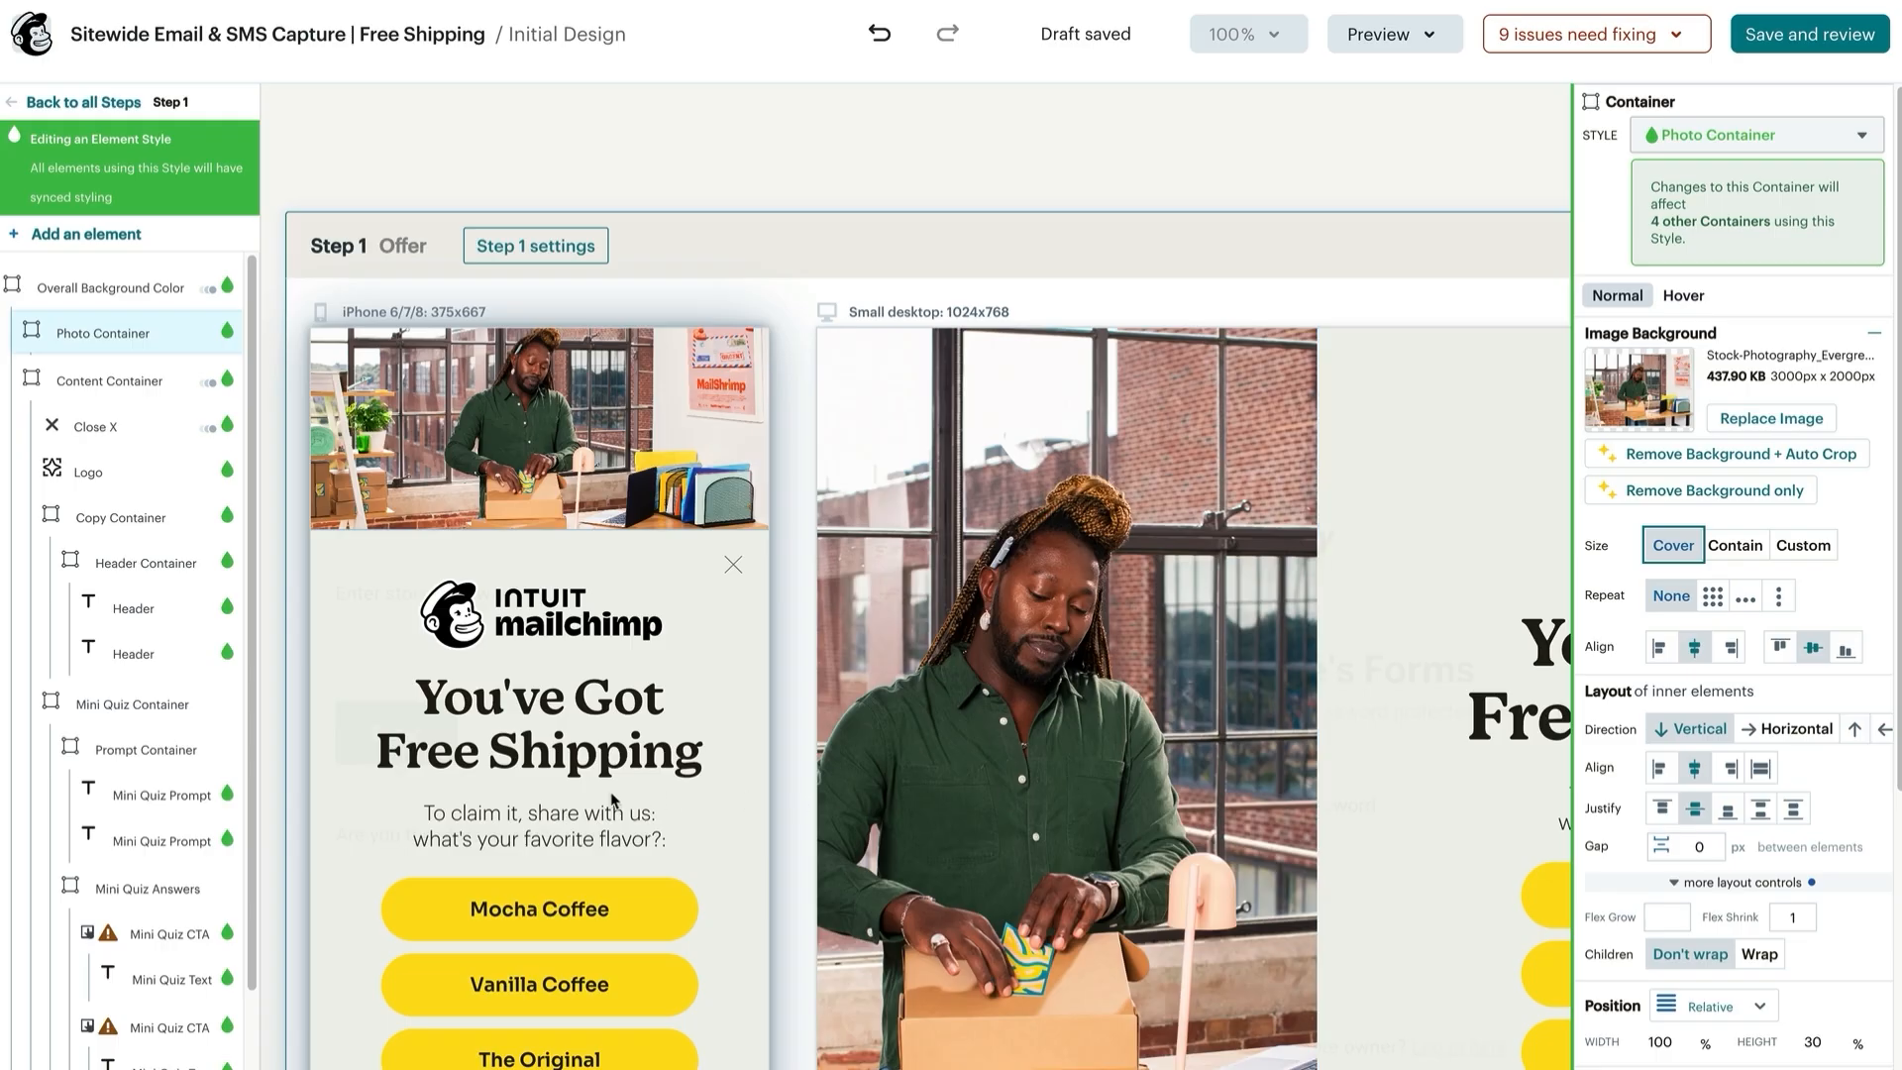
Edit the quiz prompt to 'what's your favorite ice cream flavor?' and select the Mocha Coffee button.
left_click(537, 812)
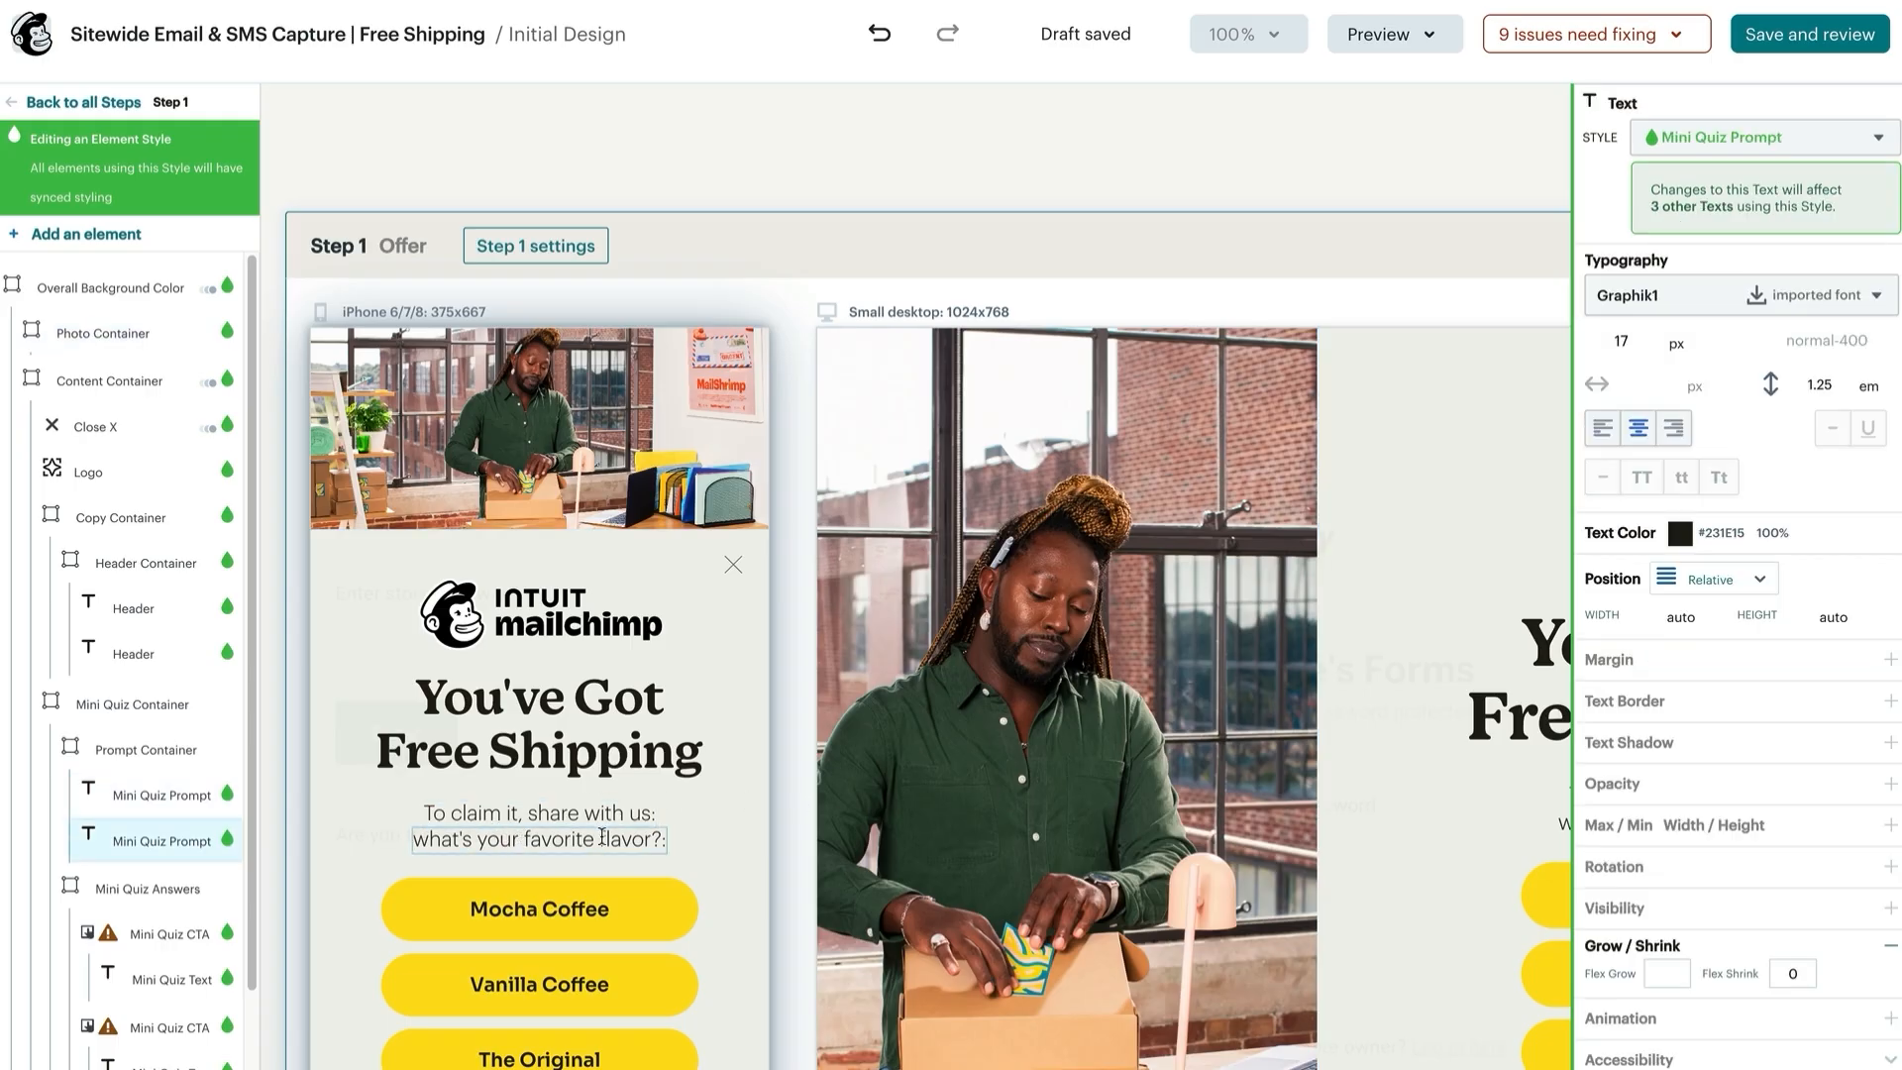
type("ic")
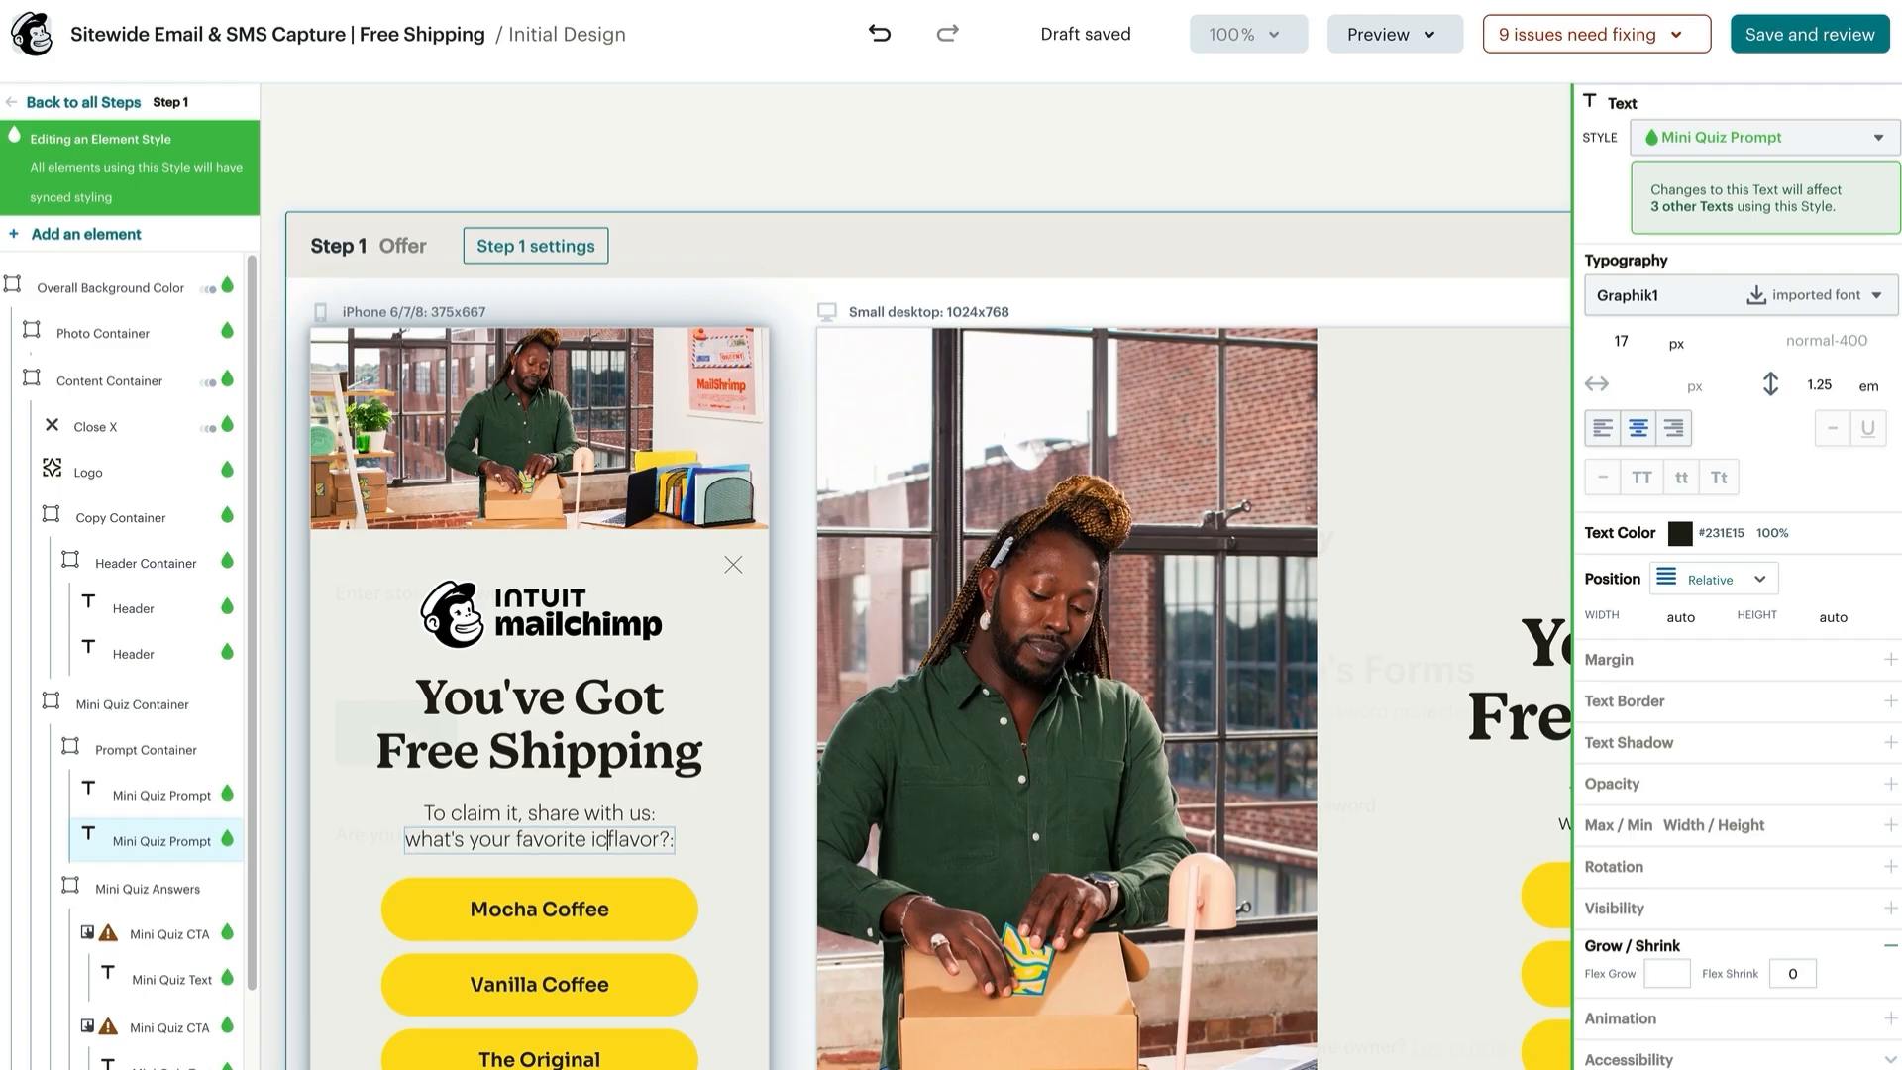
type("ice cream")
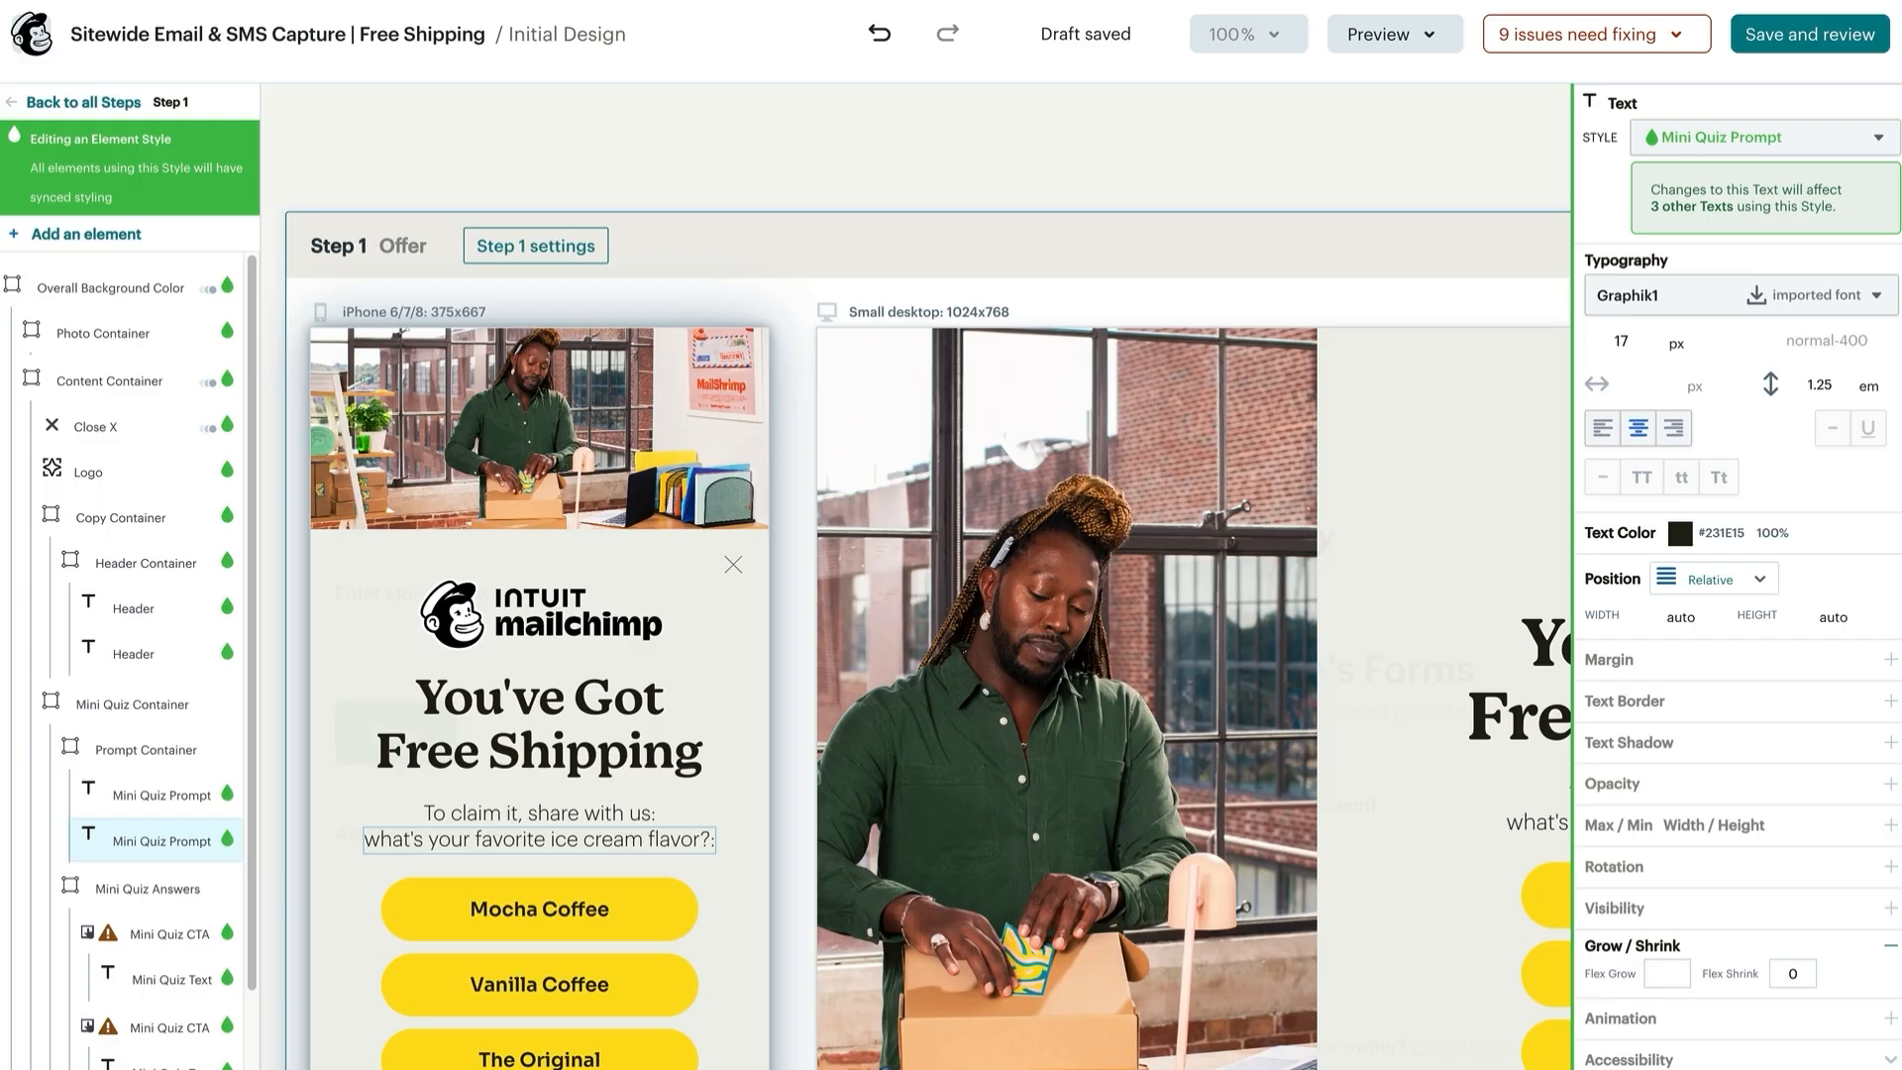
left_click(537, 910)
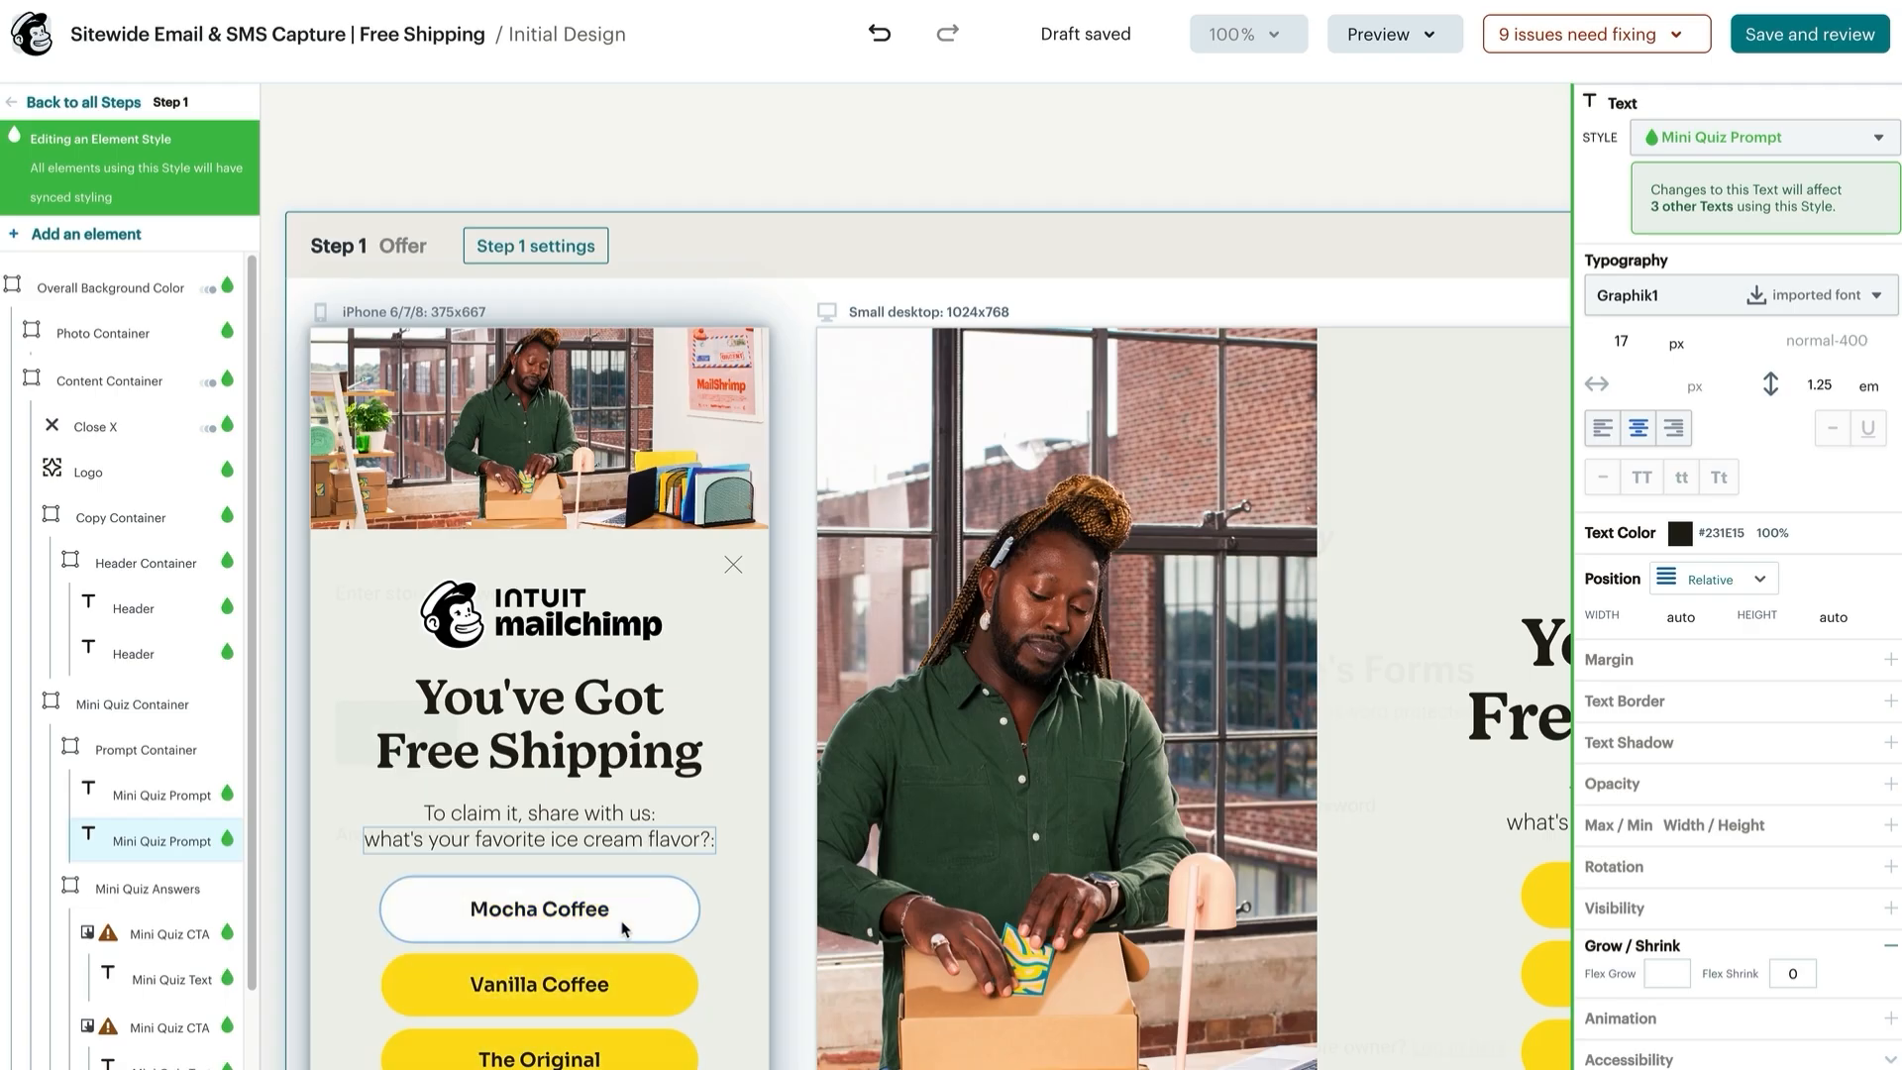
left_click(539, 909)
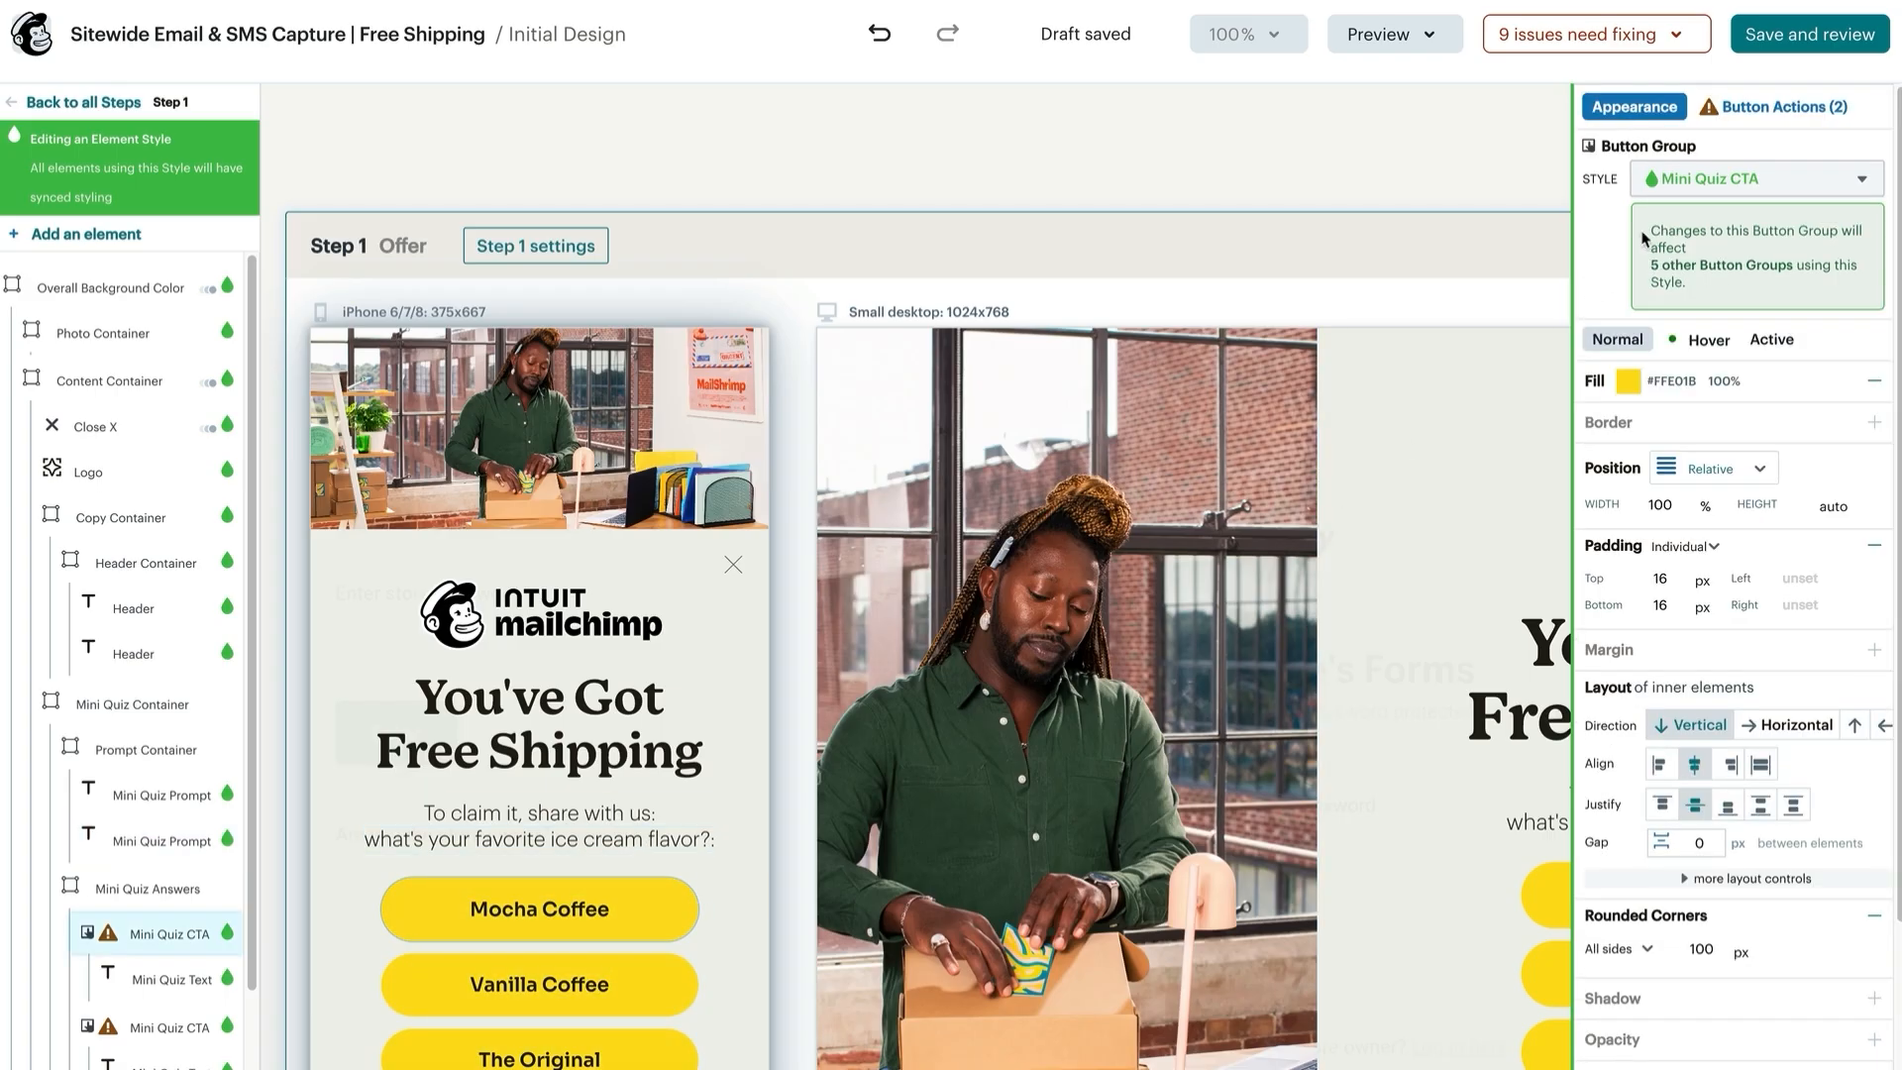
Set the answer button's Set User Property action to Groups > Favortie Ice Cream, then select the Strawberry button.
left_click(1771, 107)
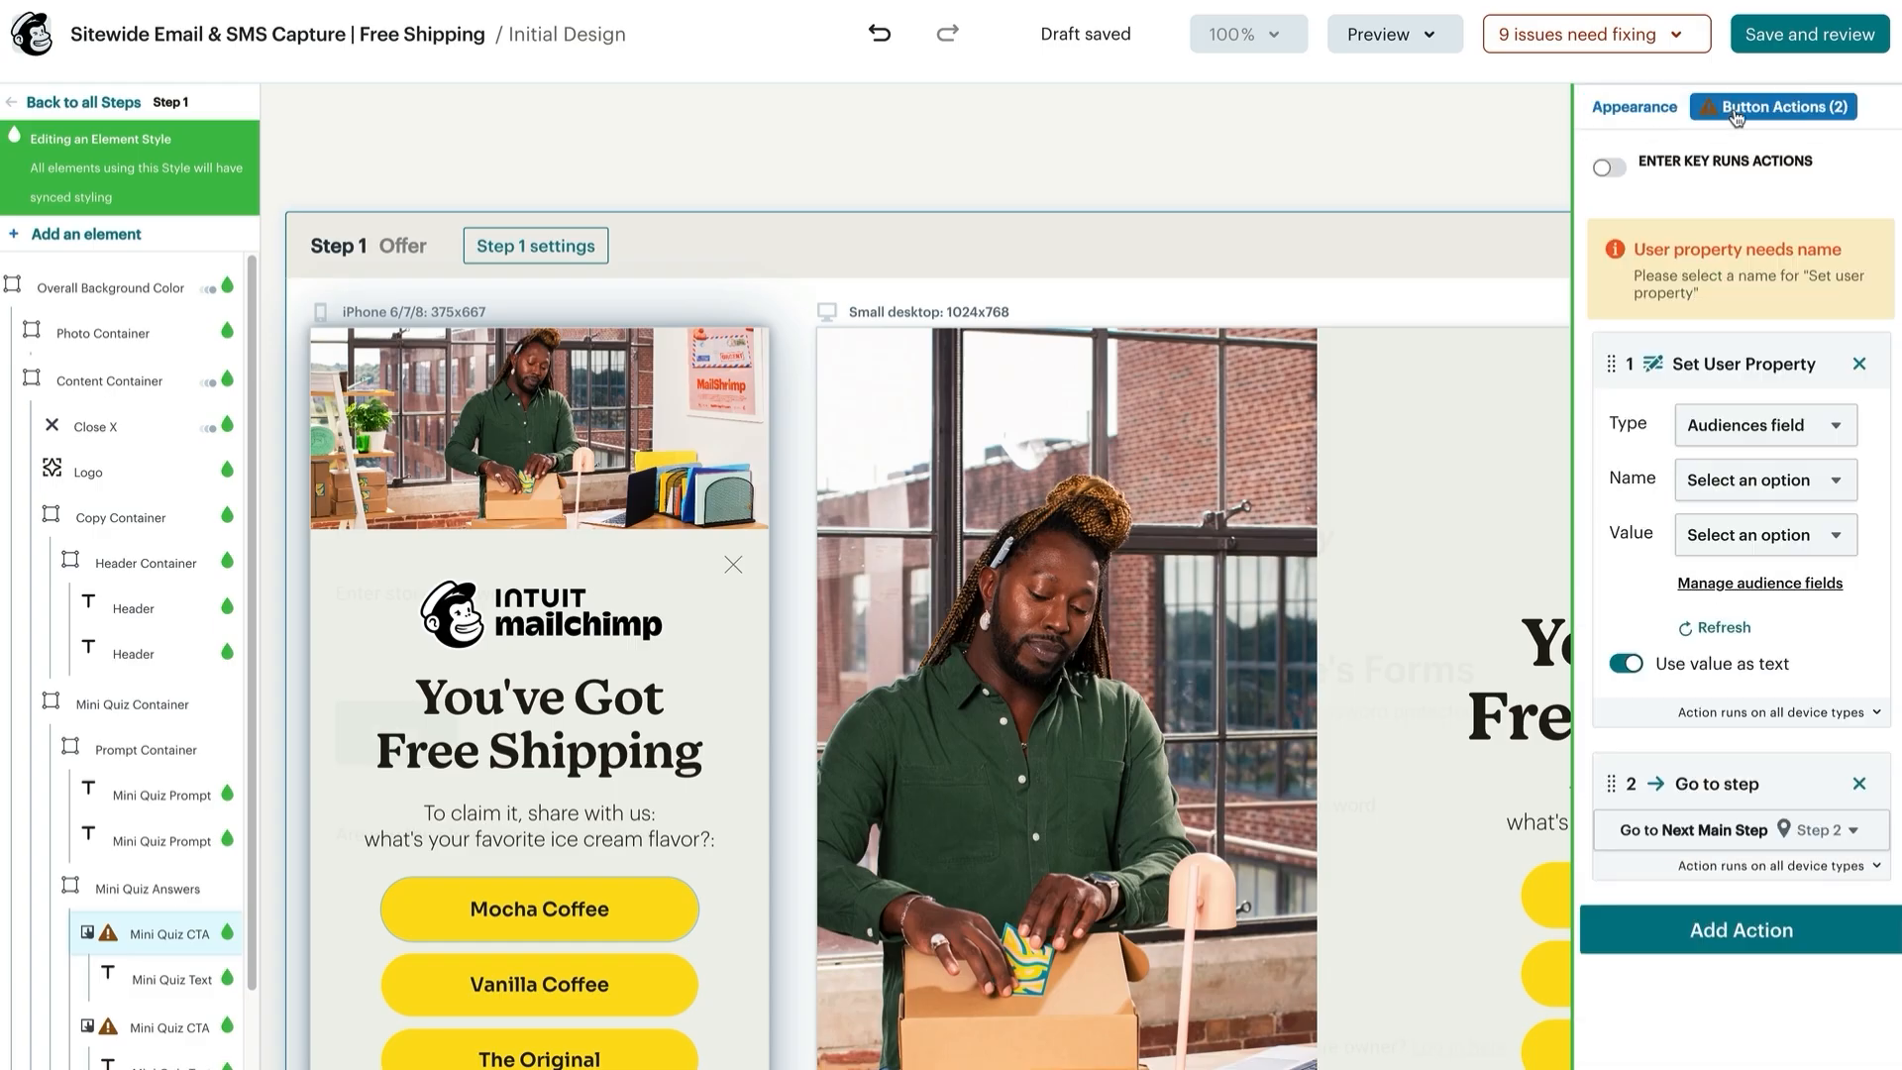
mouse_move(1738, 135)
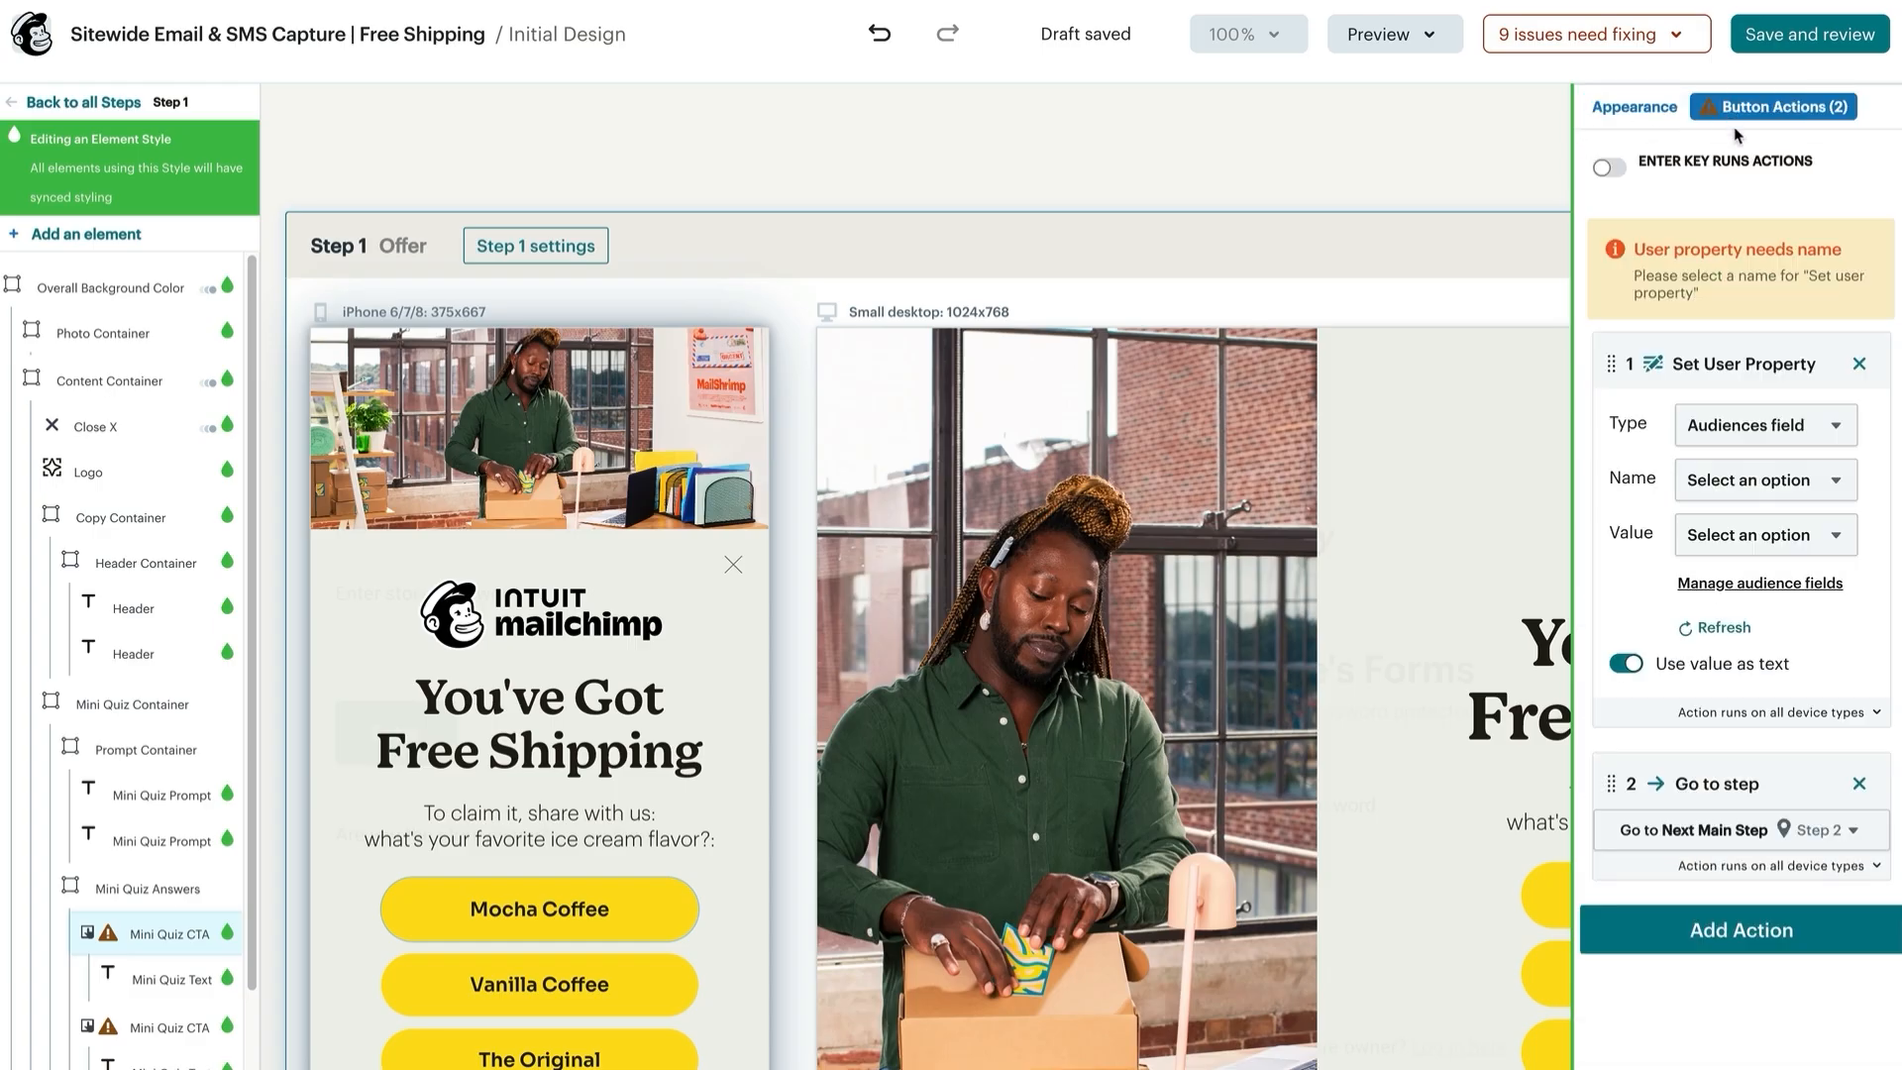
left_click(1759, 585)
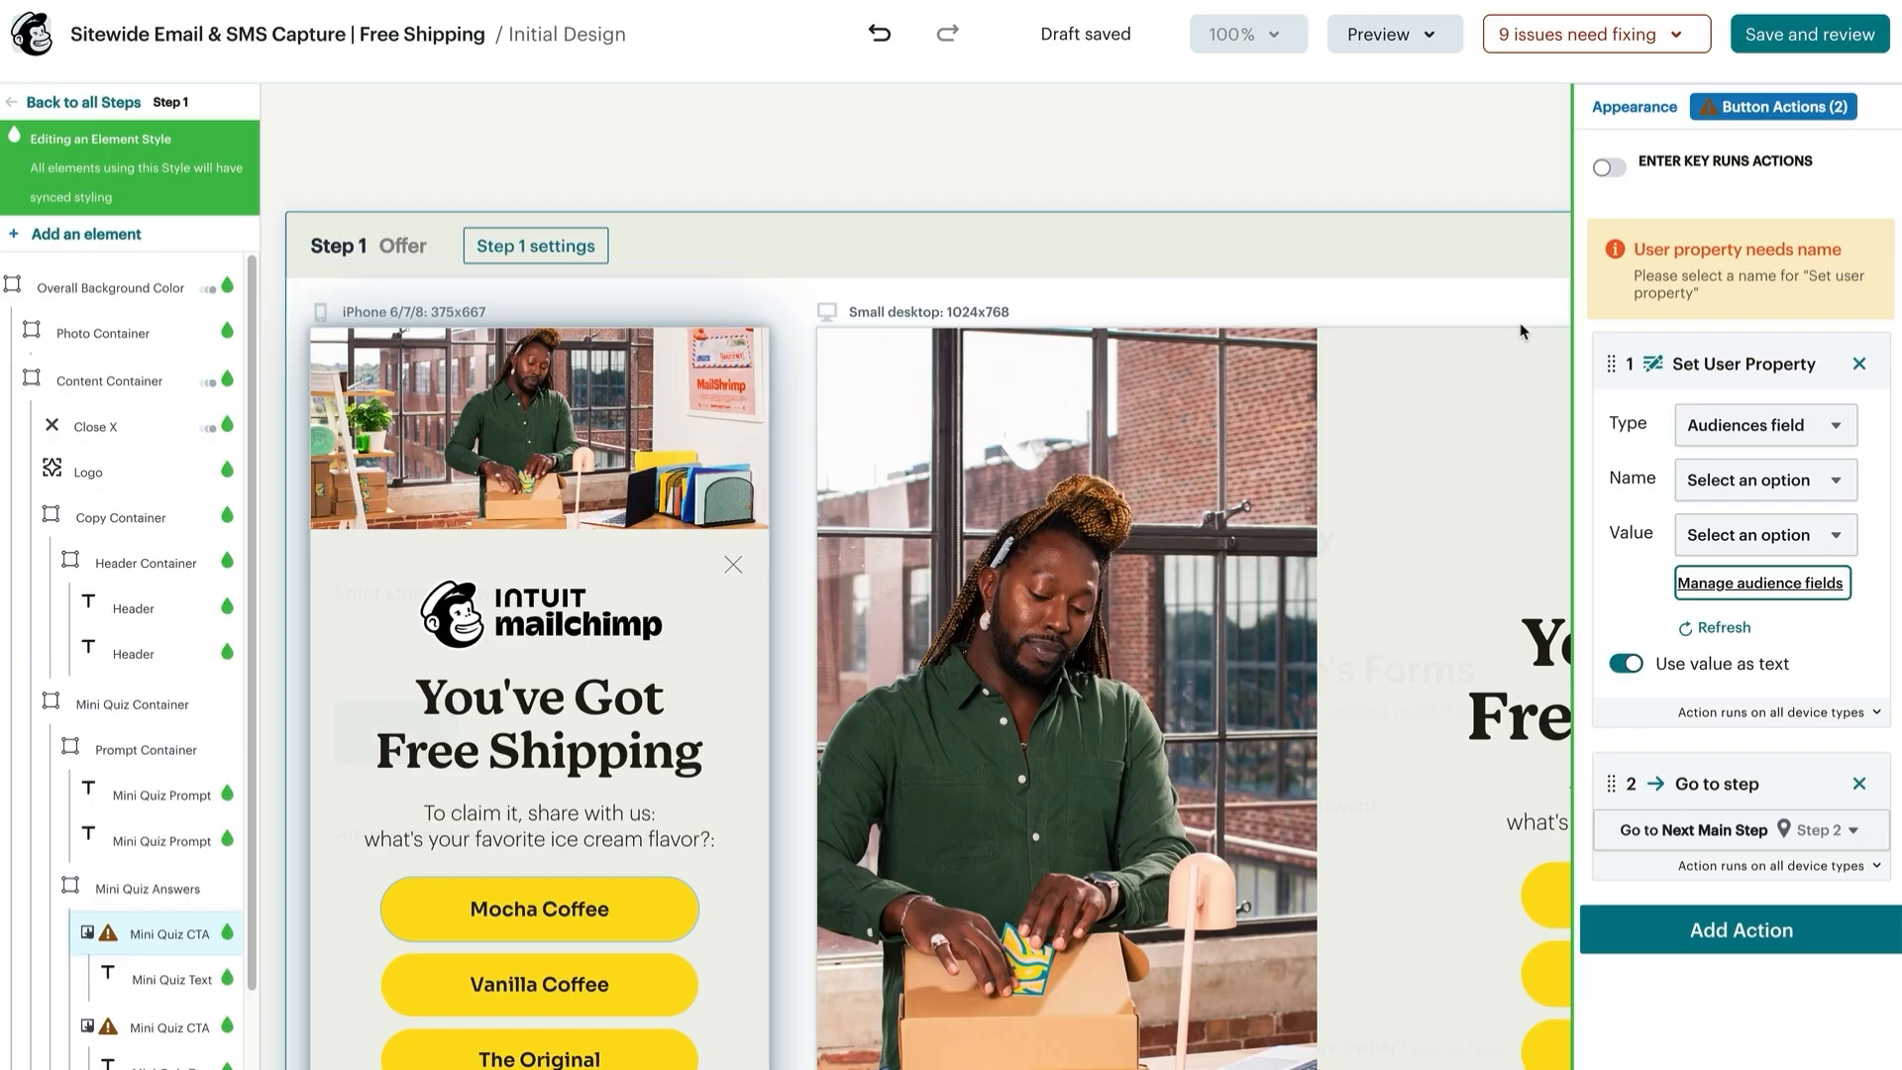
left_click(1757, 424)
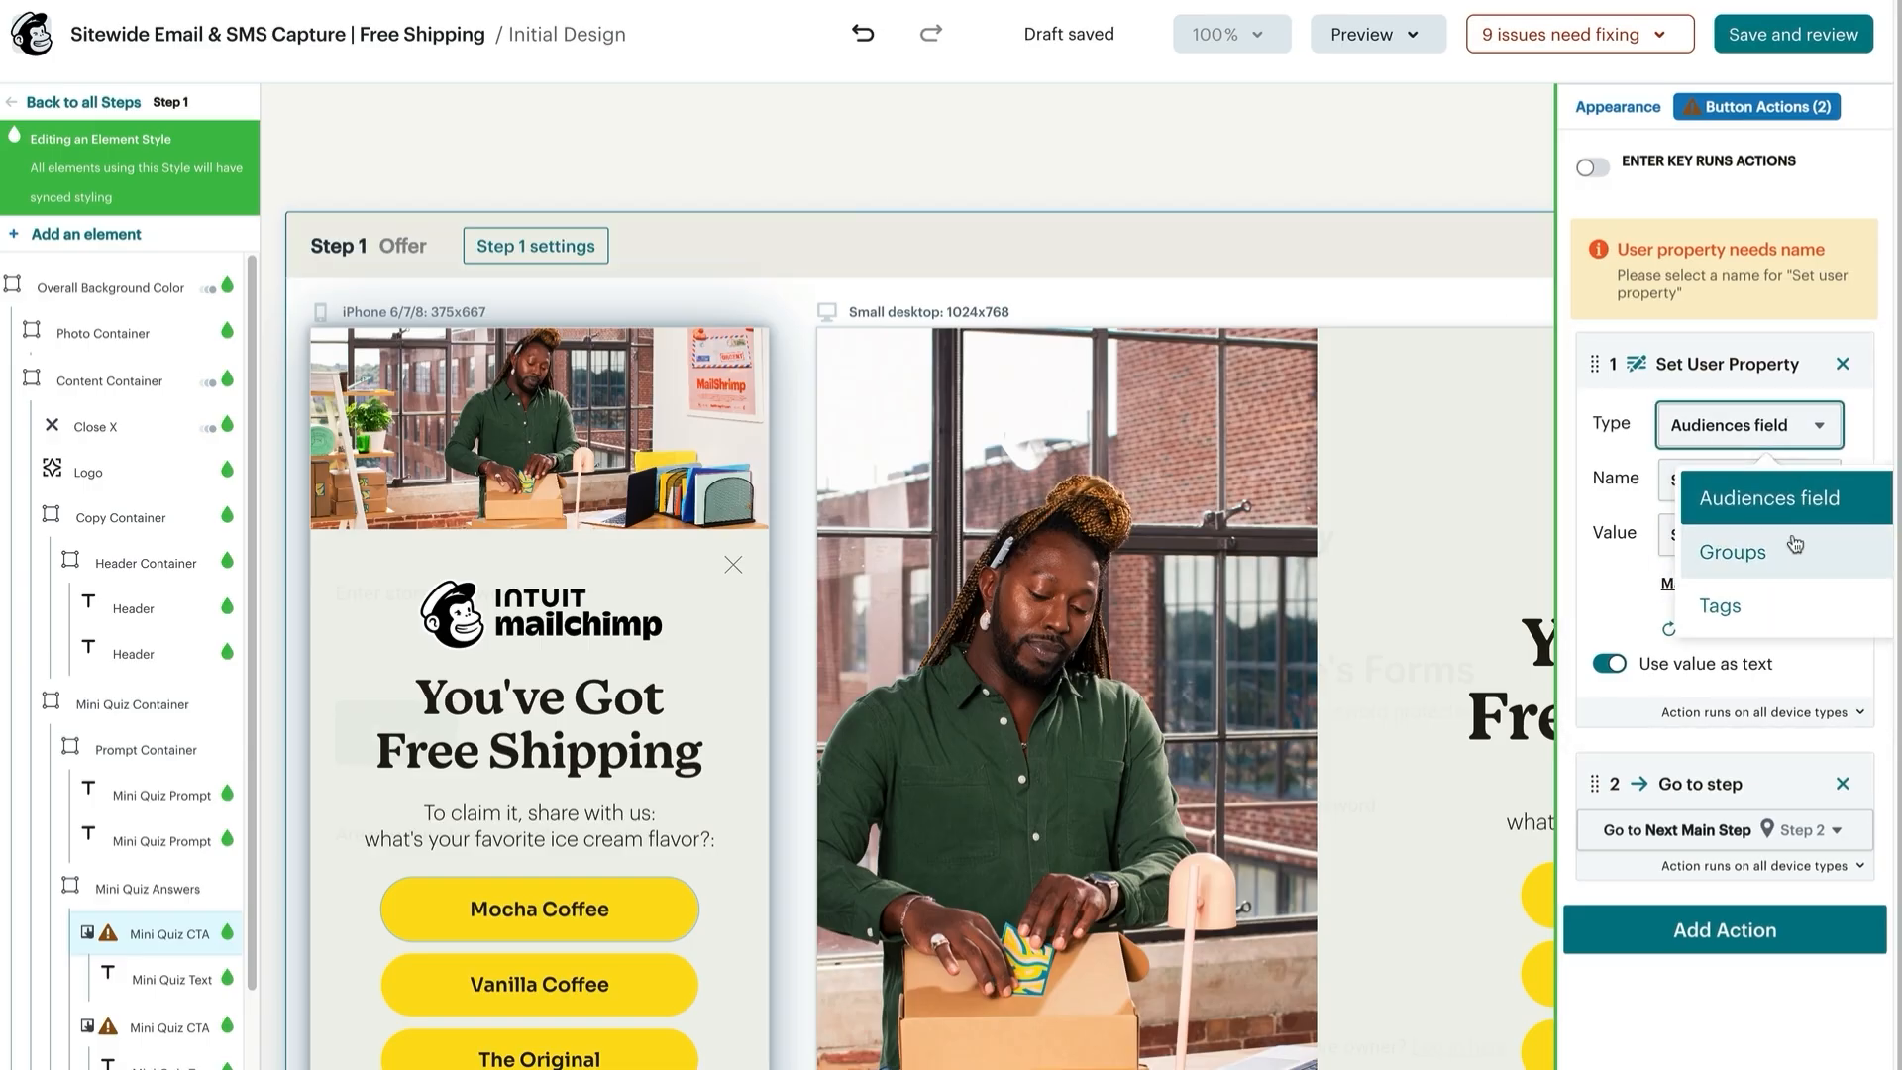
left_click(1731, 553)
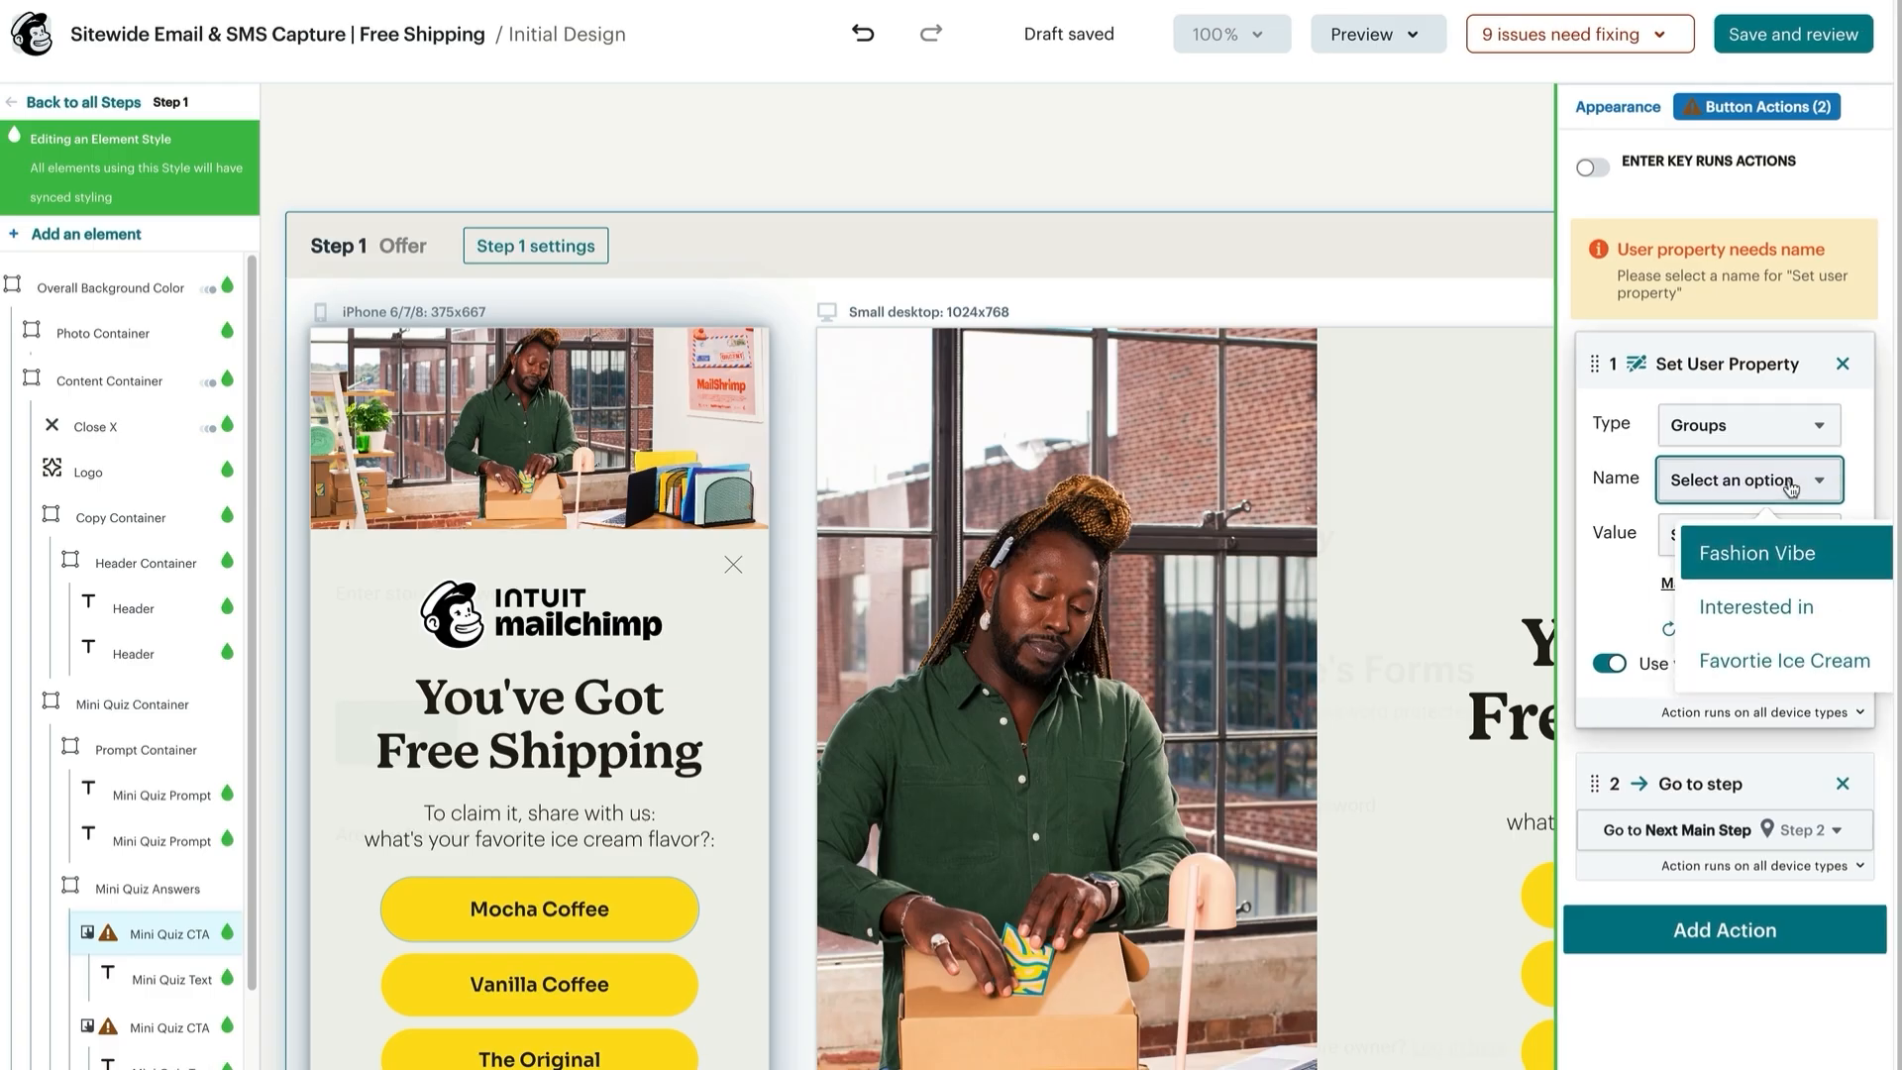
left_click(1783, 660)
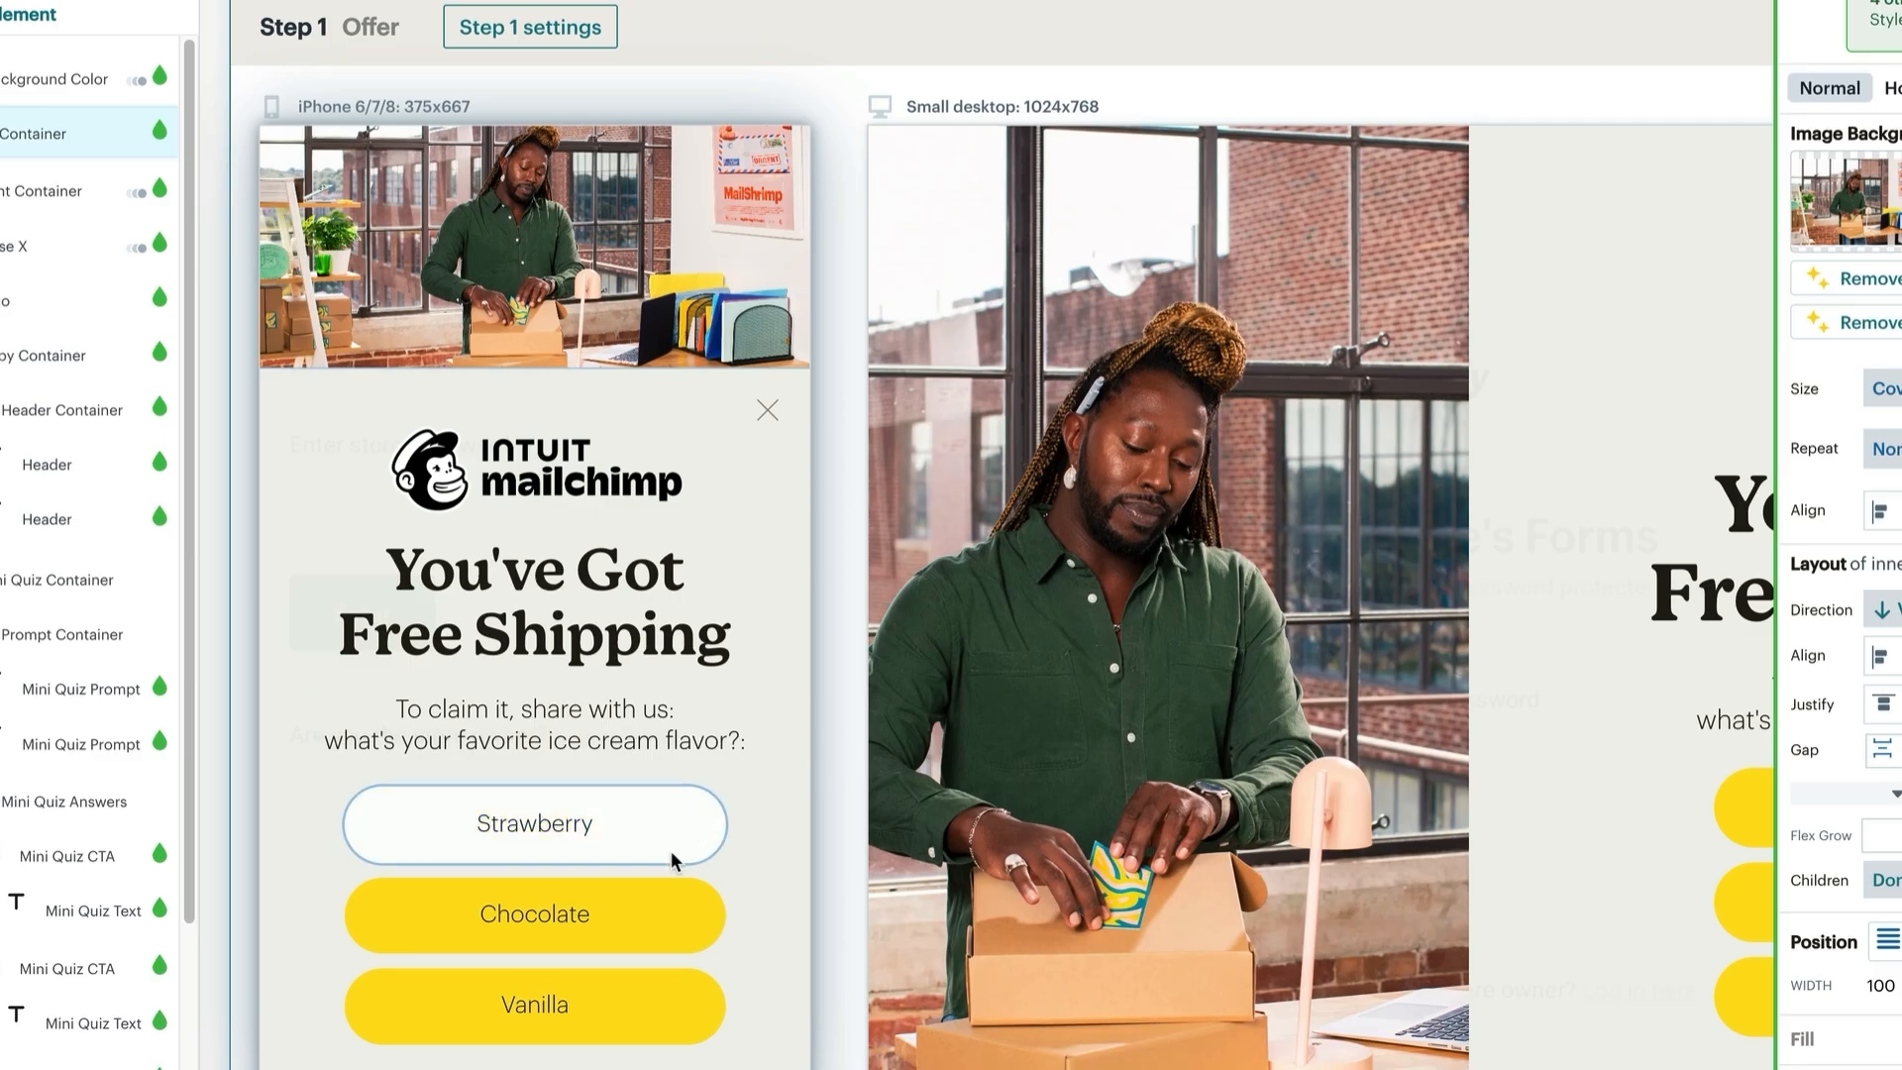
left_click(533, 1004)
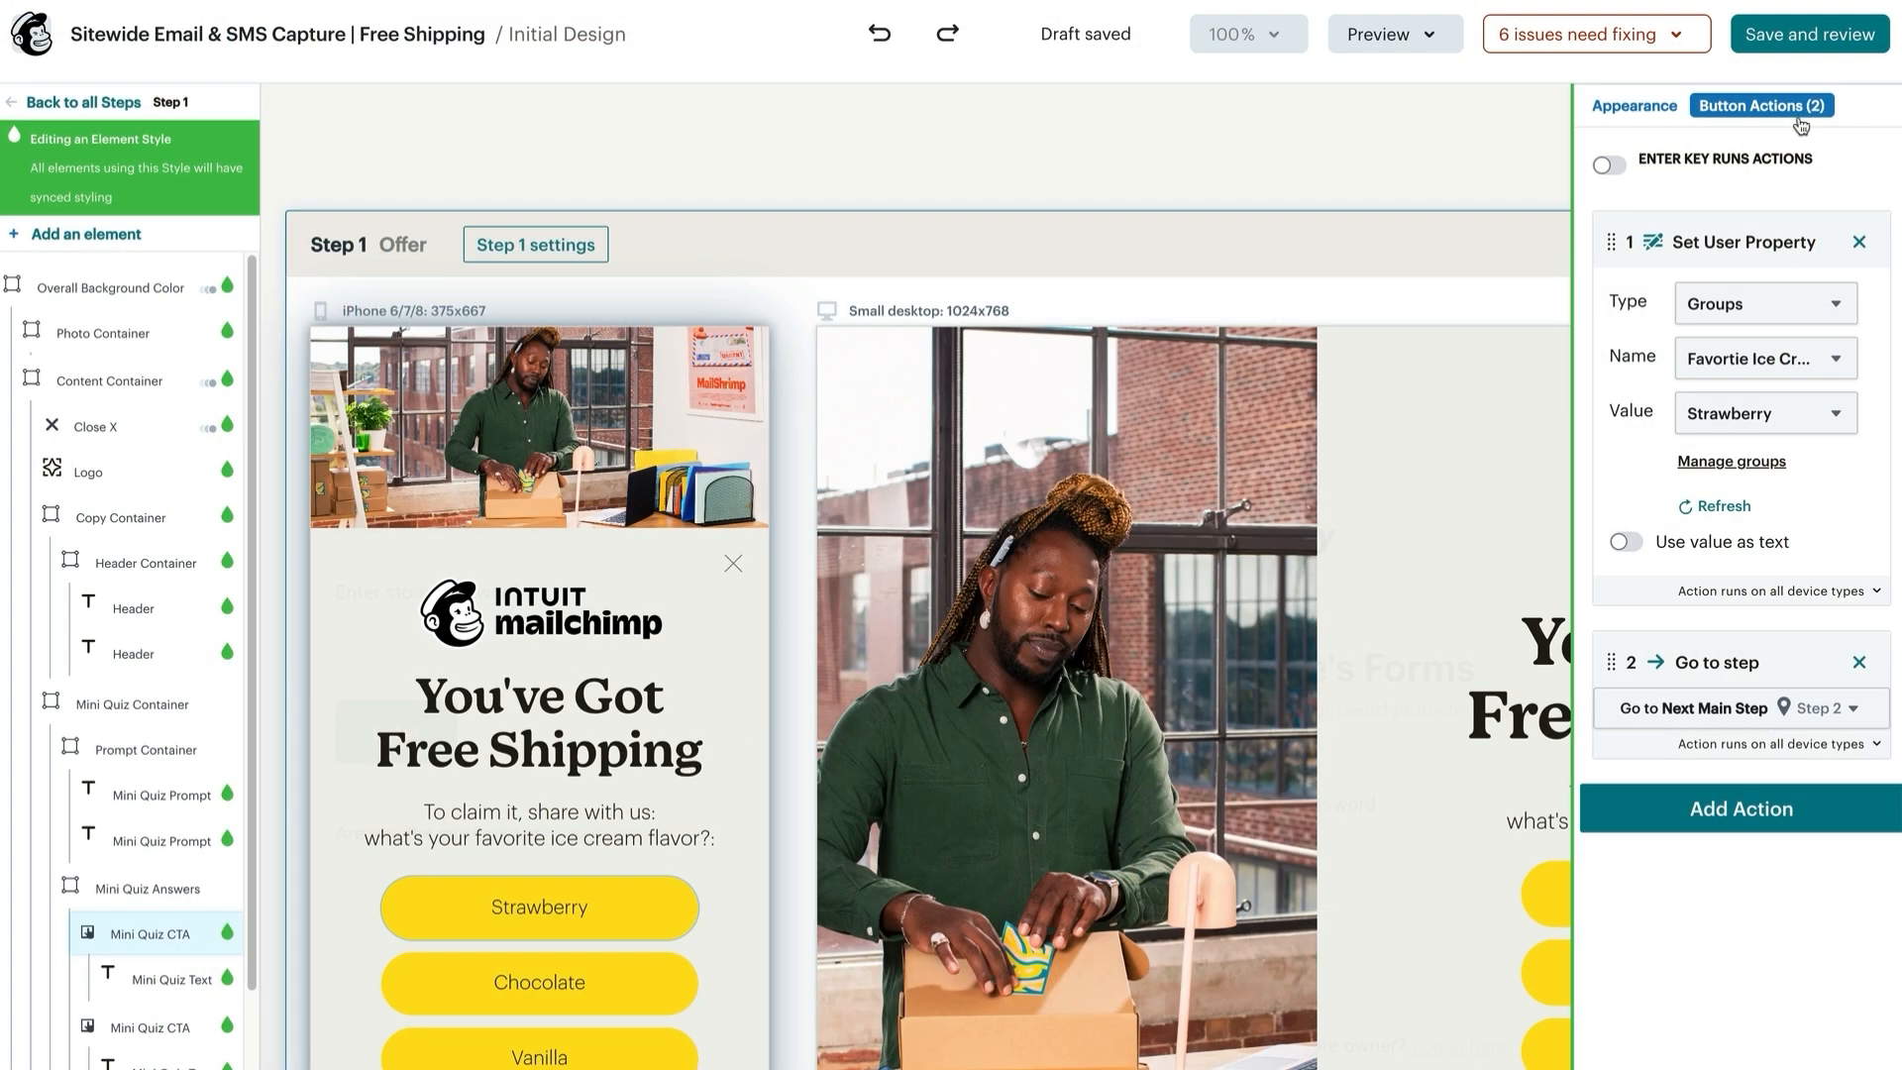
Go to the audience Groups page and start creating a group to review the Favorite Ice Cream options.
left_click(1731, 462)
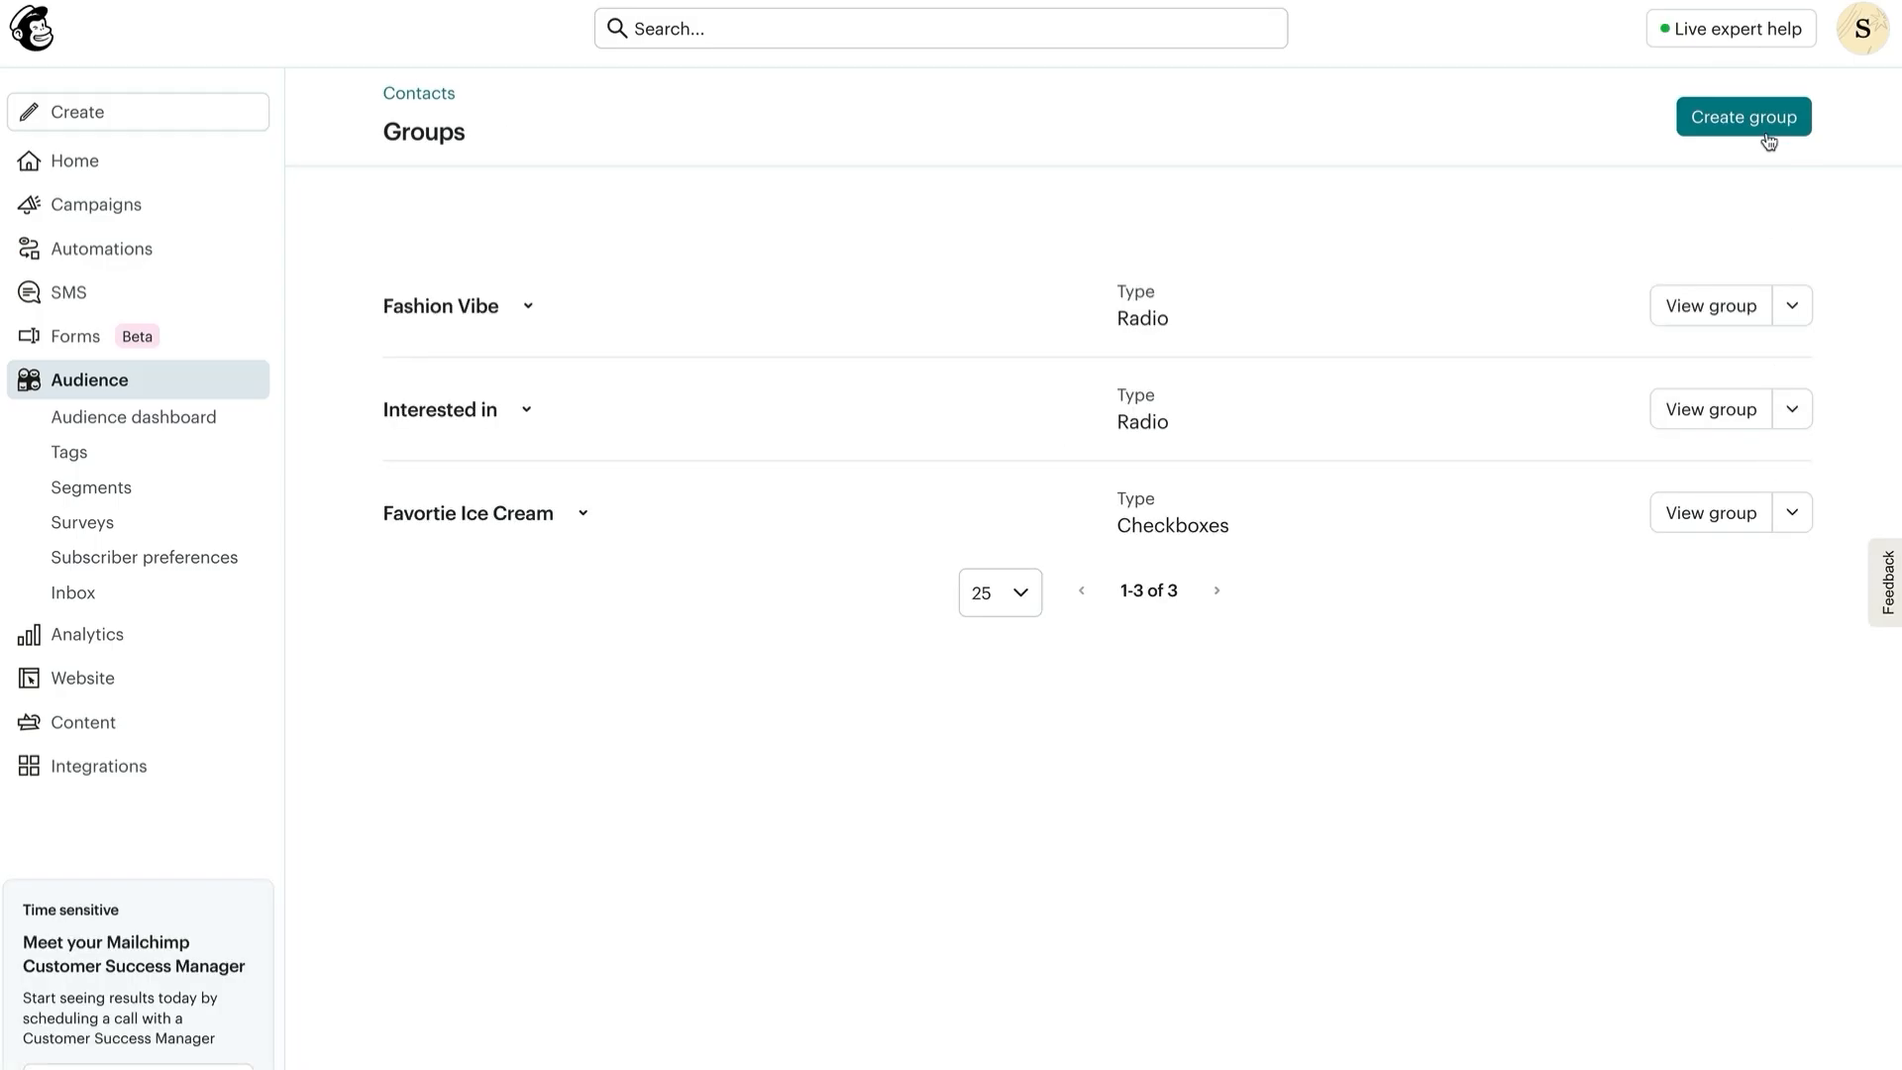
left_click(1741, 116)
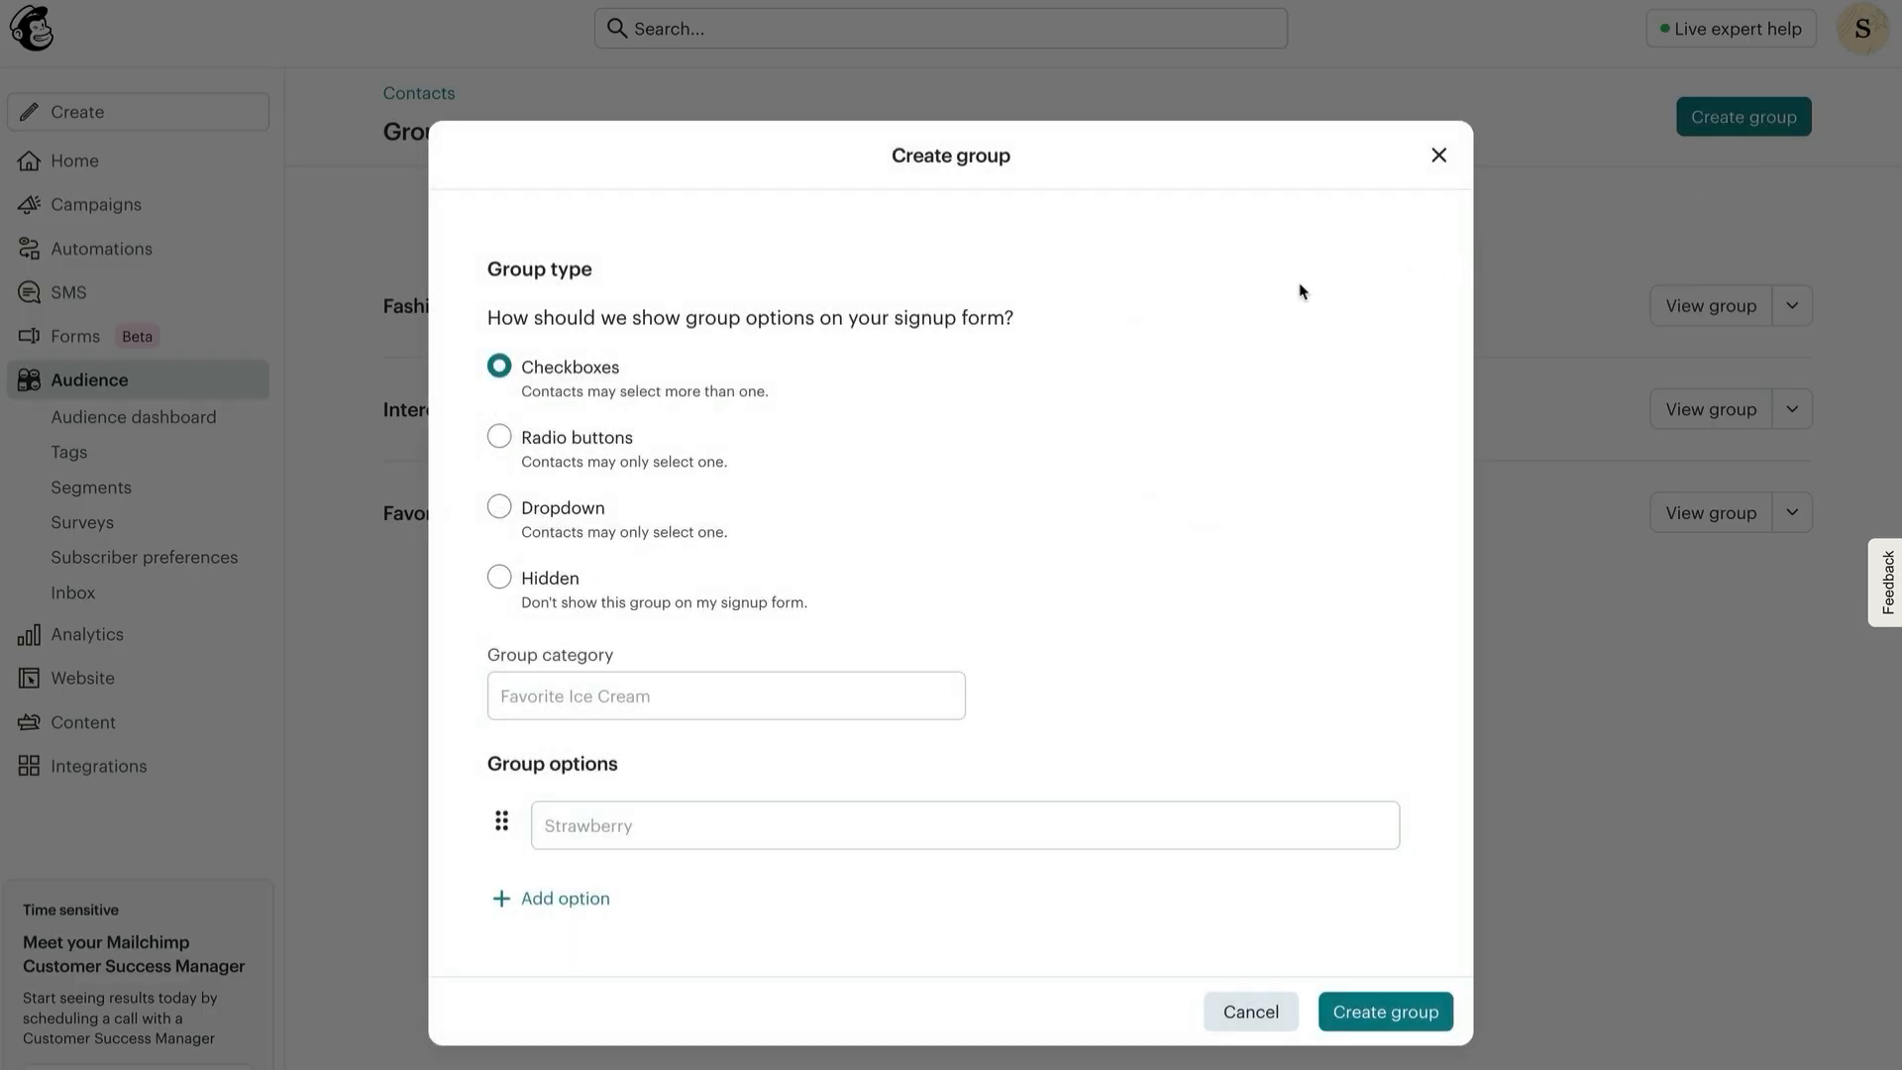
mouse_move(628, 349)
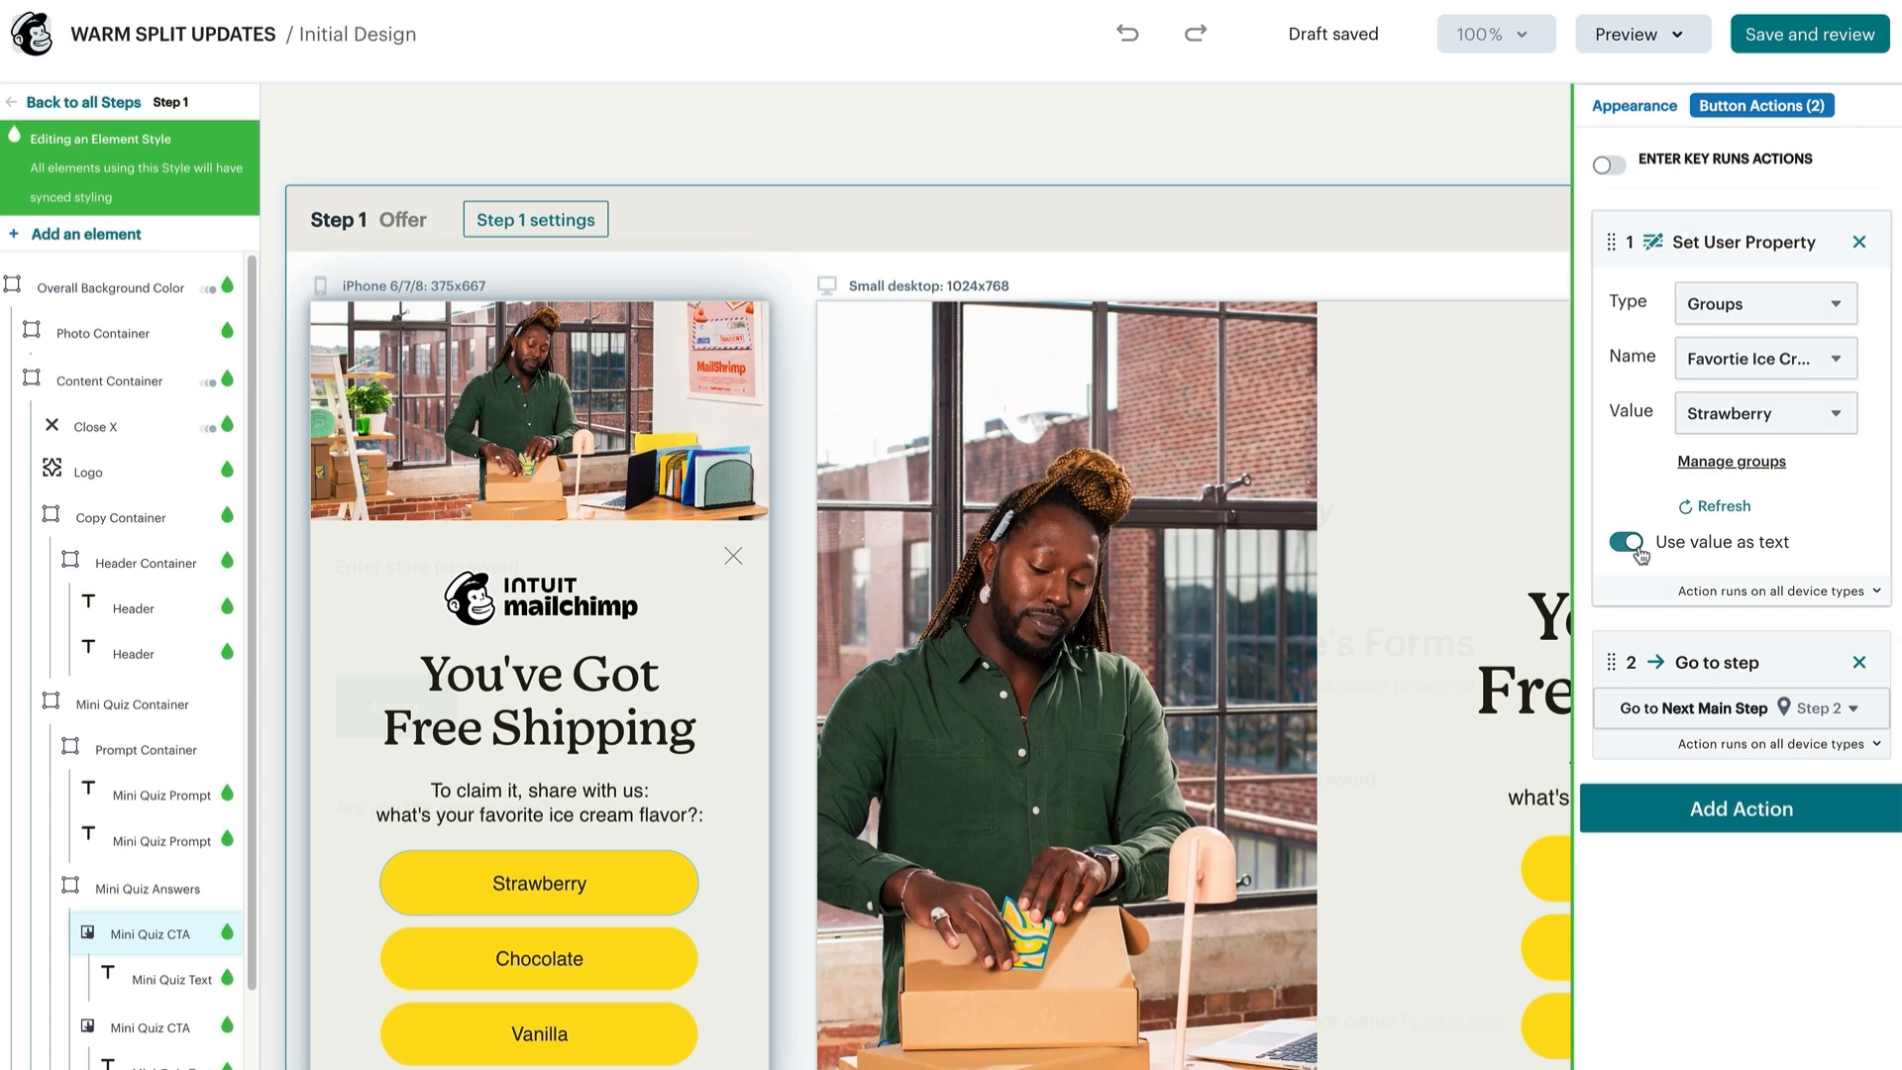
Switch off Use value as text for the Strawberry answer and go back to all steps.
left_click(1623, 541)
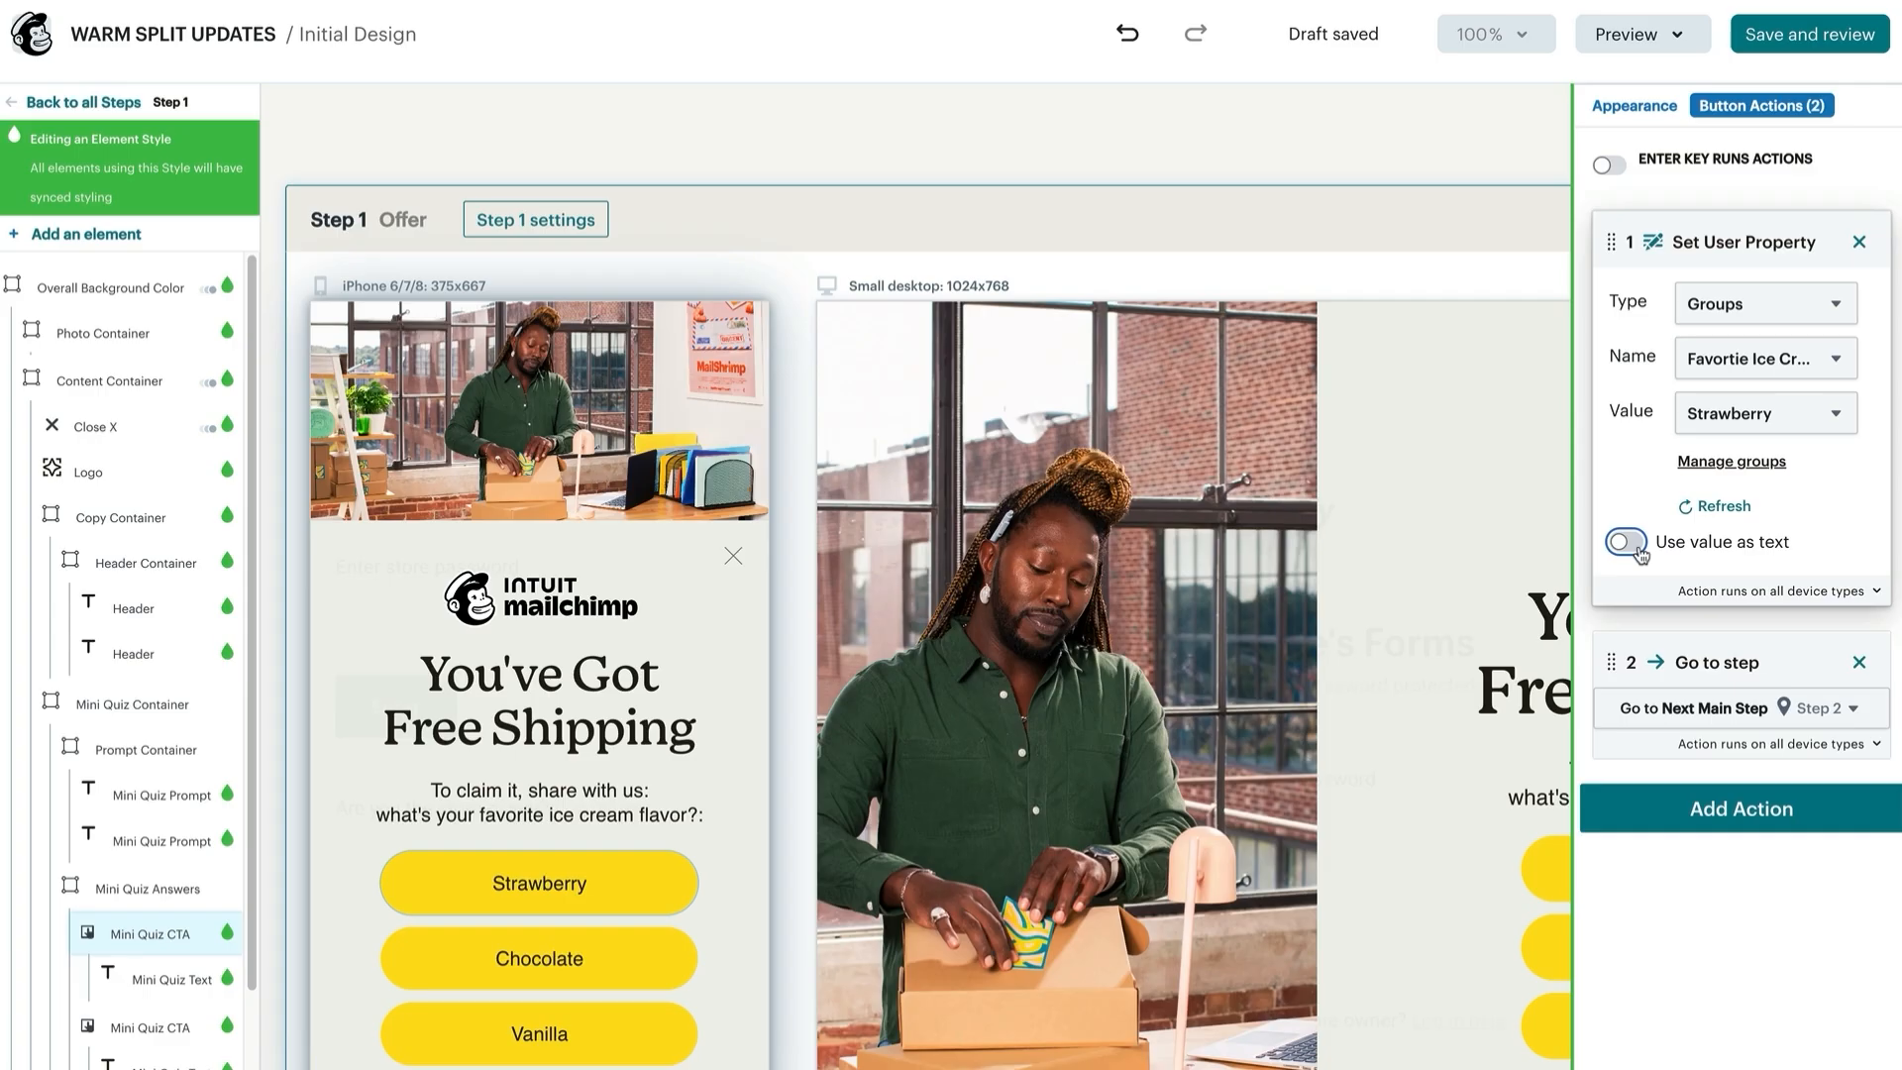
left_click(1623, 541)
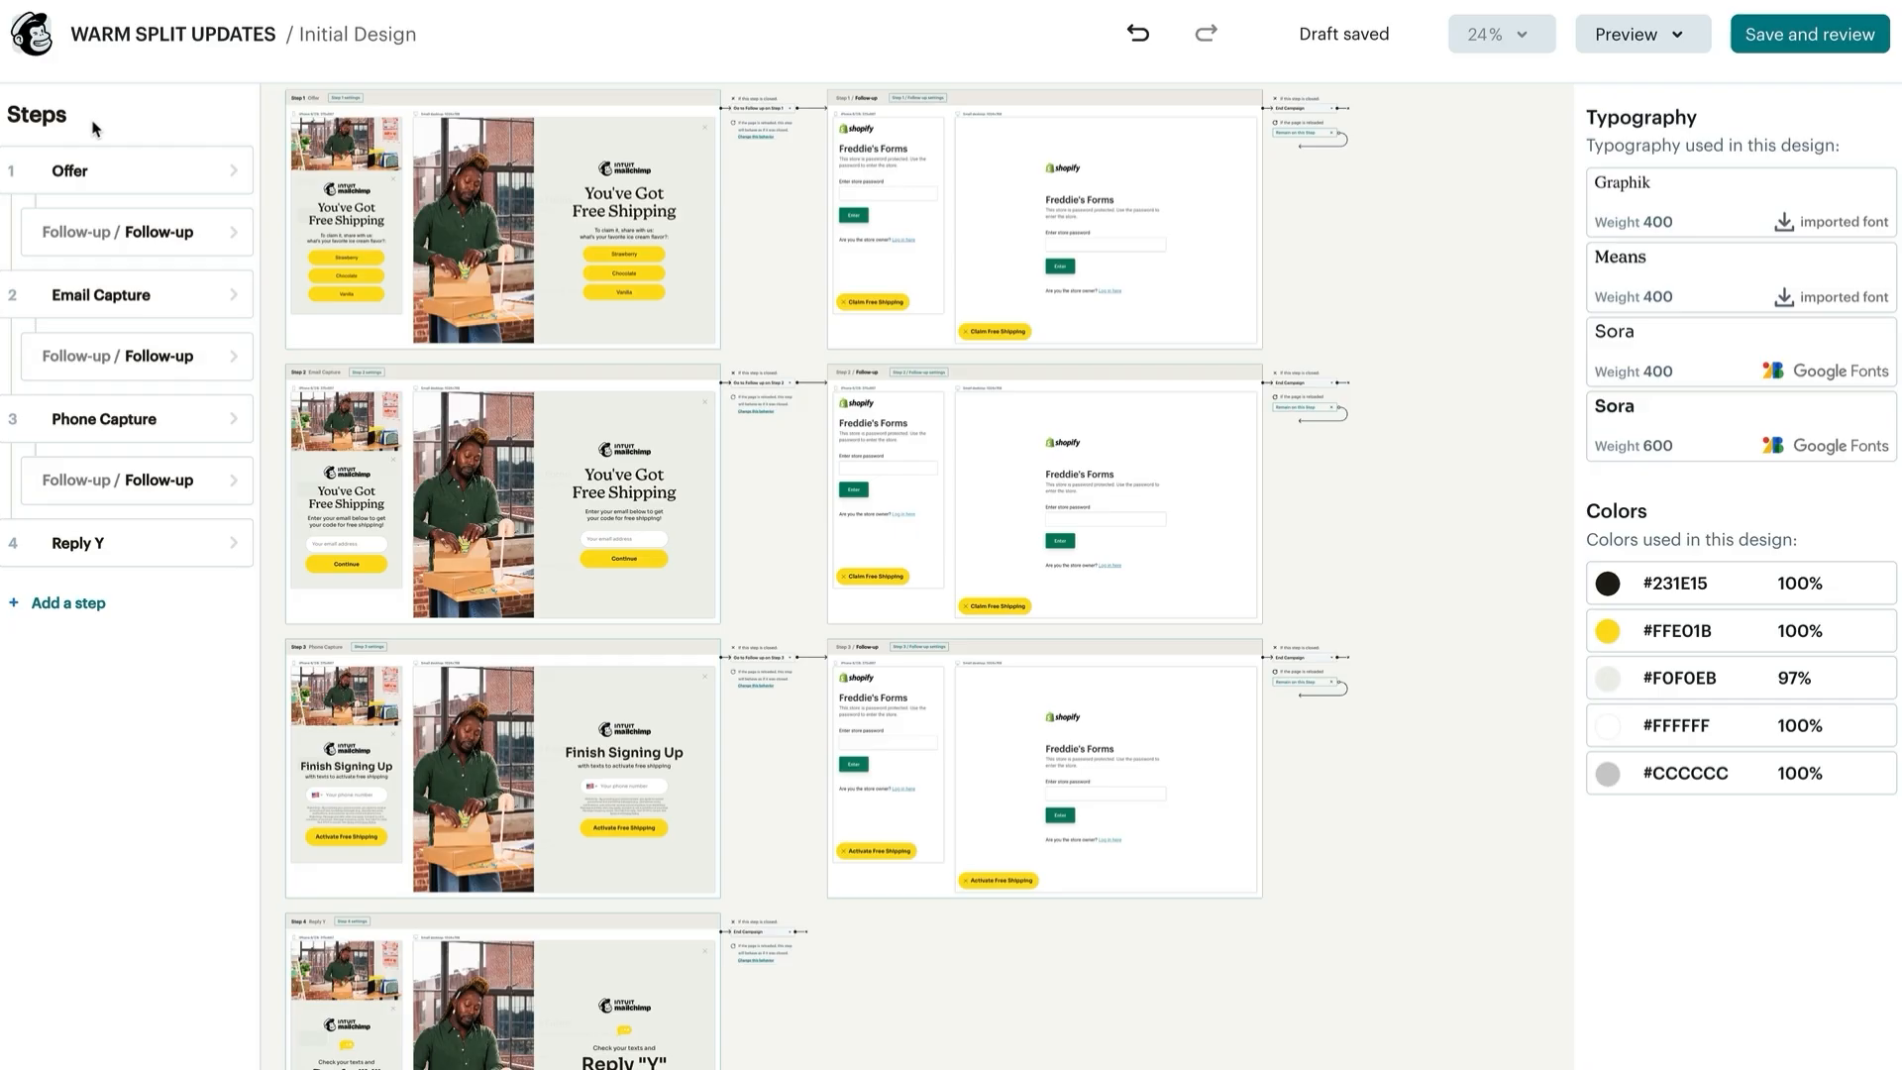
mouse_move(115, 183)
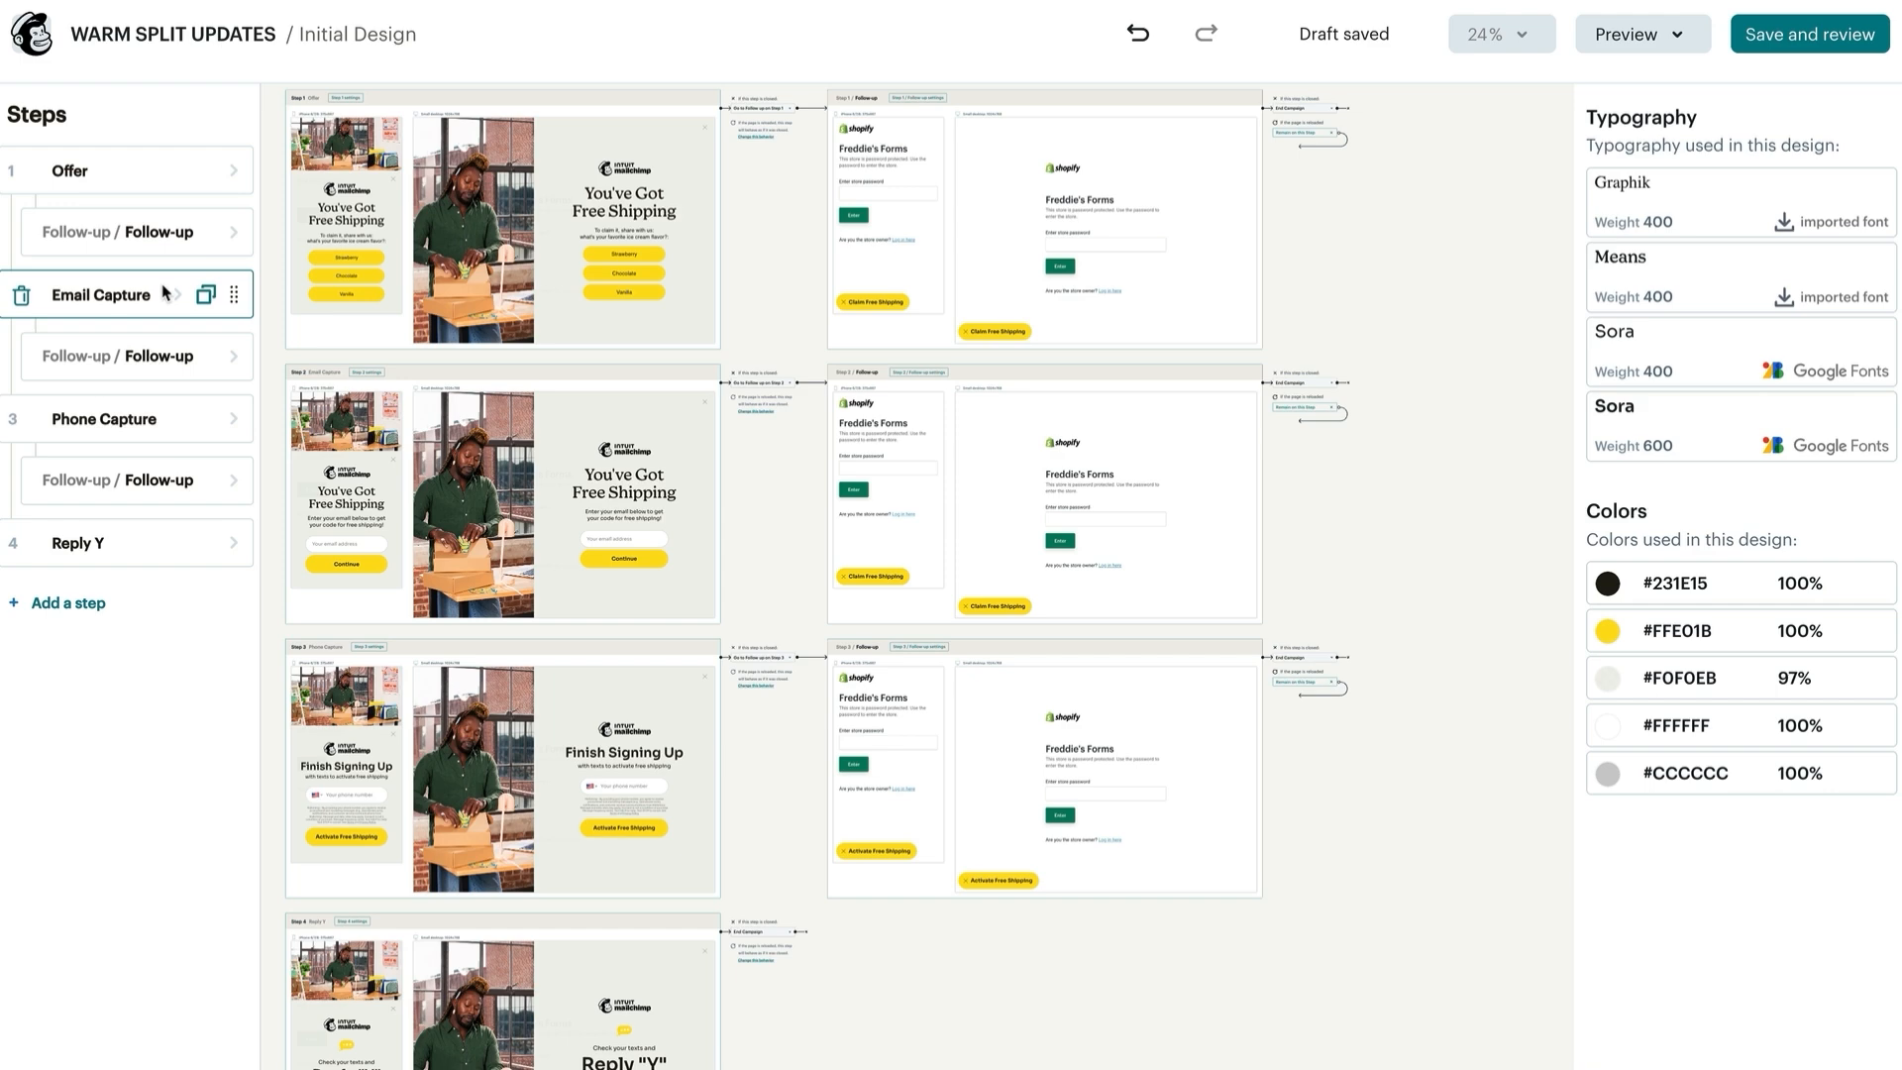
Add a First name input above the email field in the Email Capture step.
left_click(101, 293)
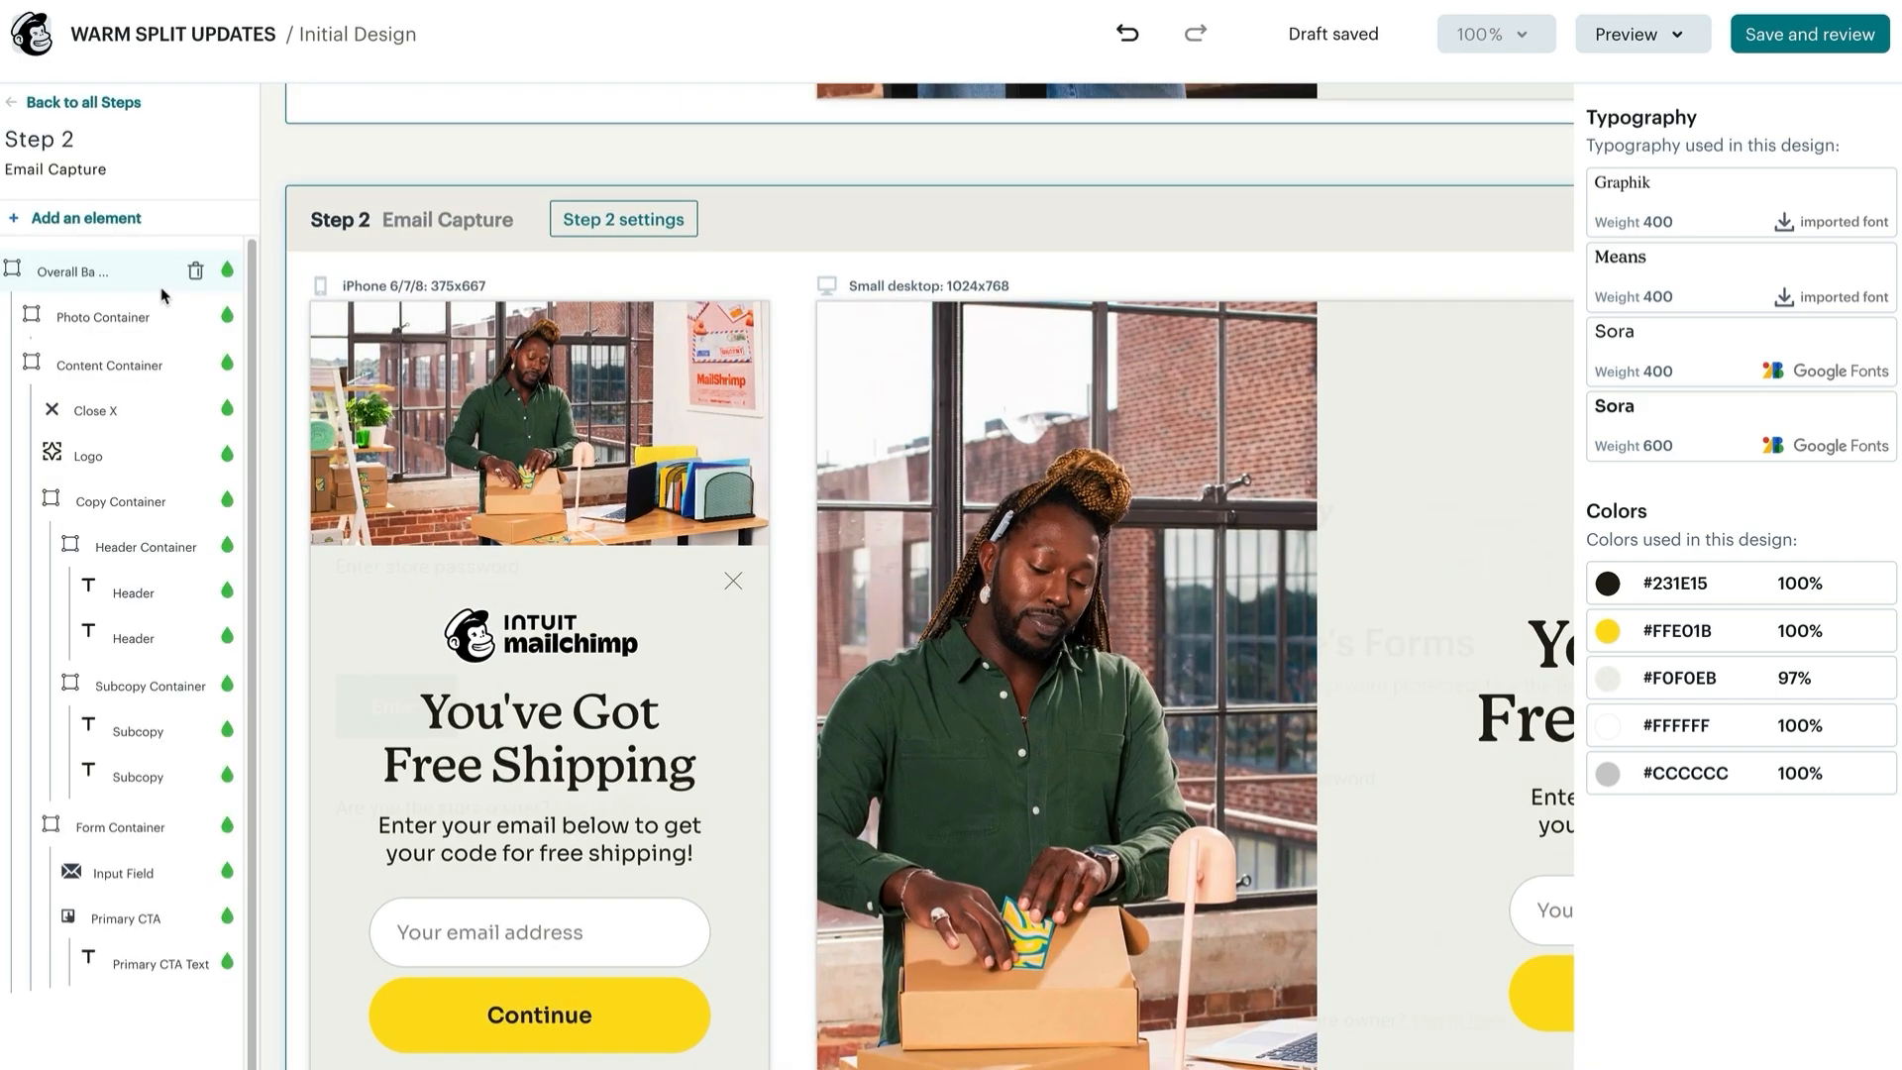
left_click(85, 218)
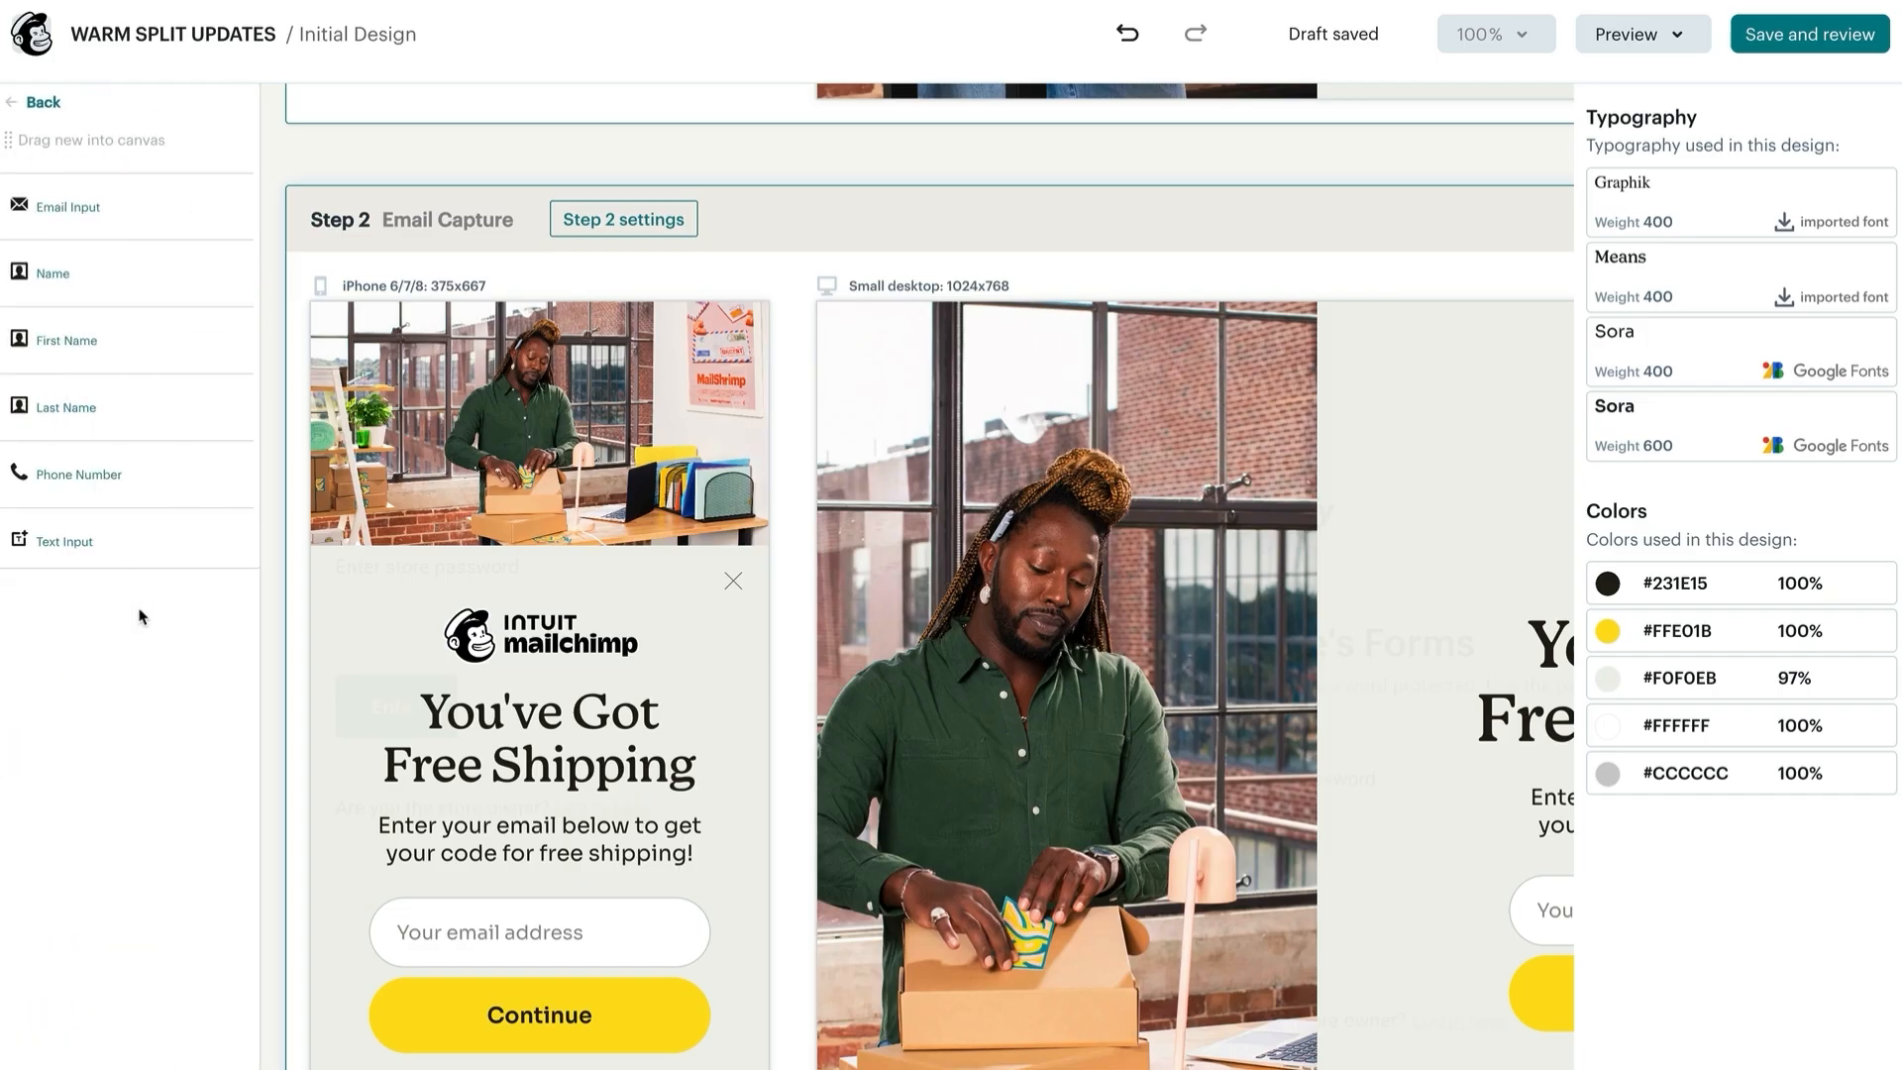
left_click_drag(68, 339, 543, 879)
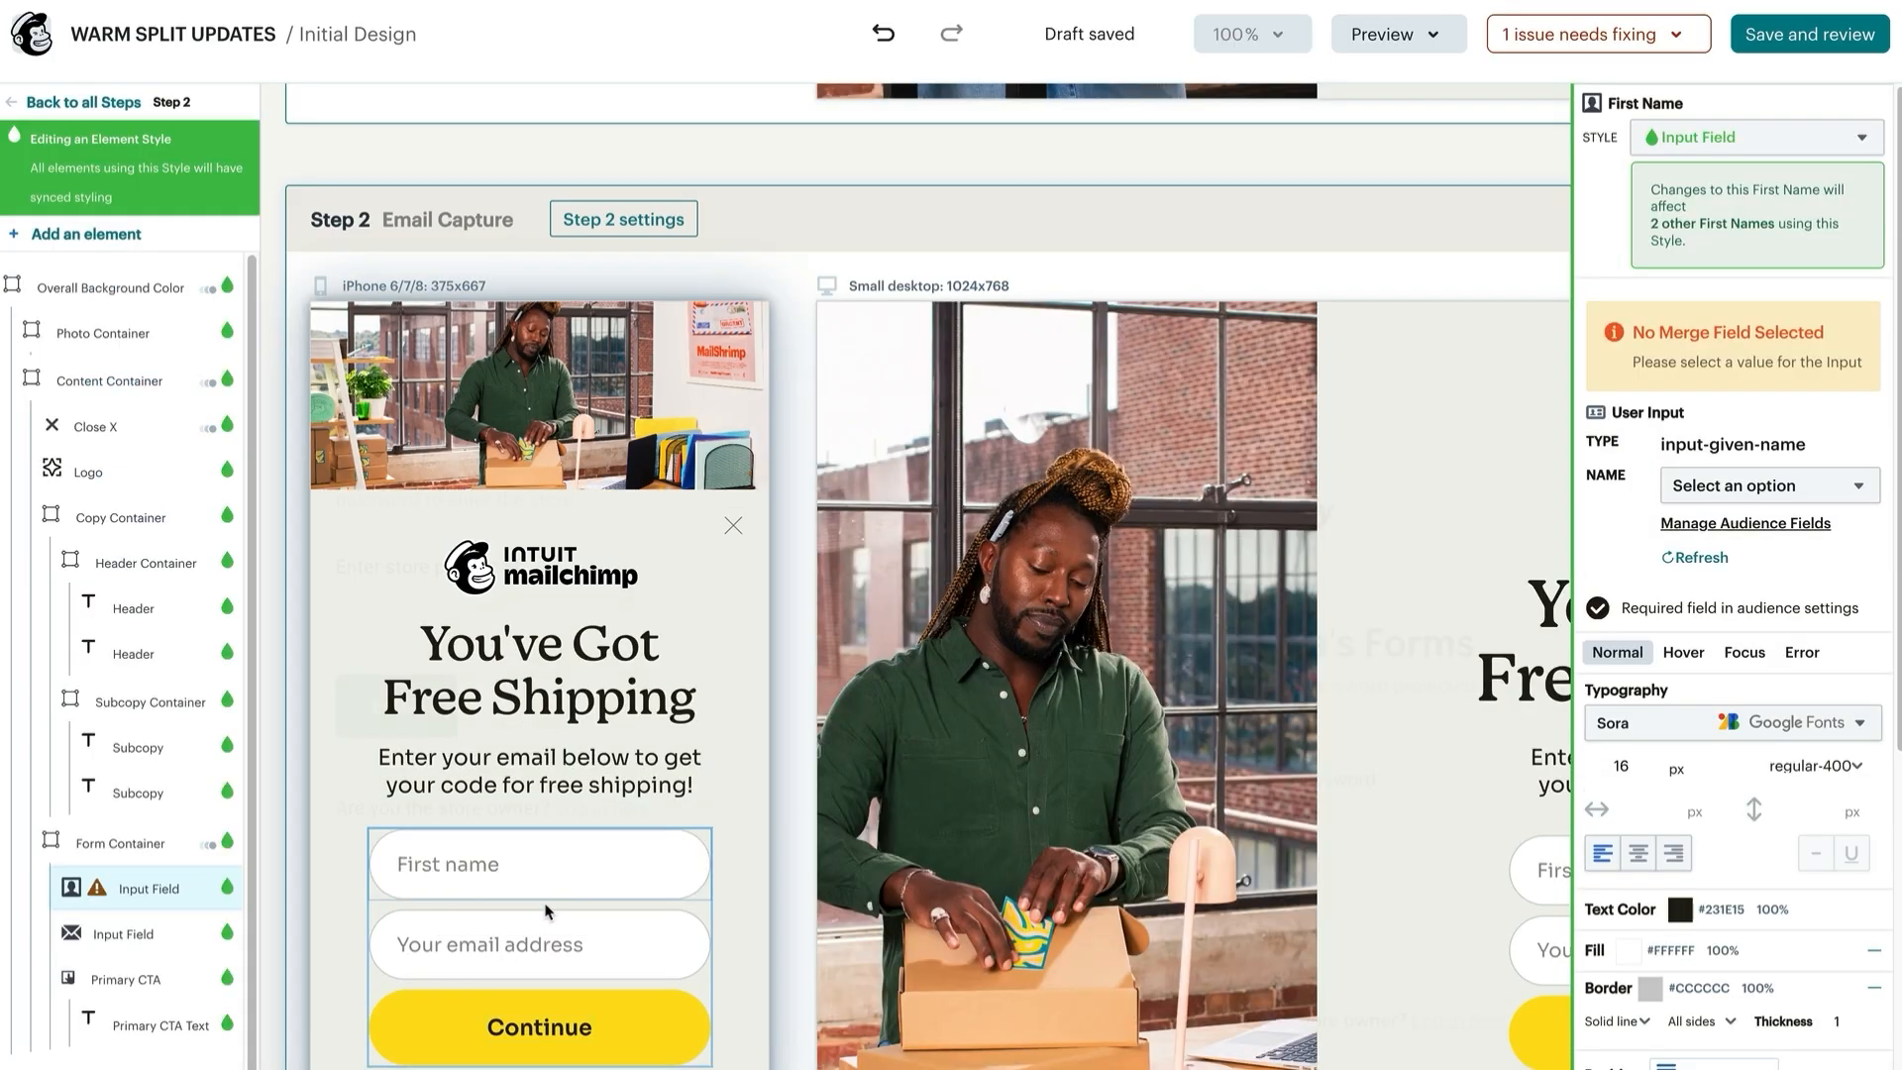
Map the new first name input to the audience's First Name field.
left_click(538, 863)
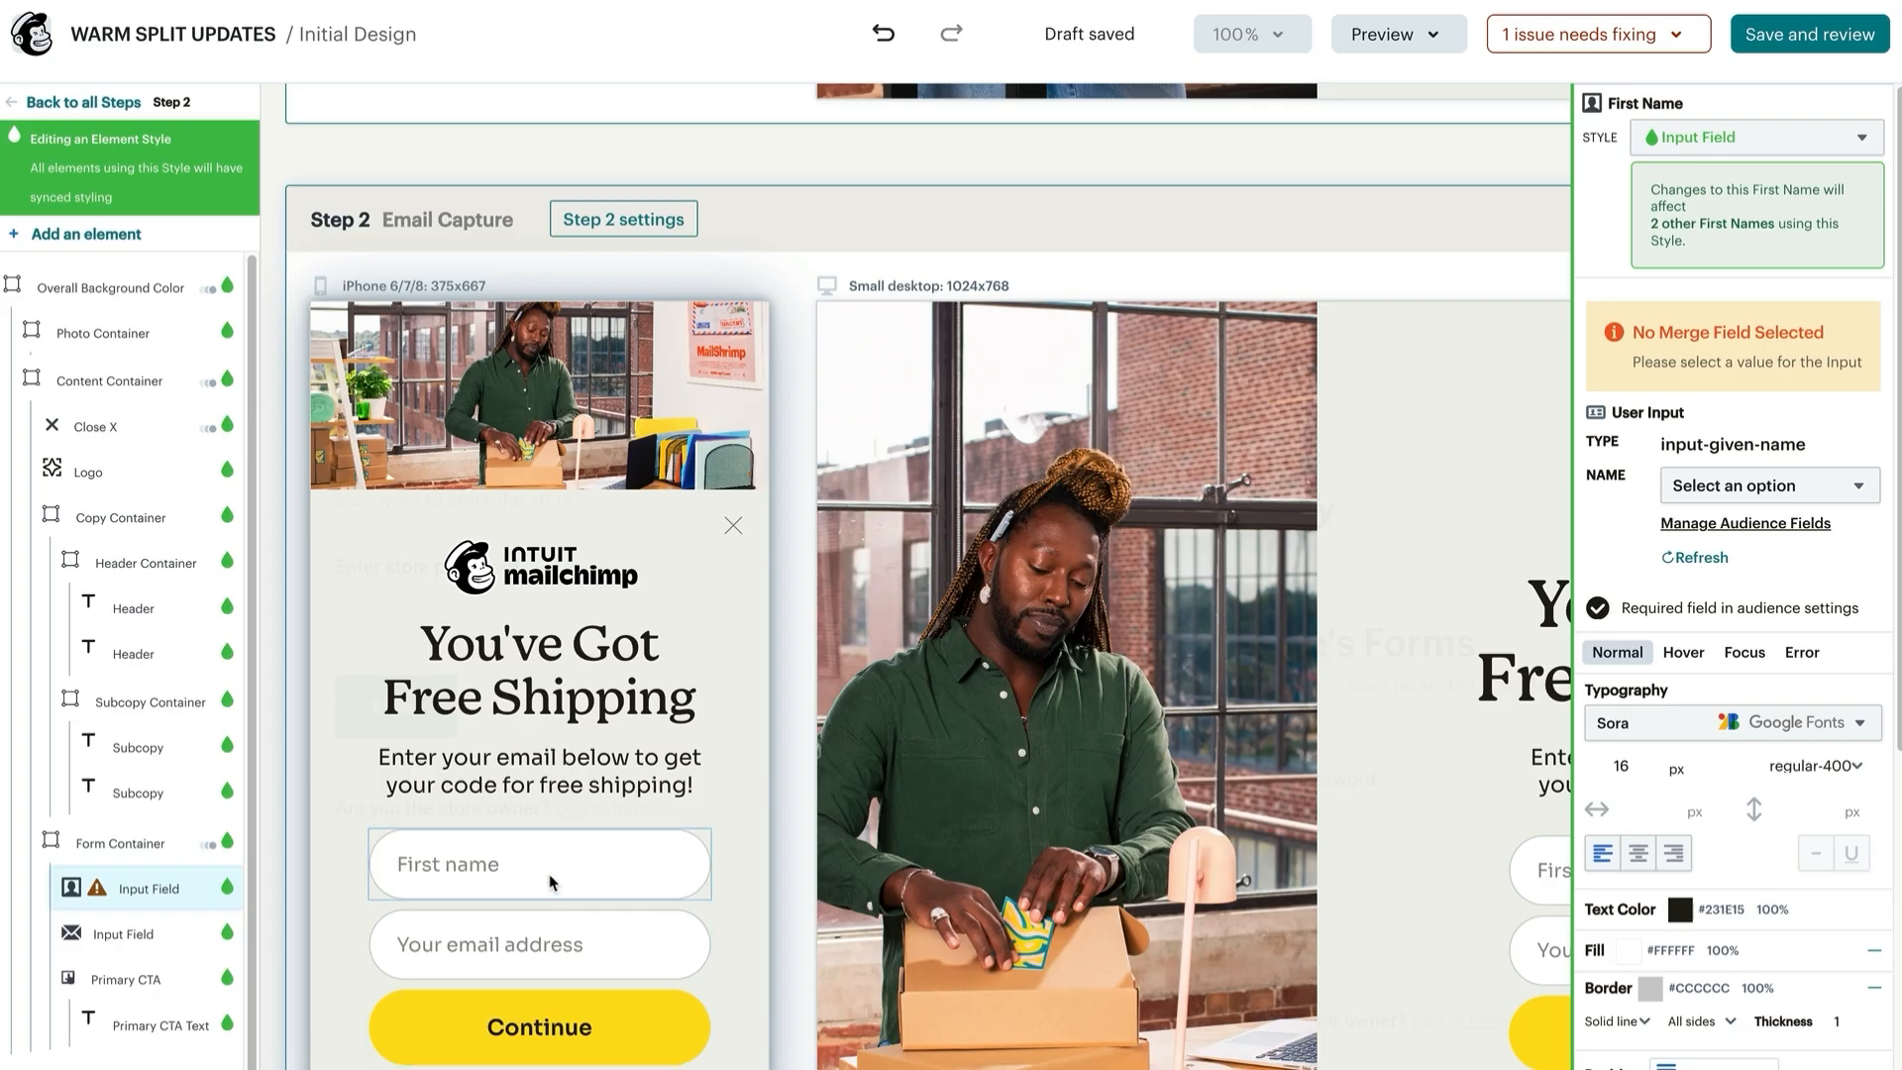
left_click(1765, 486)
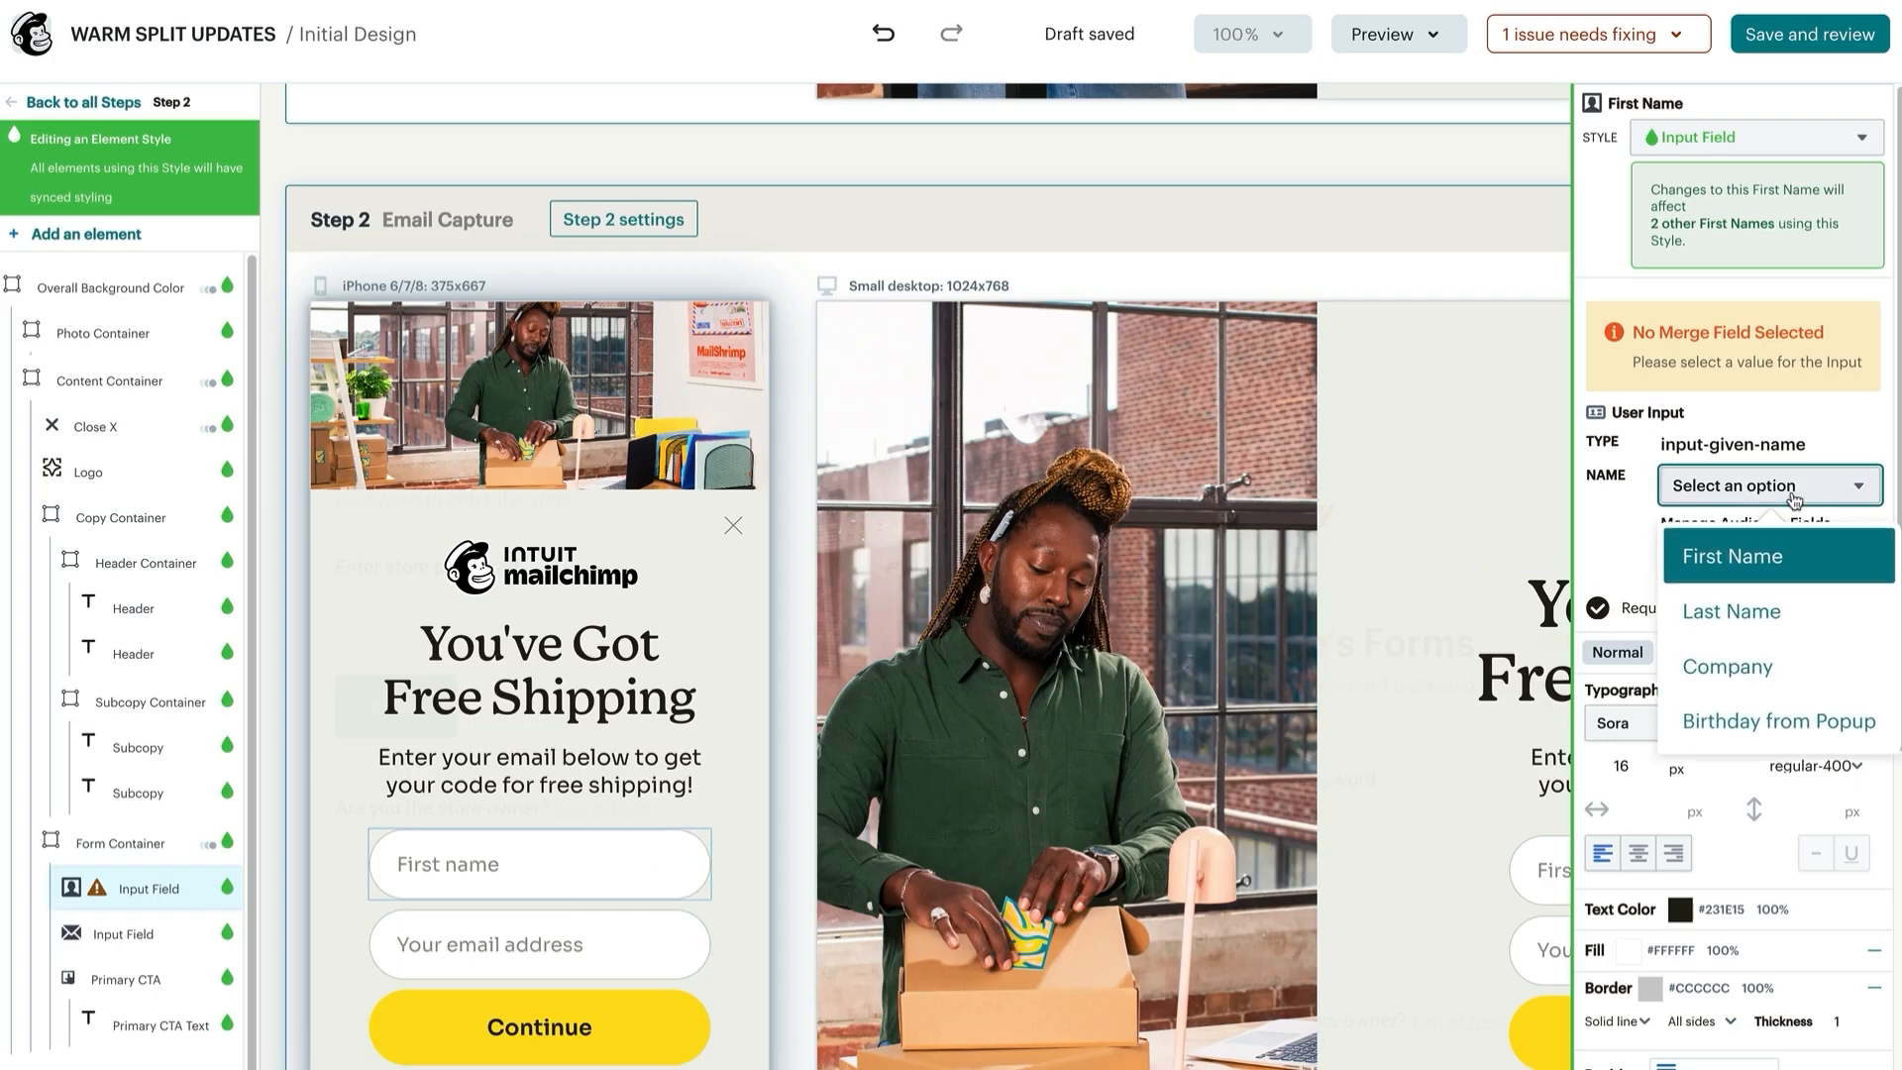
left_click(1731, 554)
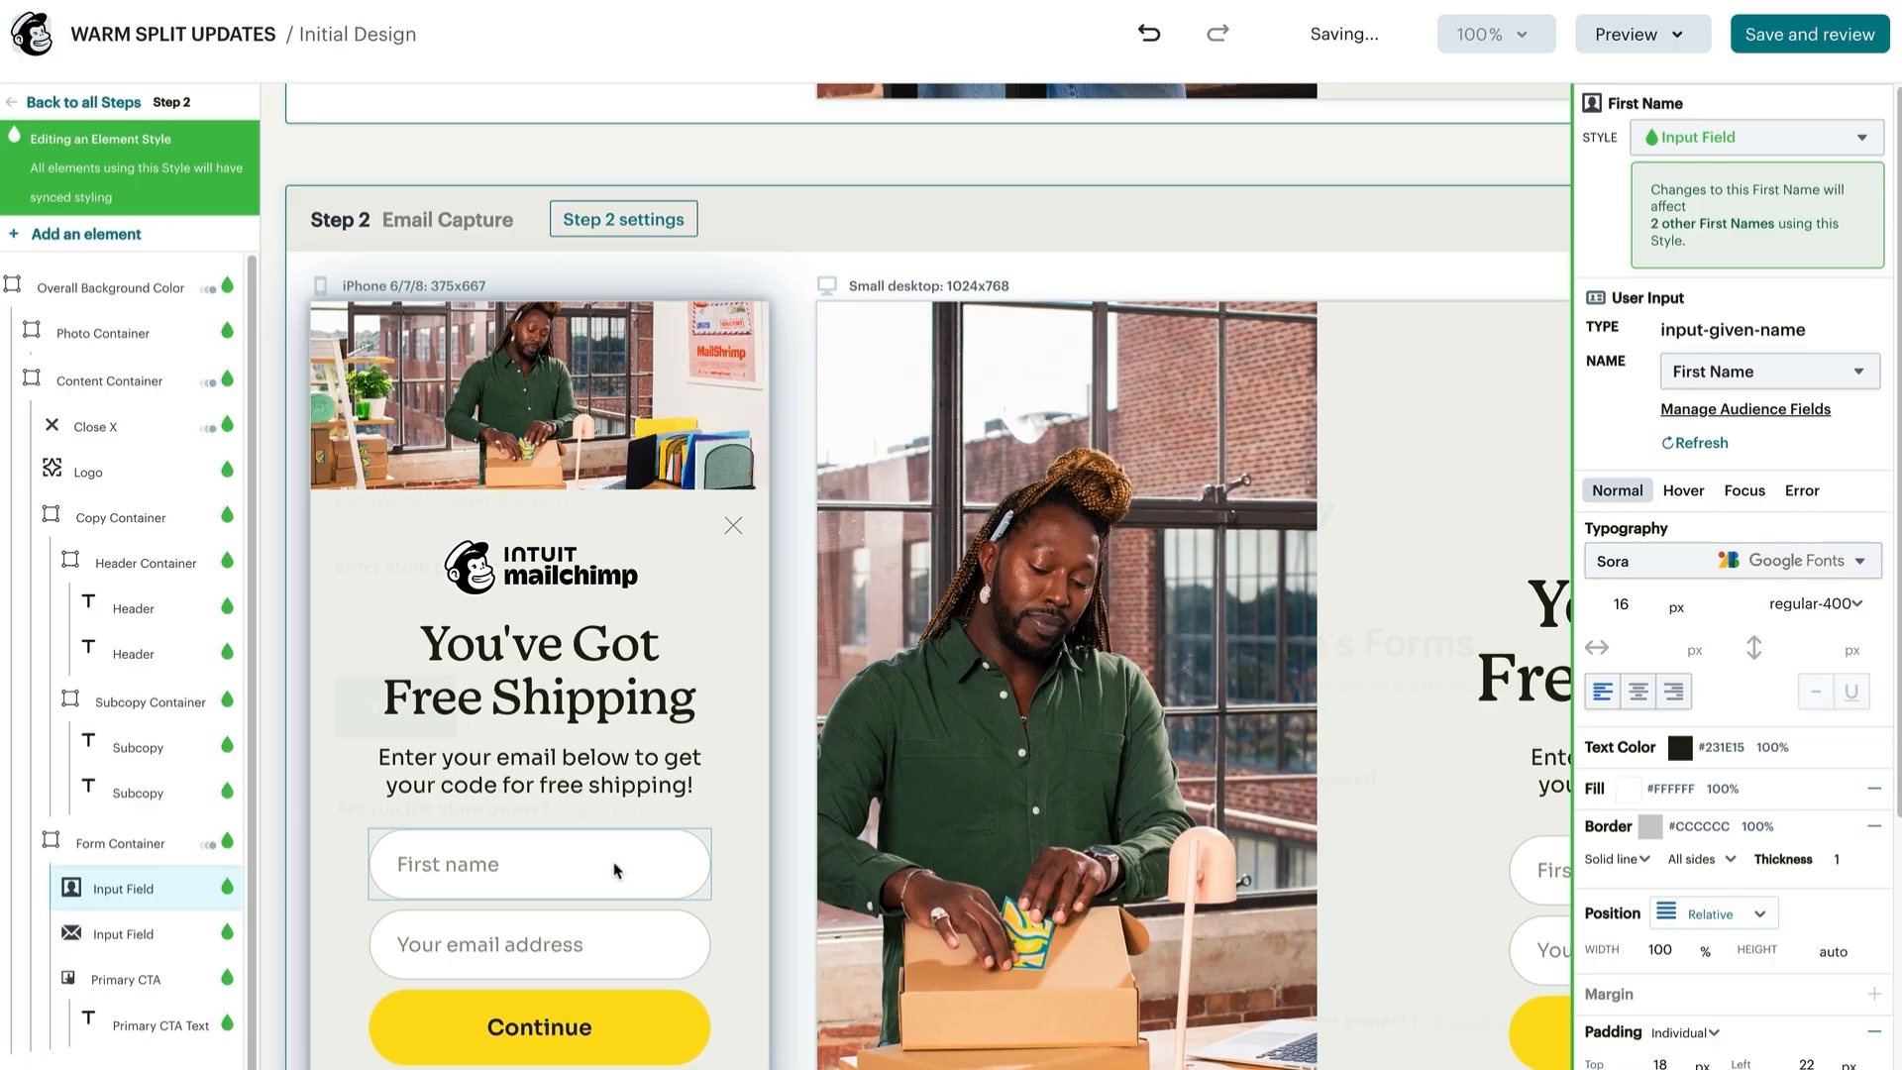
Undo the last change to the first name field and reopen the Offer step for editing.
right_click(539, 864)
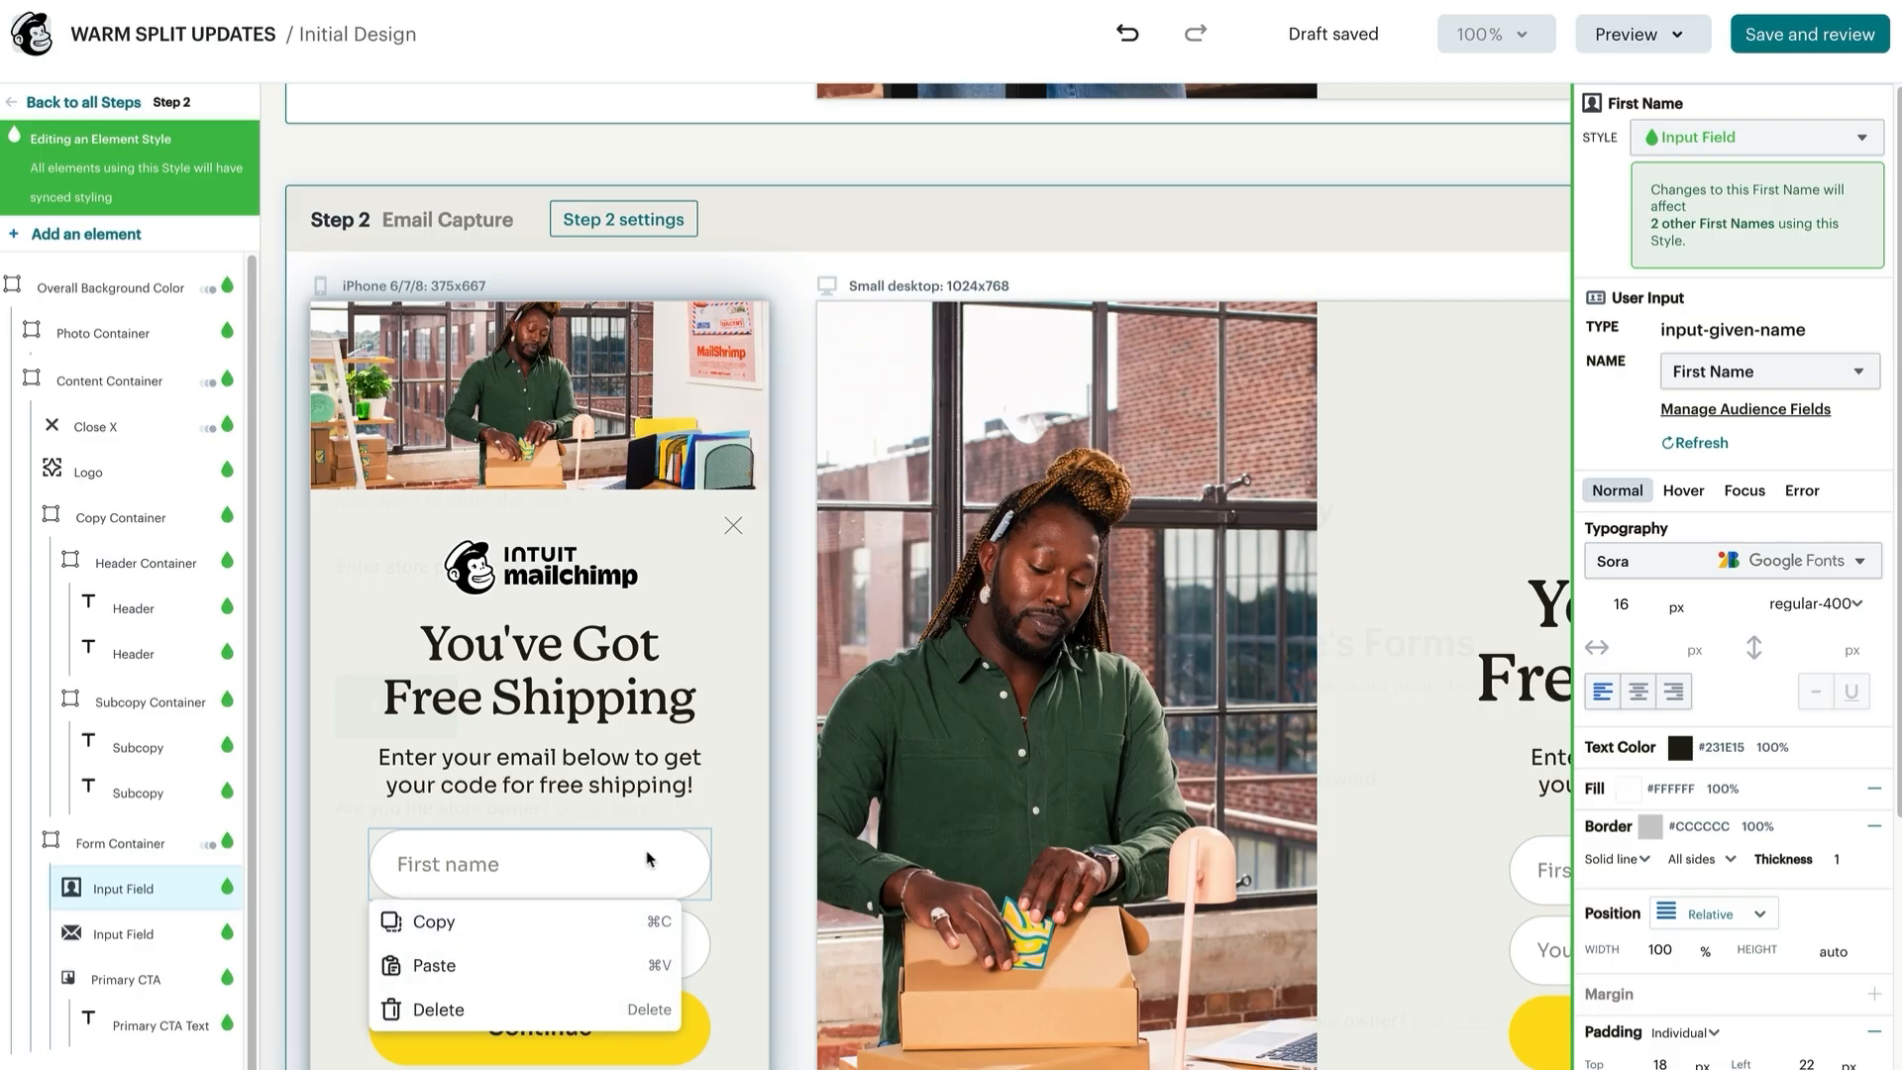
key("ctrl+z")
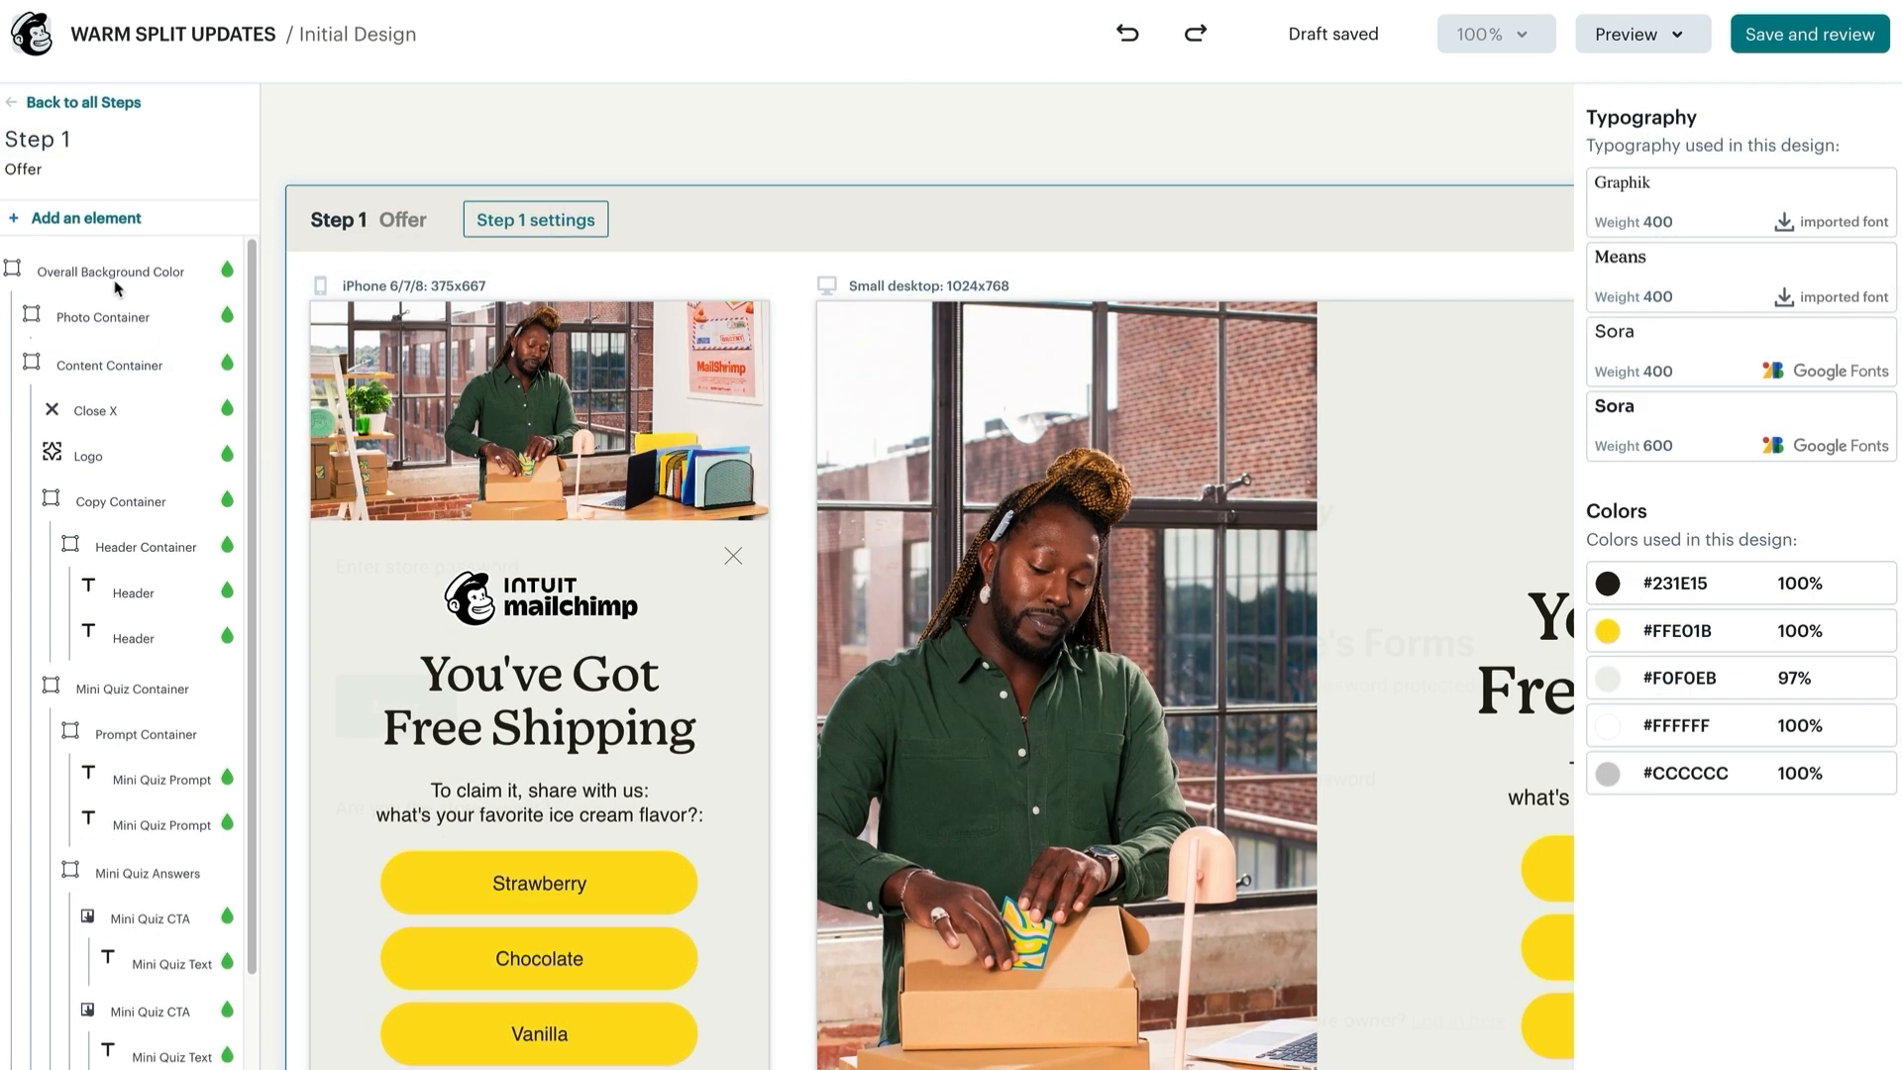
mouse_move(115, 317)
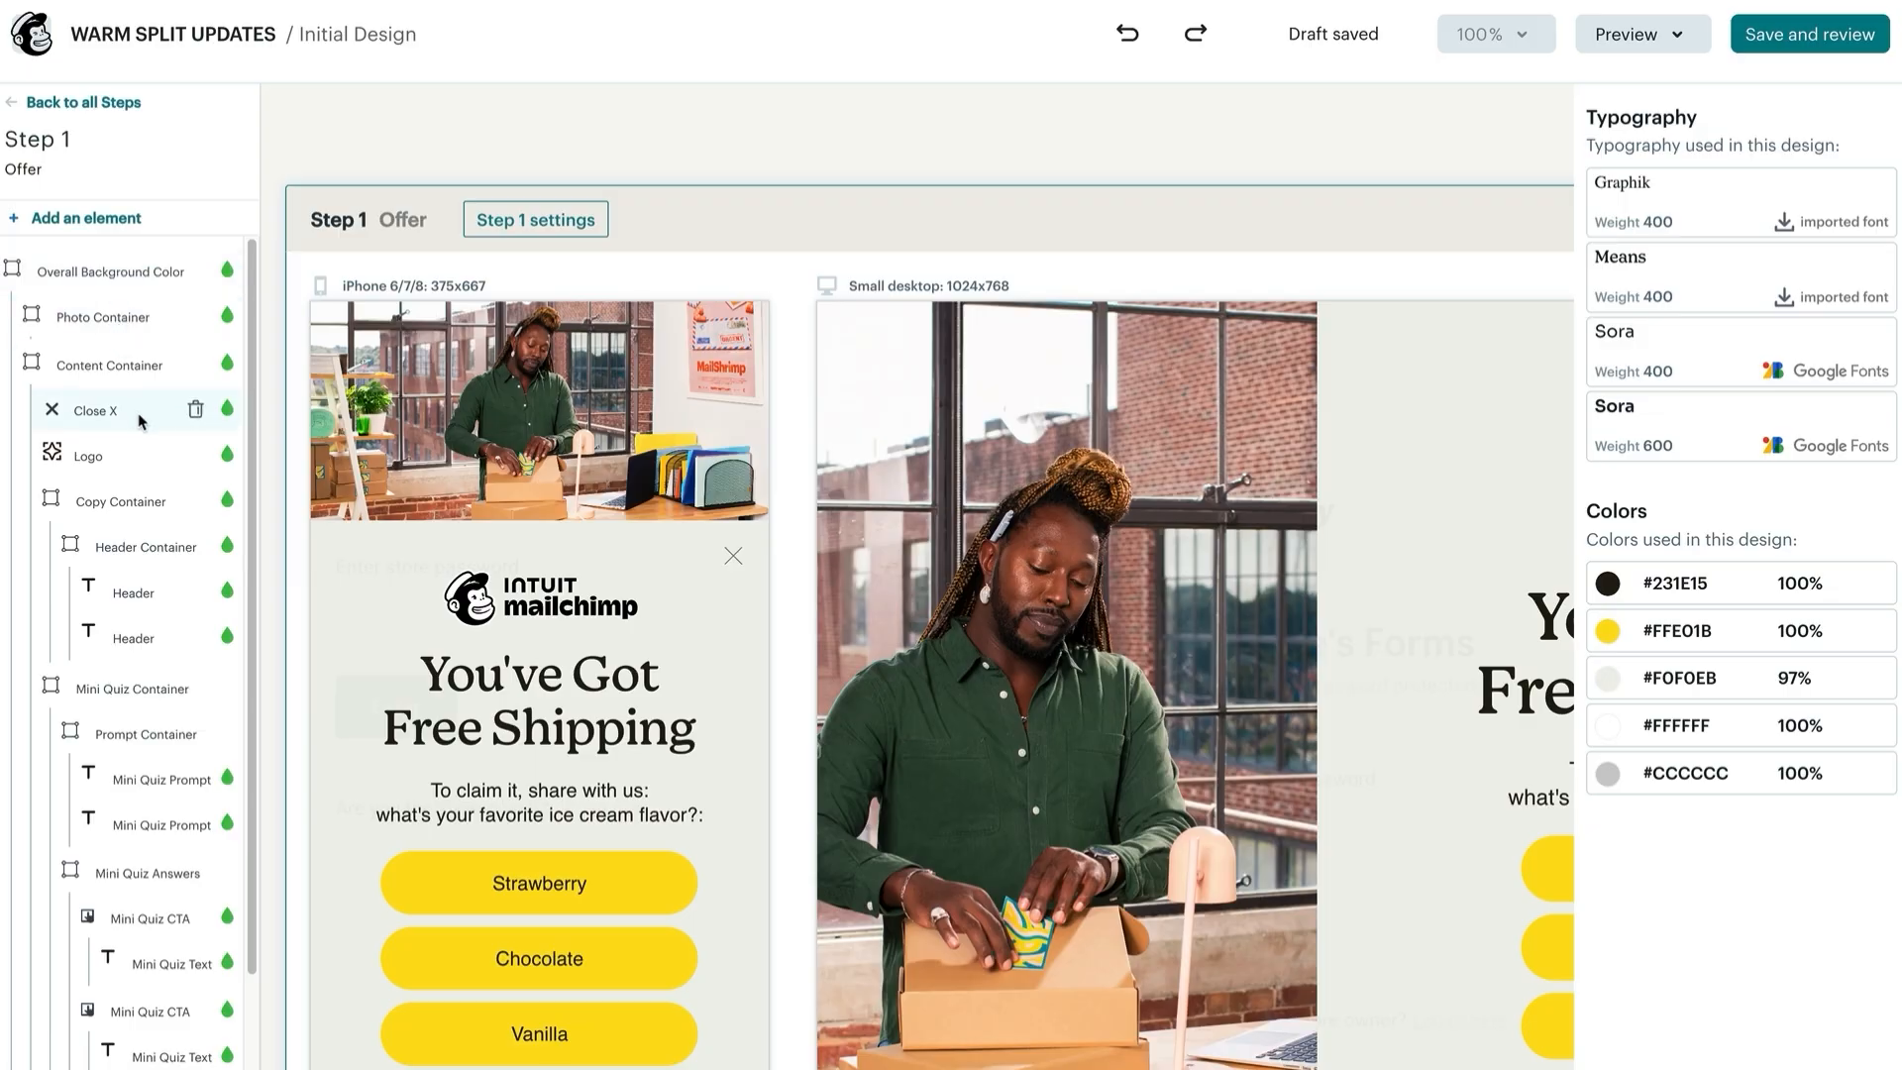
left_click(539, 882)
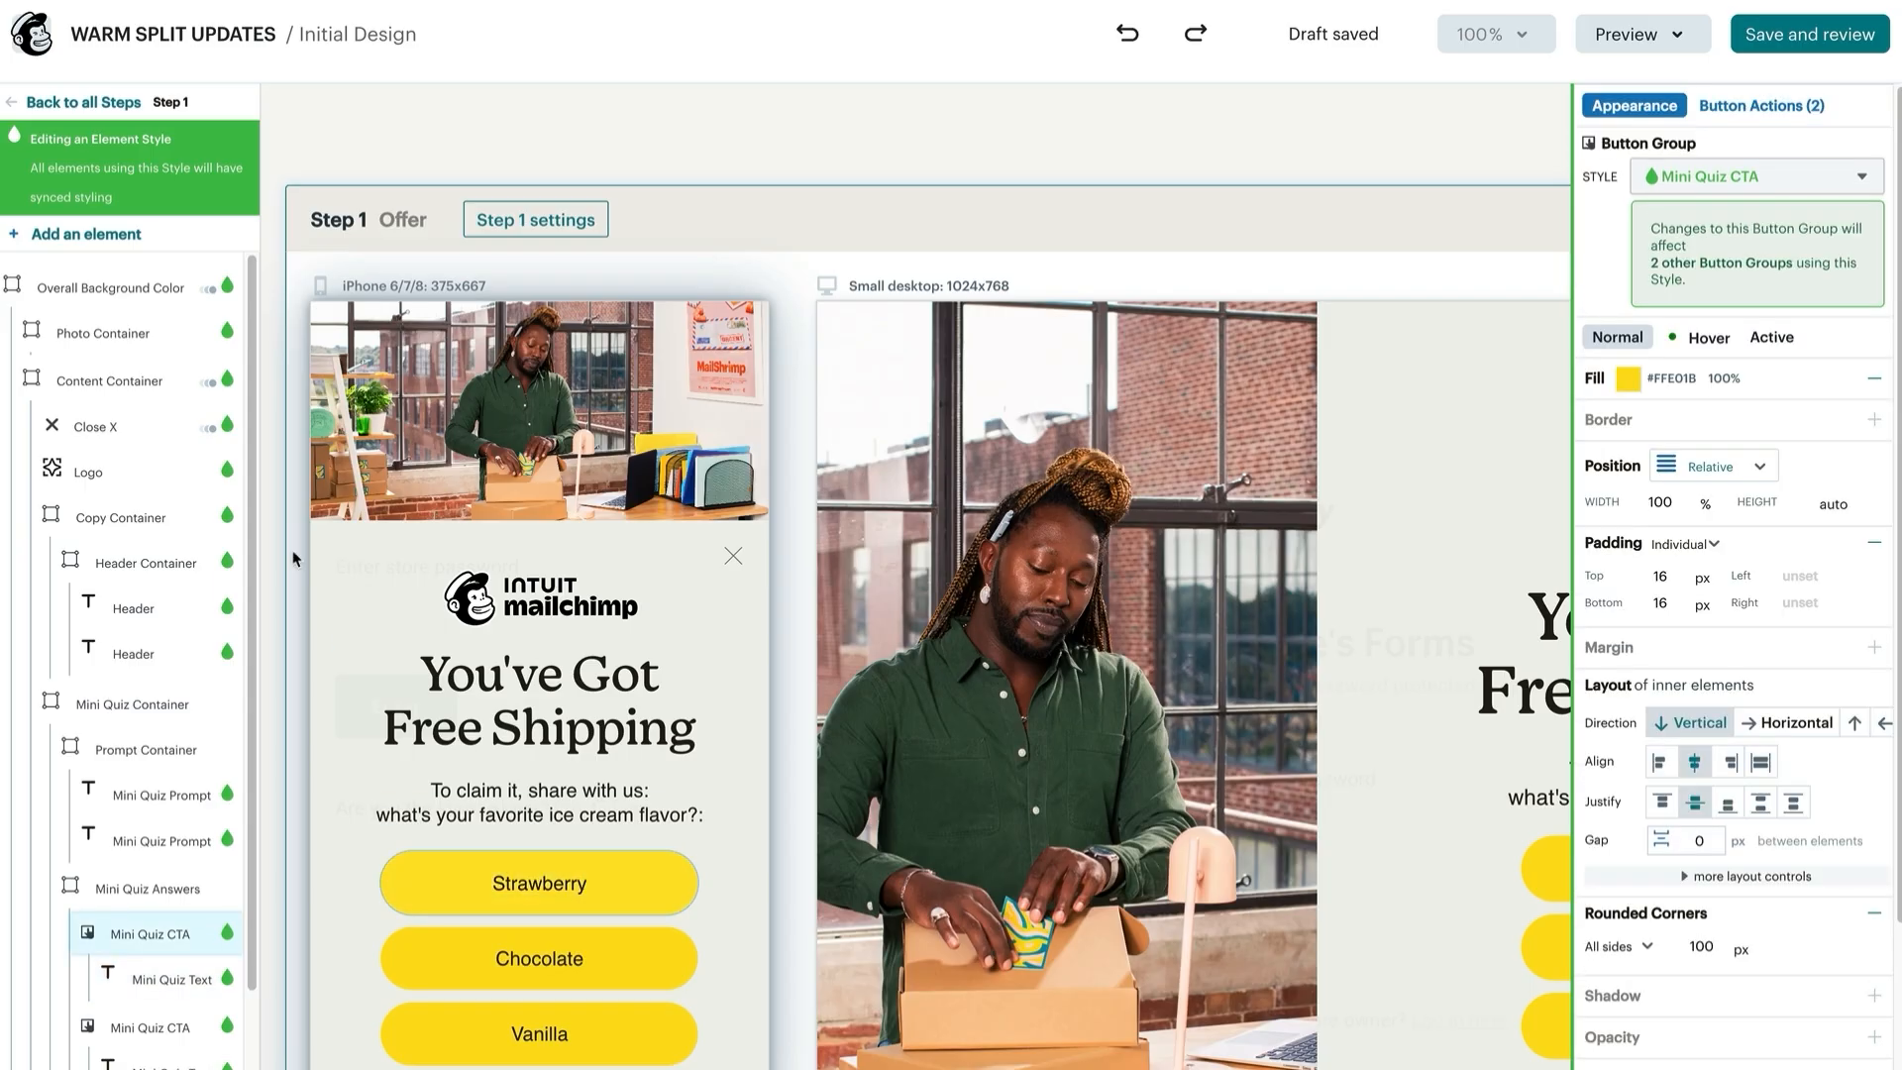
Review the Offer step's Follow-up teaser with its Claim Free Shipping message.
left_click(73, 101)
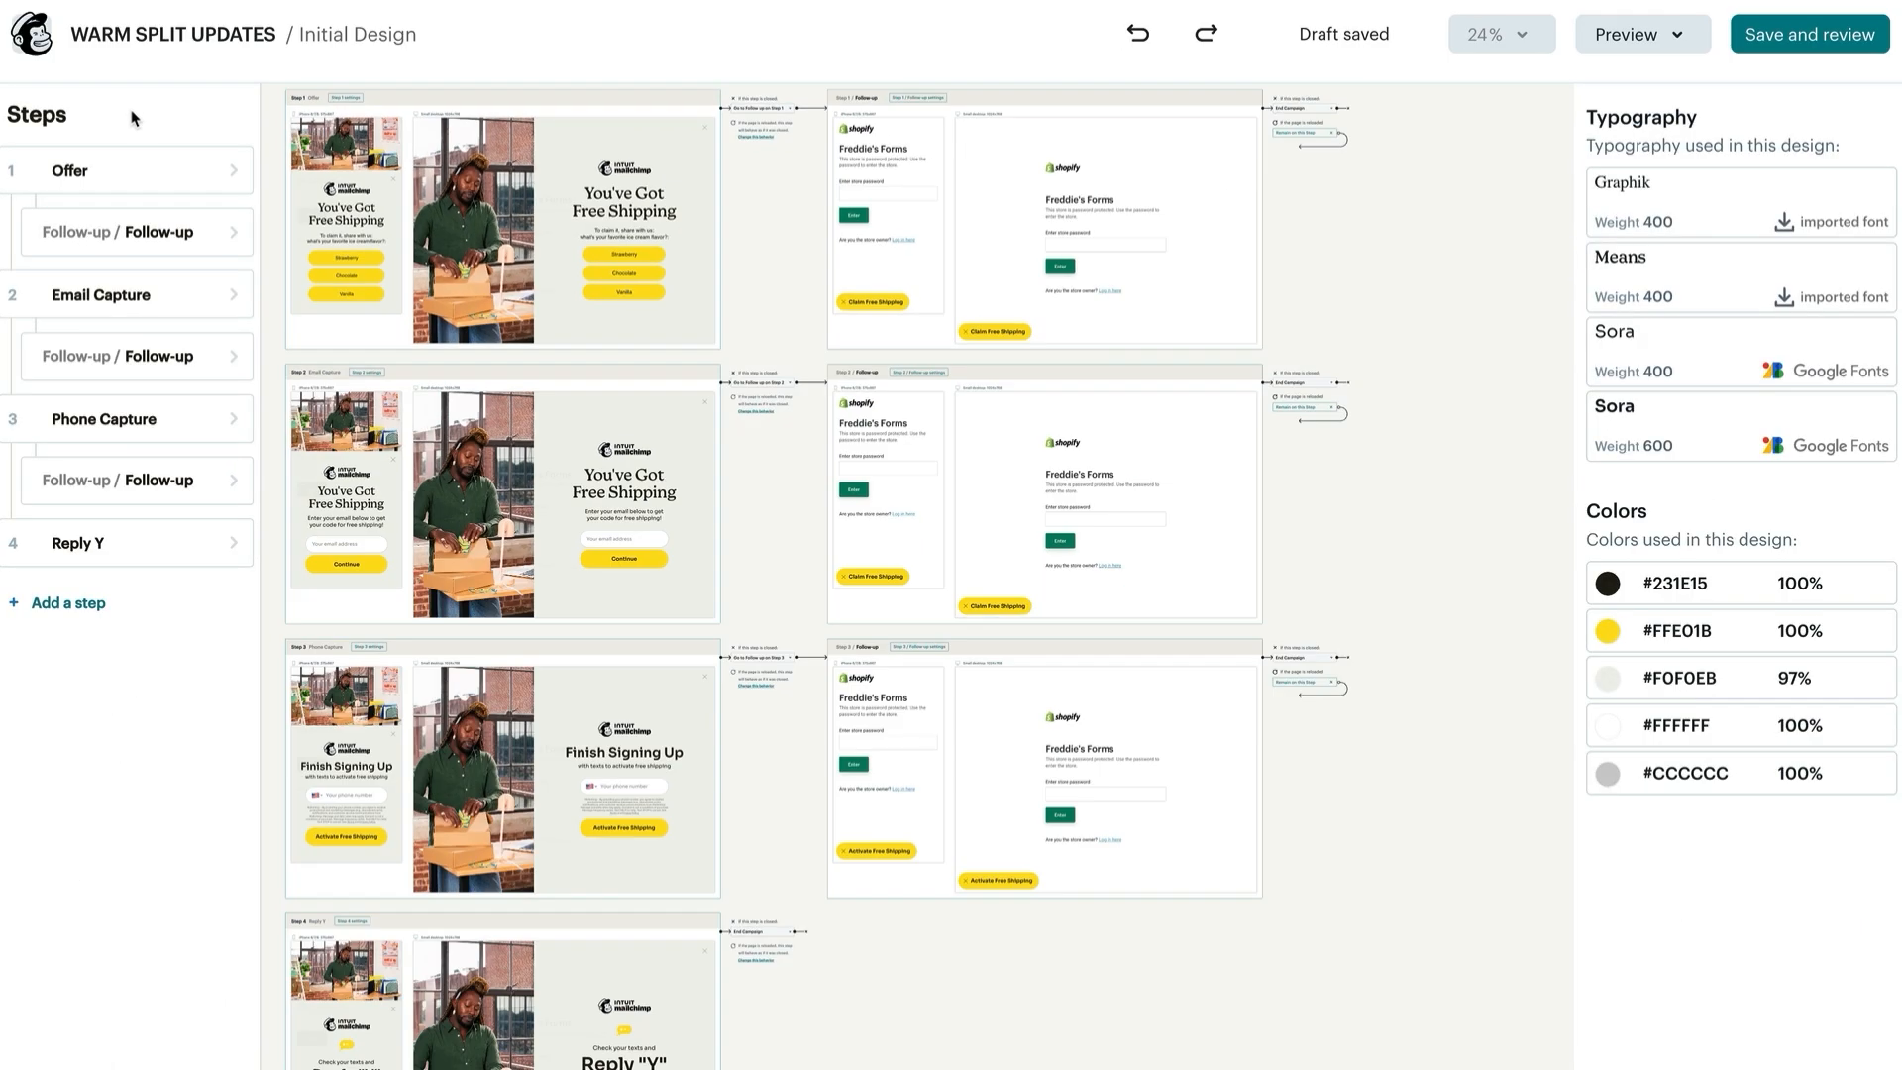
left_click(121, 232)
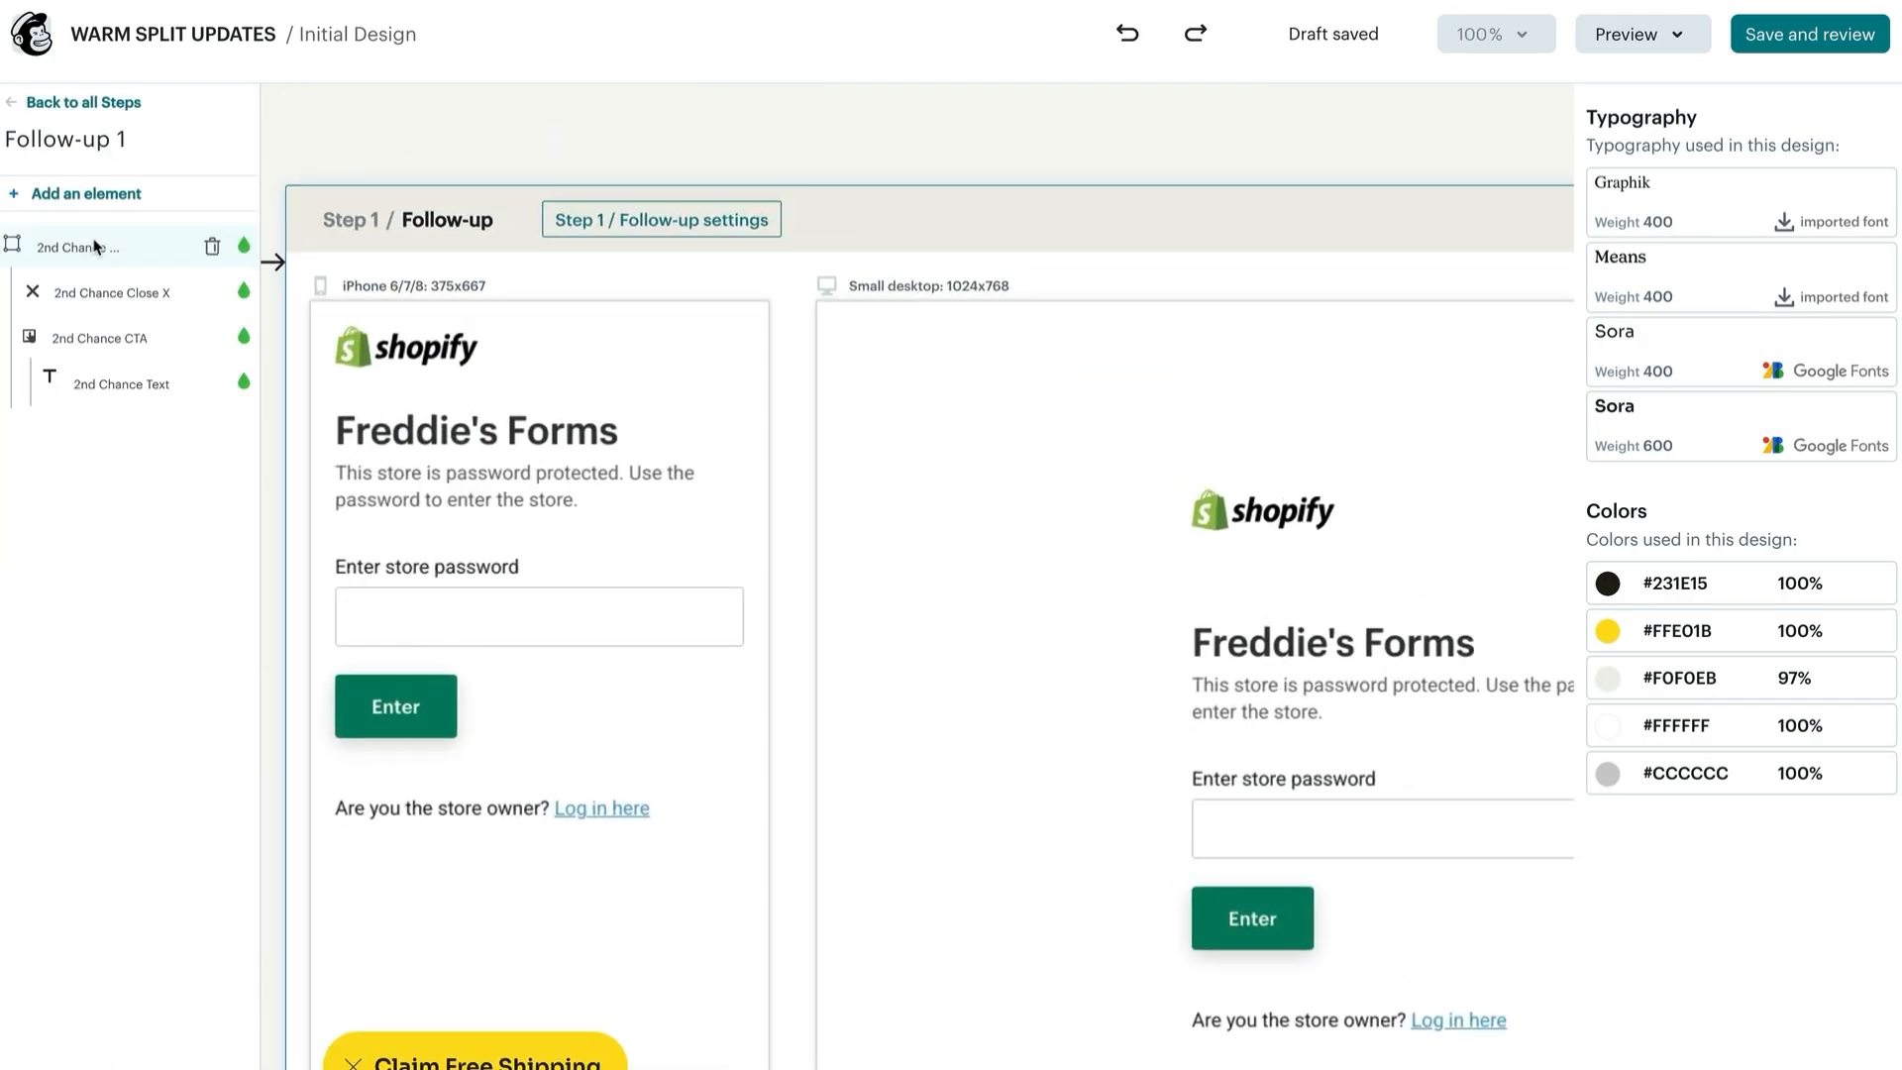
scroll("down", 3)
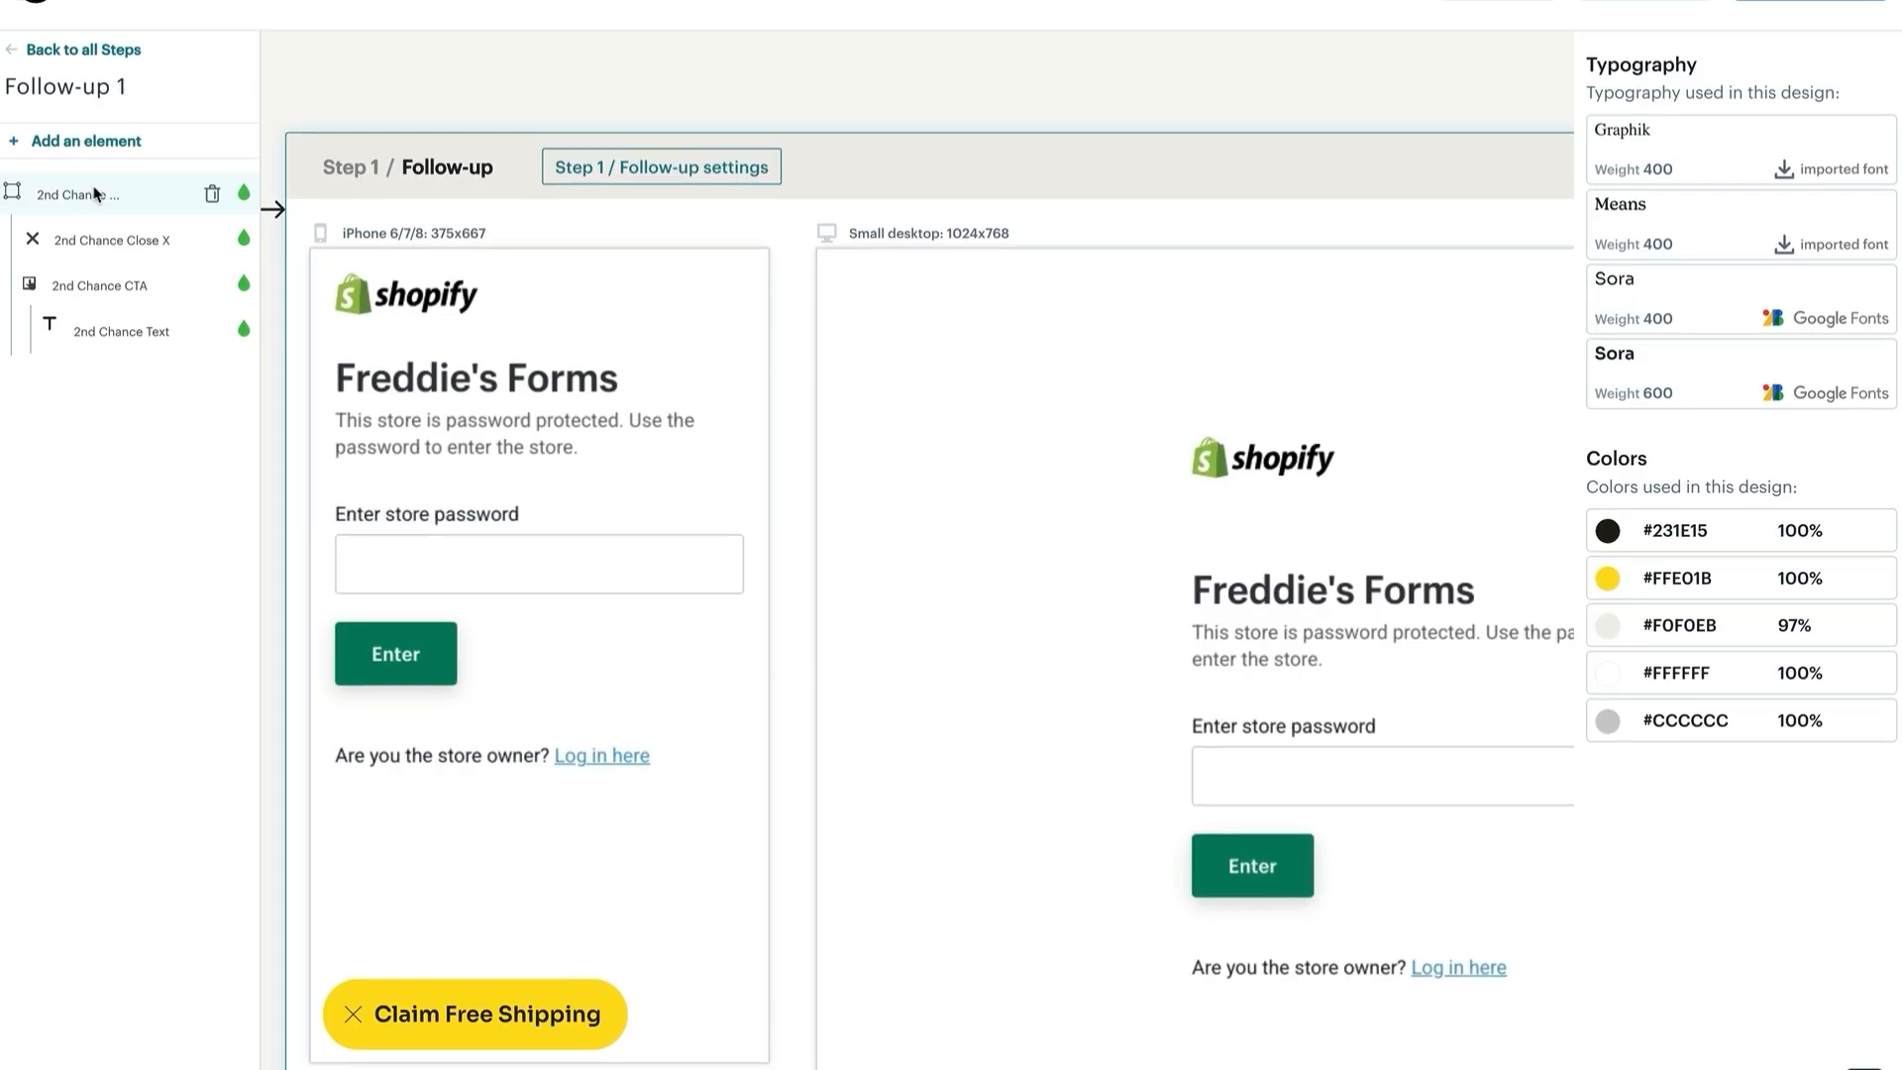
mouse_move(79, 187)
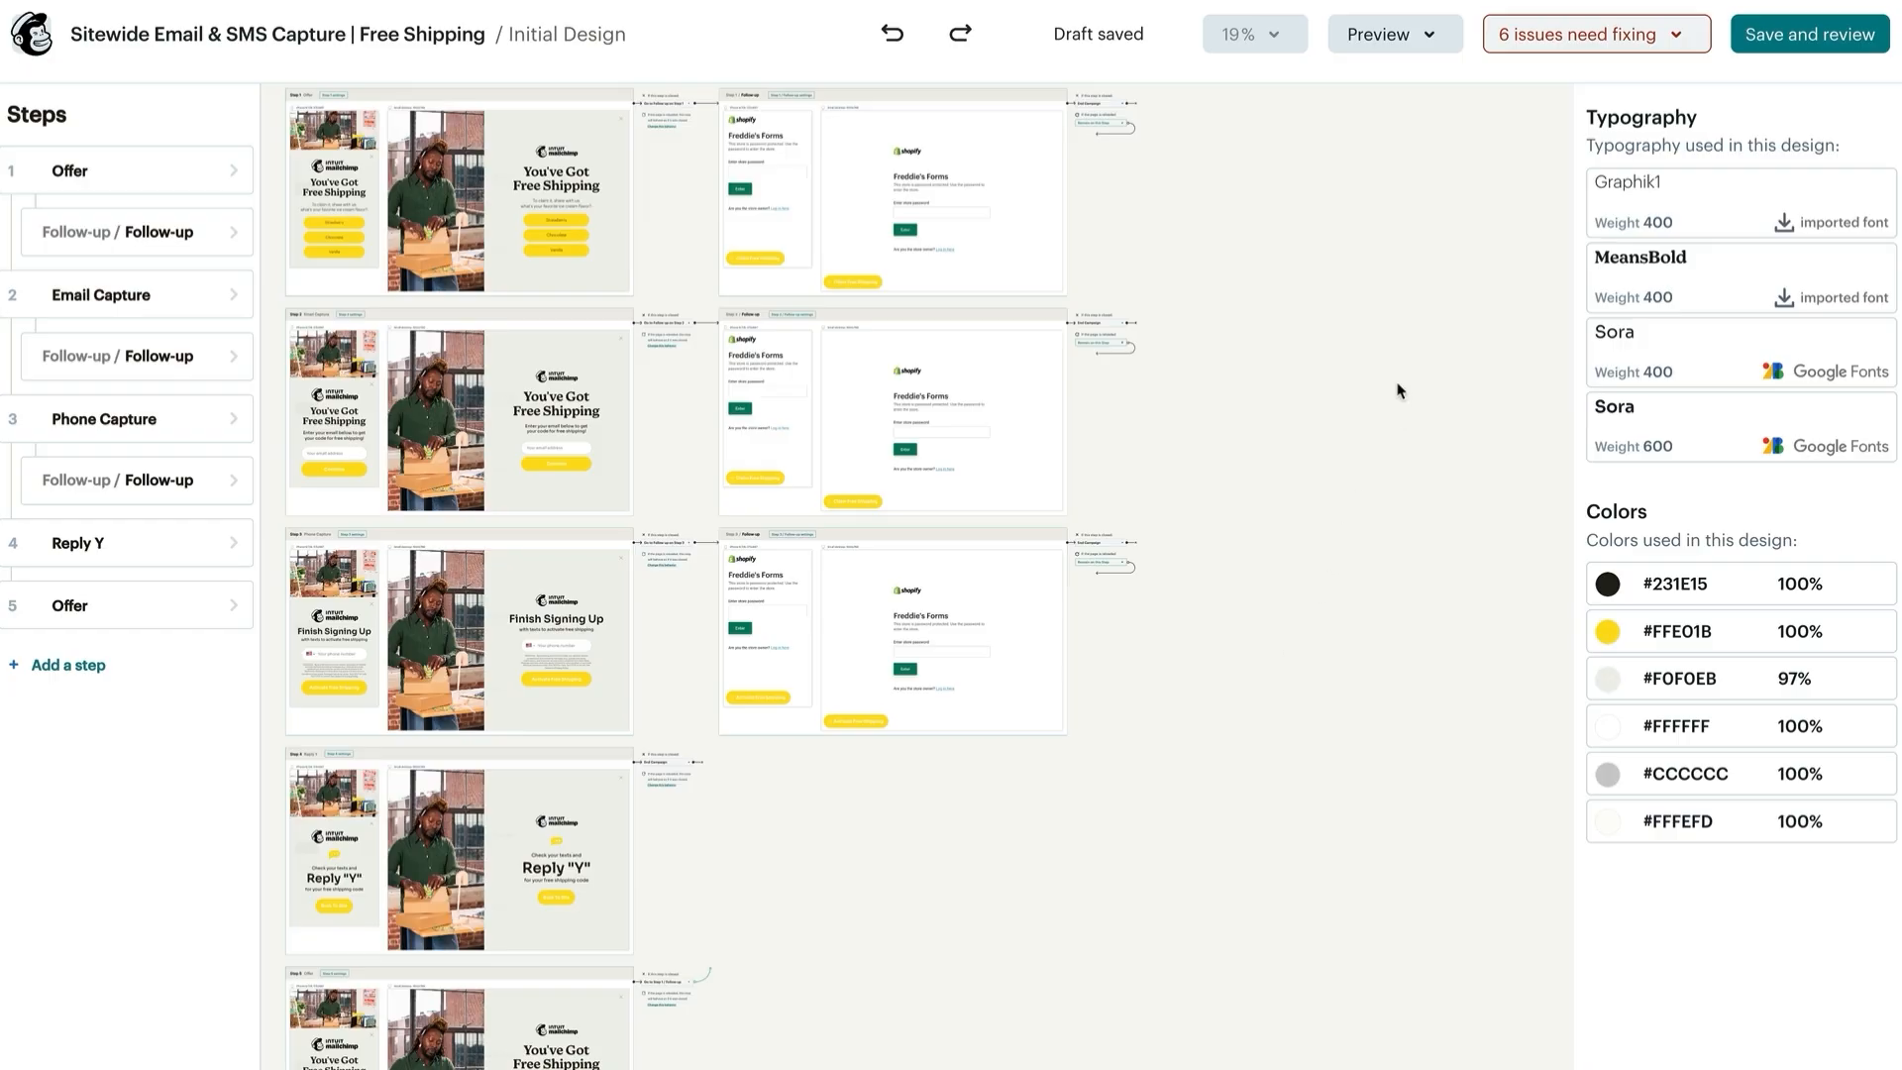
mouse_move(1544, 55)
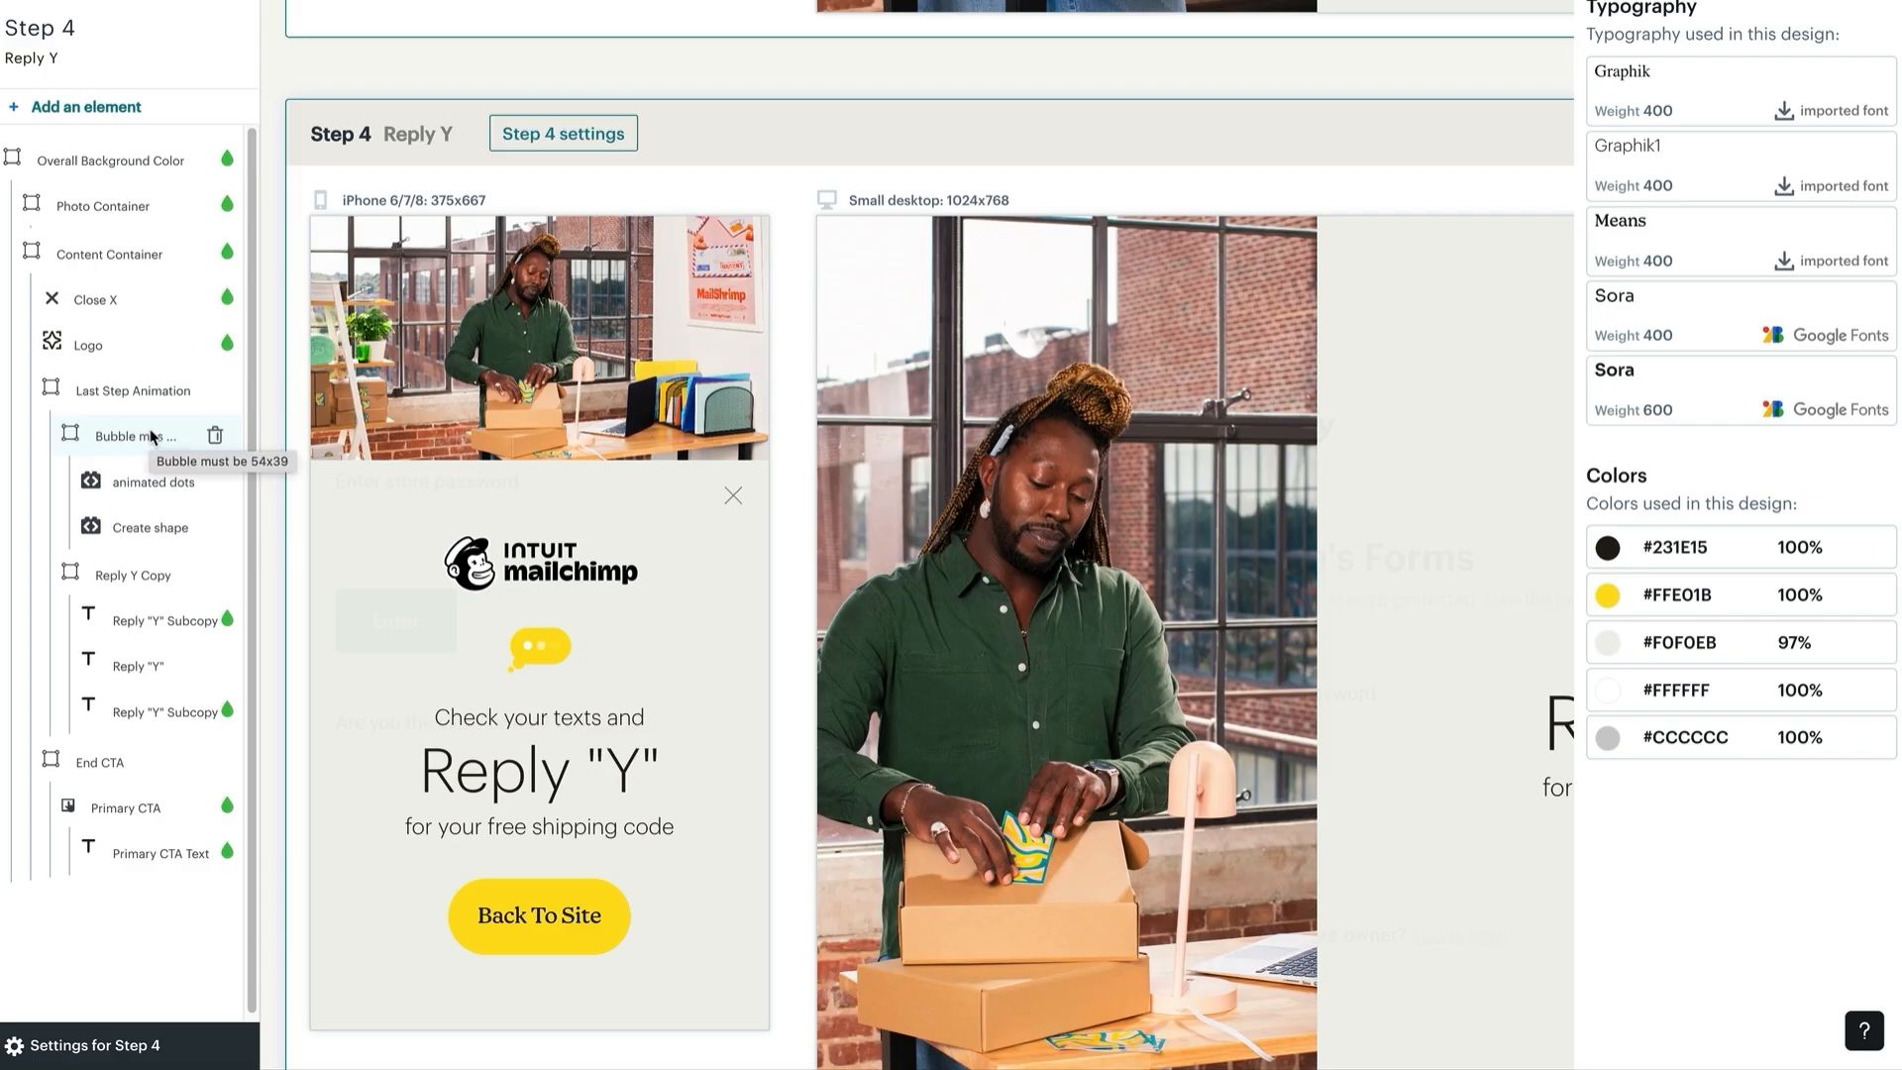
mouse_move(204, 465)
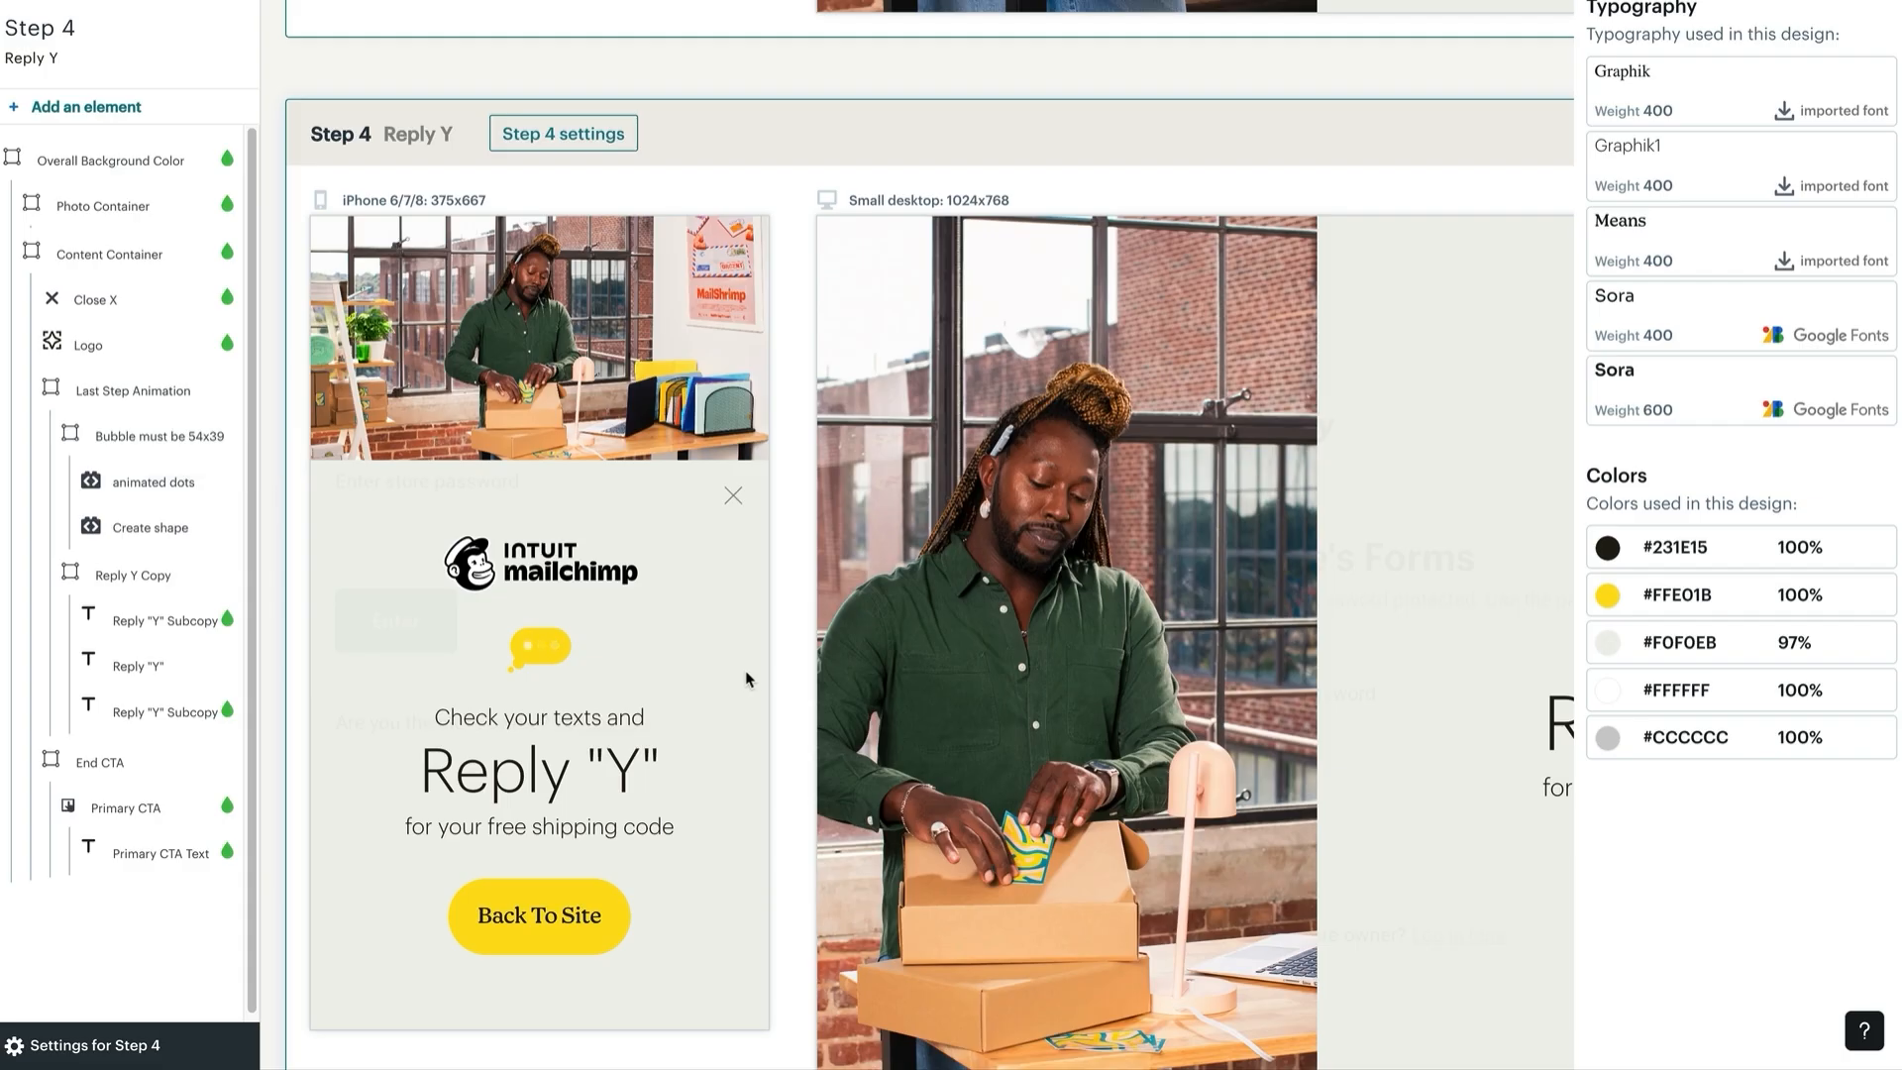
Scroll through the Reply Y step's Check your texts confirmation screen.
scroll("down", 3)
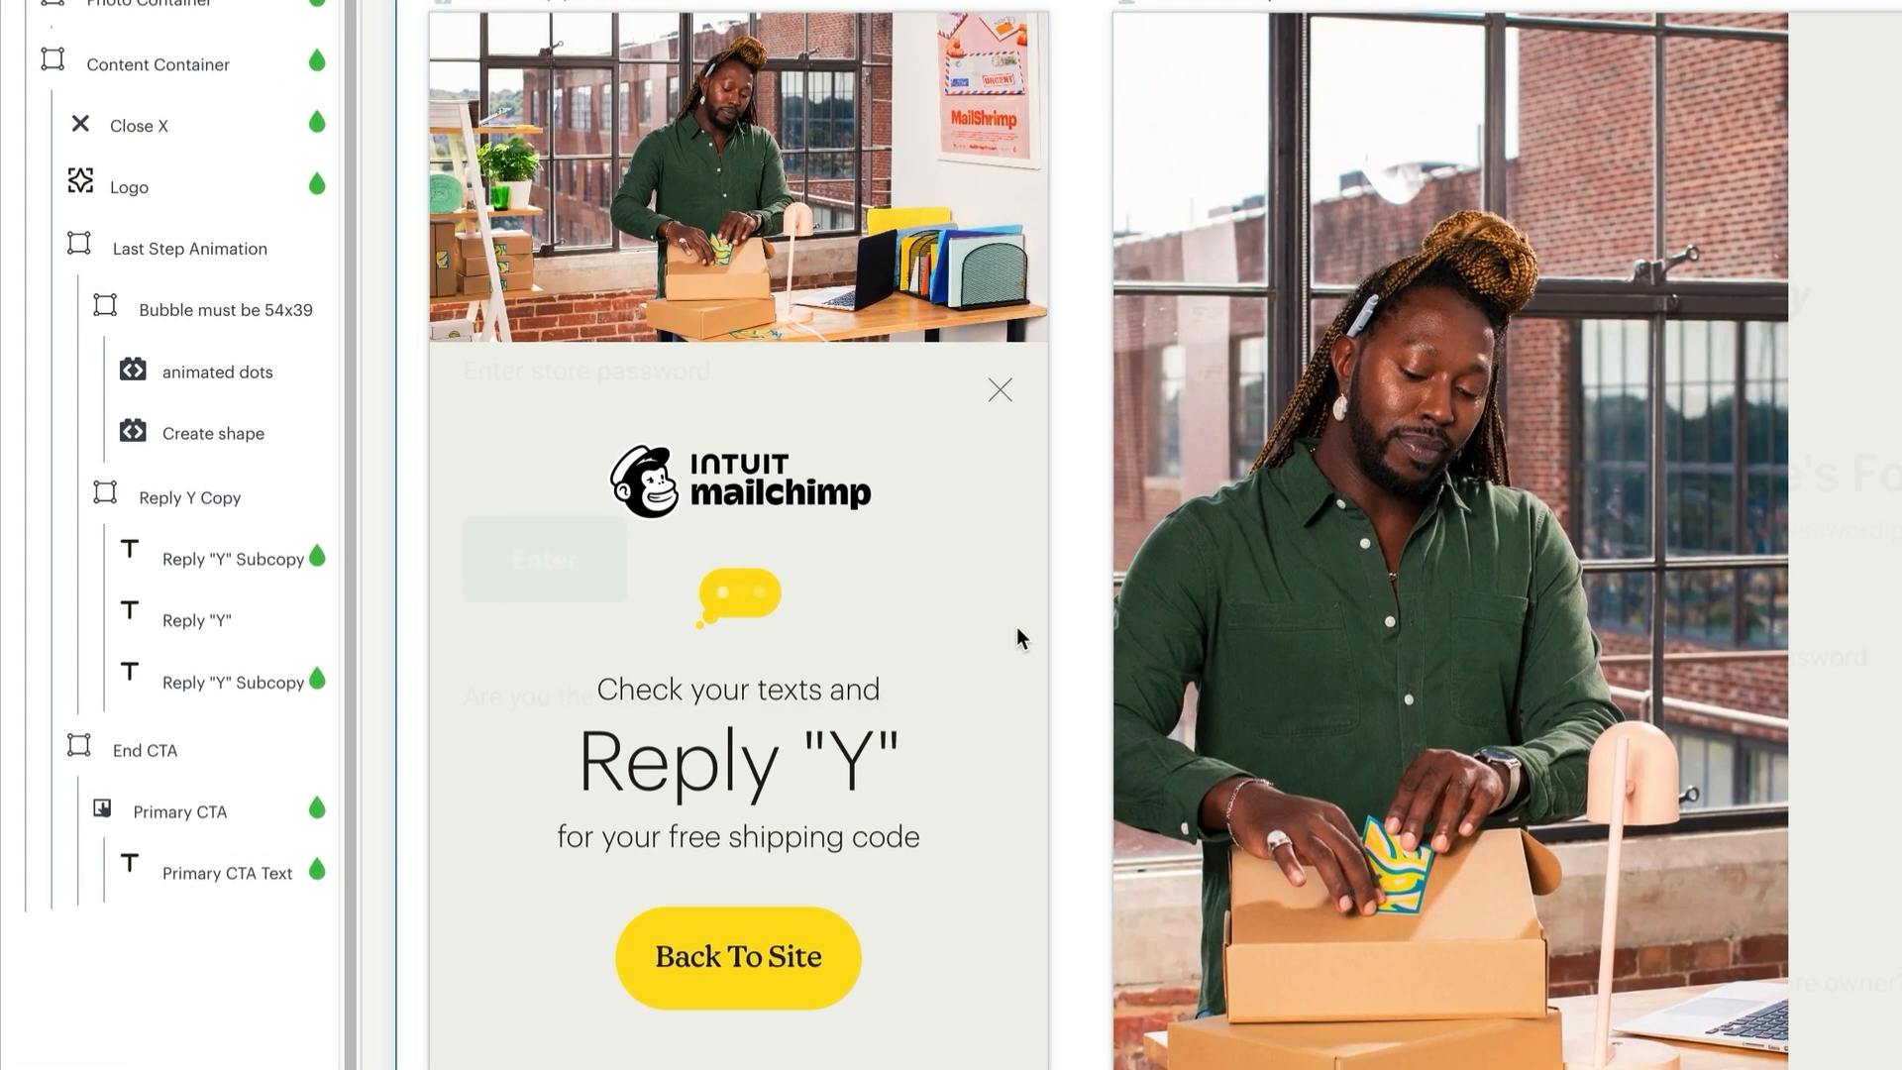
Enter Welcome10, review the Primary CTA's button actions and move to the Newsletter design's Phone Capture step.
left_click(1333, 72)
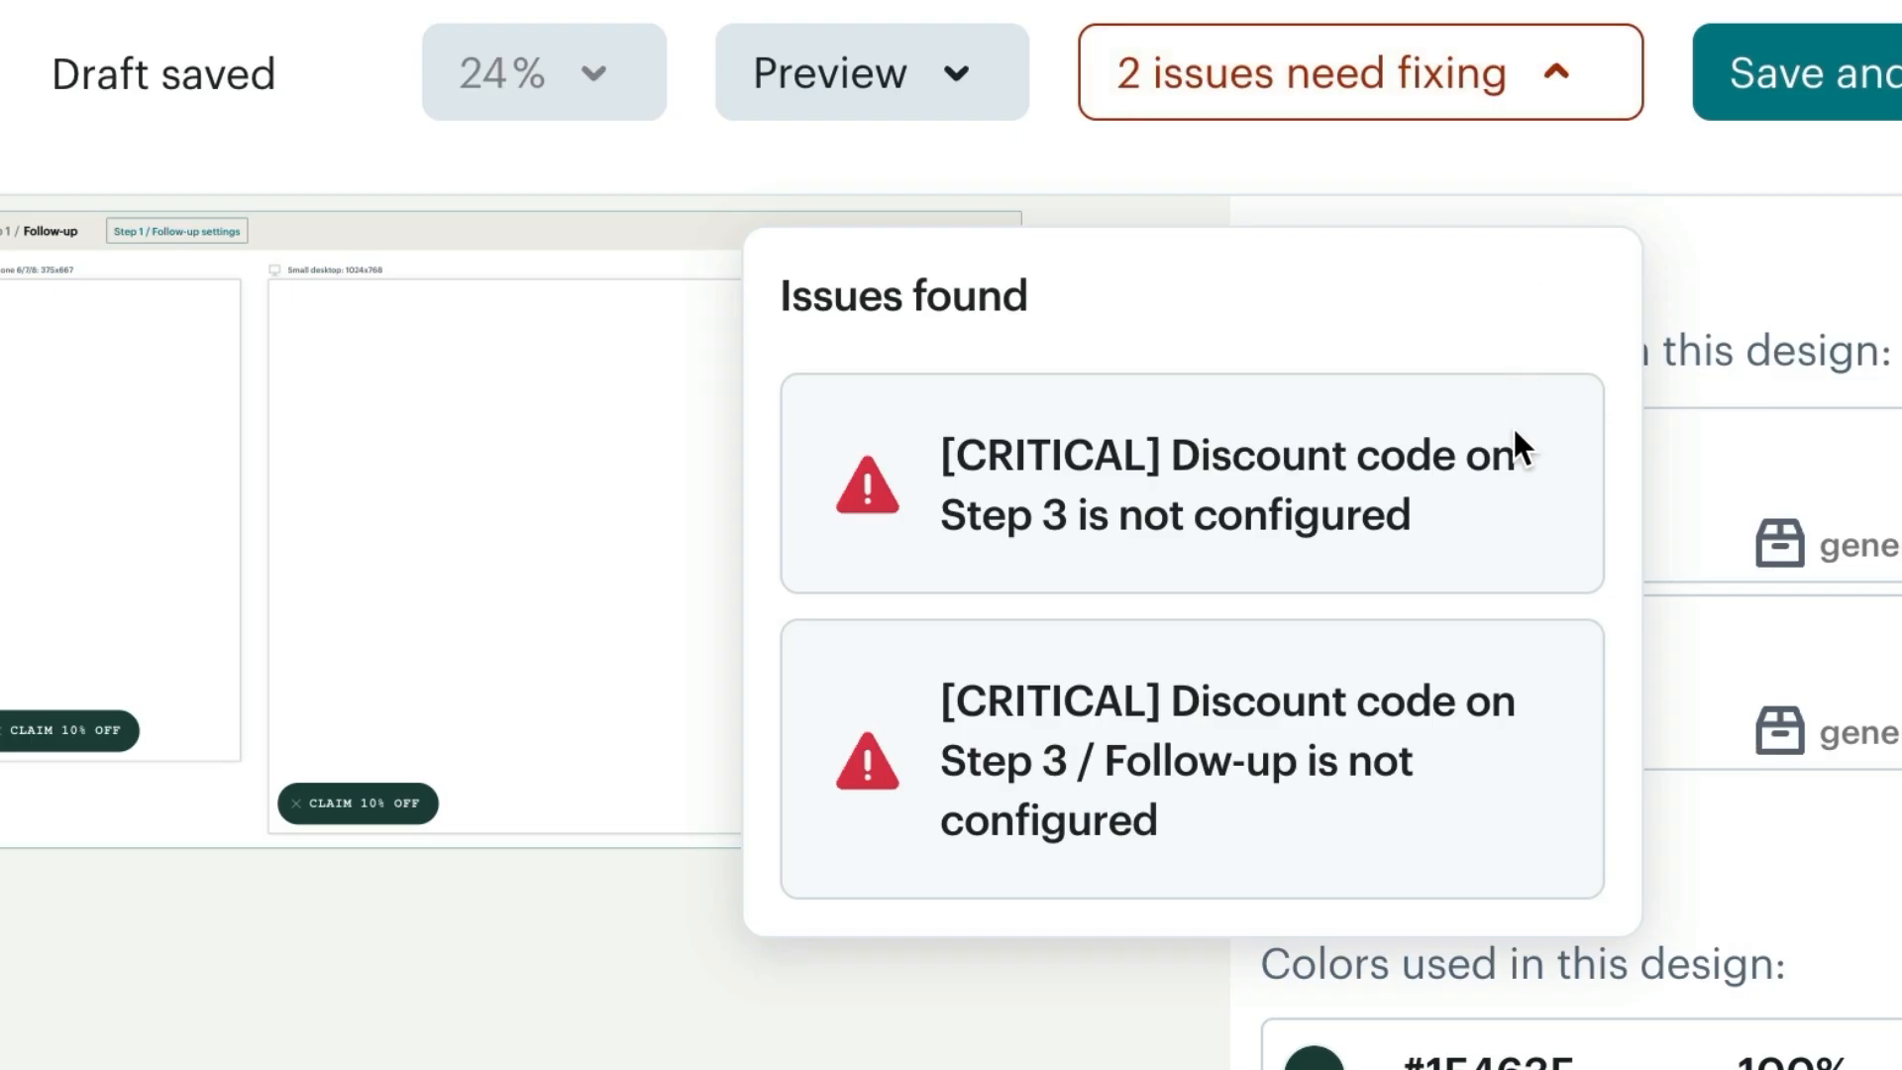
mouse_move(1526, 808)
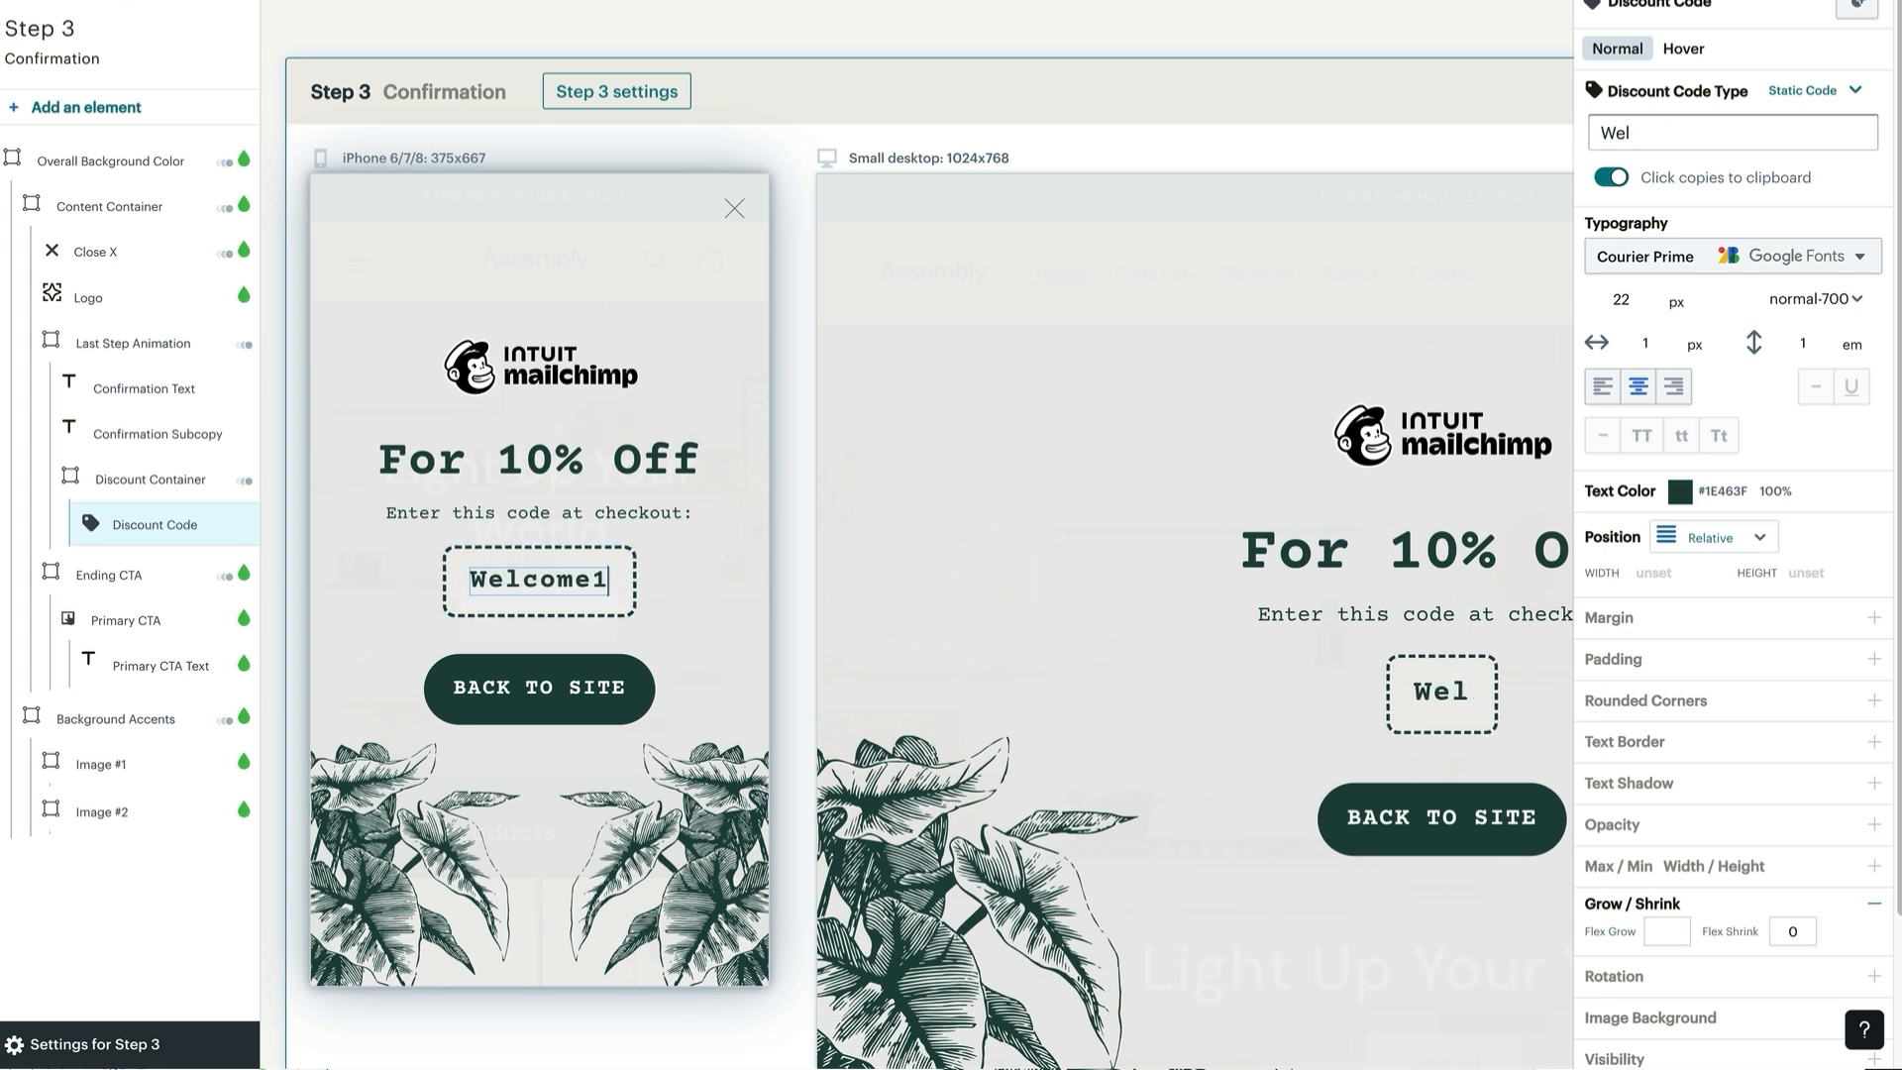
type("Welcome10")
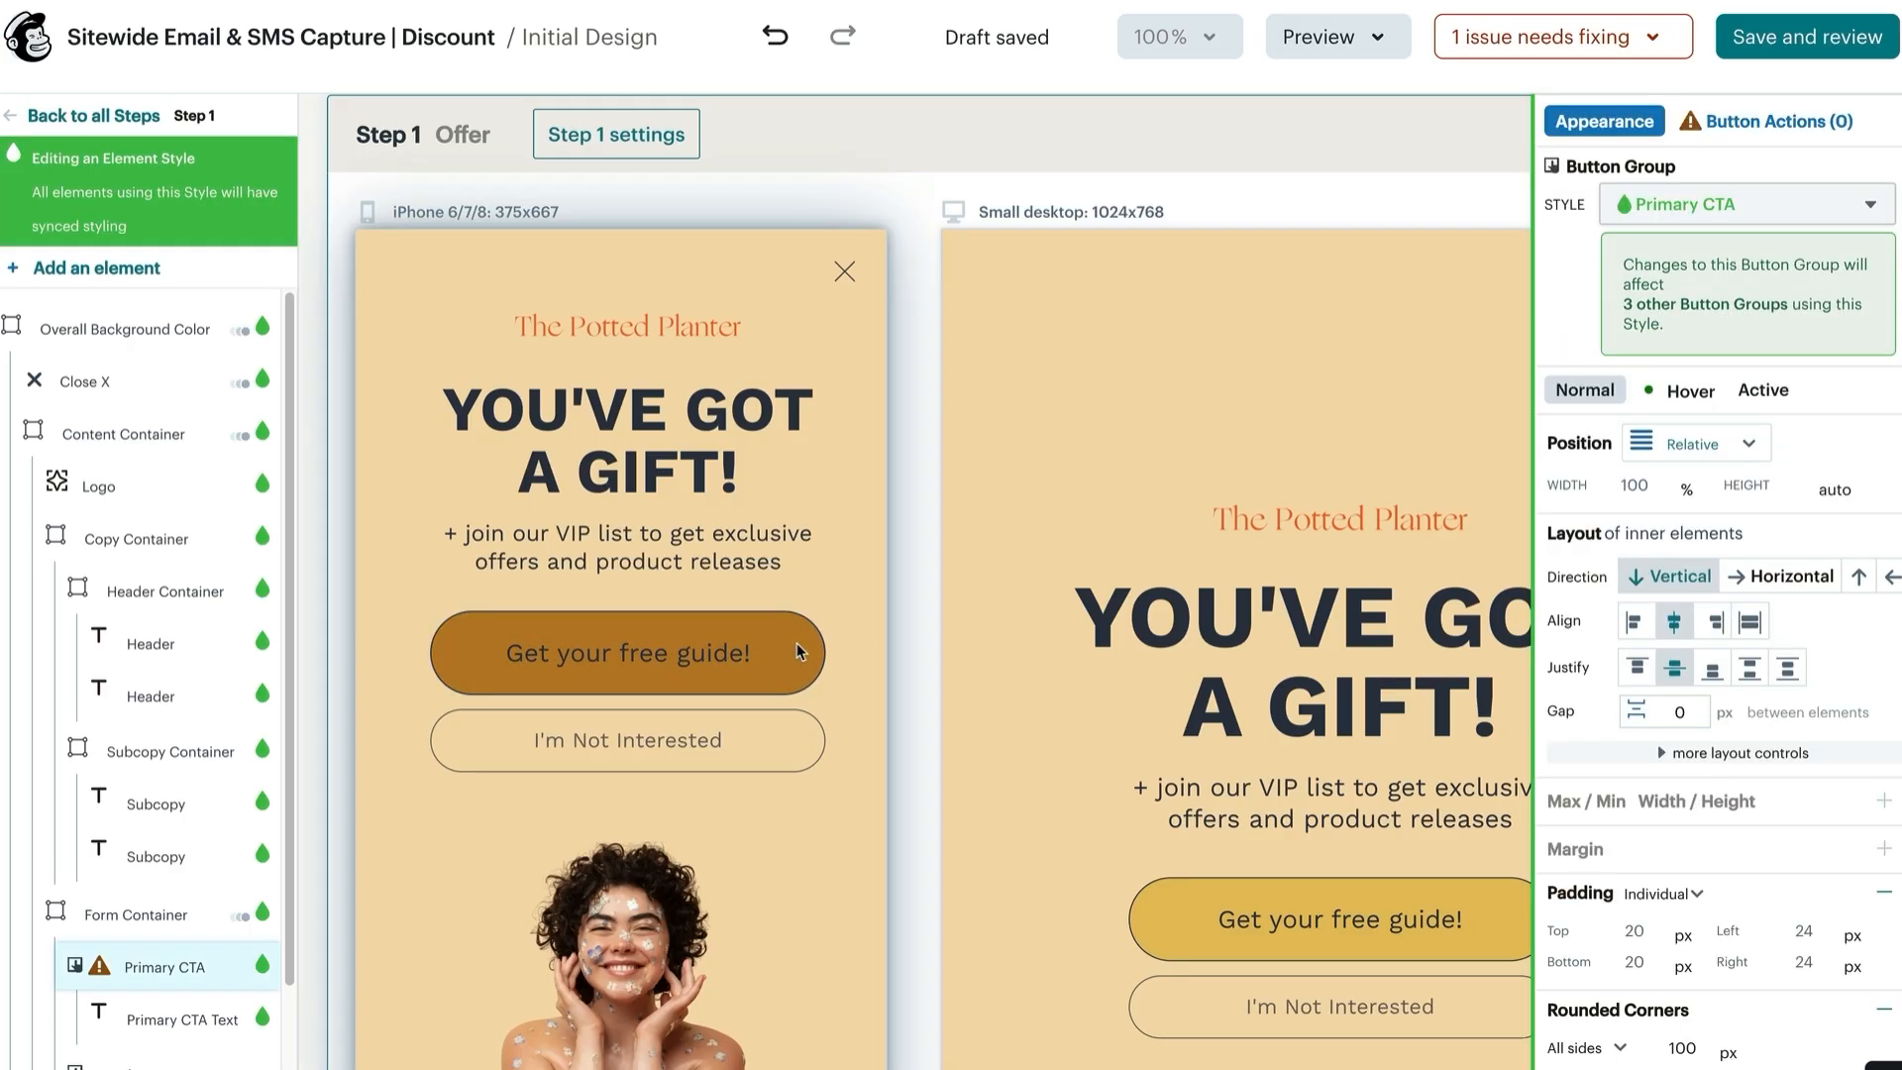
left_click(1779, 121)
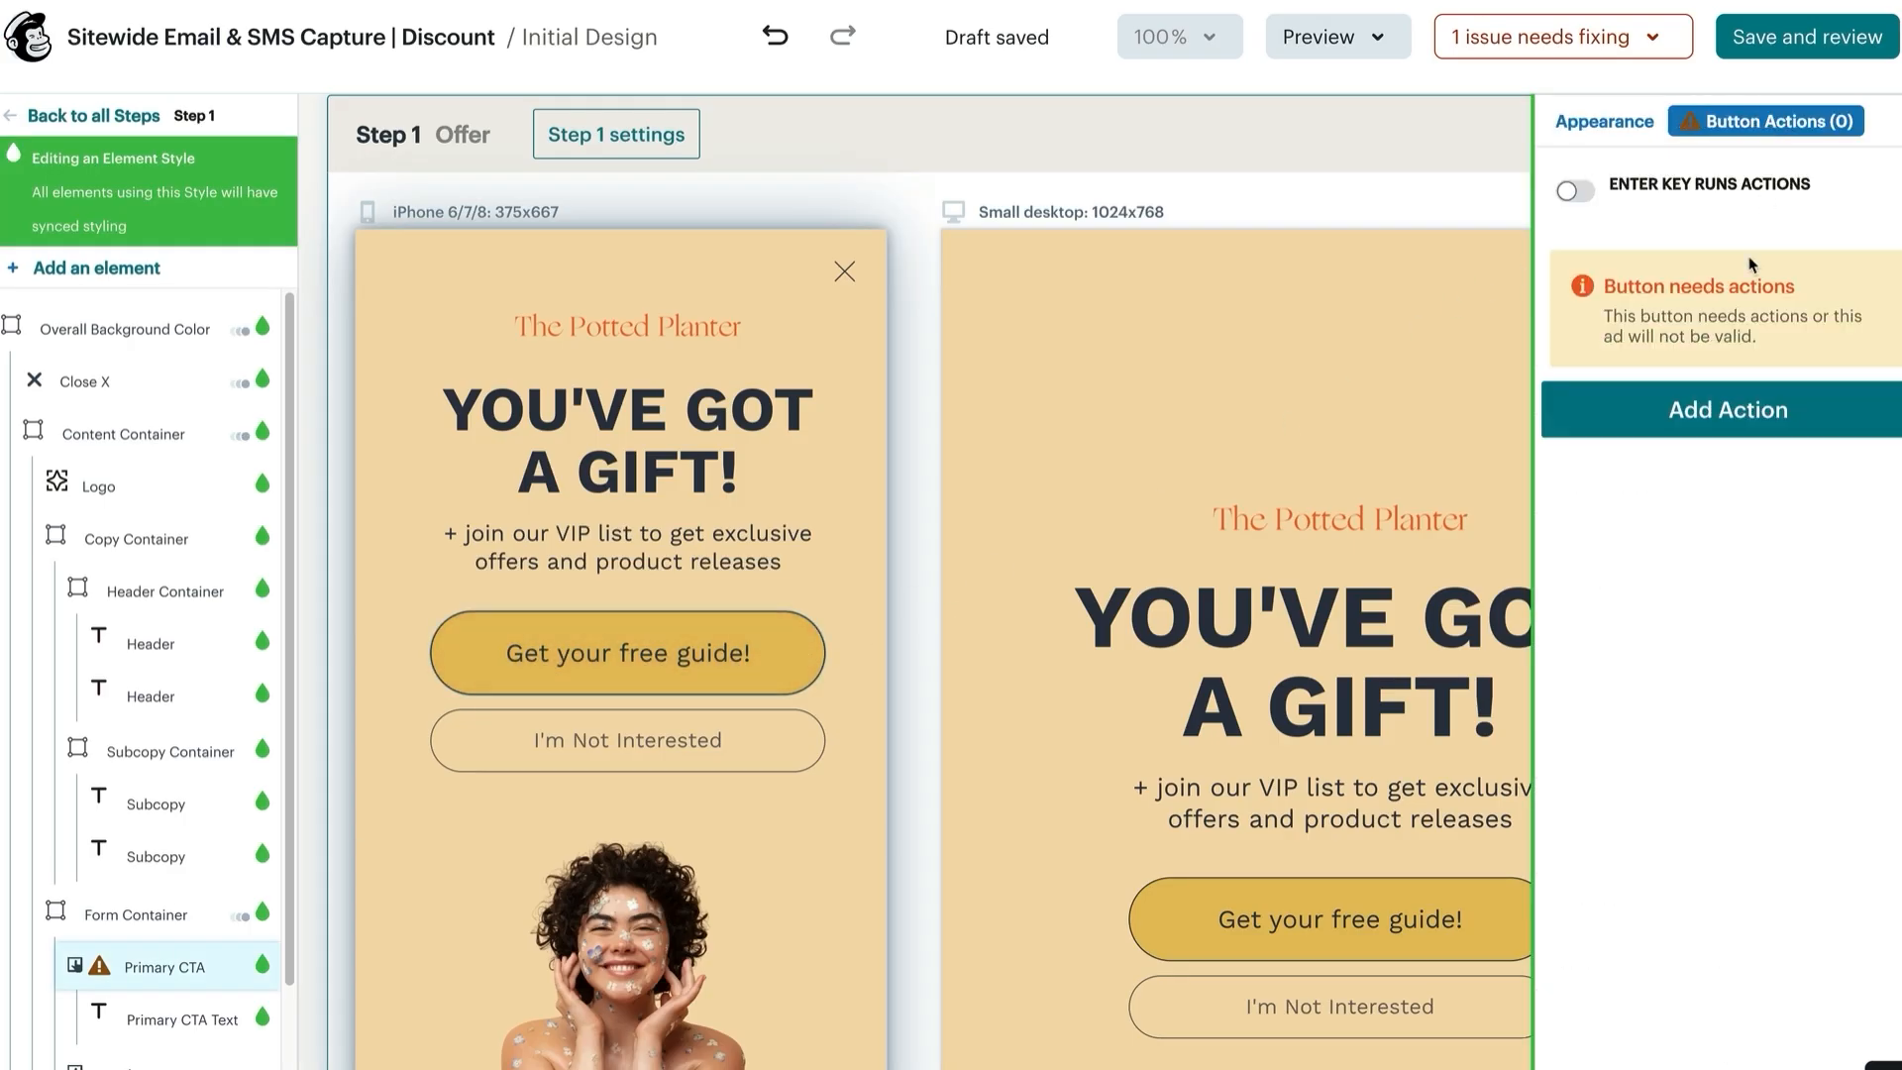
left_click(1718, 408)
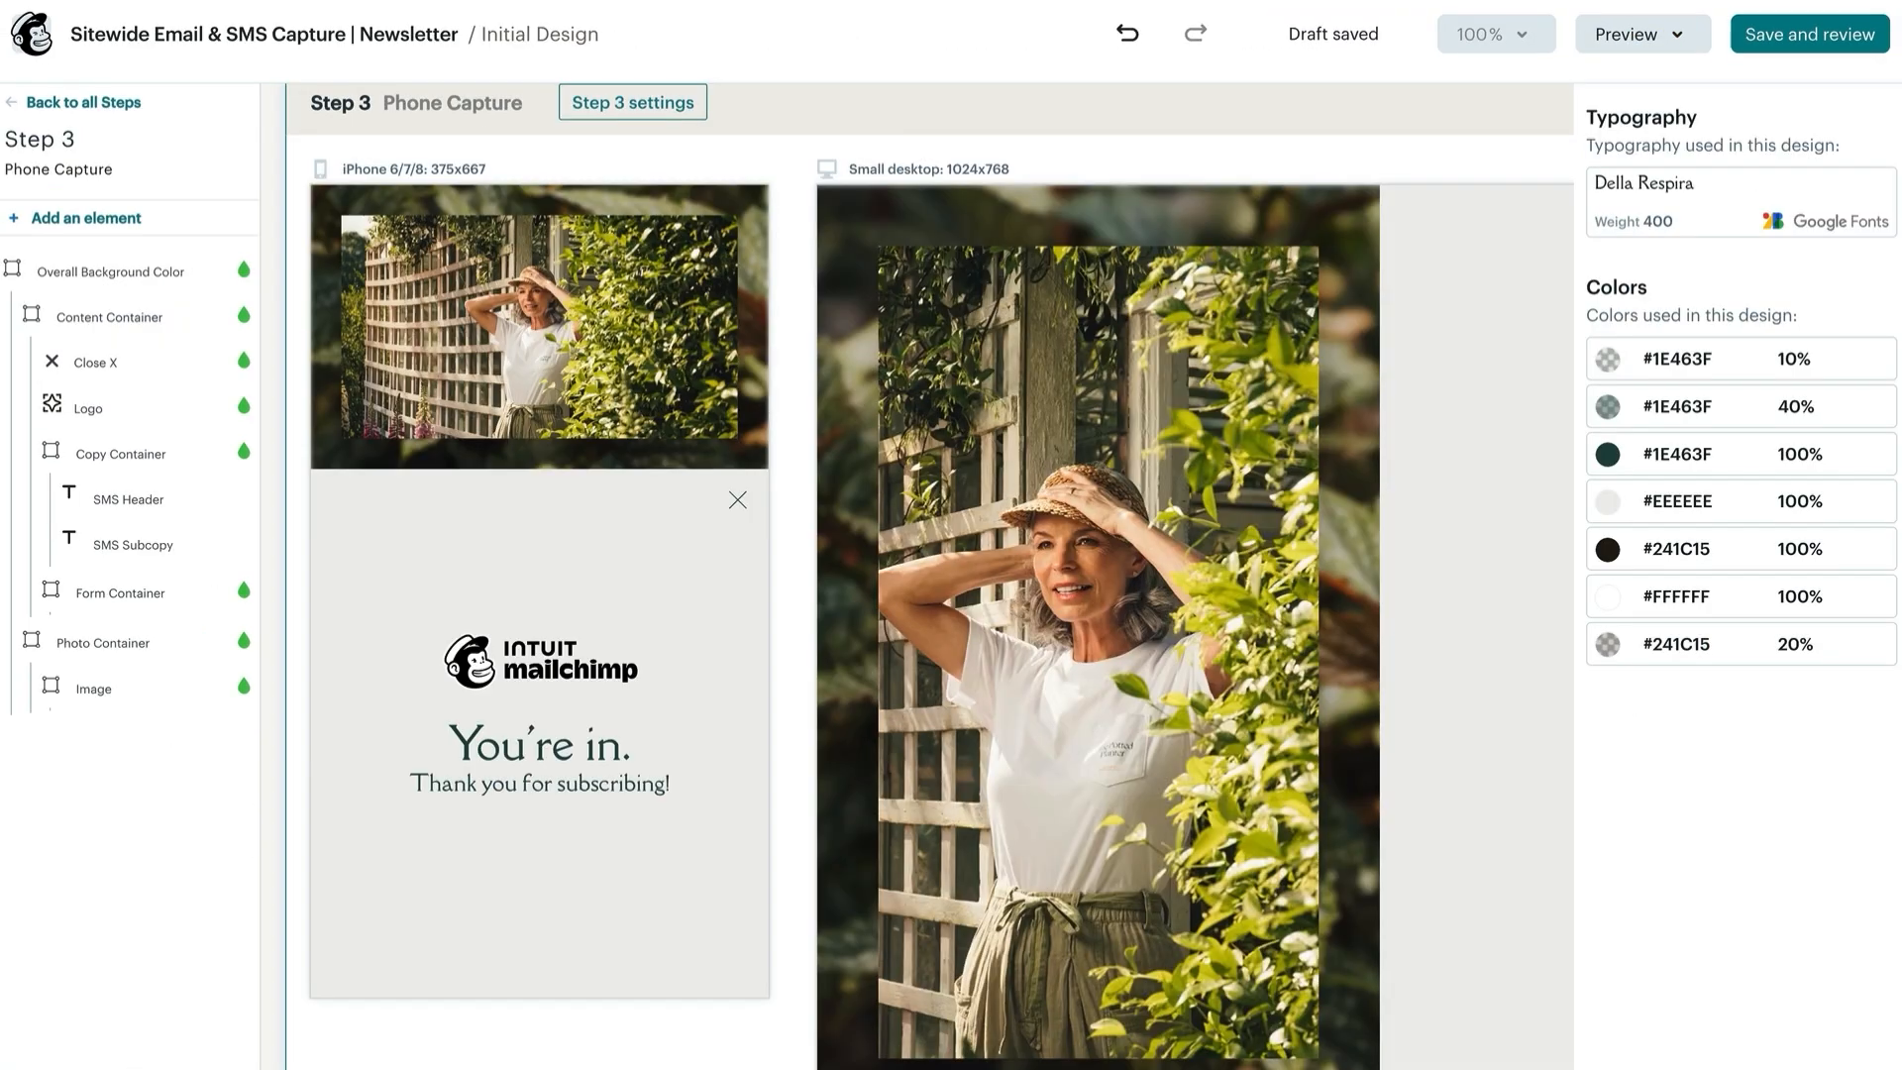
Switch to the WARM SPLIT UPDATES design and its full steps overview.
scroll("down", 3)
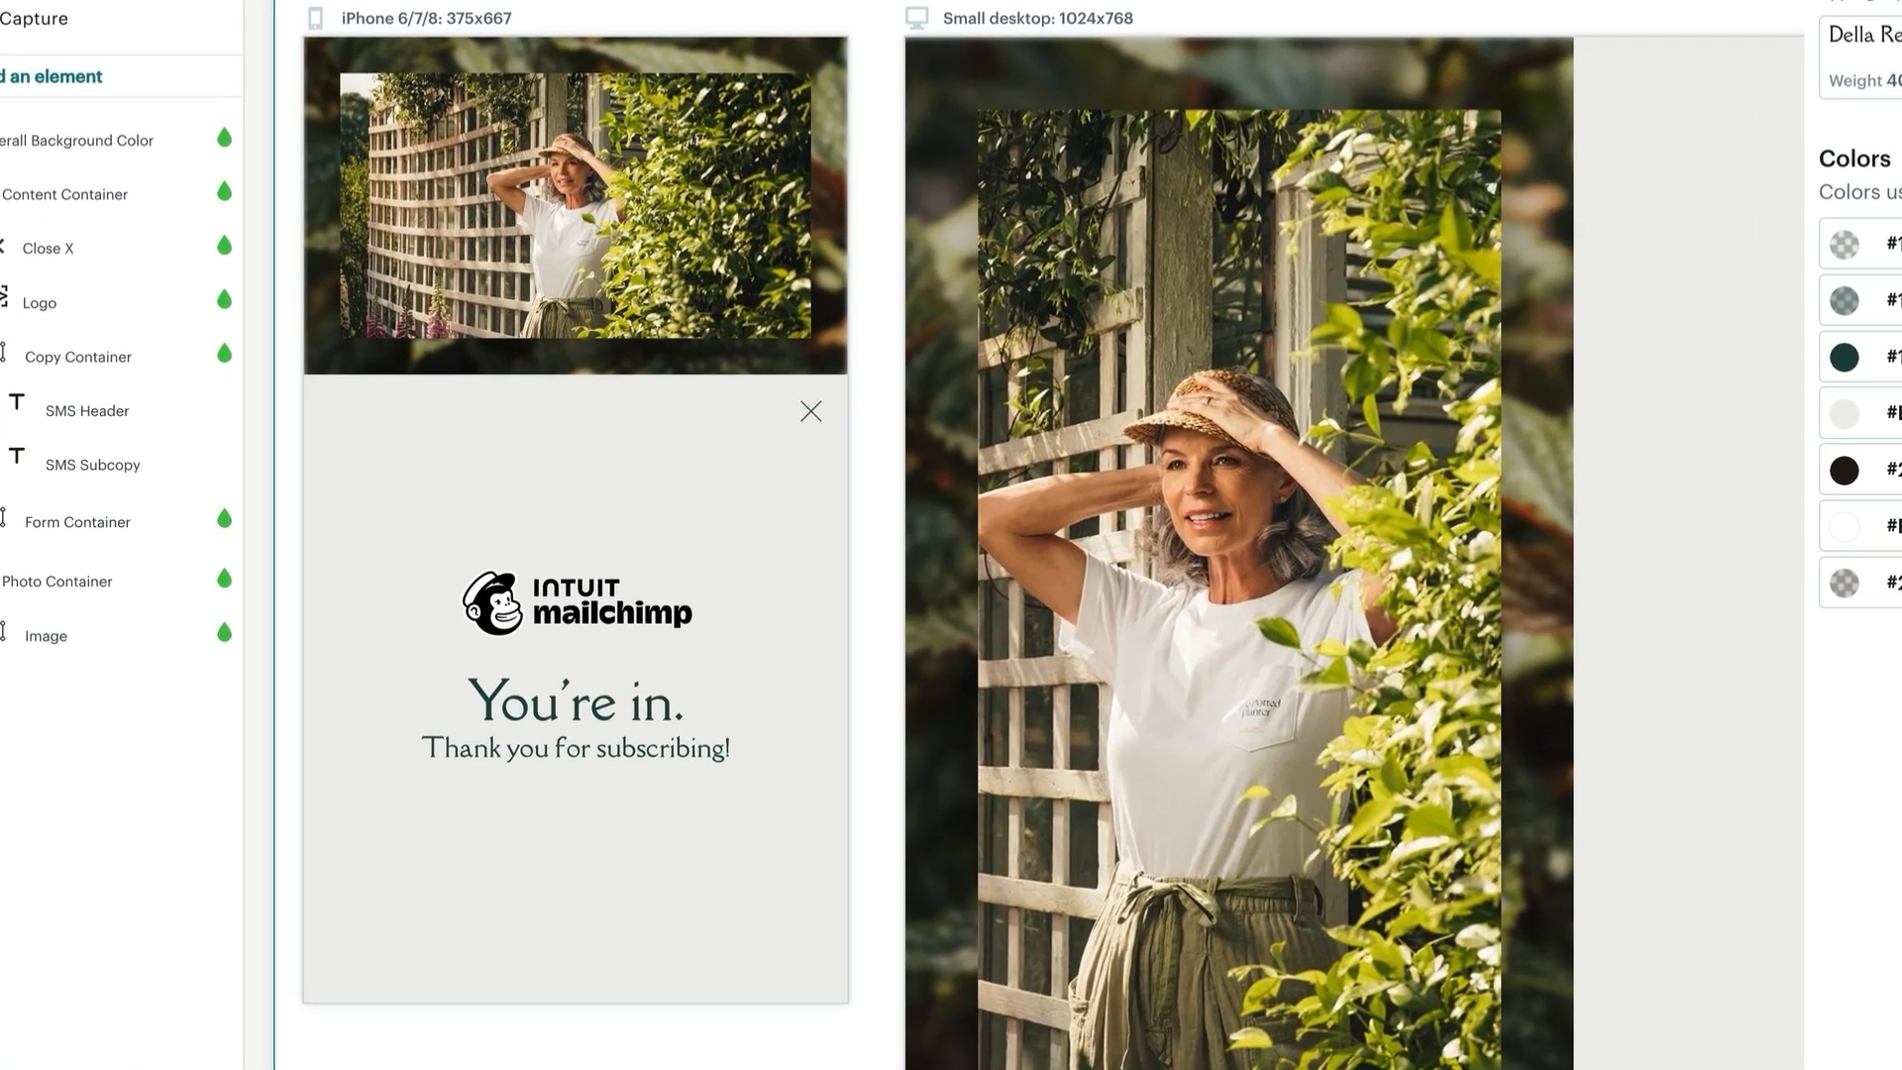
scroll("down", 3)
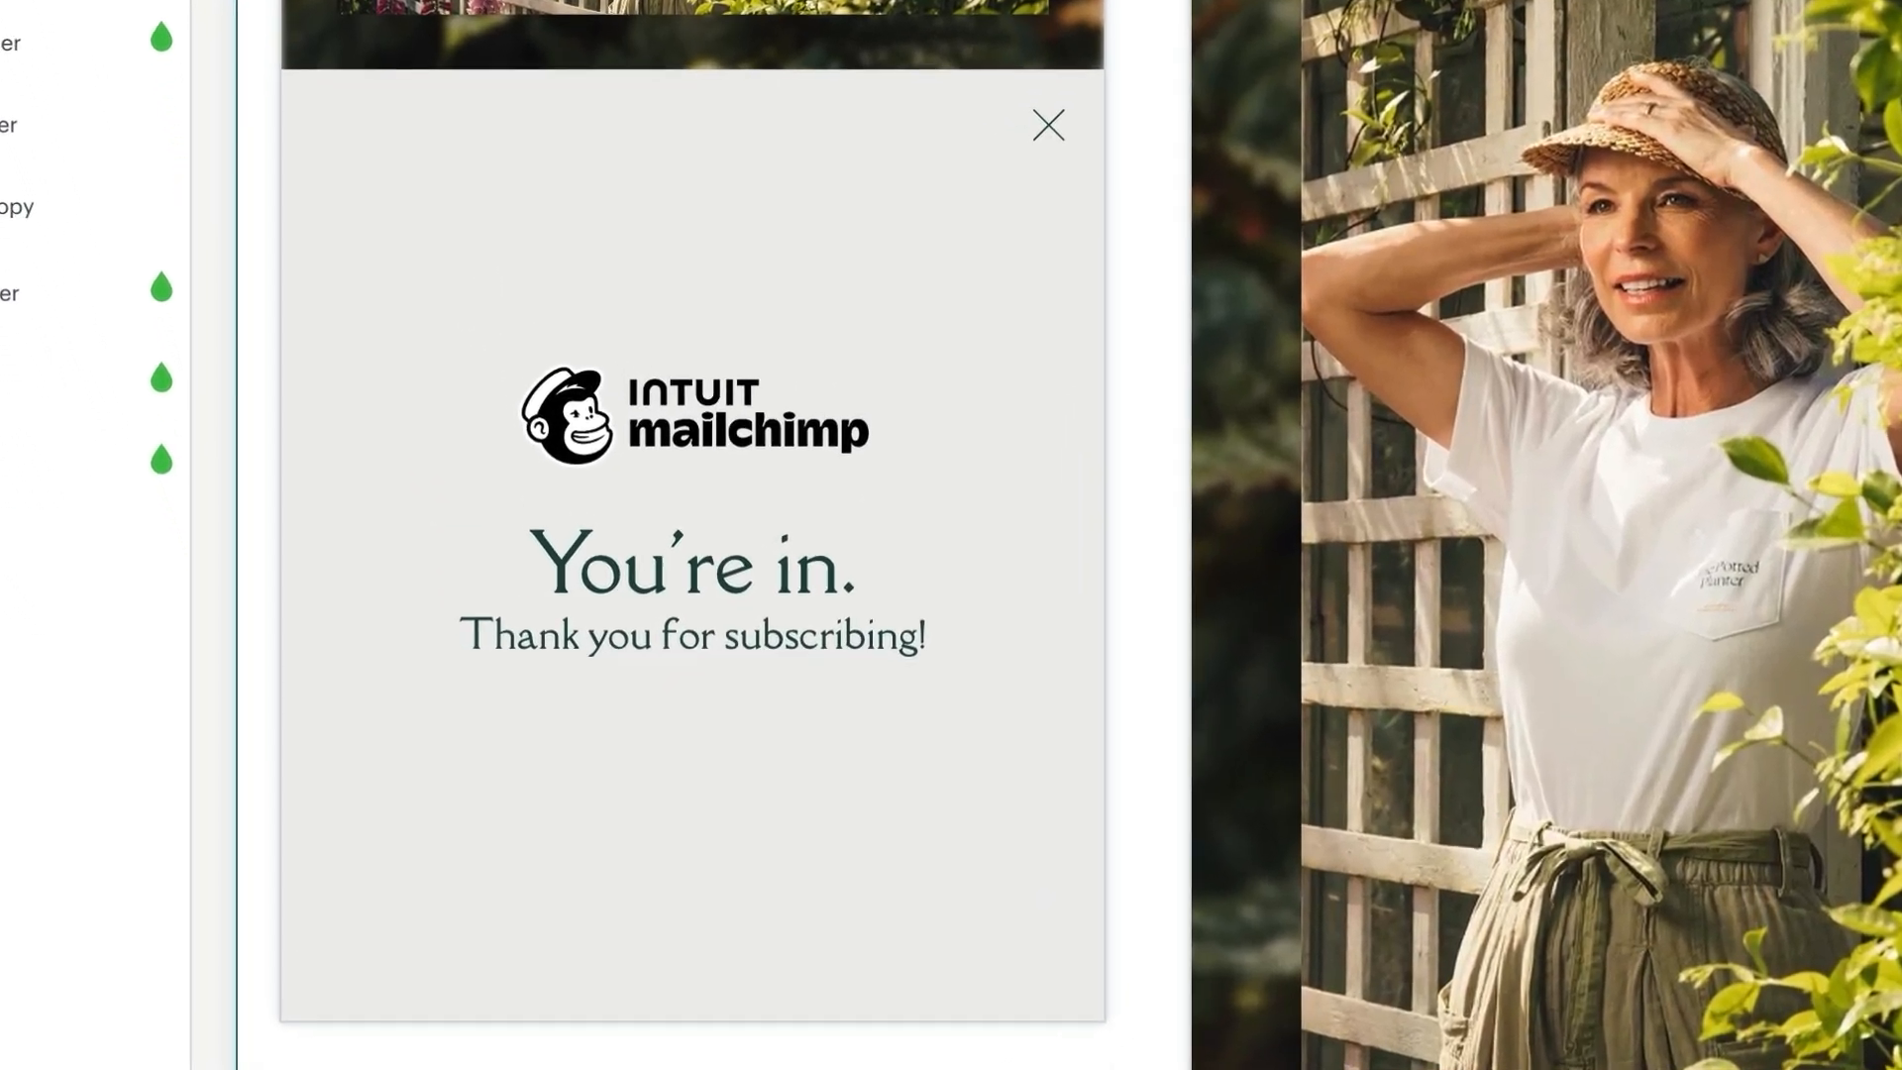
left_click(1046, 123)
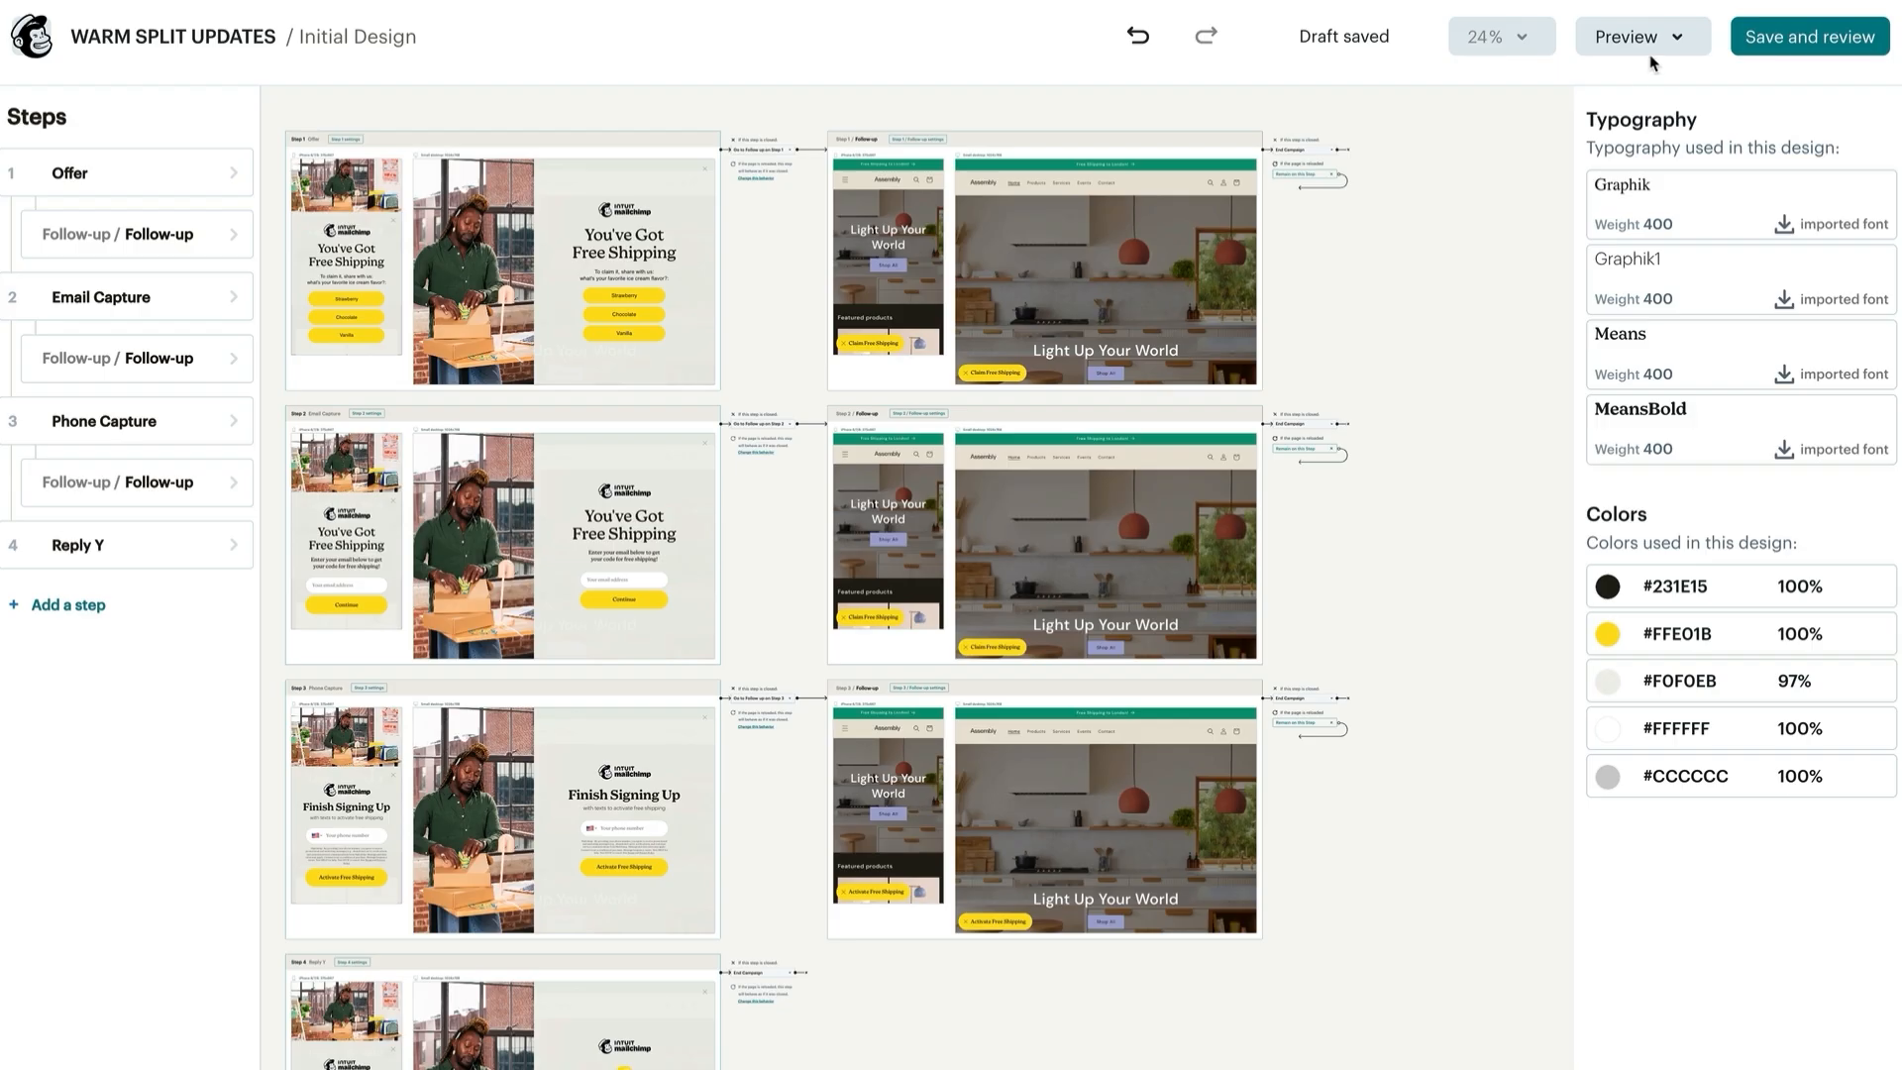
left_click(1636, 36)
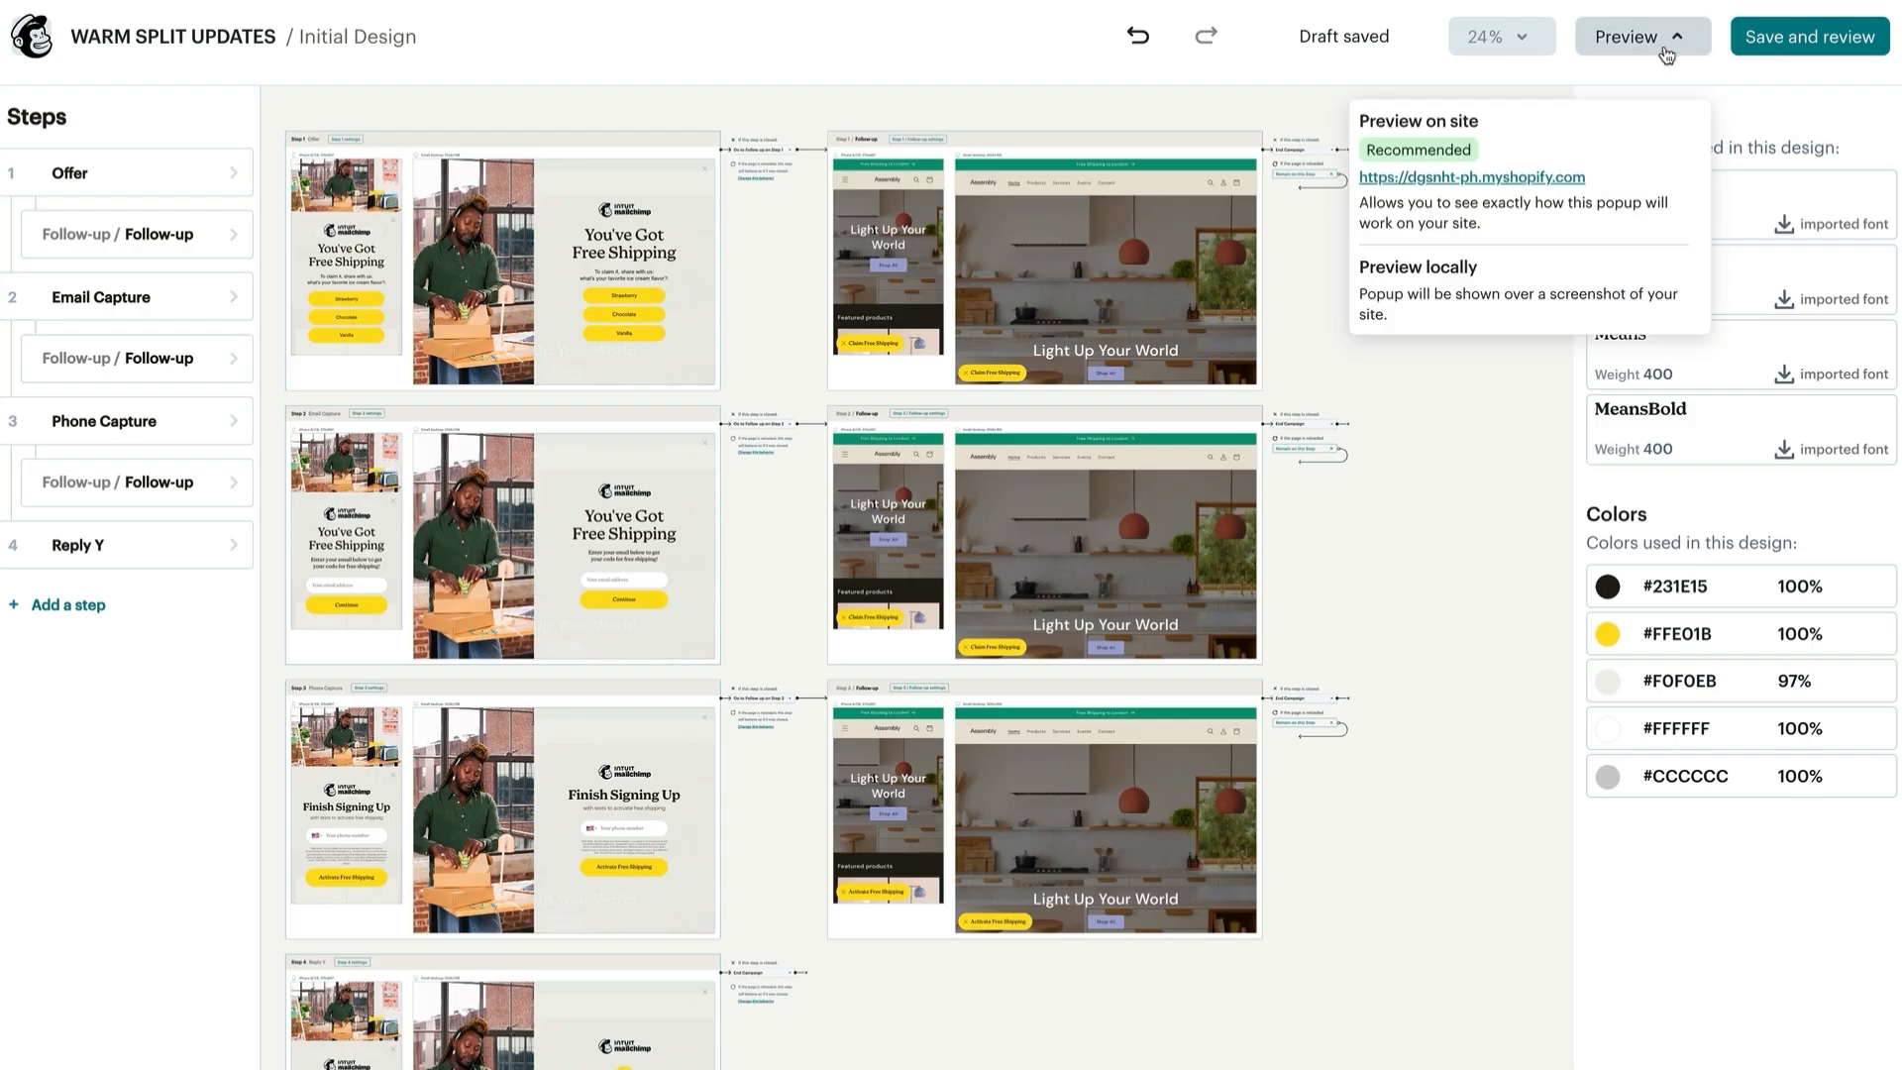
left_click(1416, 268)
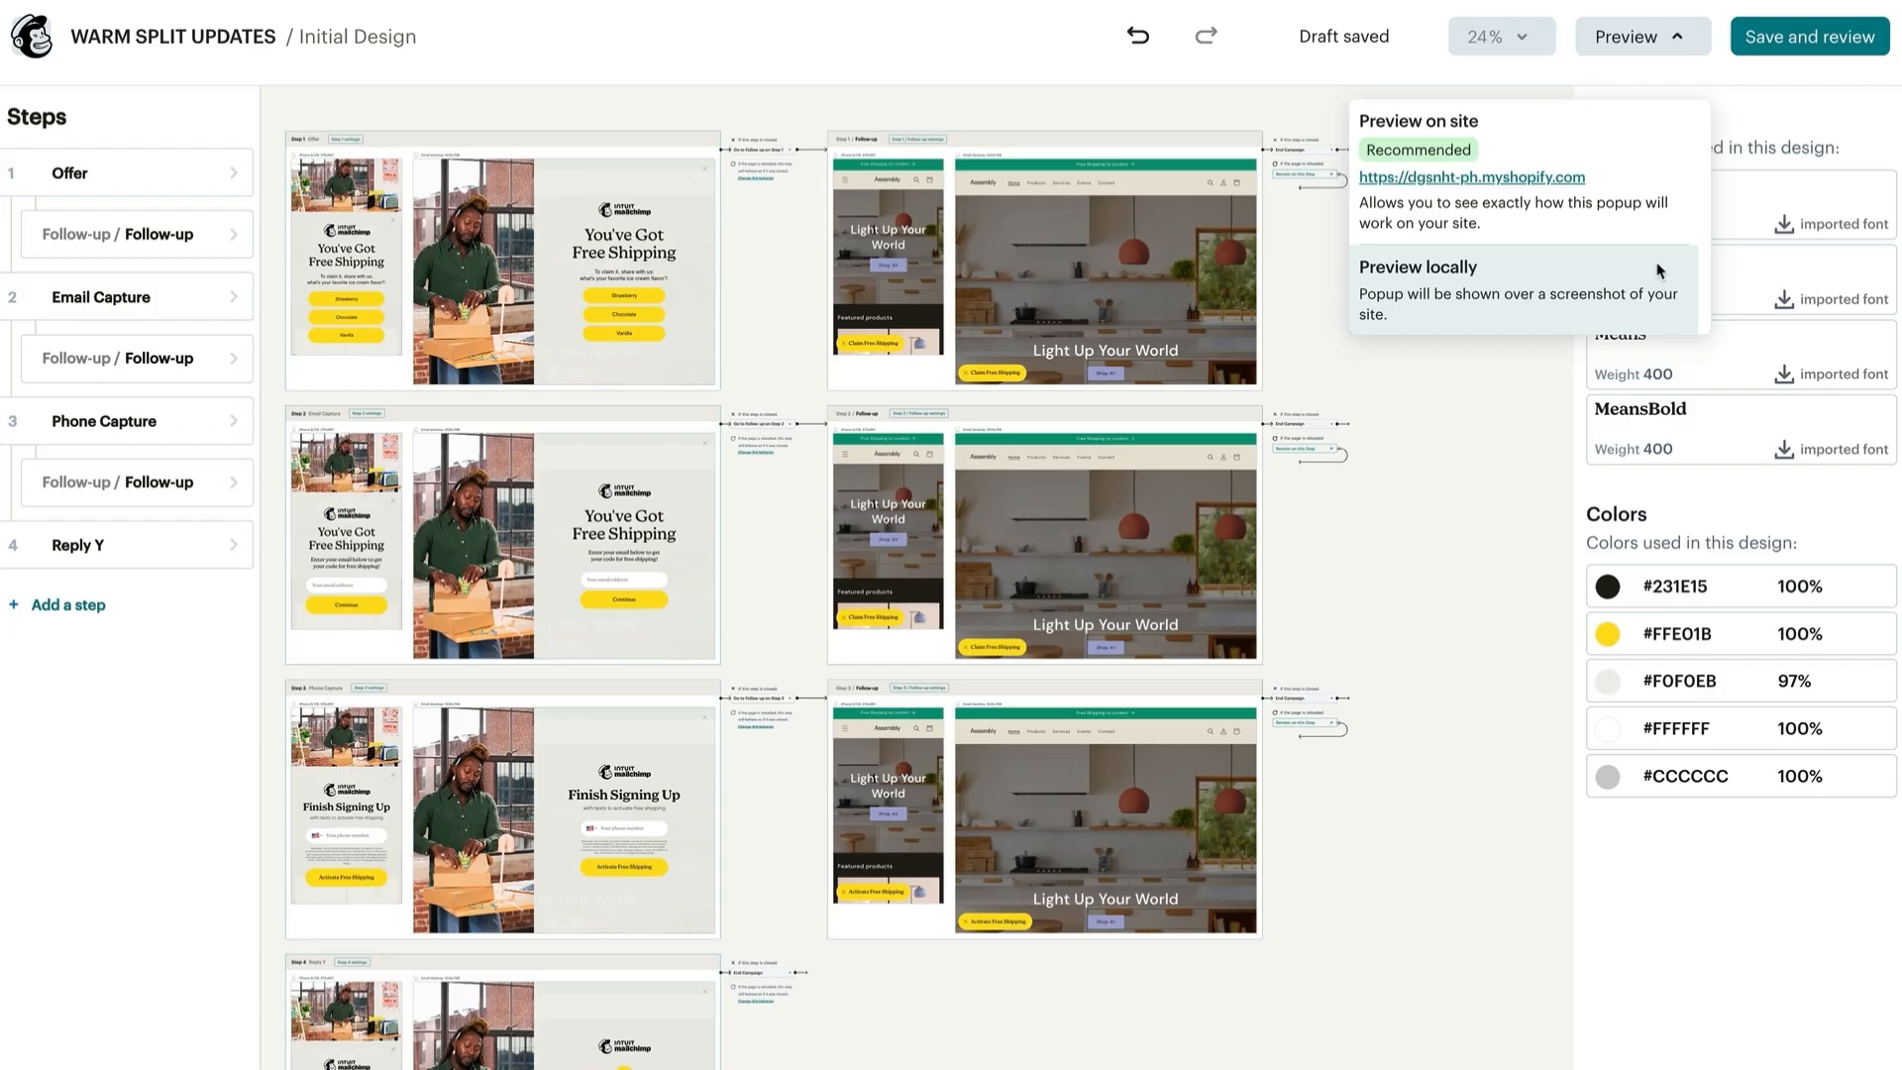
mouse_move(1639, 154)
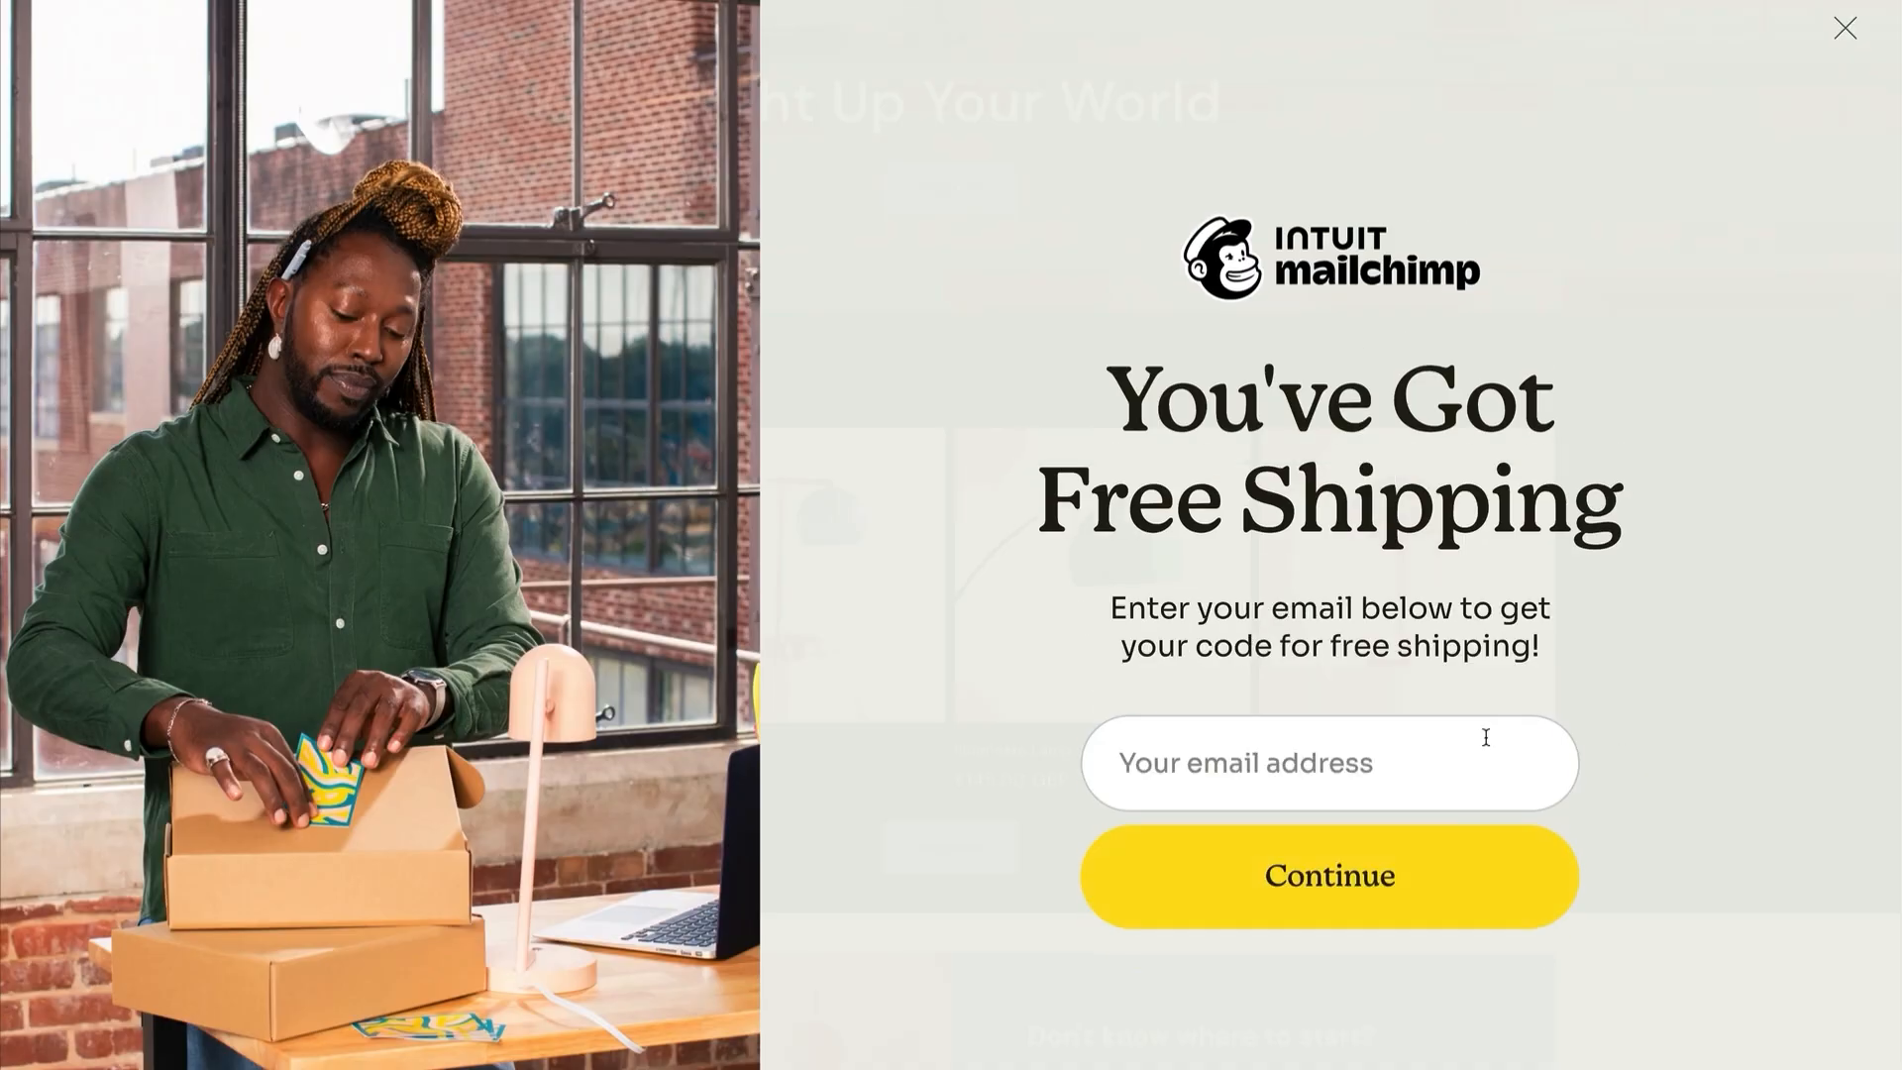
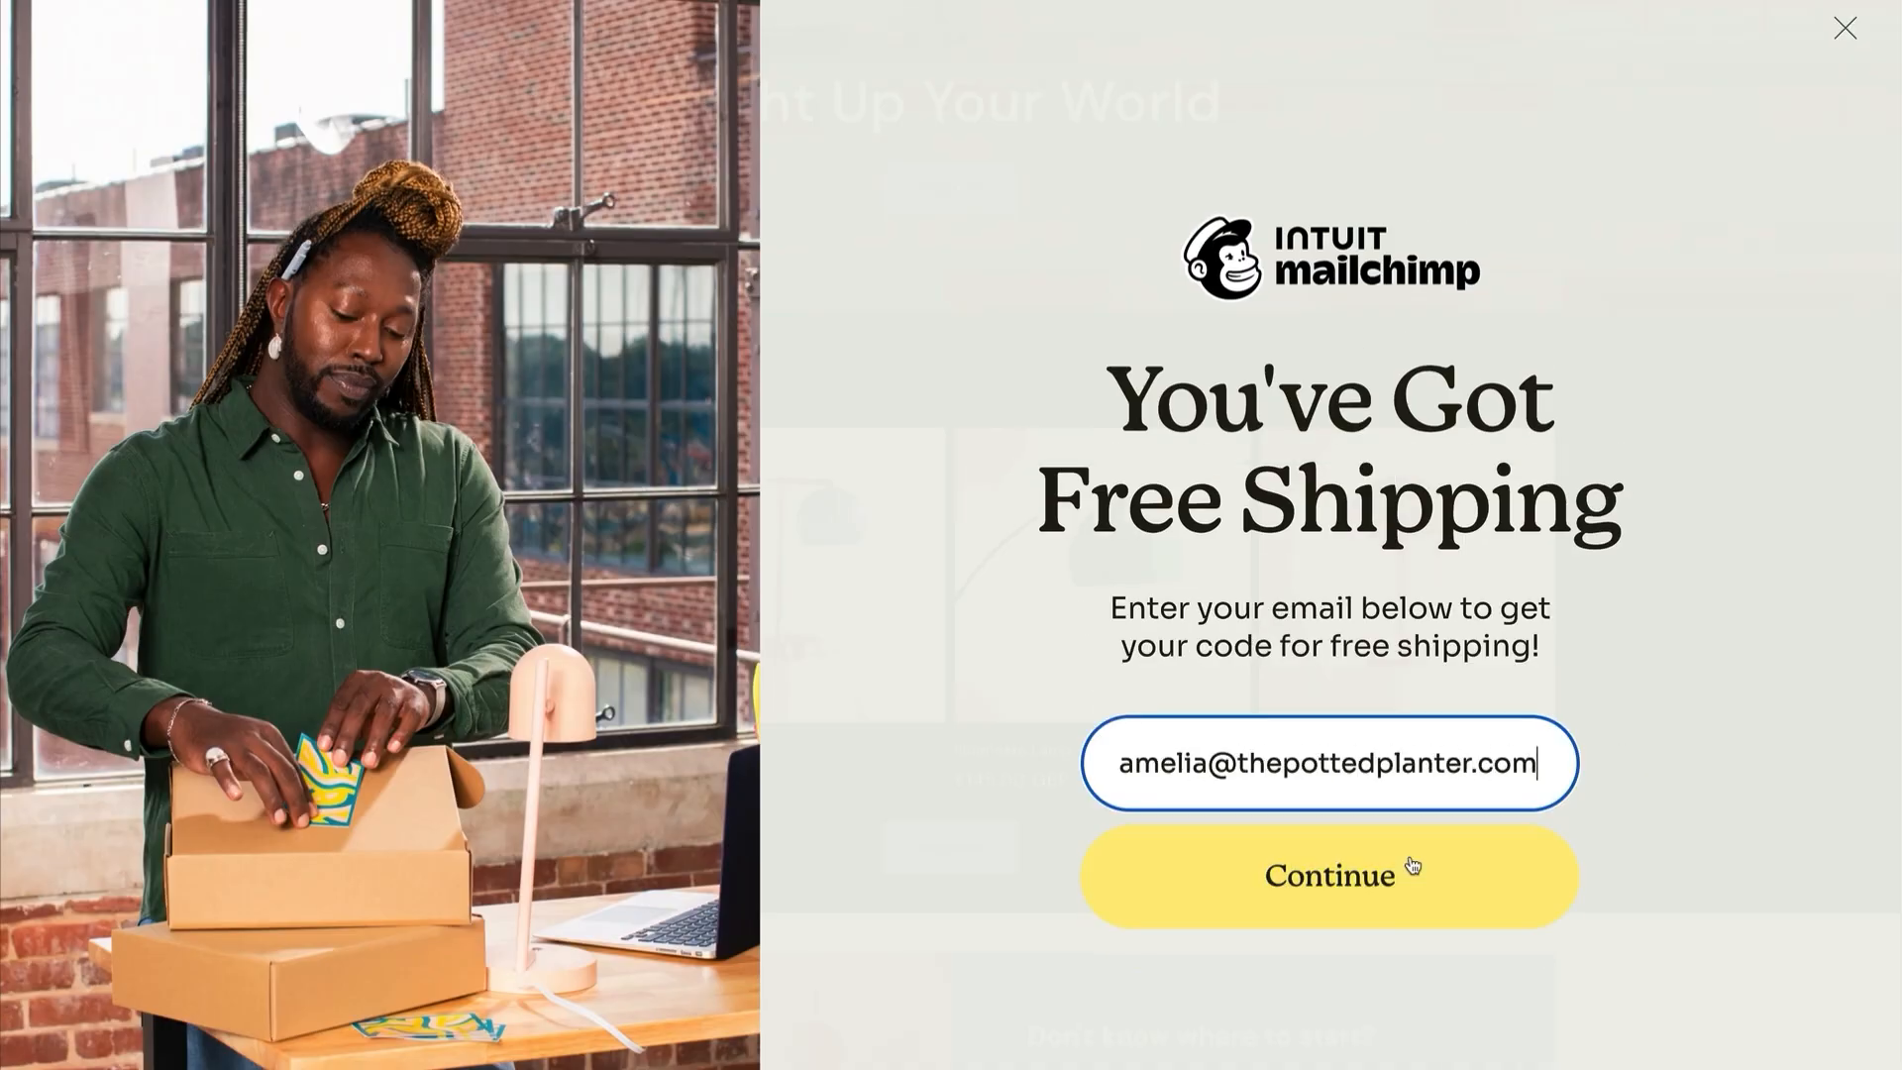
left_click(1843, 26)
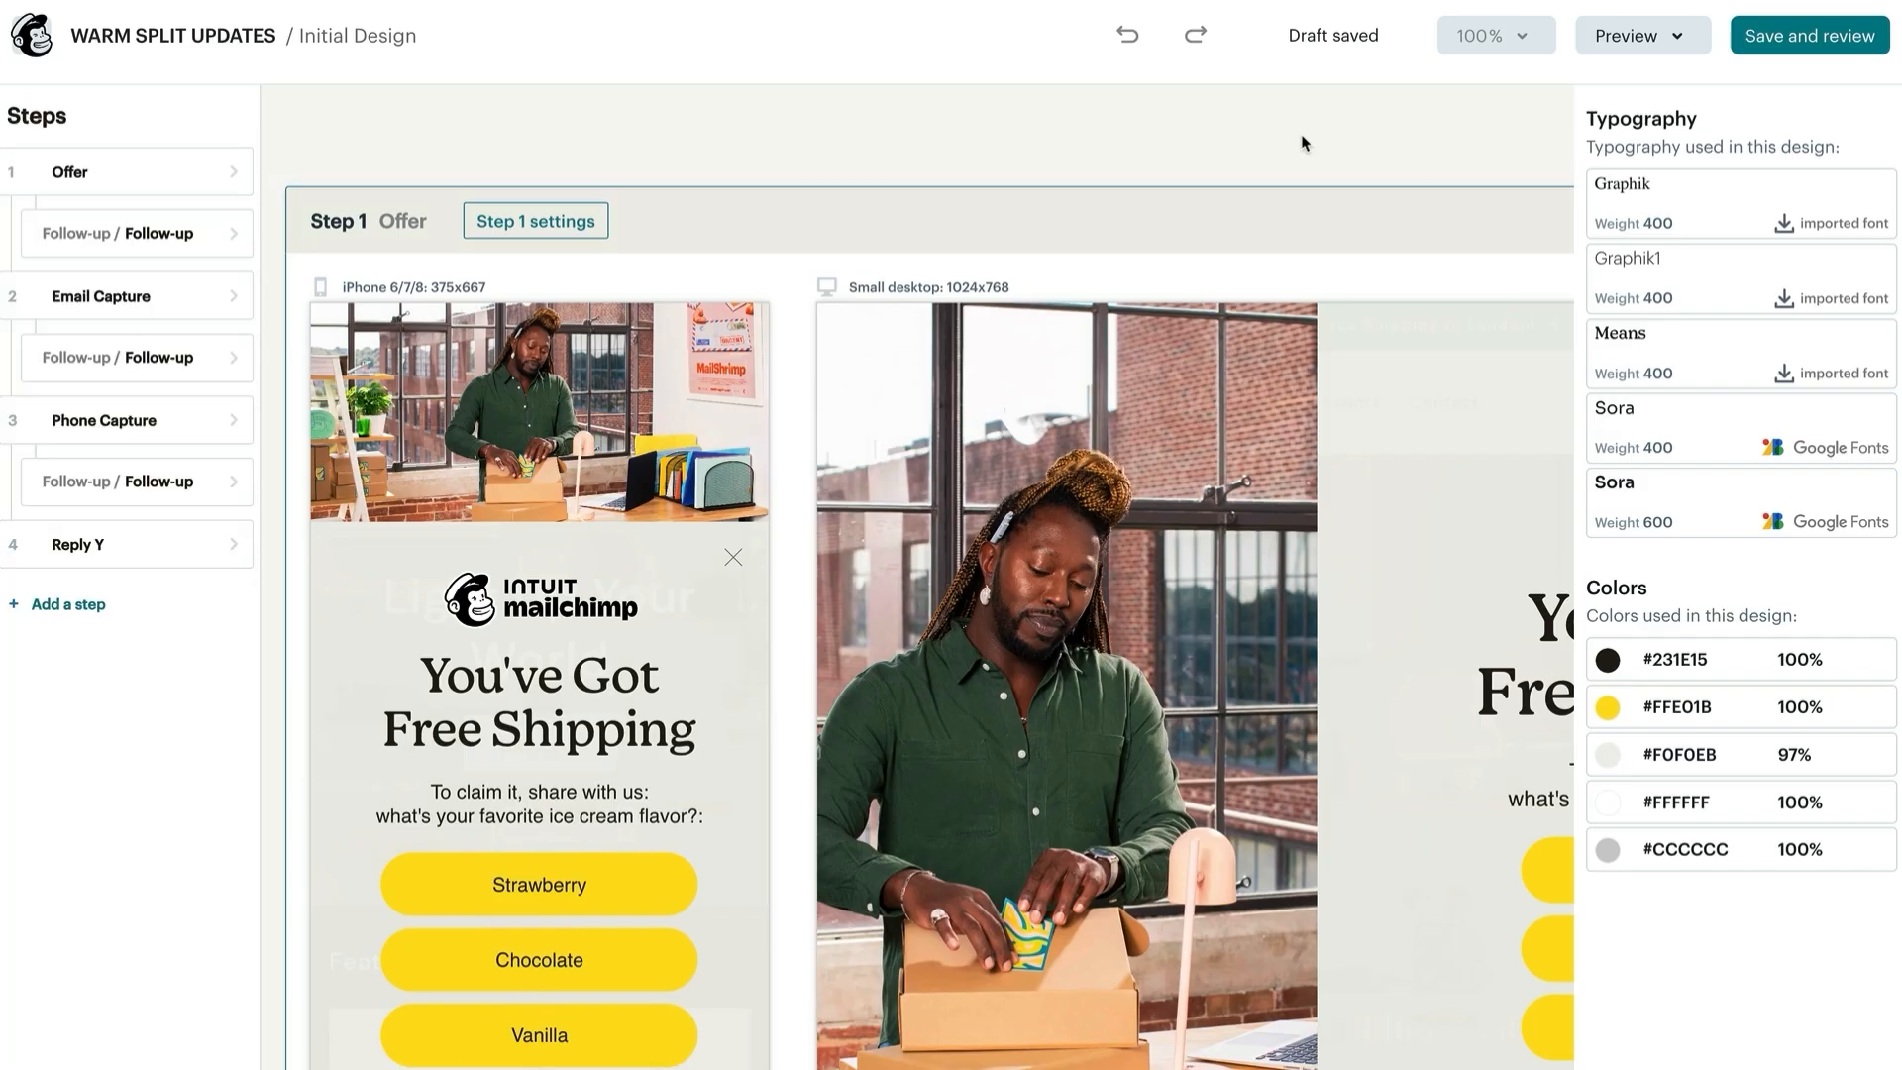
Save and review the design, then edit where it shows: Forms Demo Store, all pages.
left_click(1809, 36)
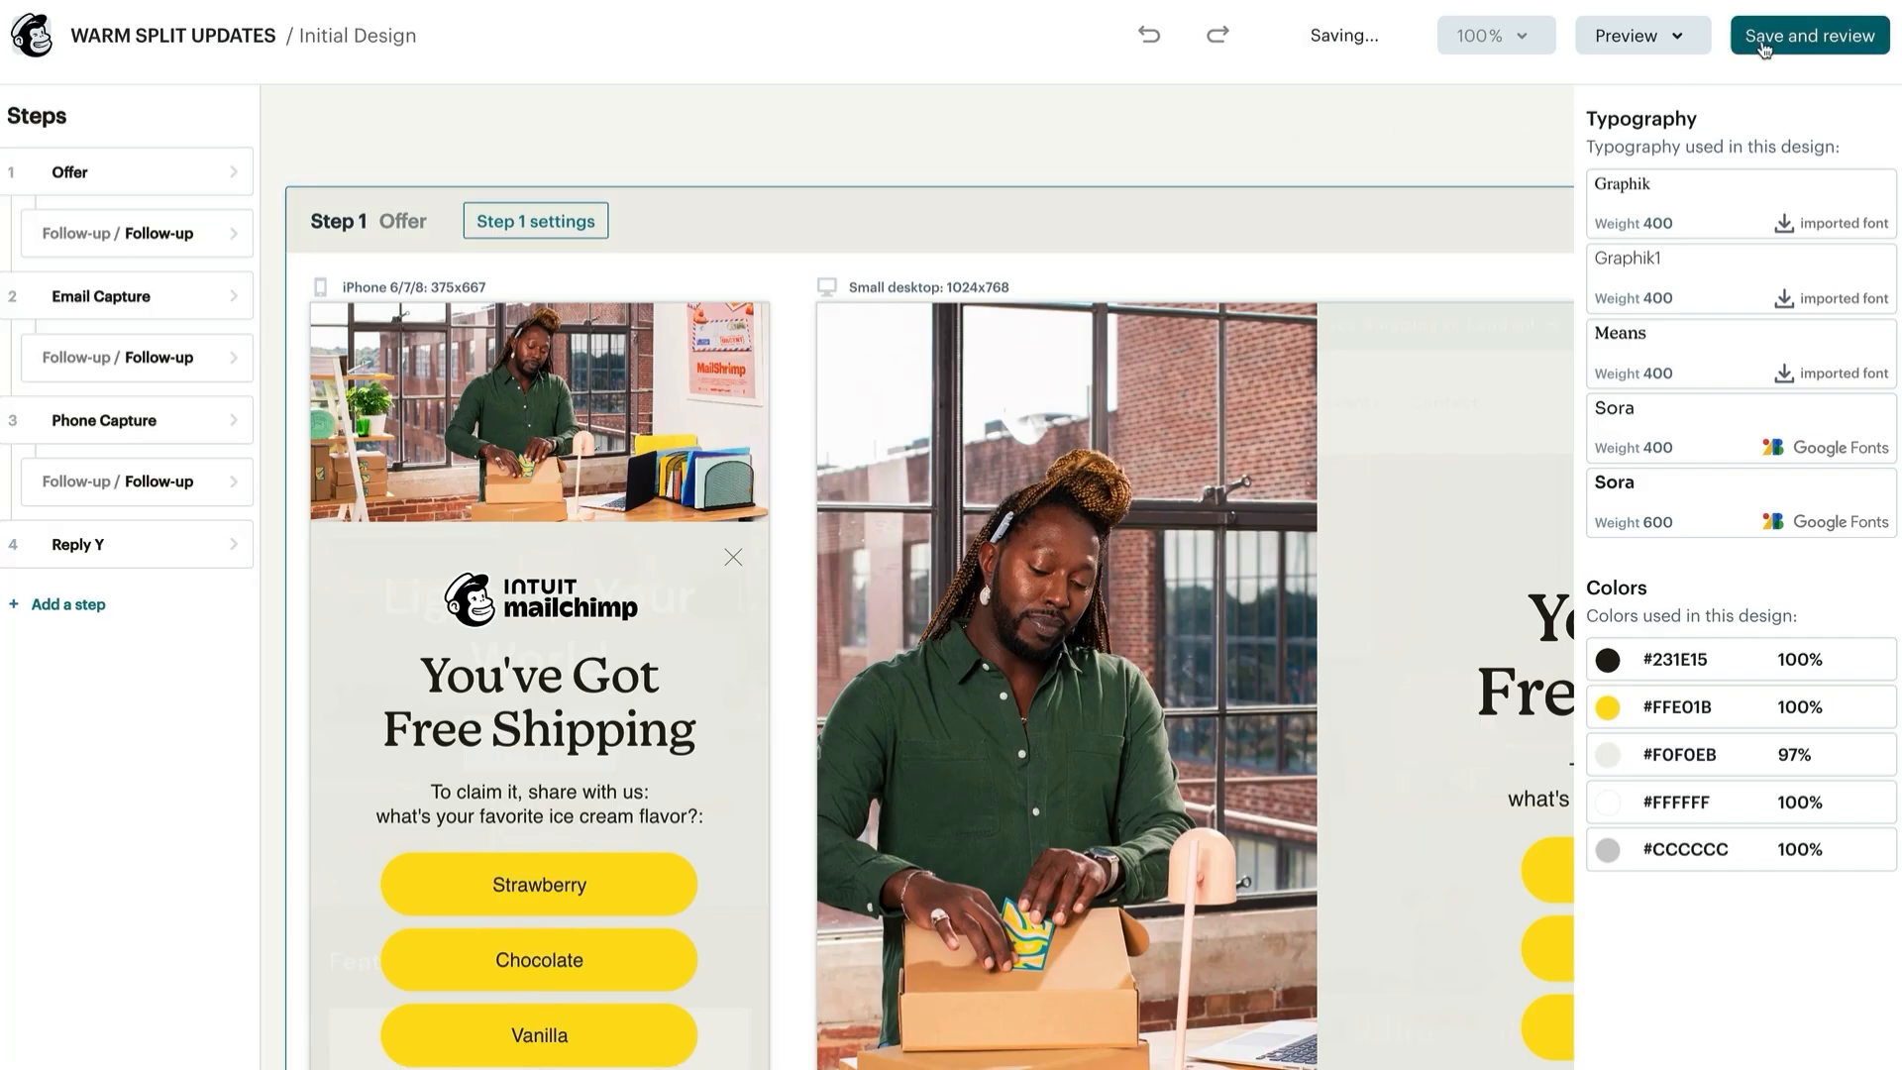
left_click(1809, 35)
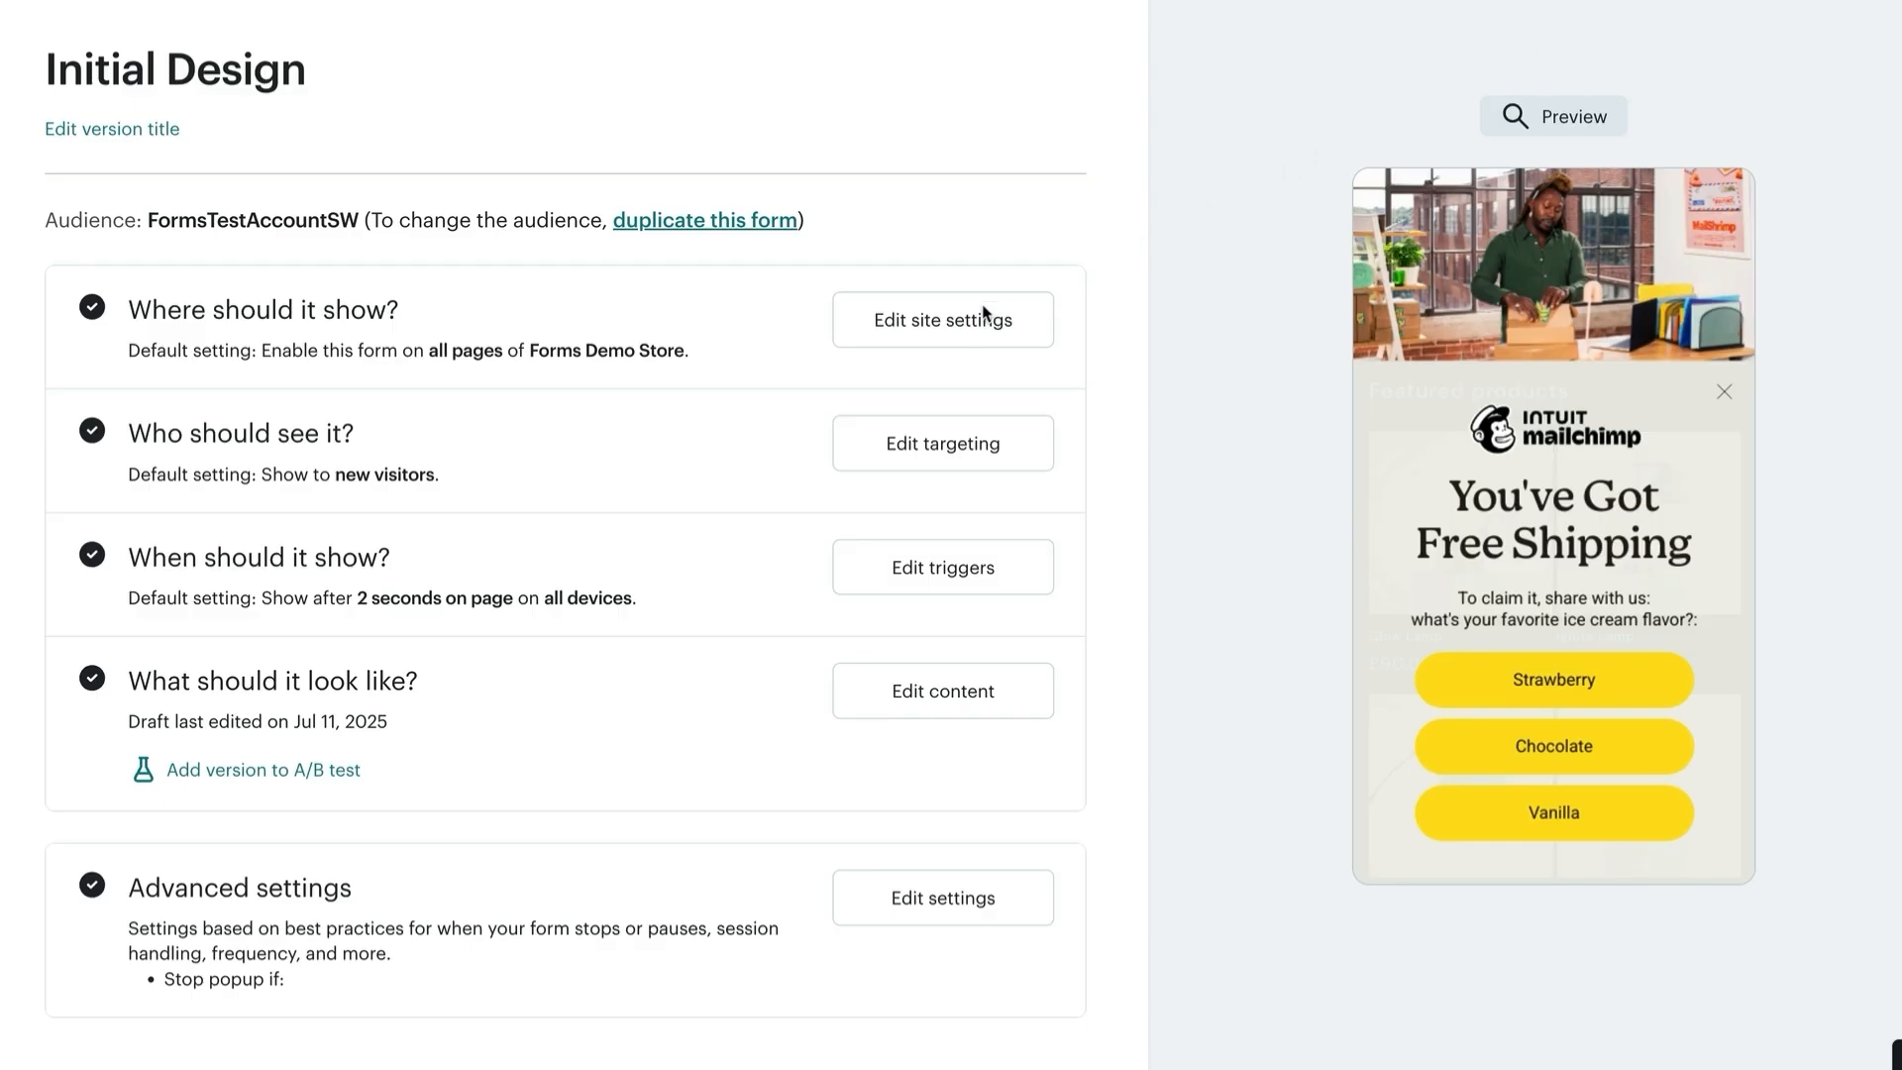
left_click(943, 319)
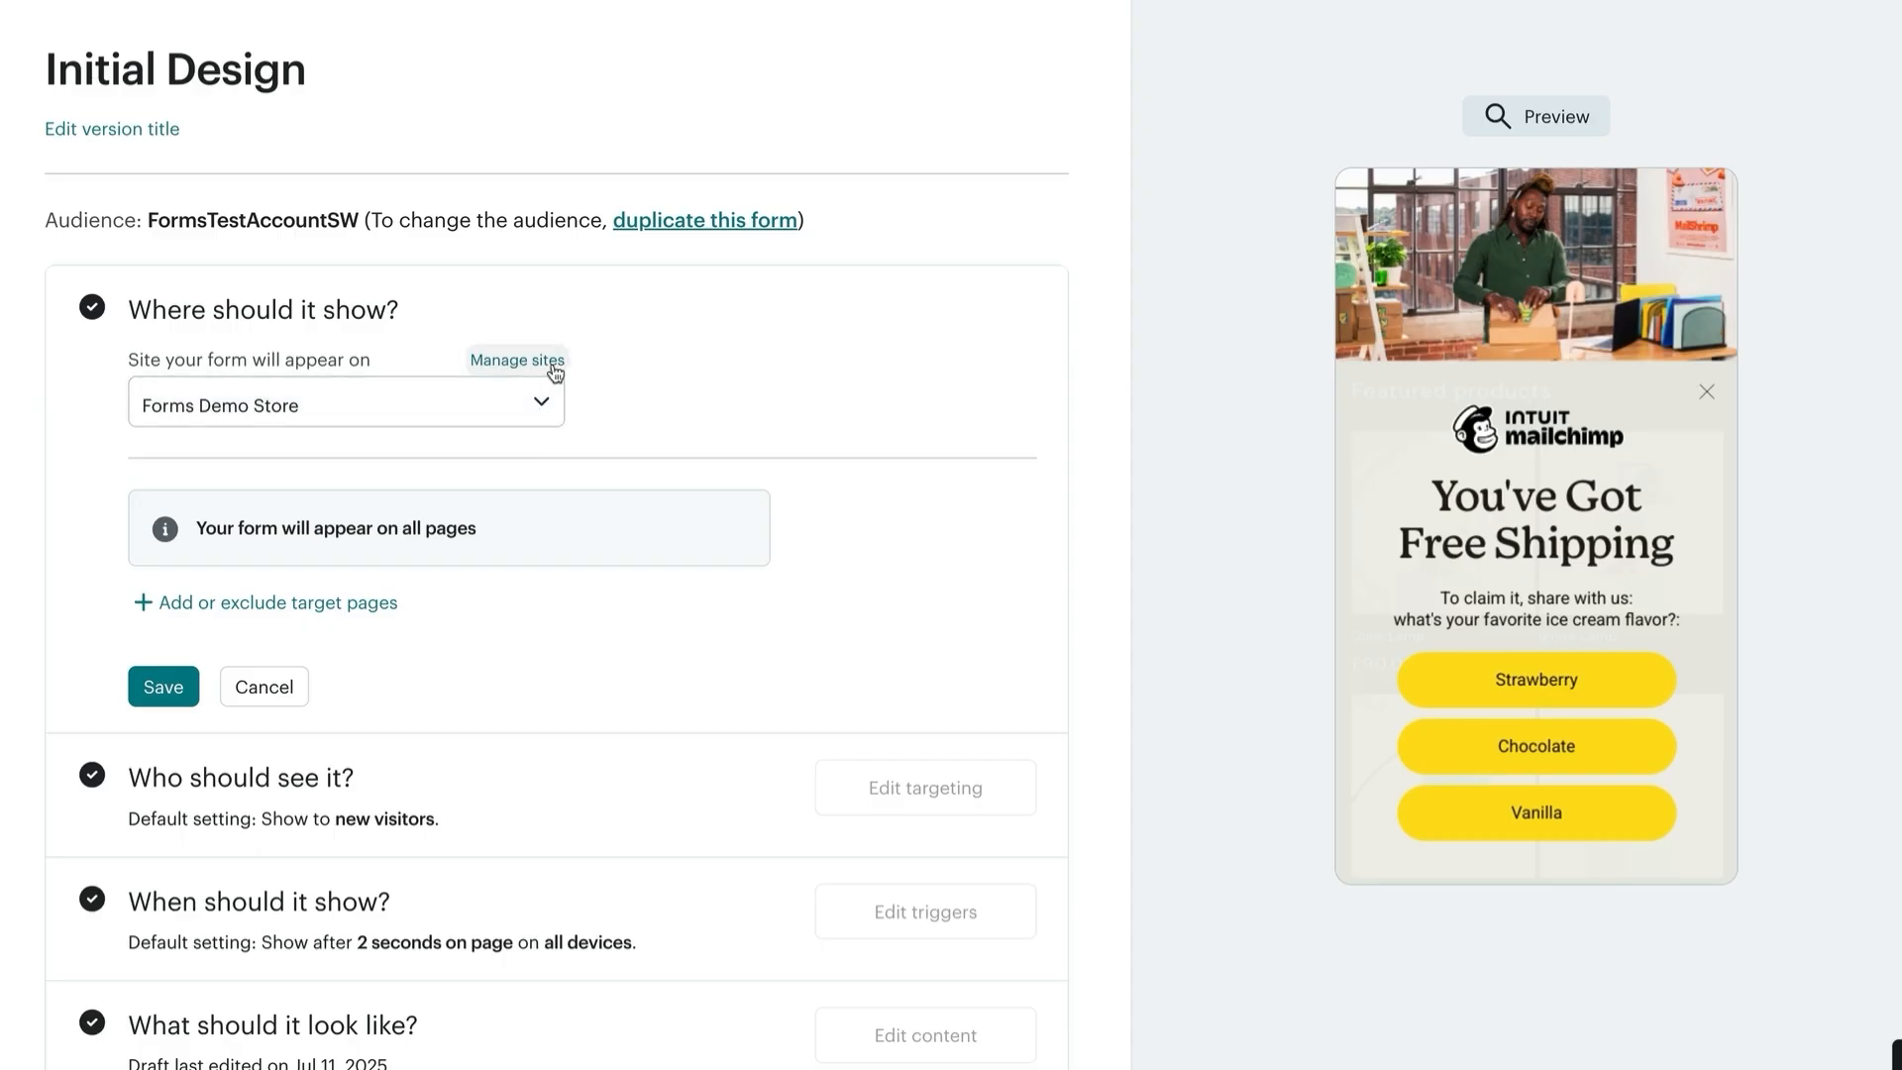
mouse_move(257, 488)
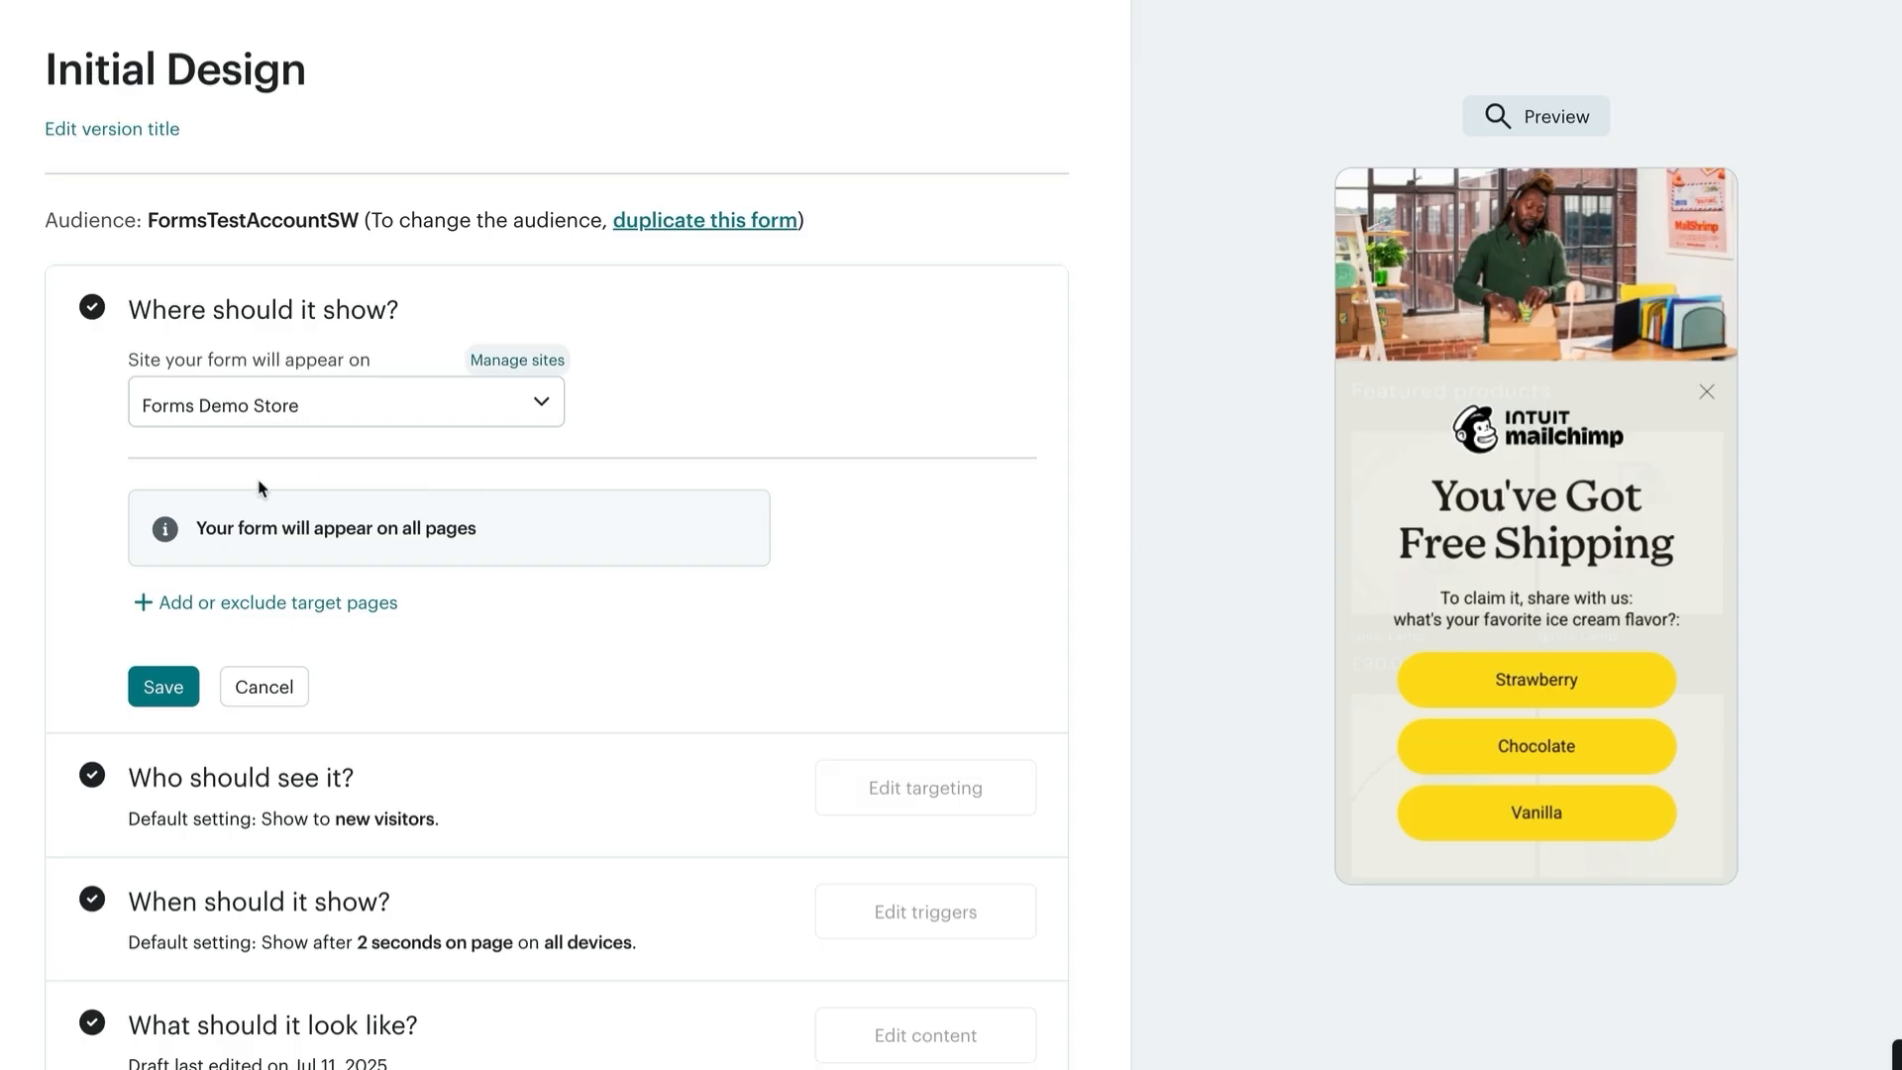
mouse_move(278, 603)
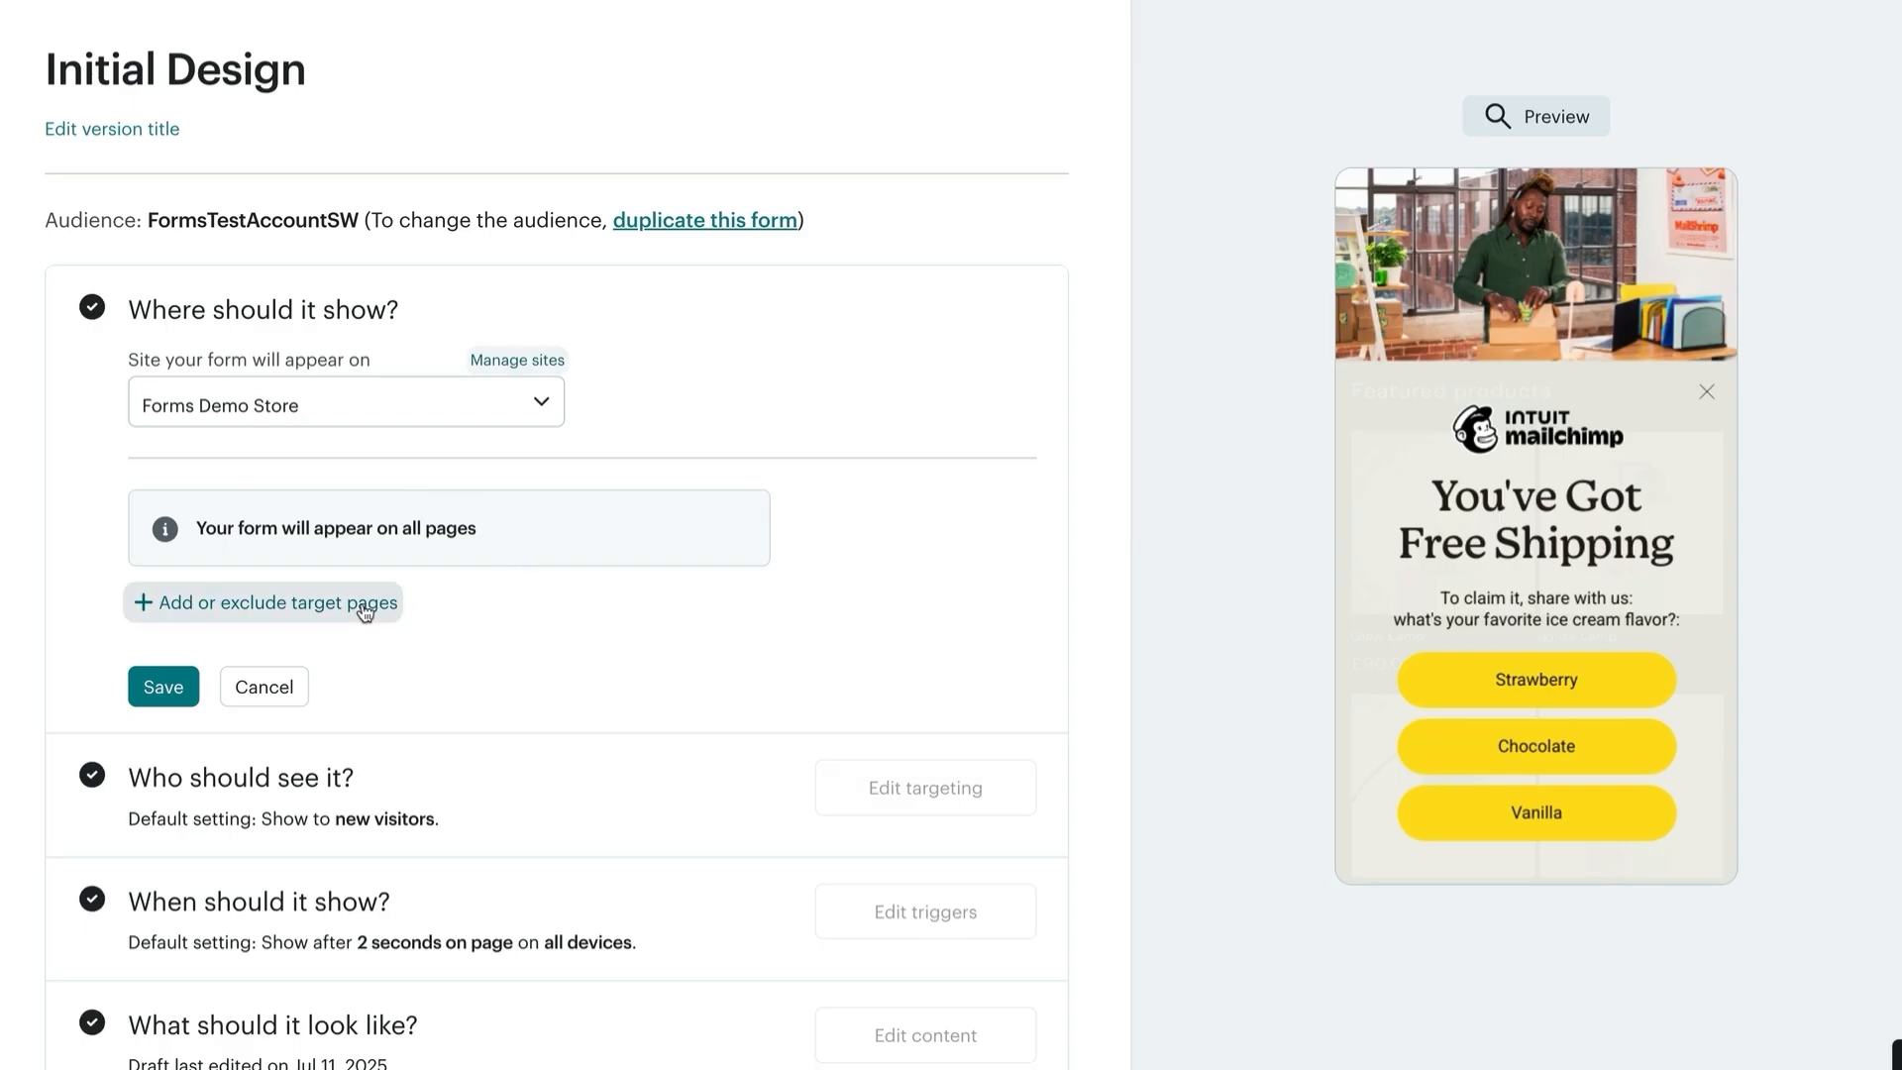
Add a target-page rule excluding URLs that contain /checkout and save it.
left_click(264, 602)
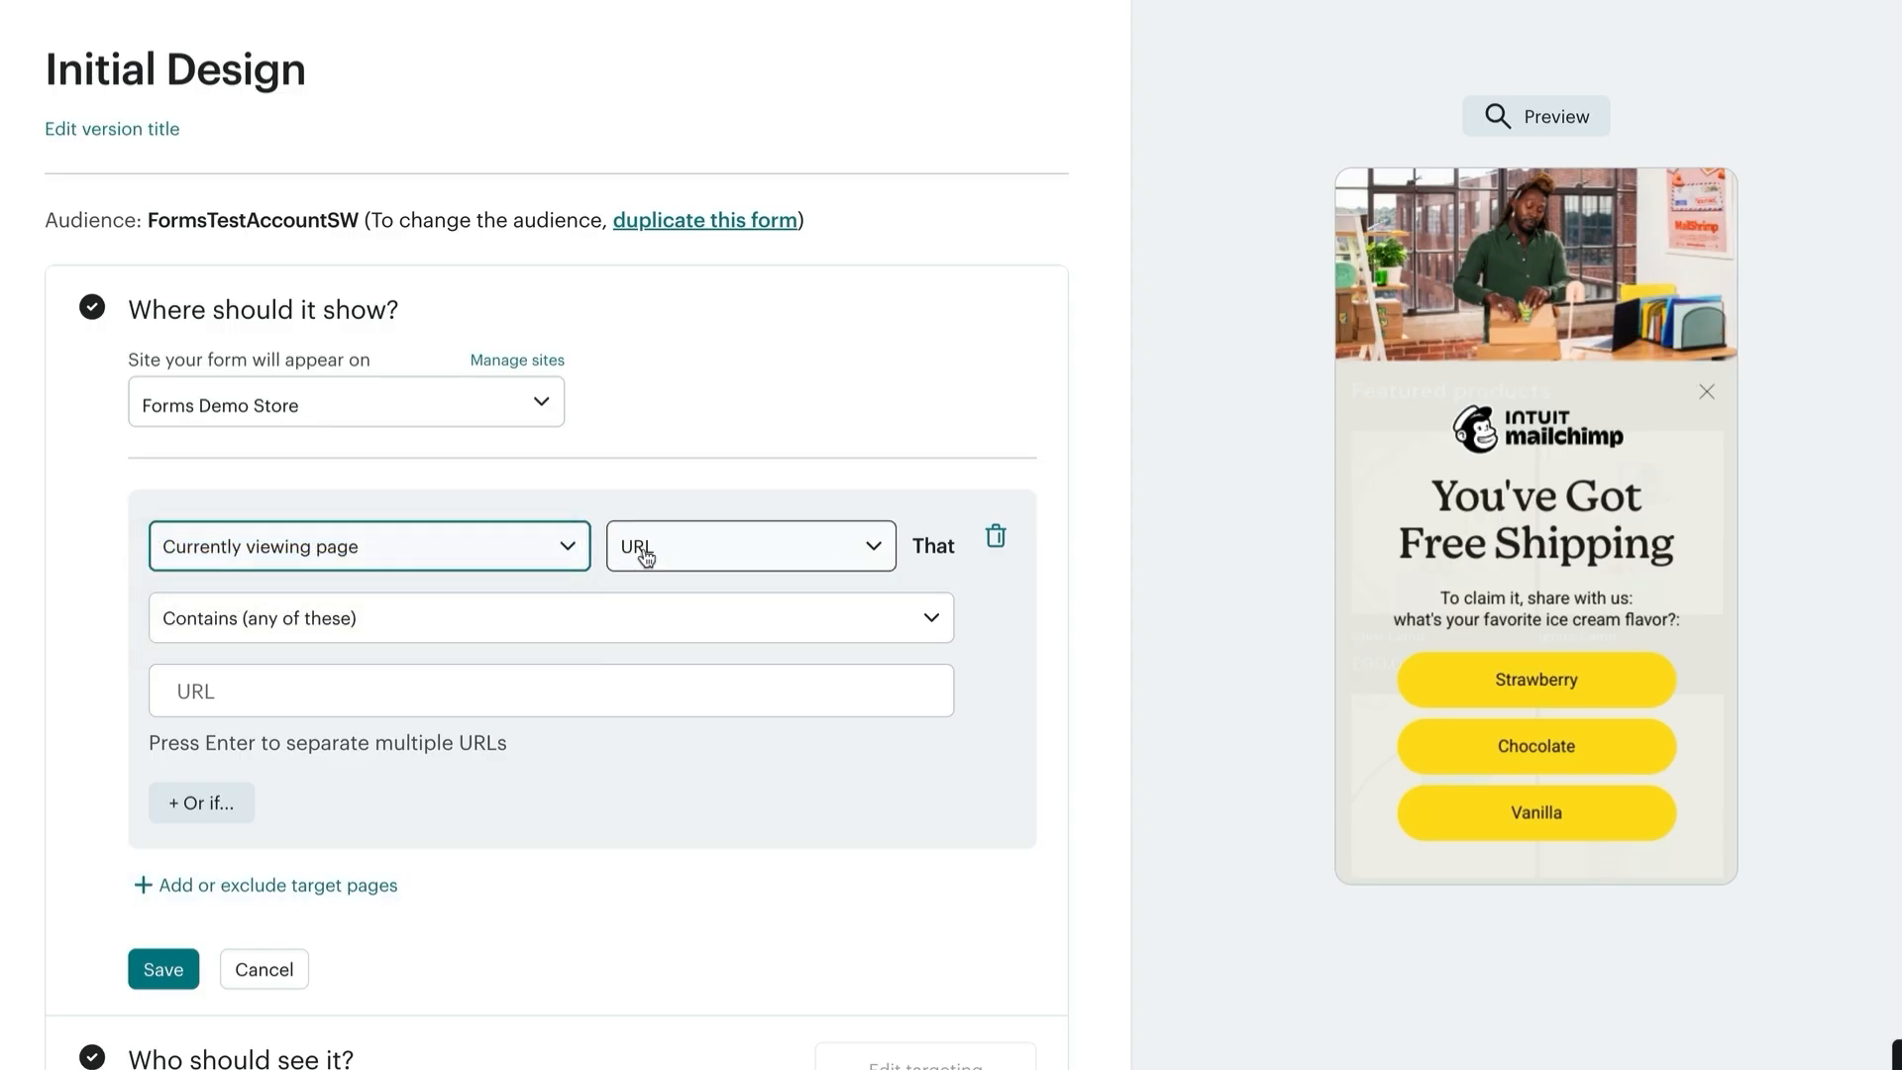
left_click(549, 618)
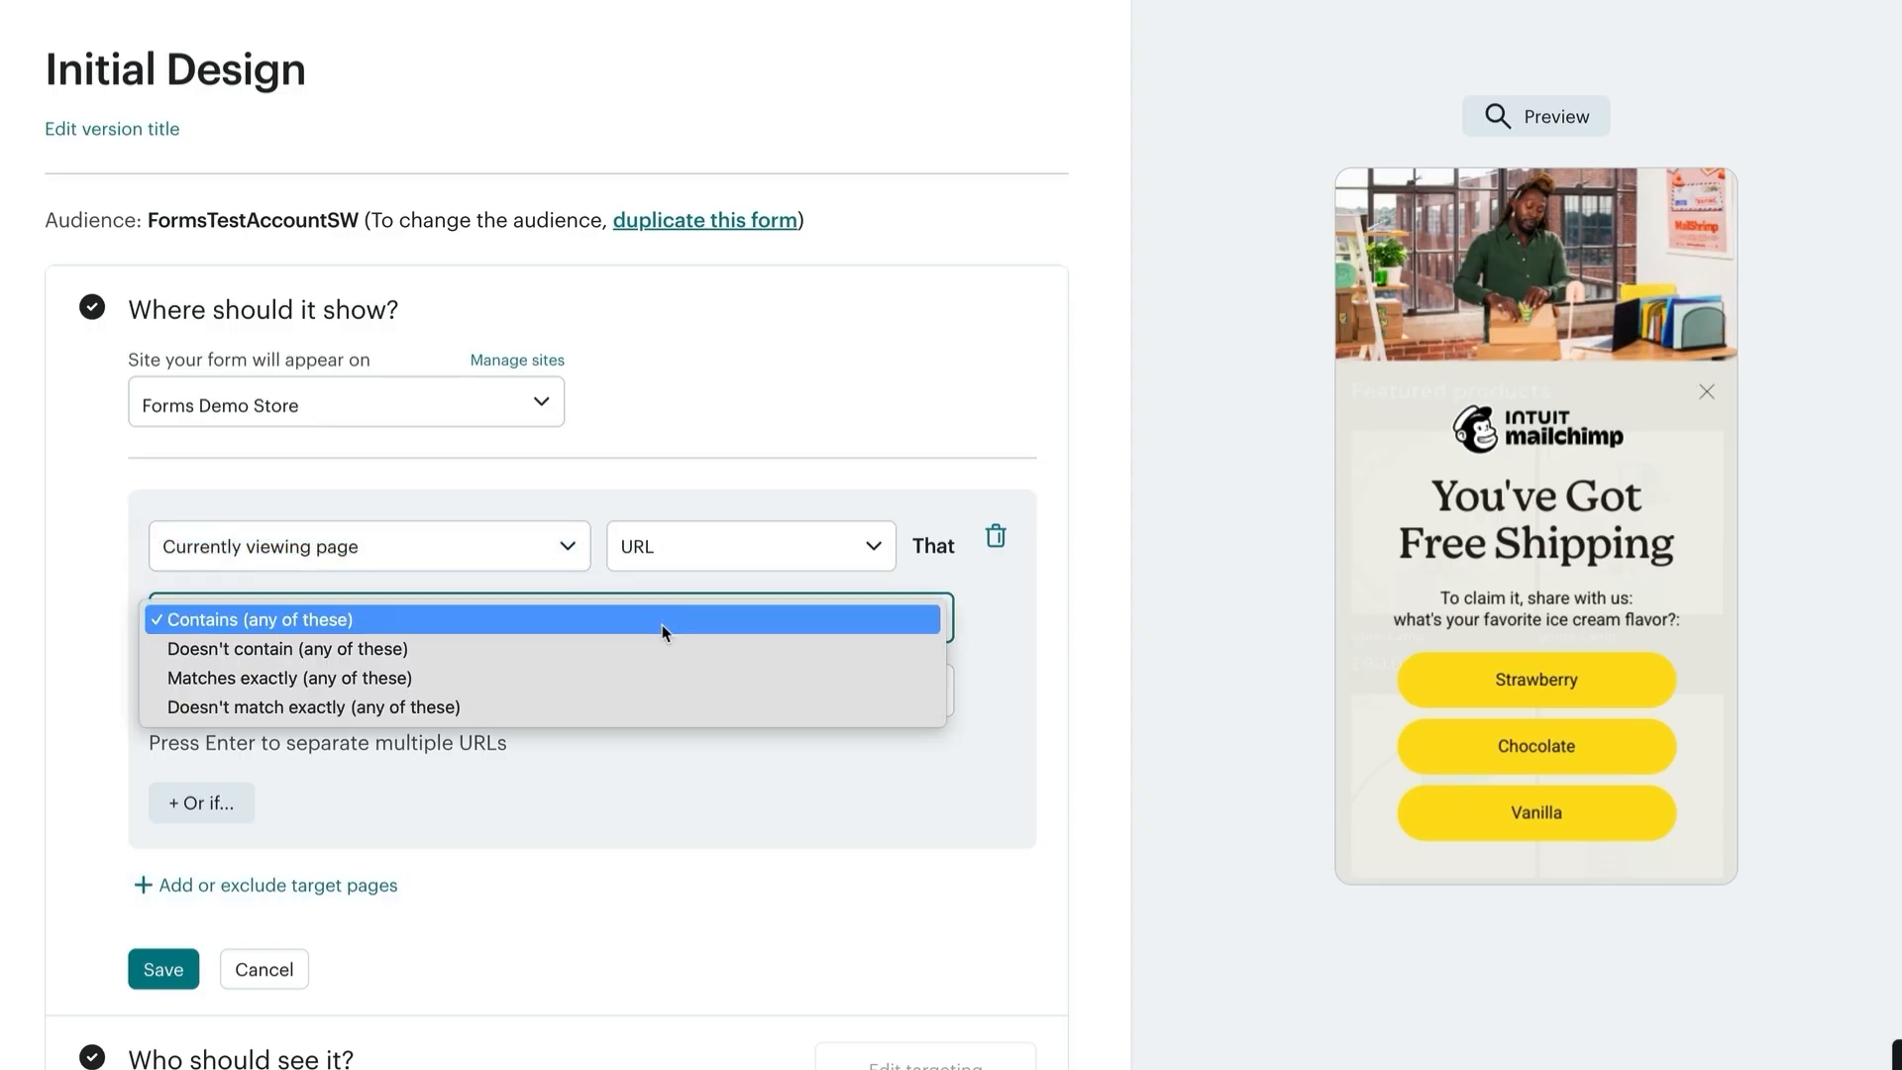
left_click(286, 647)
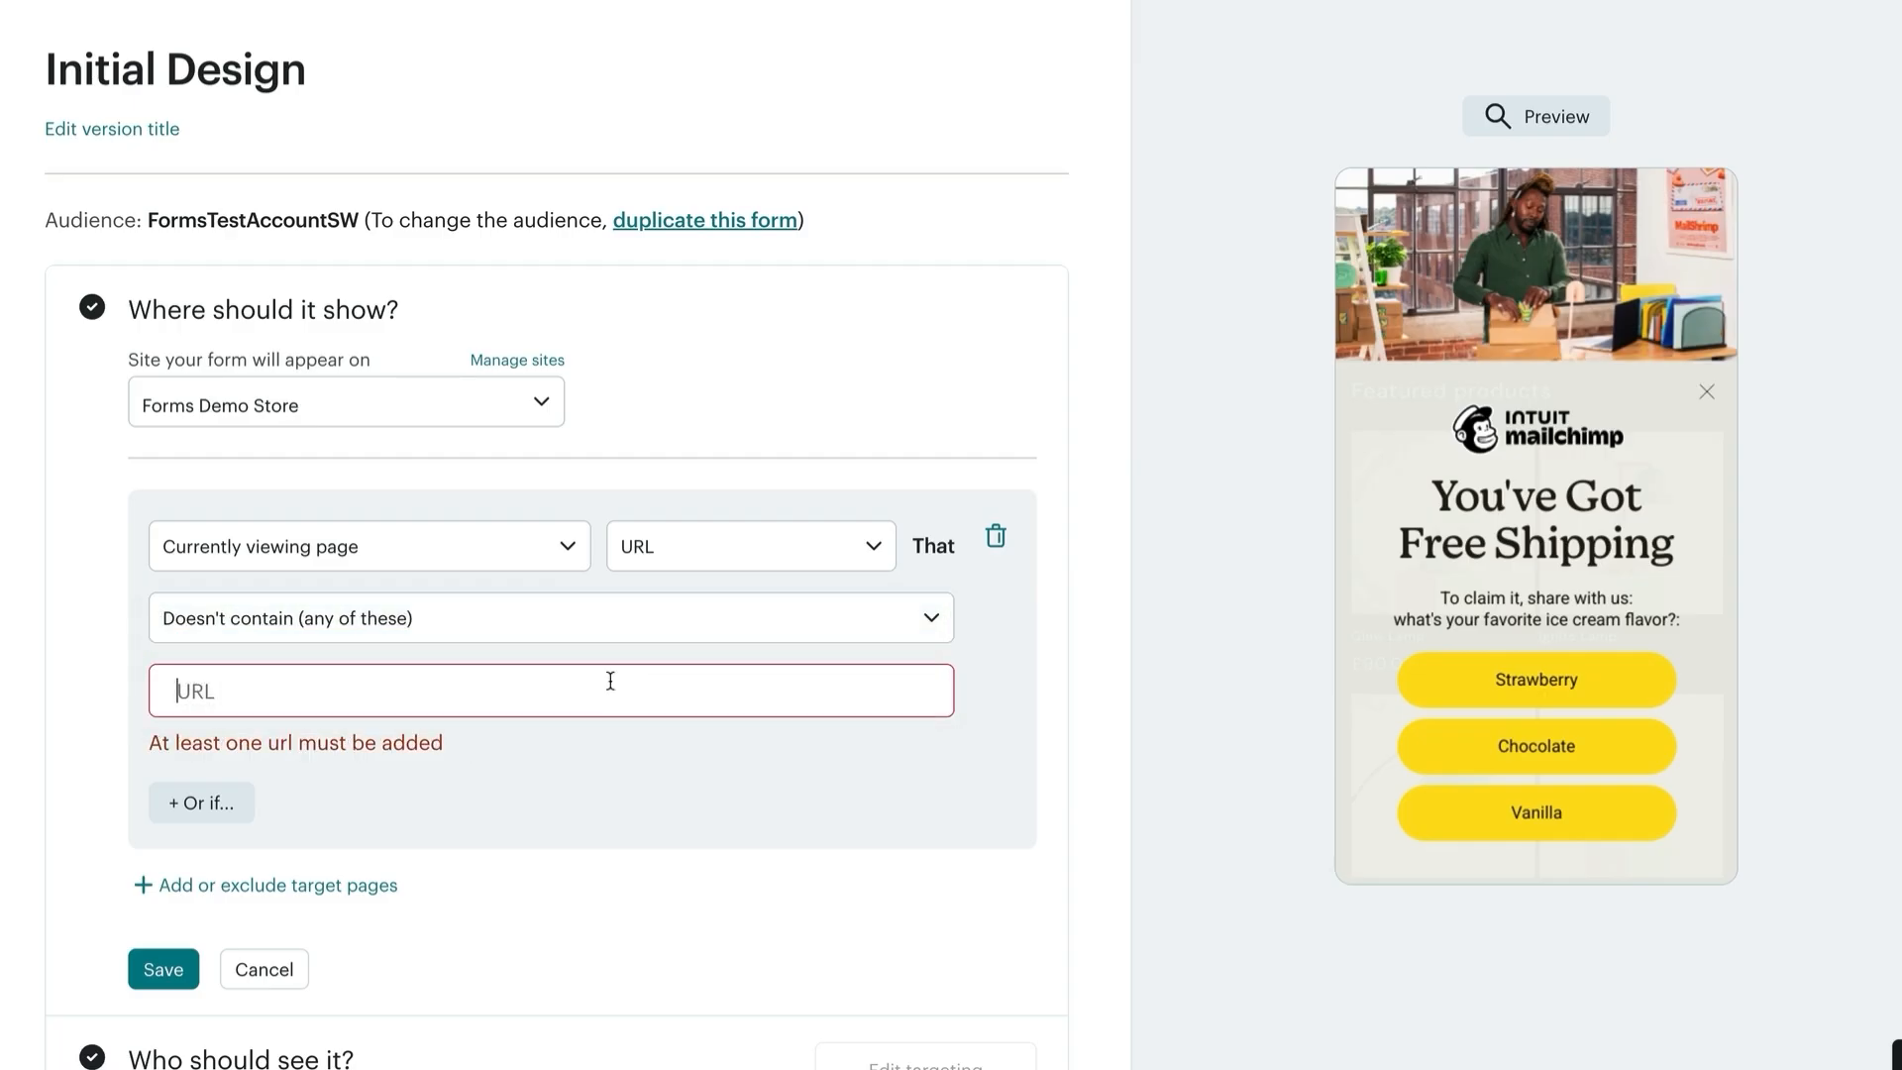
type("/checkout")
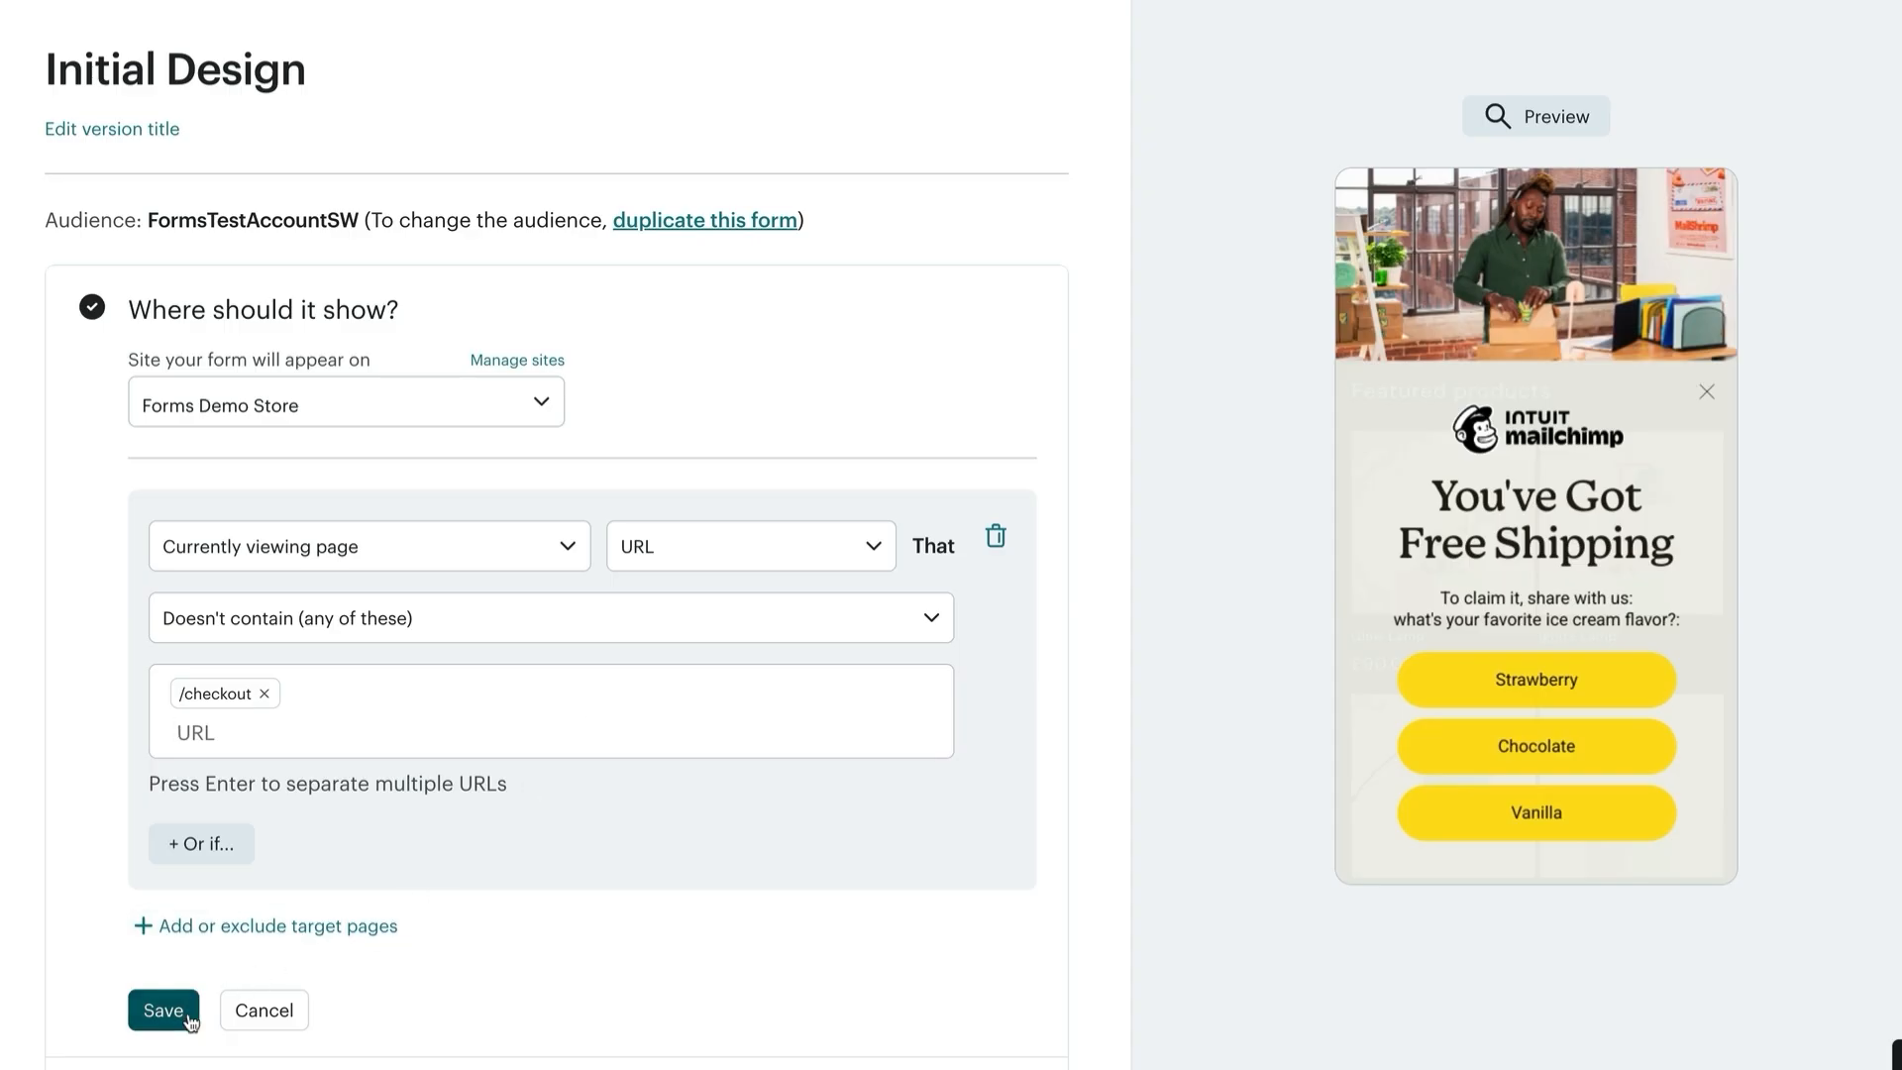
left_click(162, 1008)
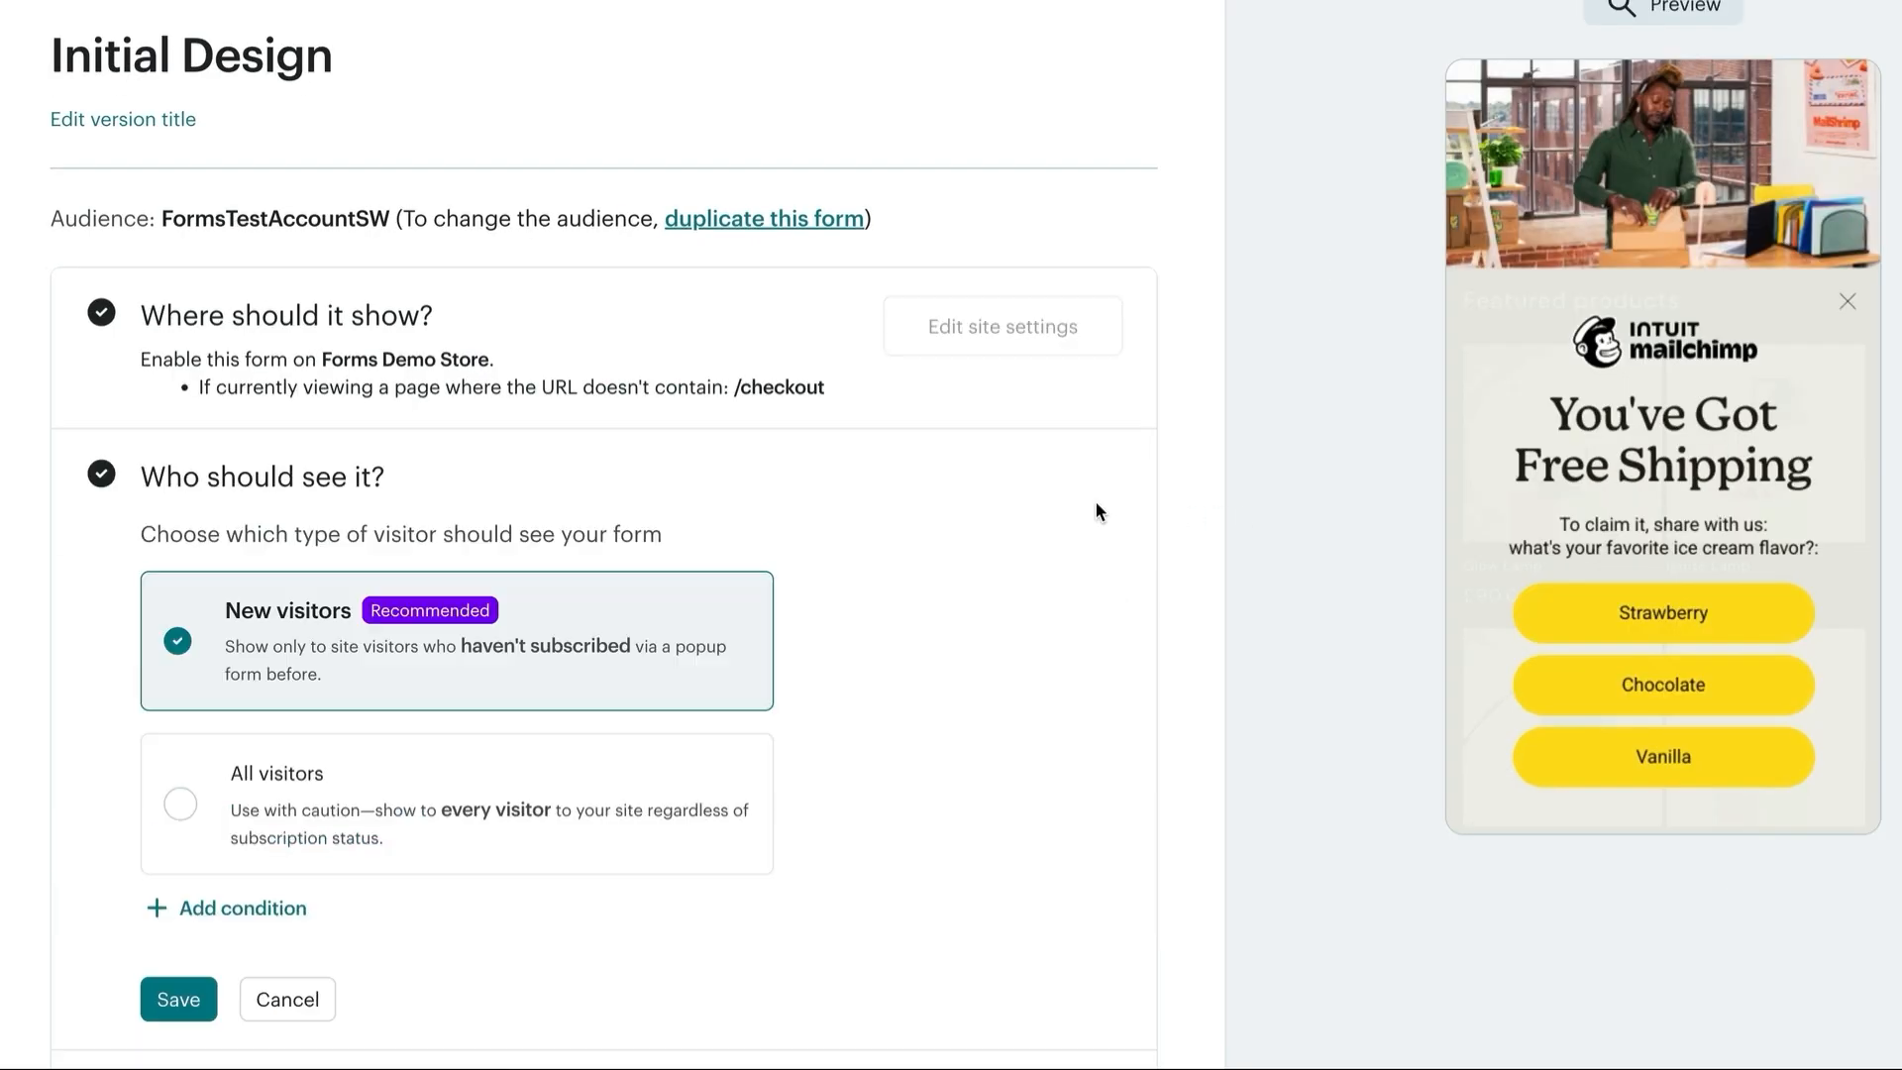
Scroll down the review page to the visitor targeting and checklist summary.
scroll("down", 3)
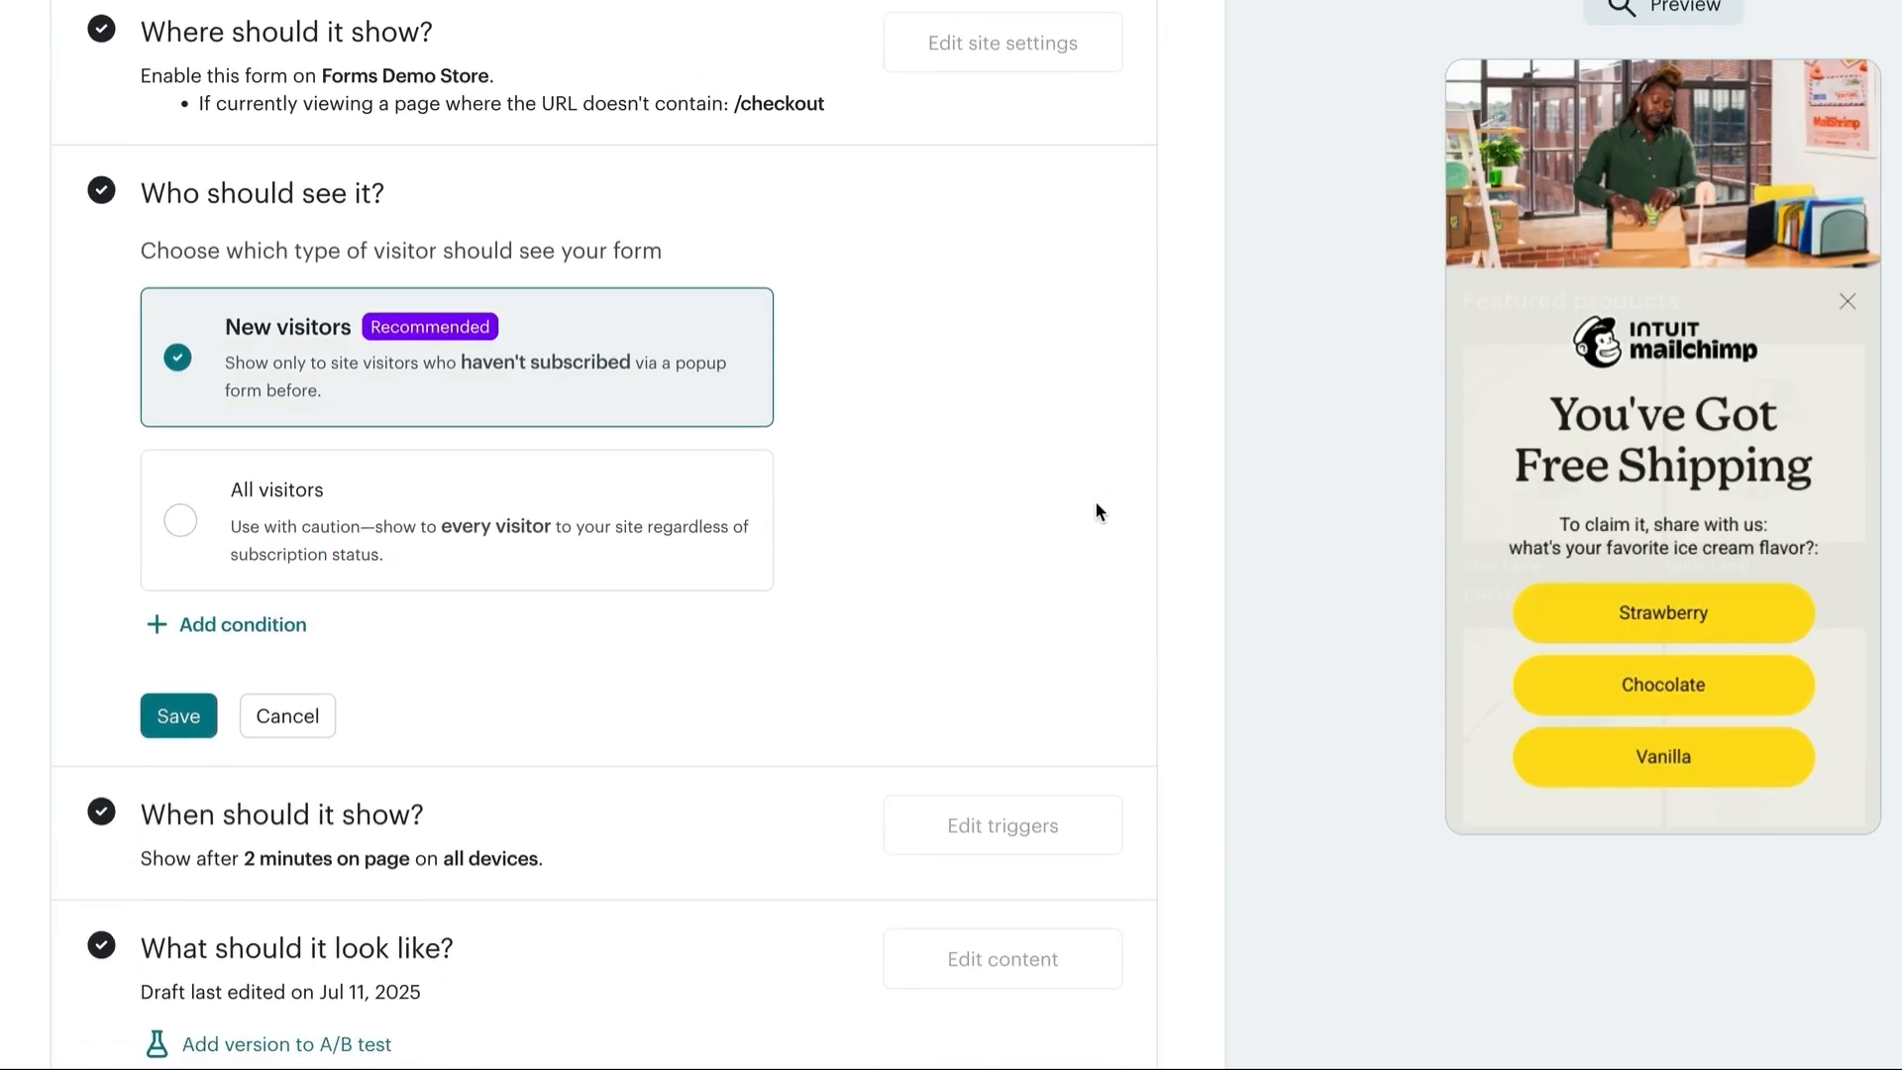
mouse_move(636, 420)
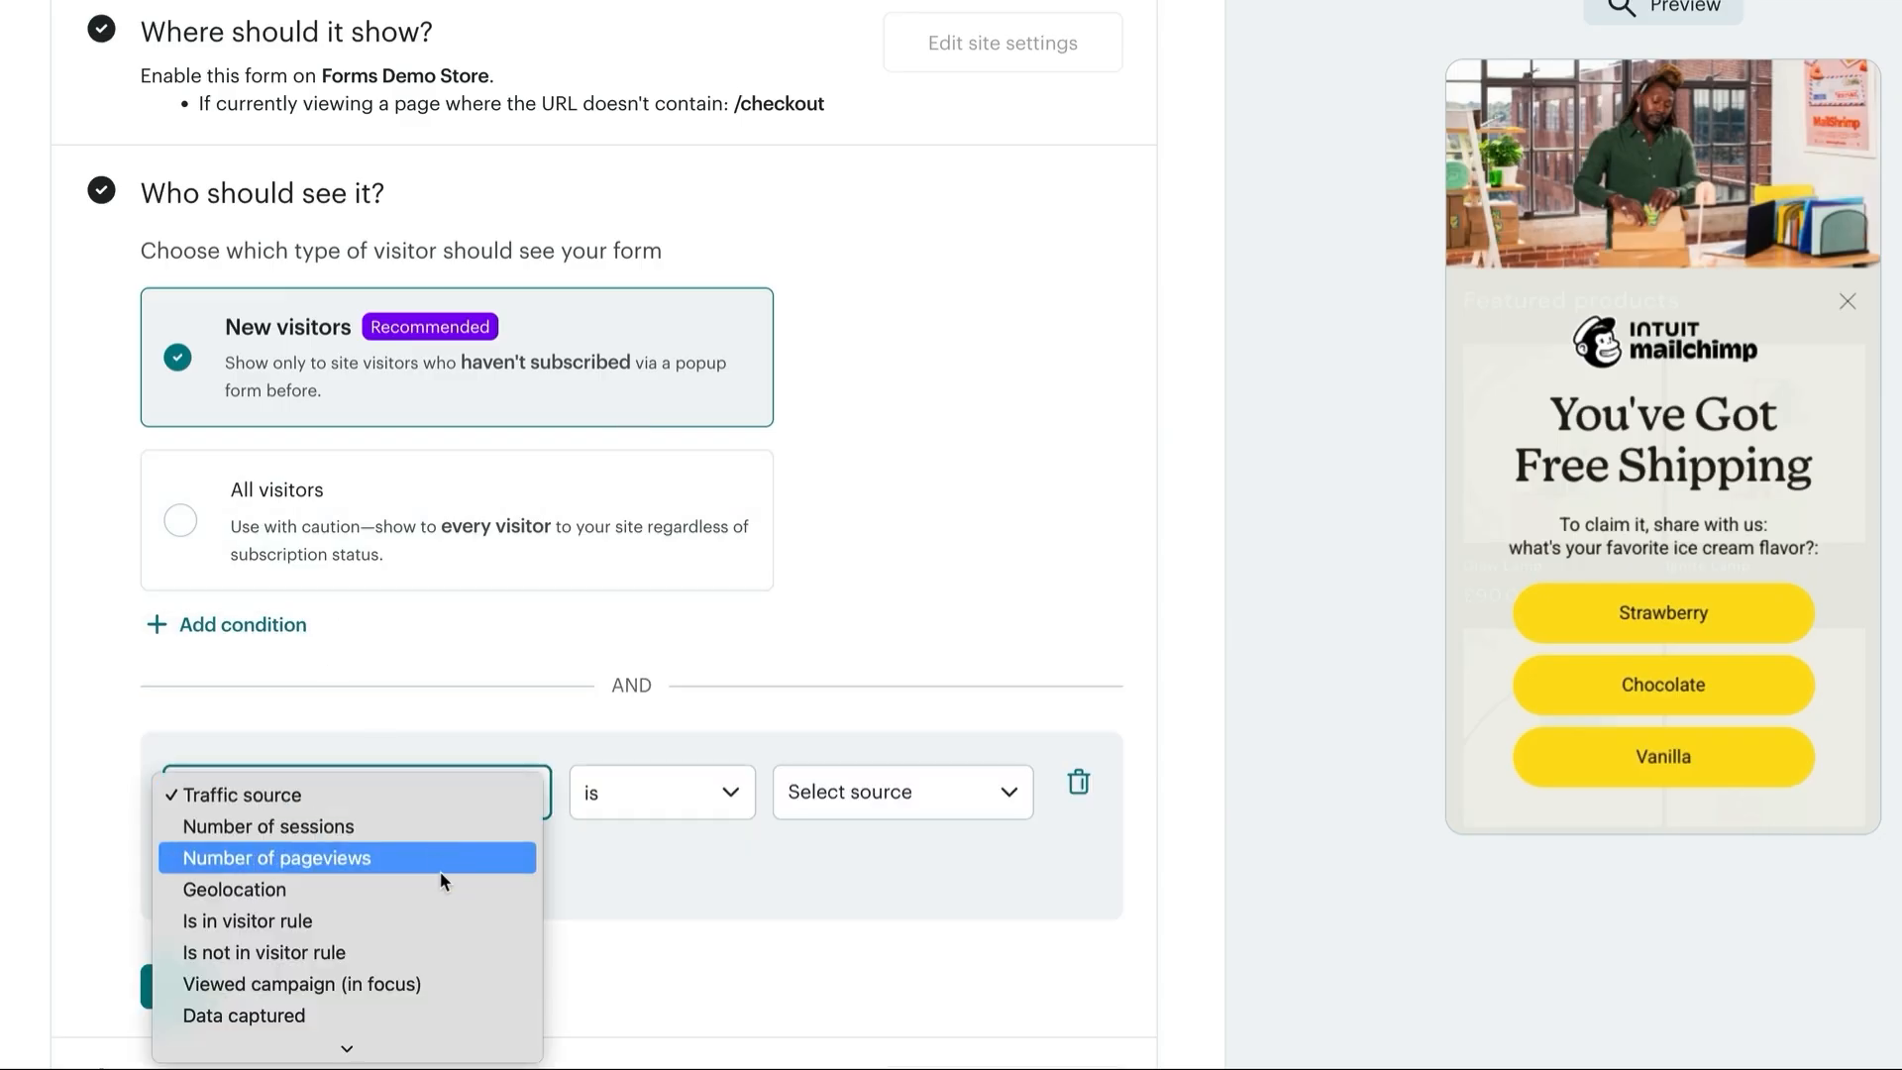
mouse_move(435, 794)
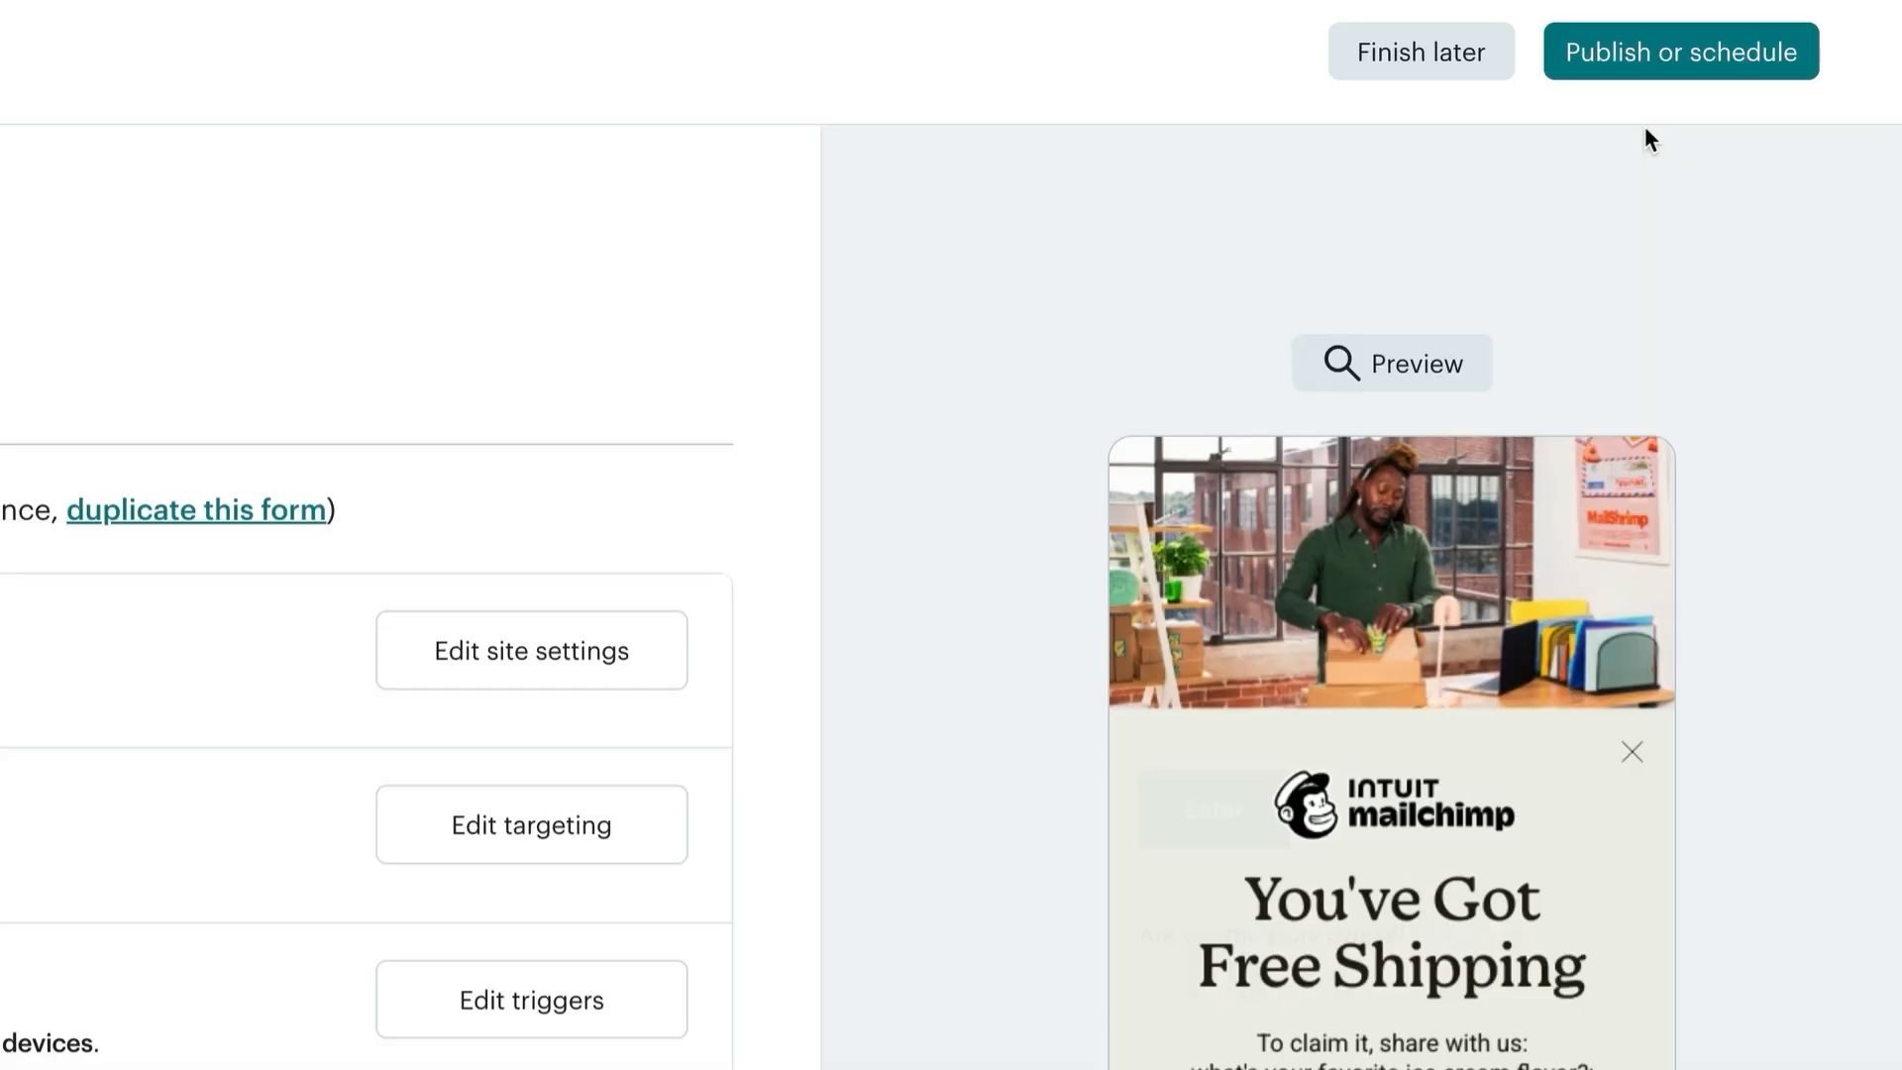
mouse_move(1652, 87)
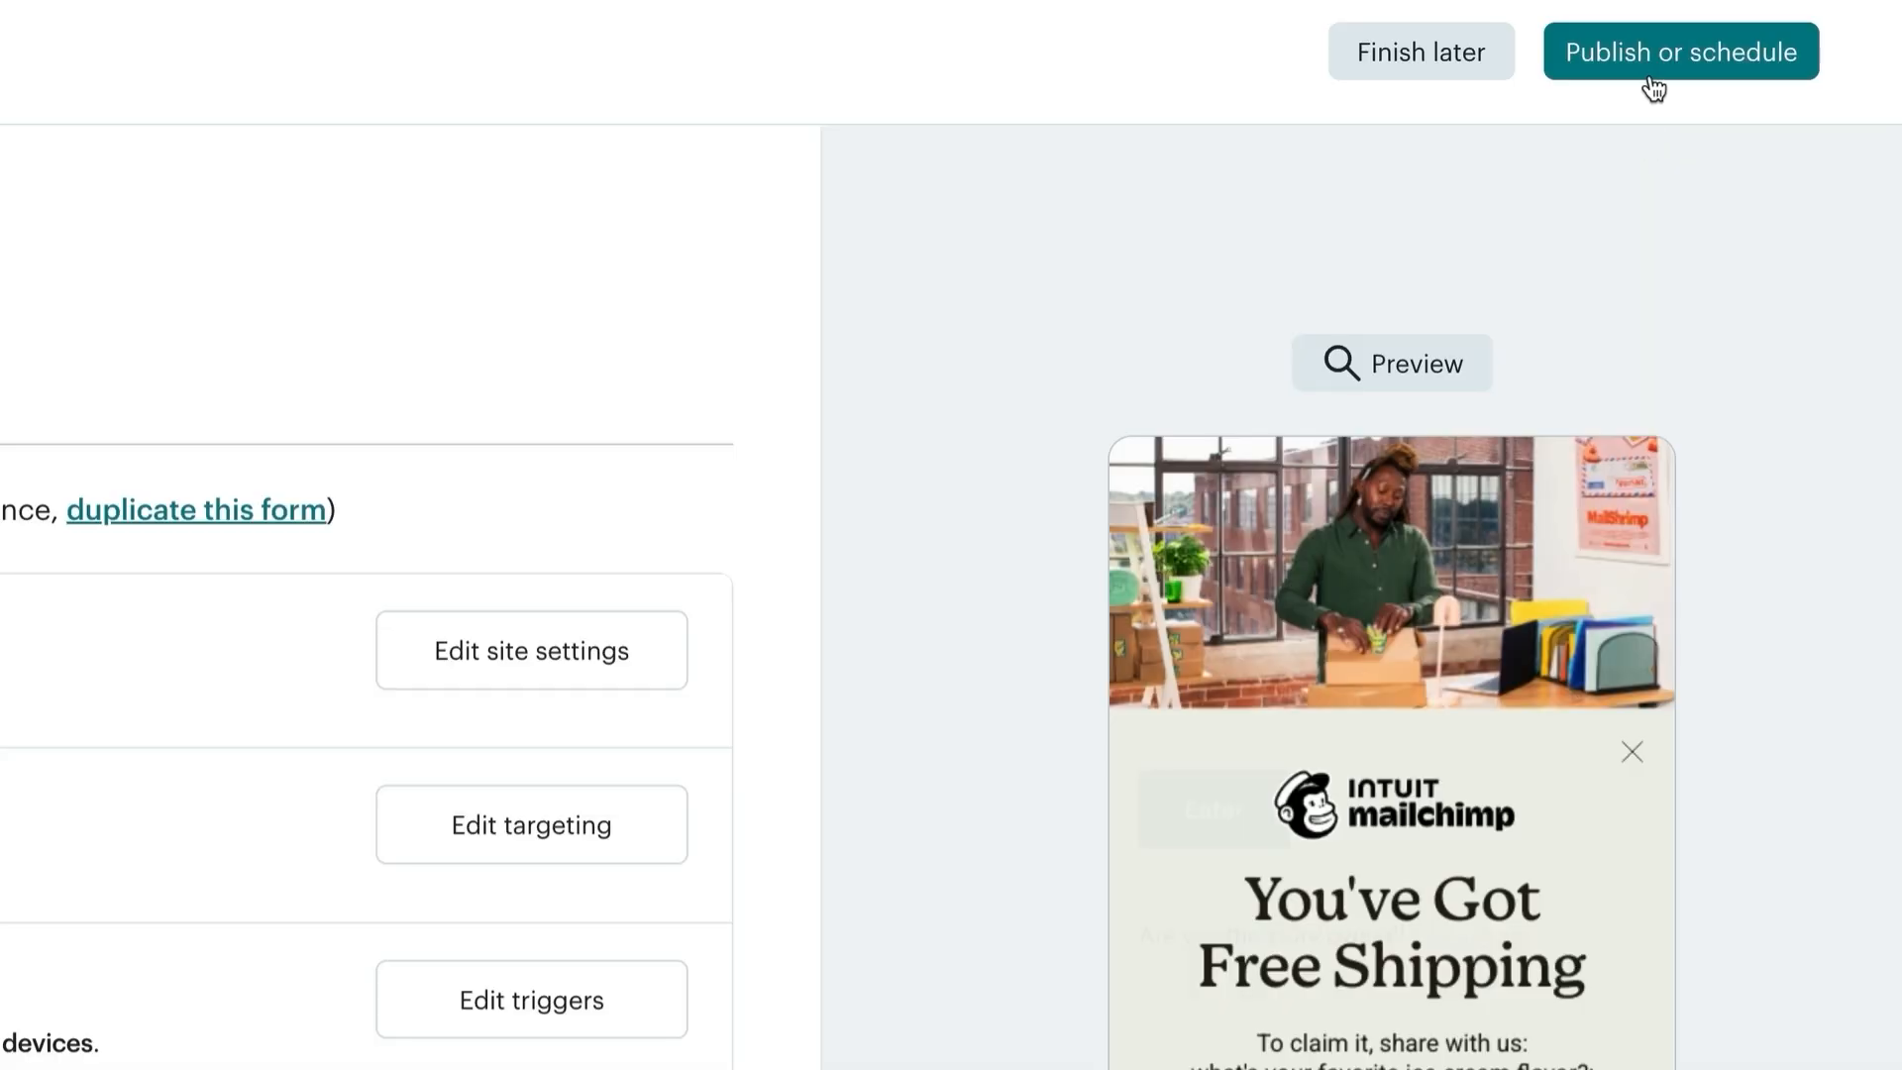
Choose Schedule instead of publishing now and enable a stop date.
left_click(1680, 52)
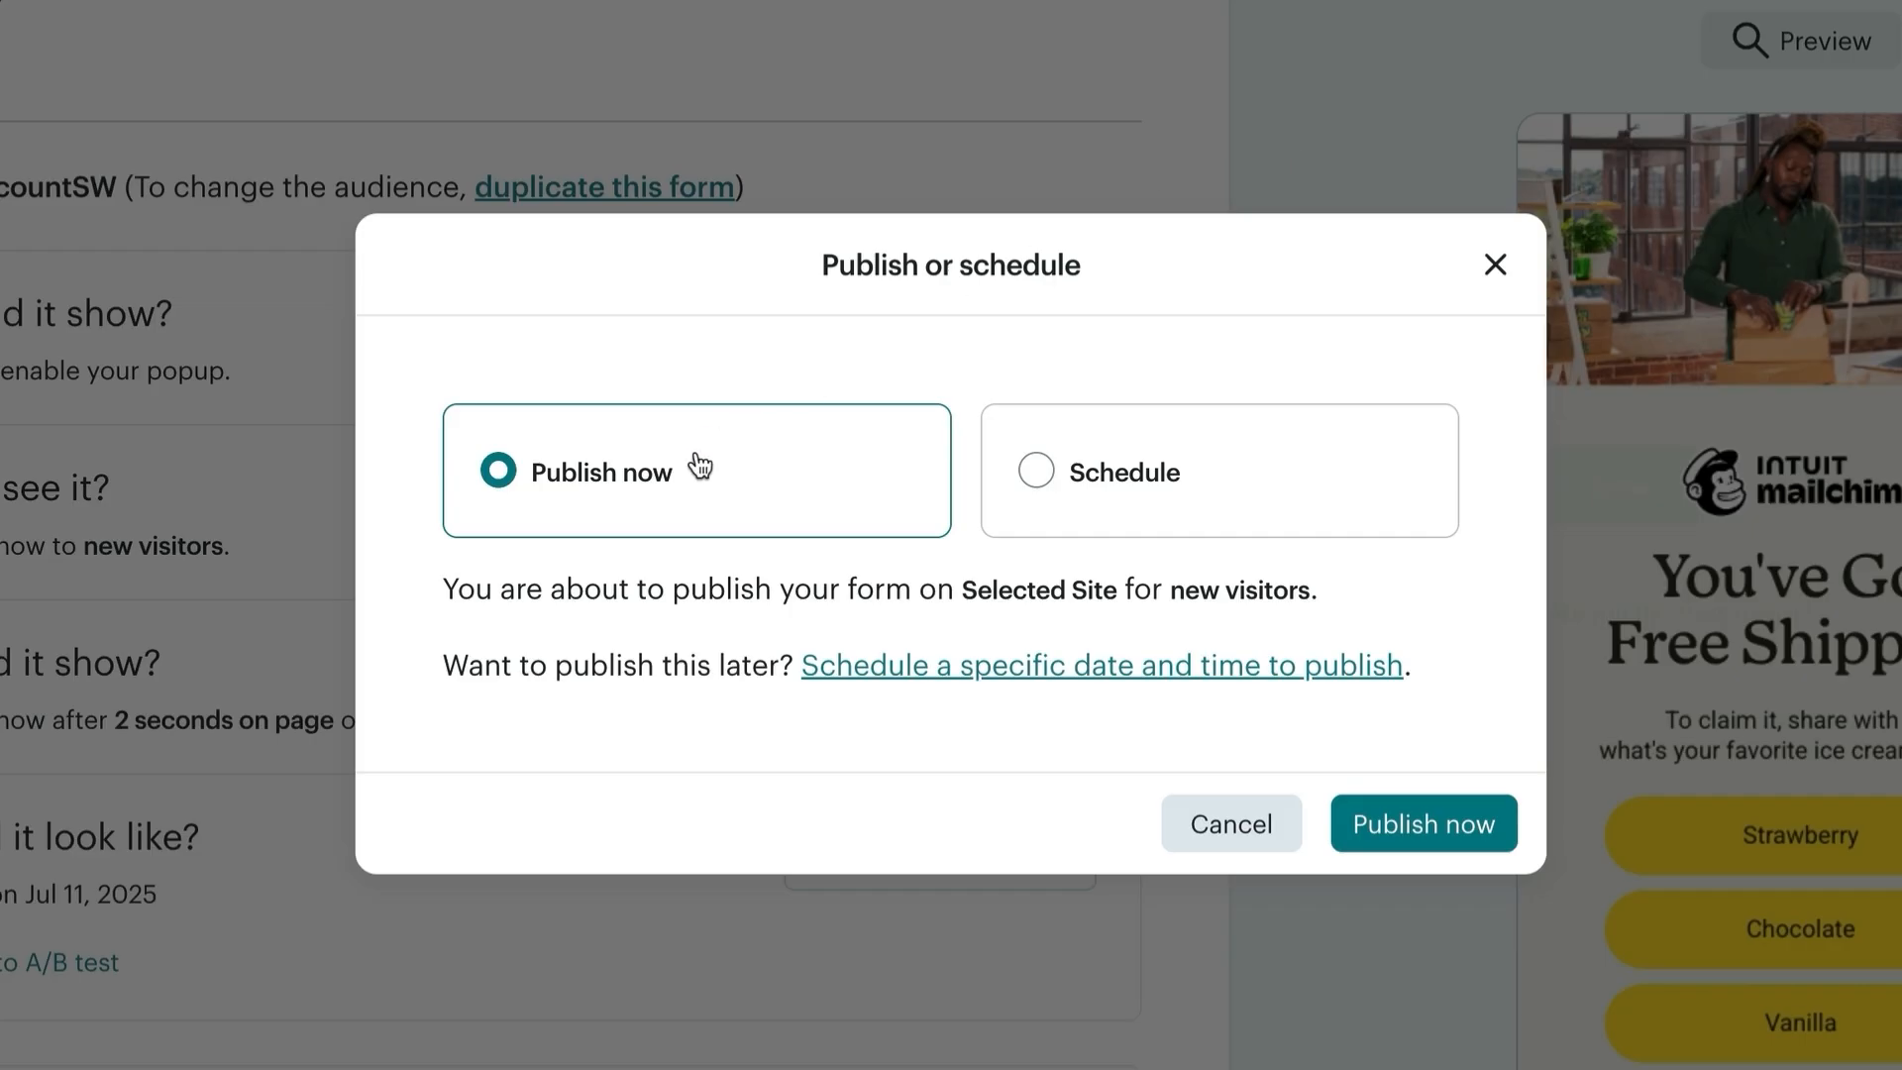
mouse_move(1187, 473)
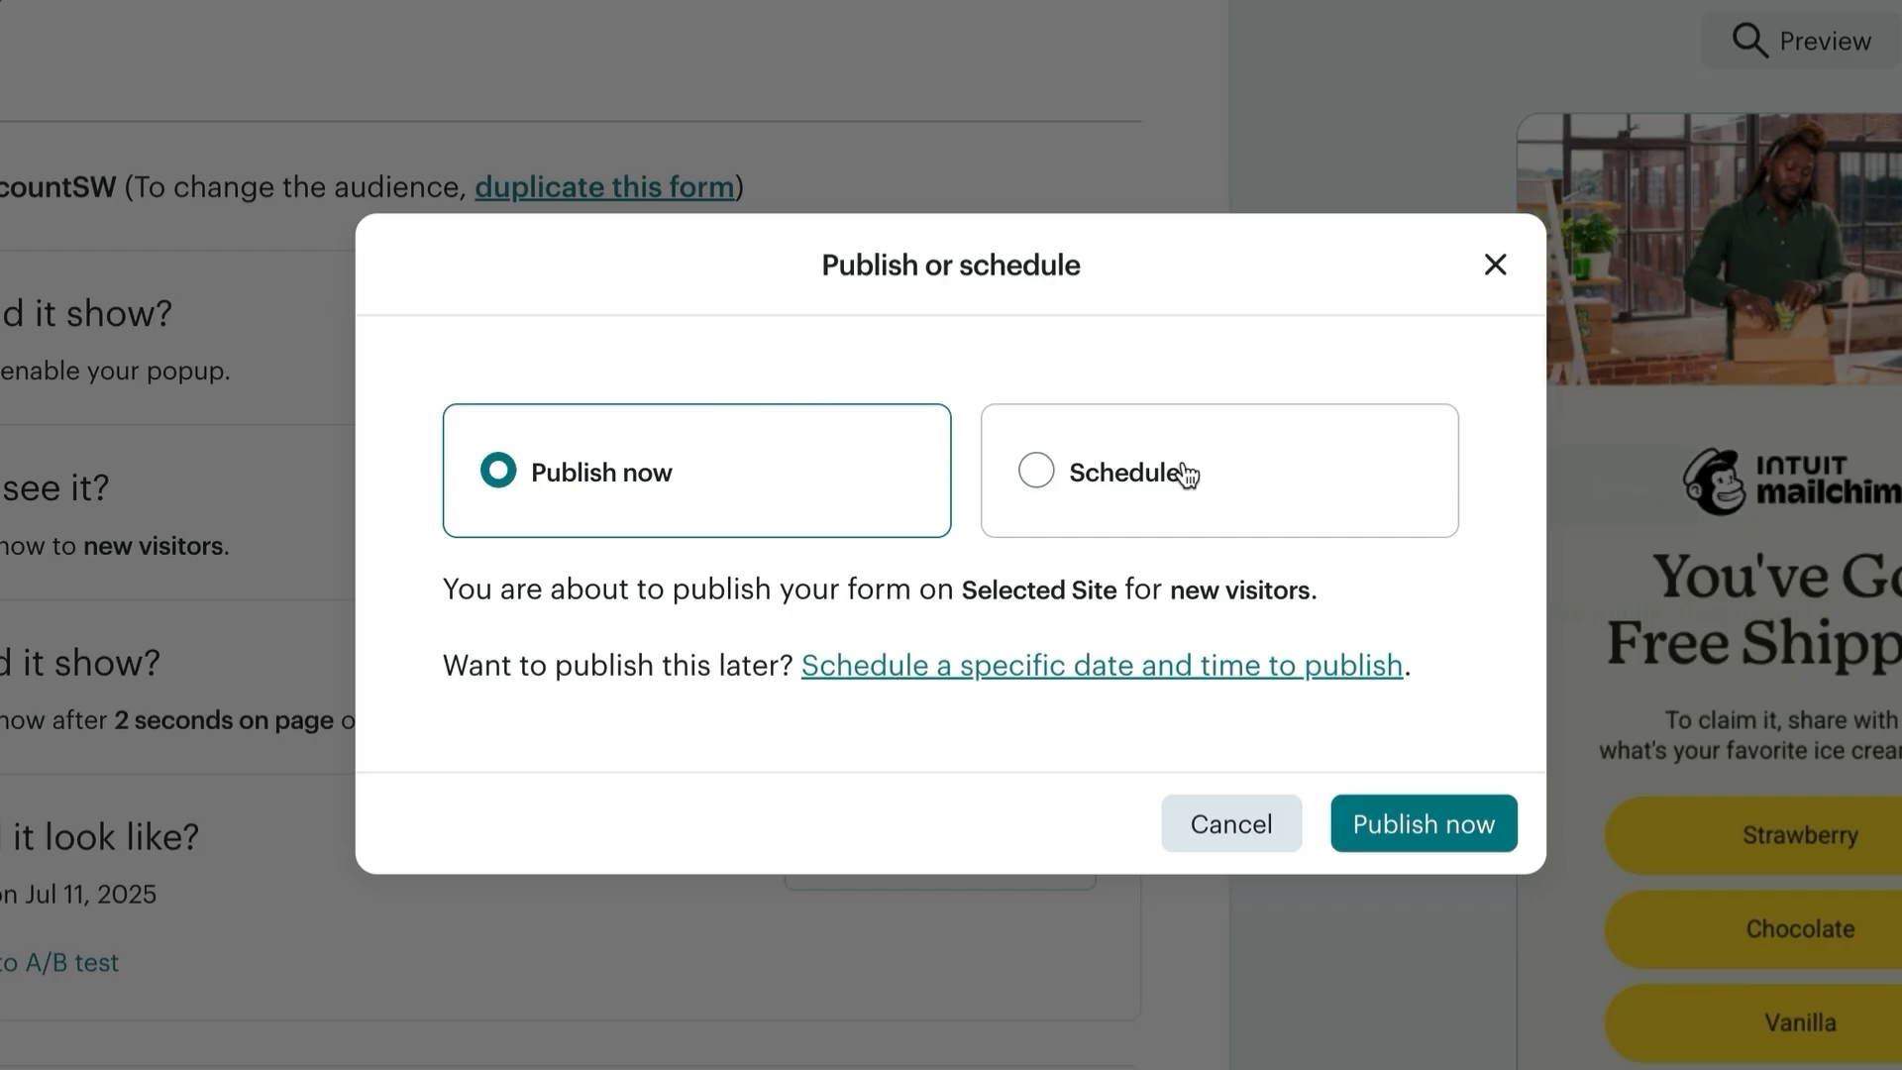
left_click(1035, 472)
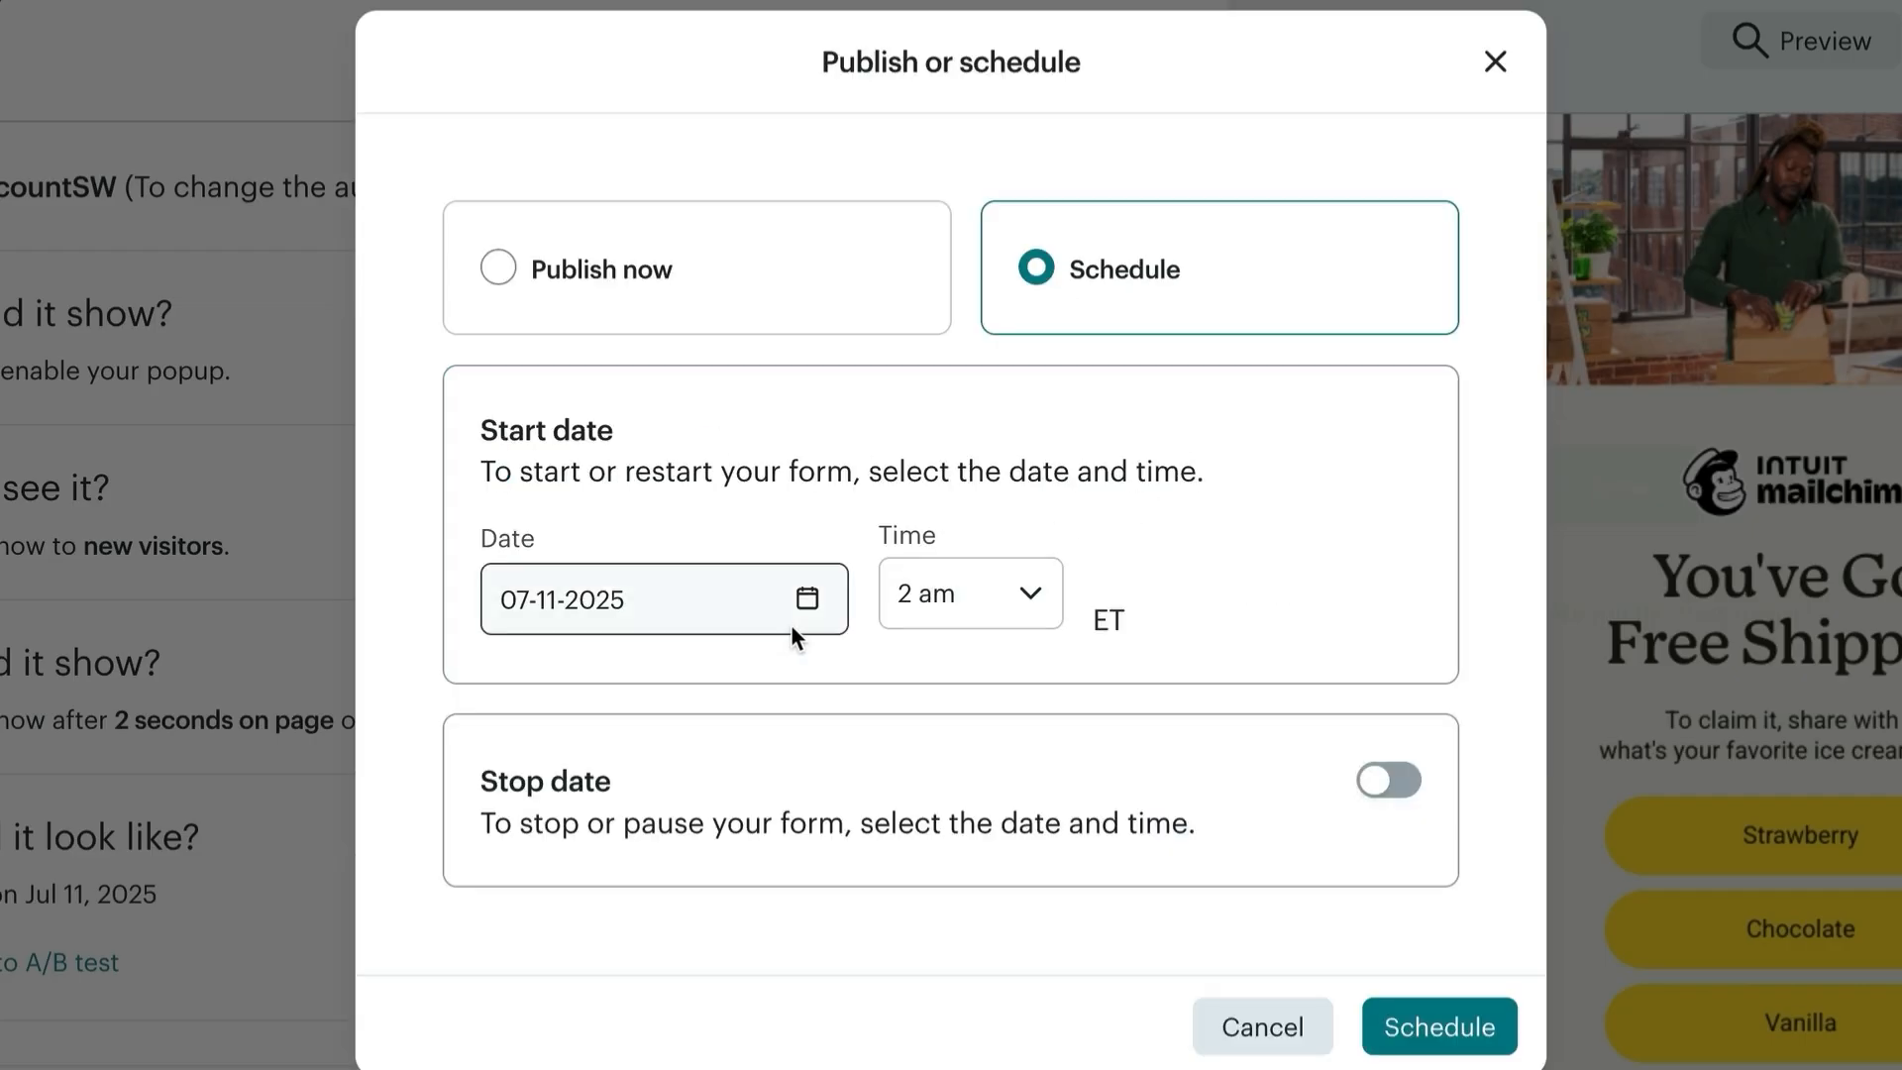
left_click(1387, 778)
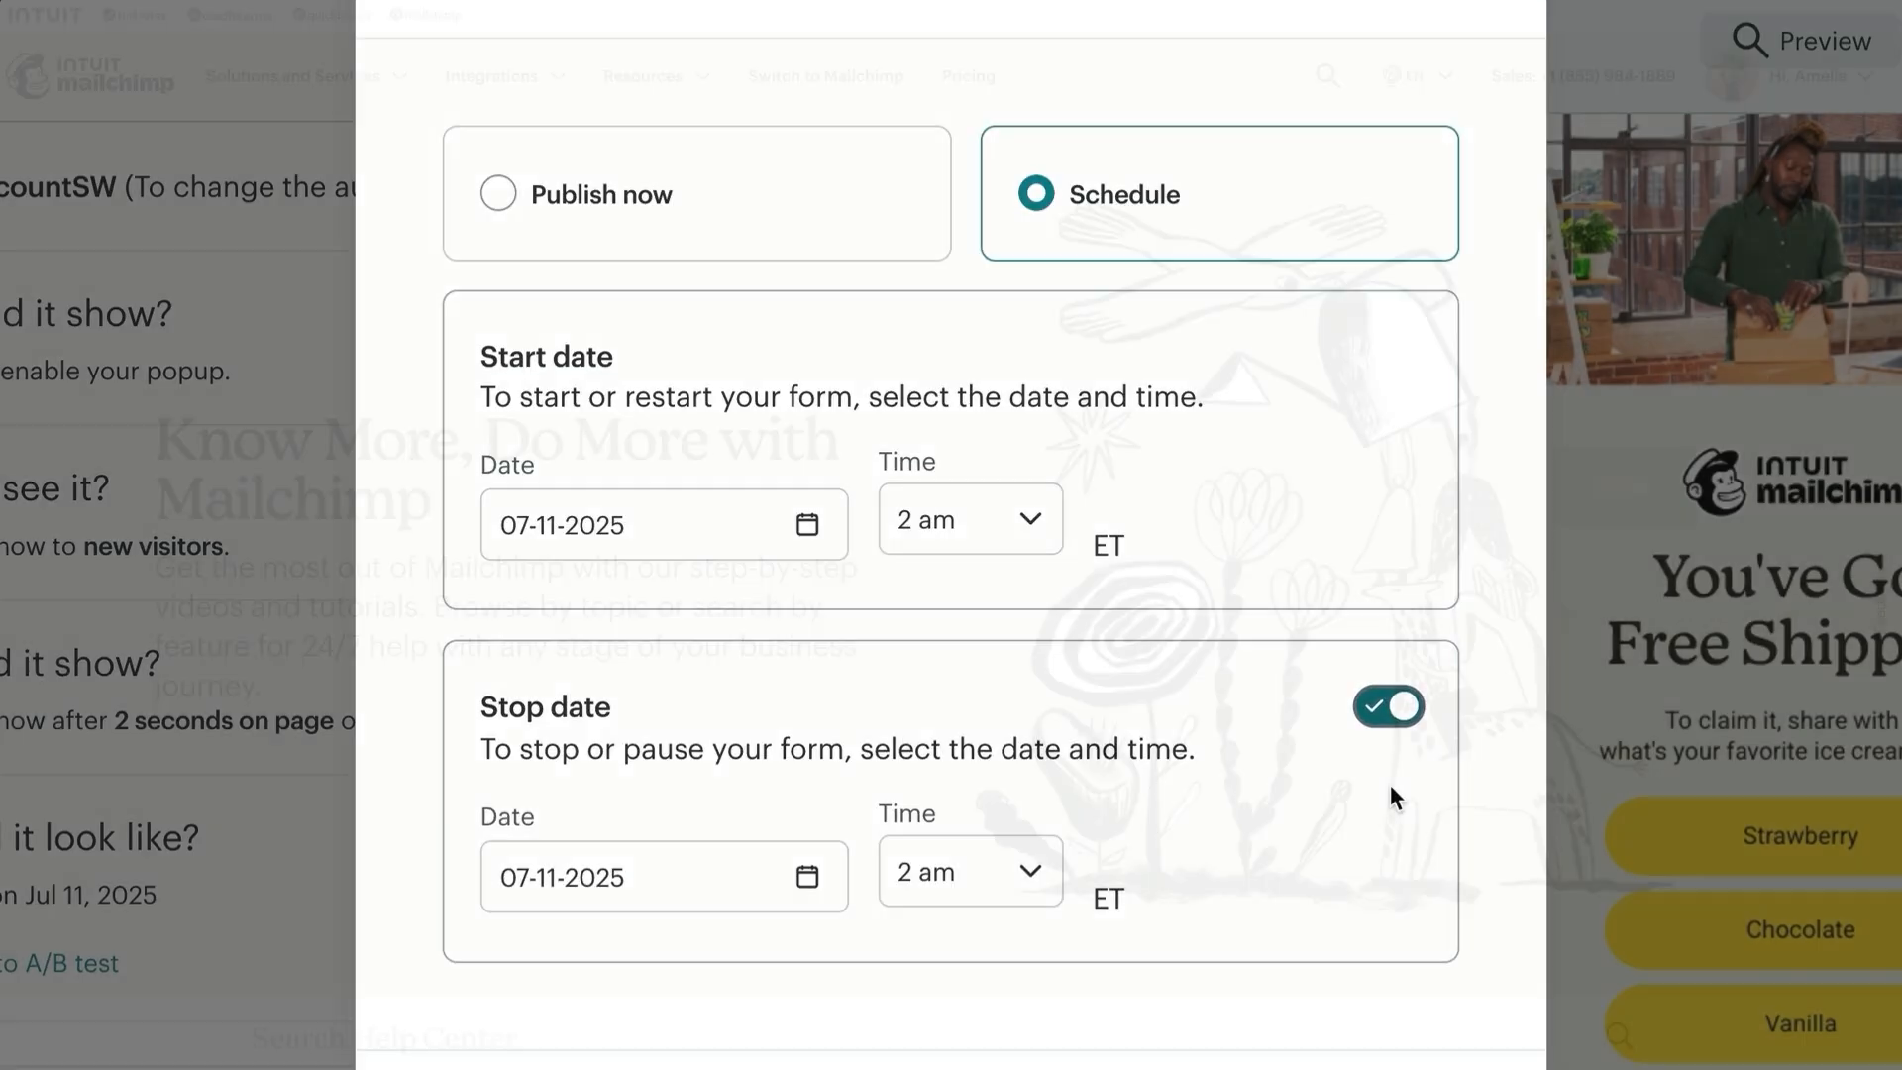